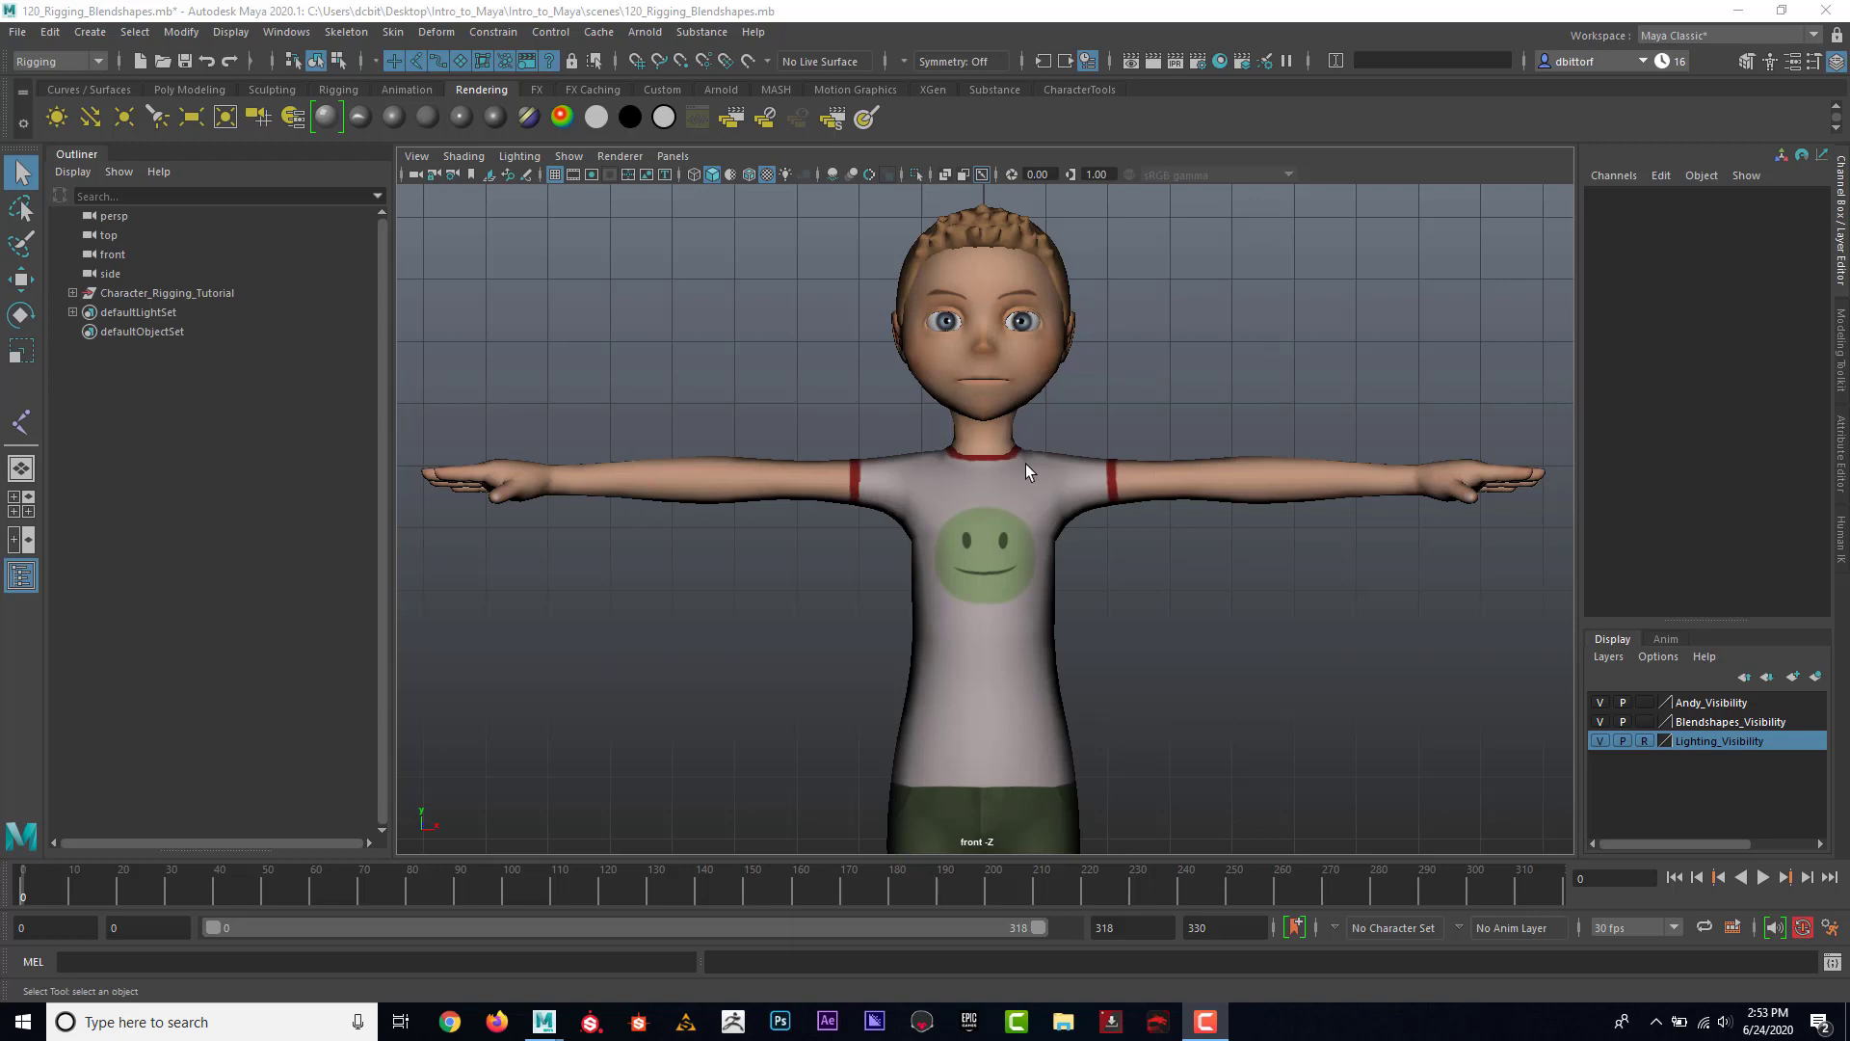
mouse_move(1044, 494)
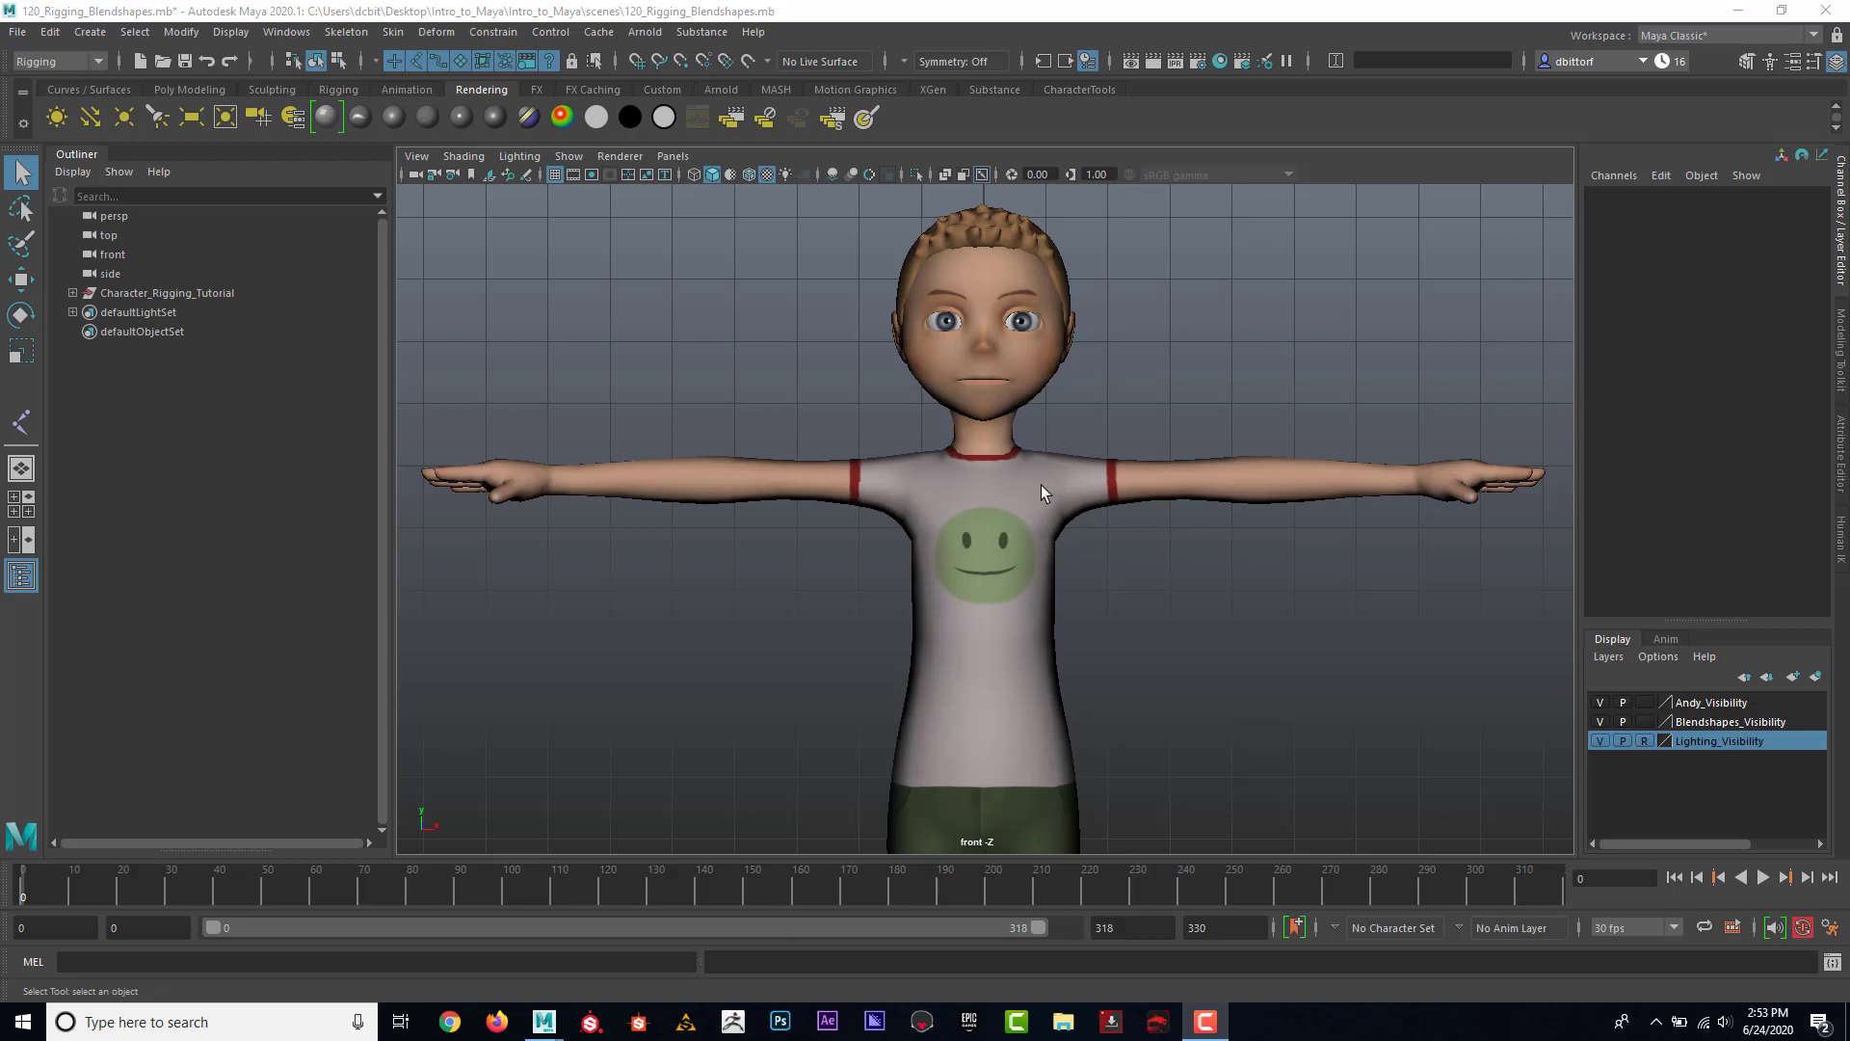
mouse_move(1064, 531)
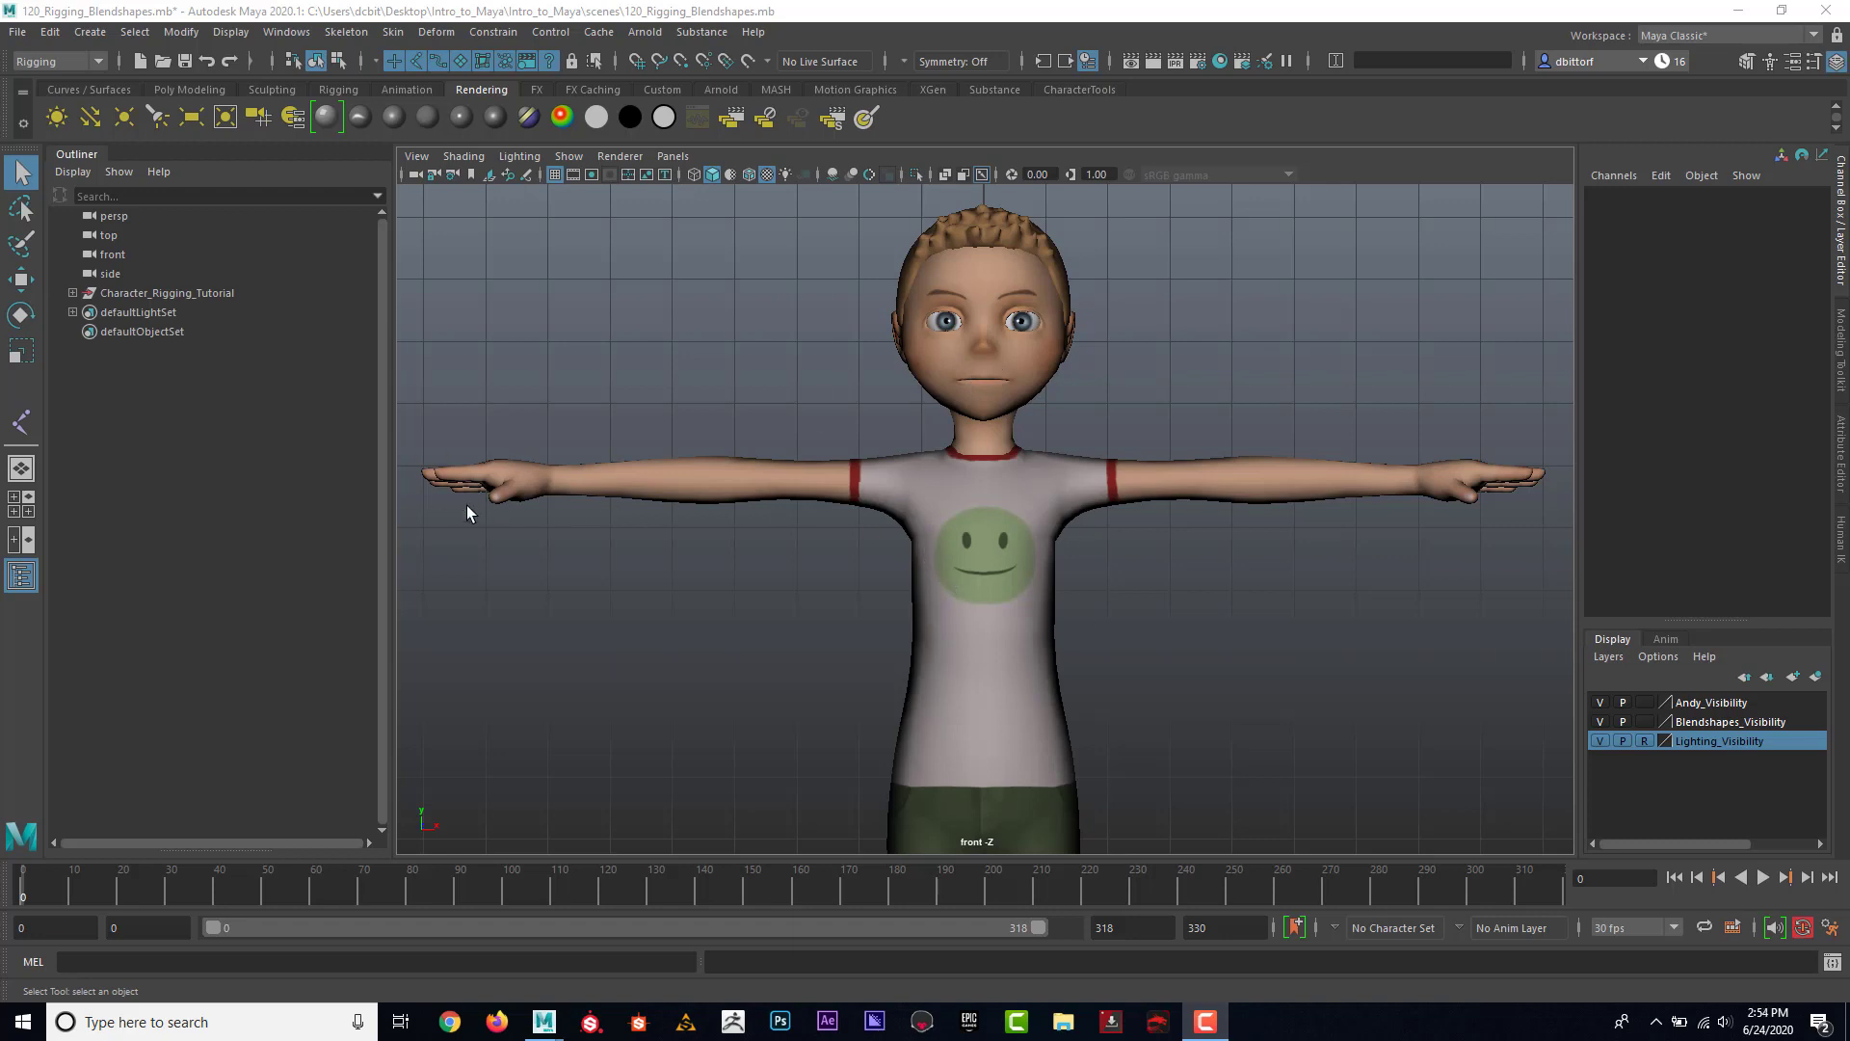
mouse_move(859, 476)
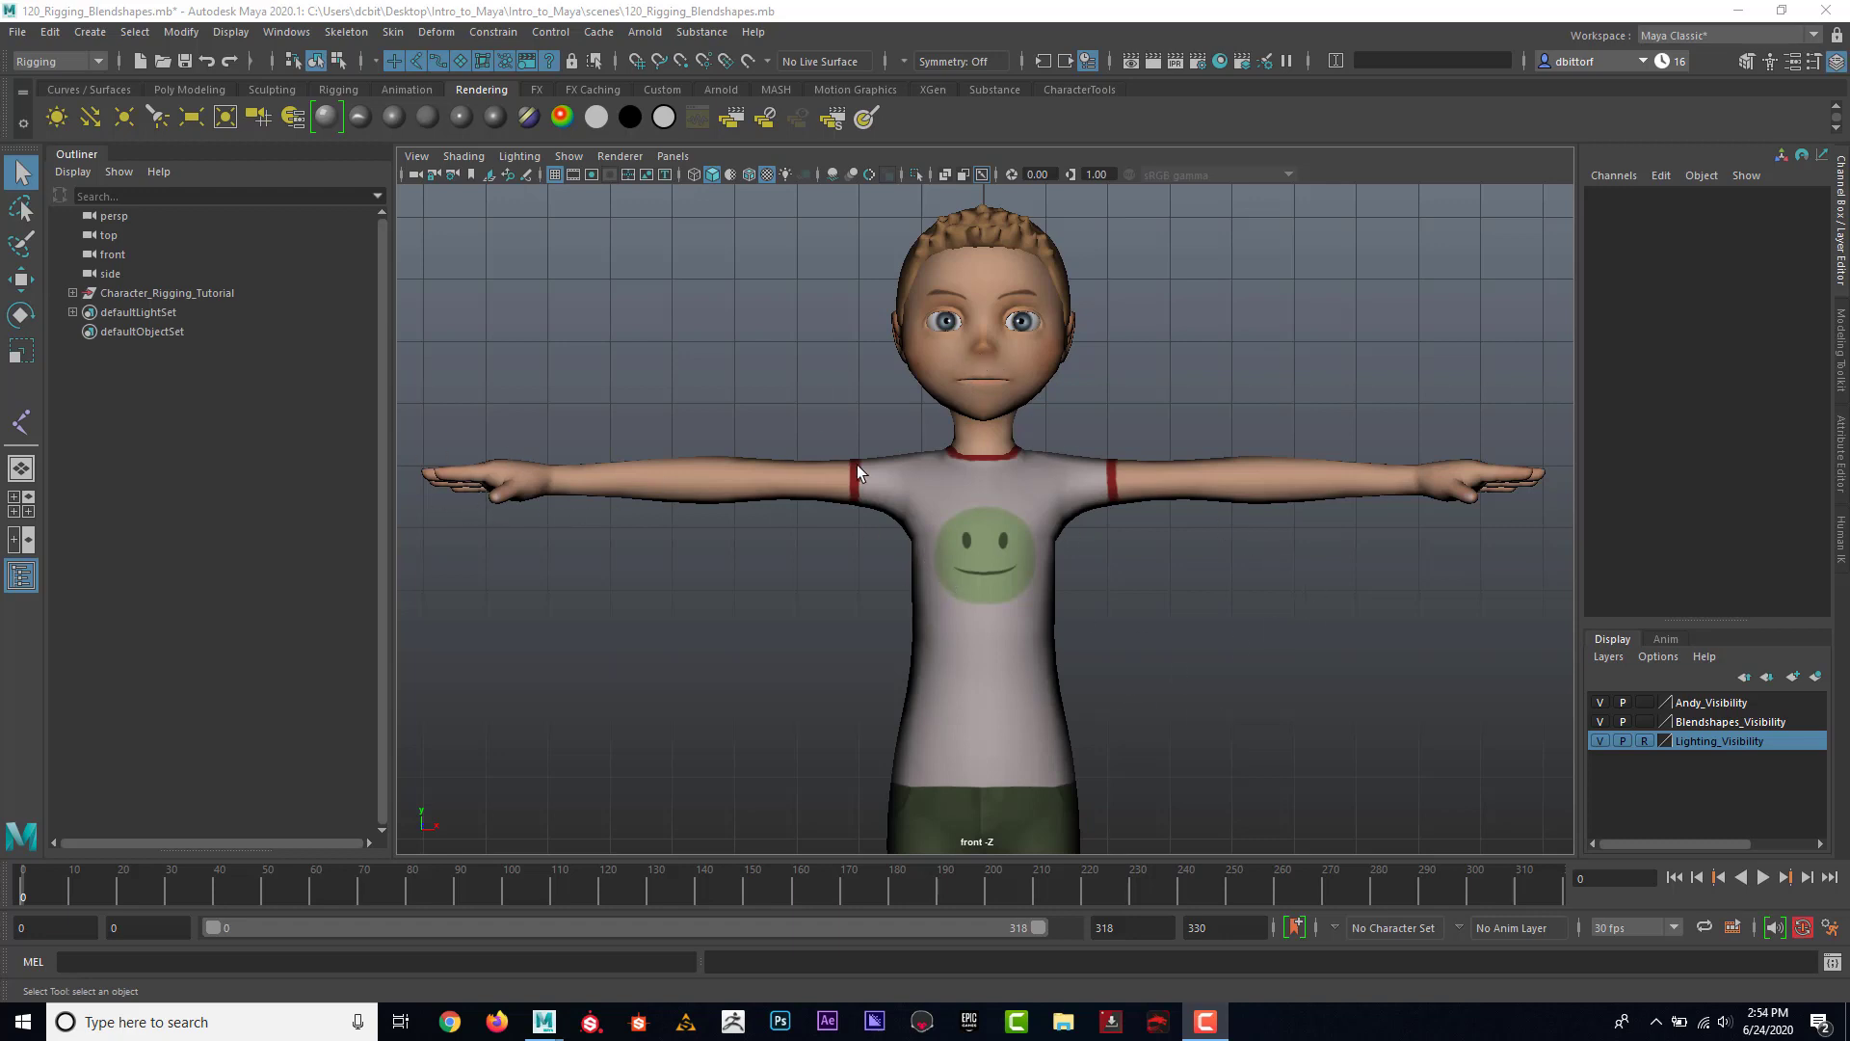
Step: Switch the viewport to the persp camera, showing Andy beside the expression target heads
click(673, 155)
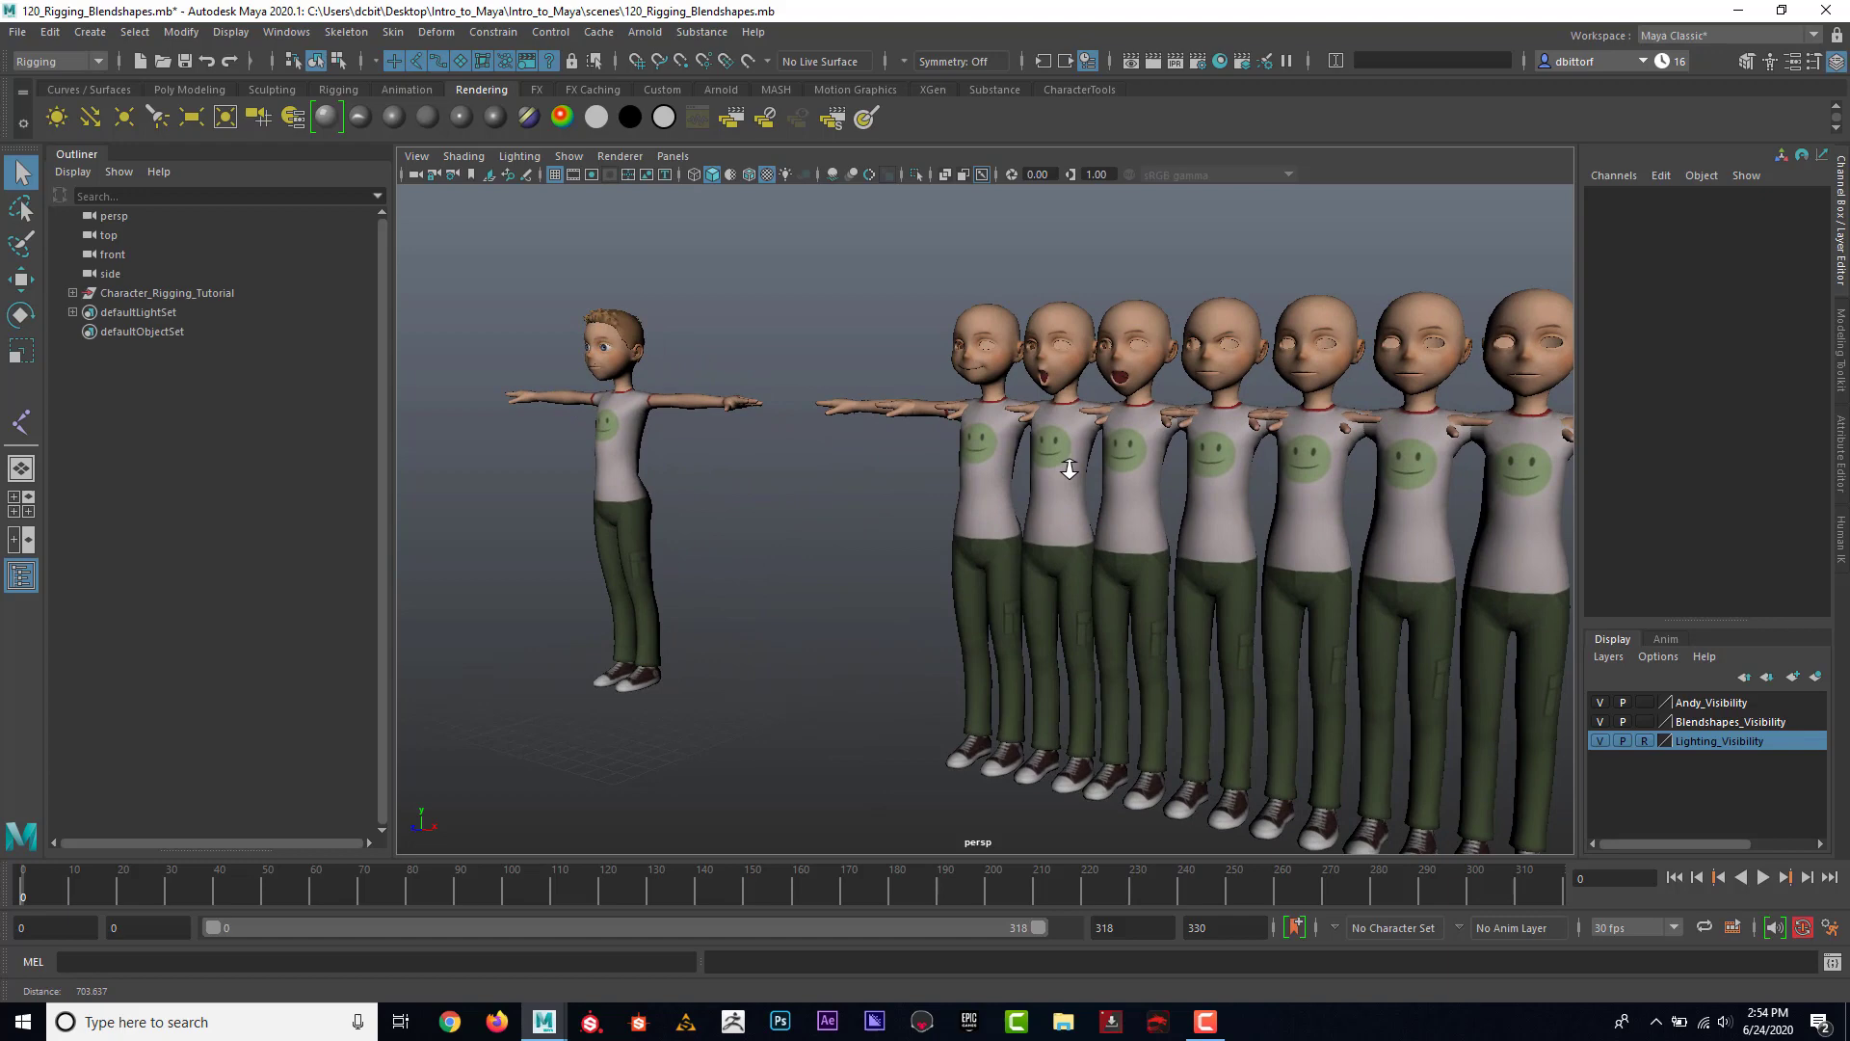
scroll(down, 3)
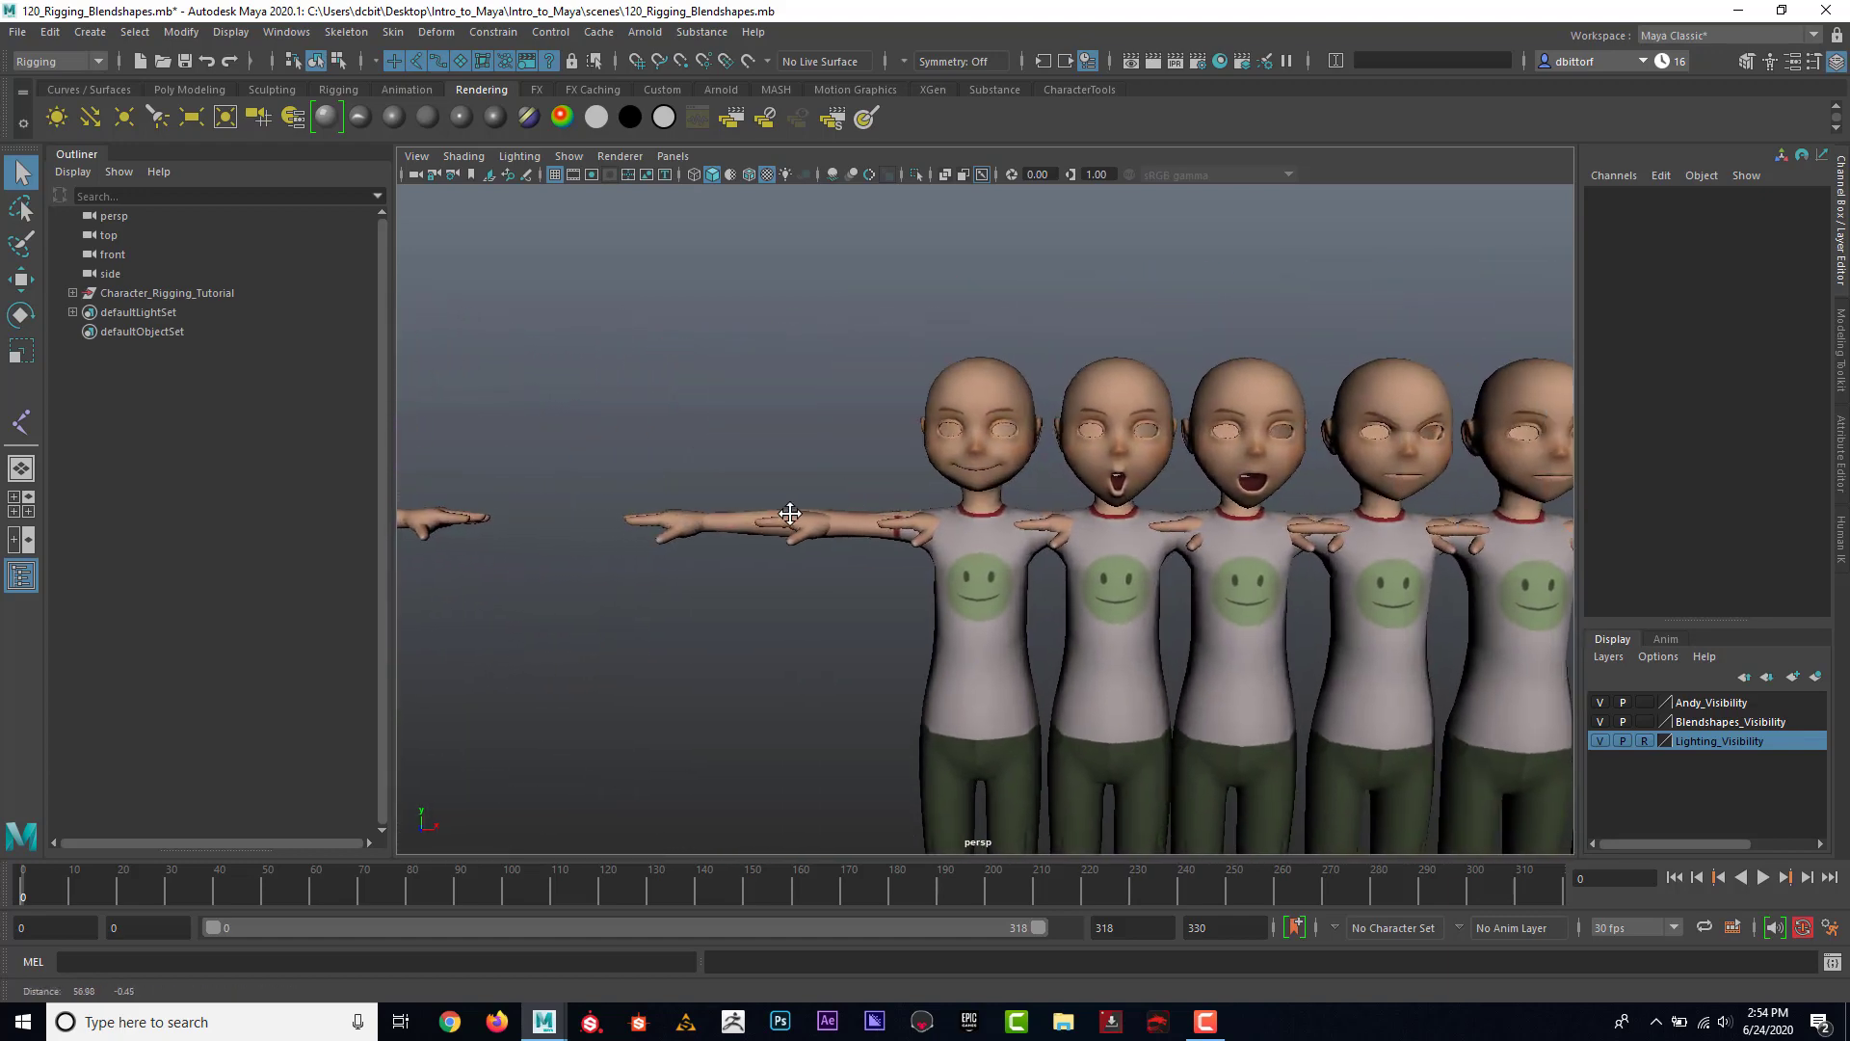
drag(788, 514, 784, 454)
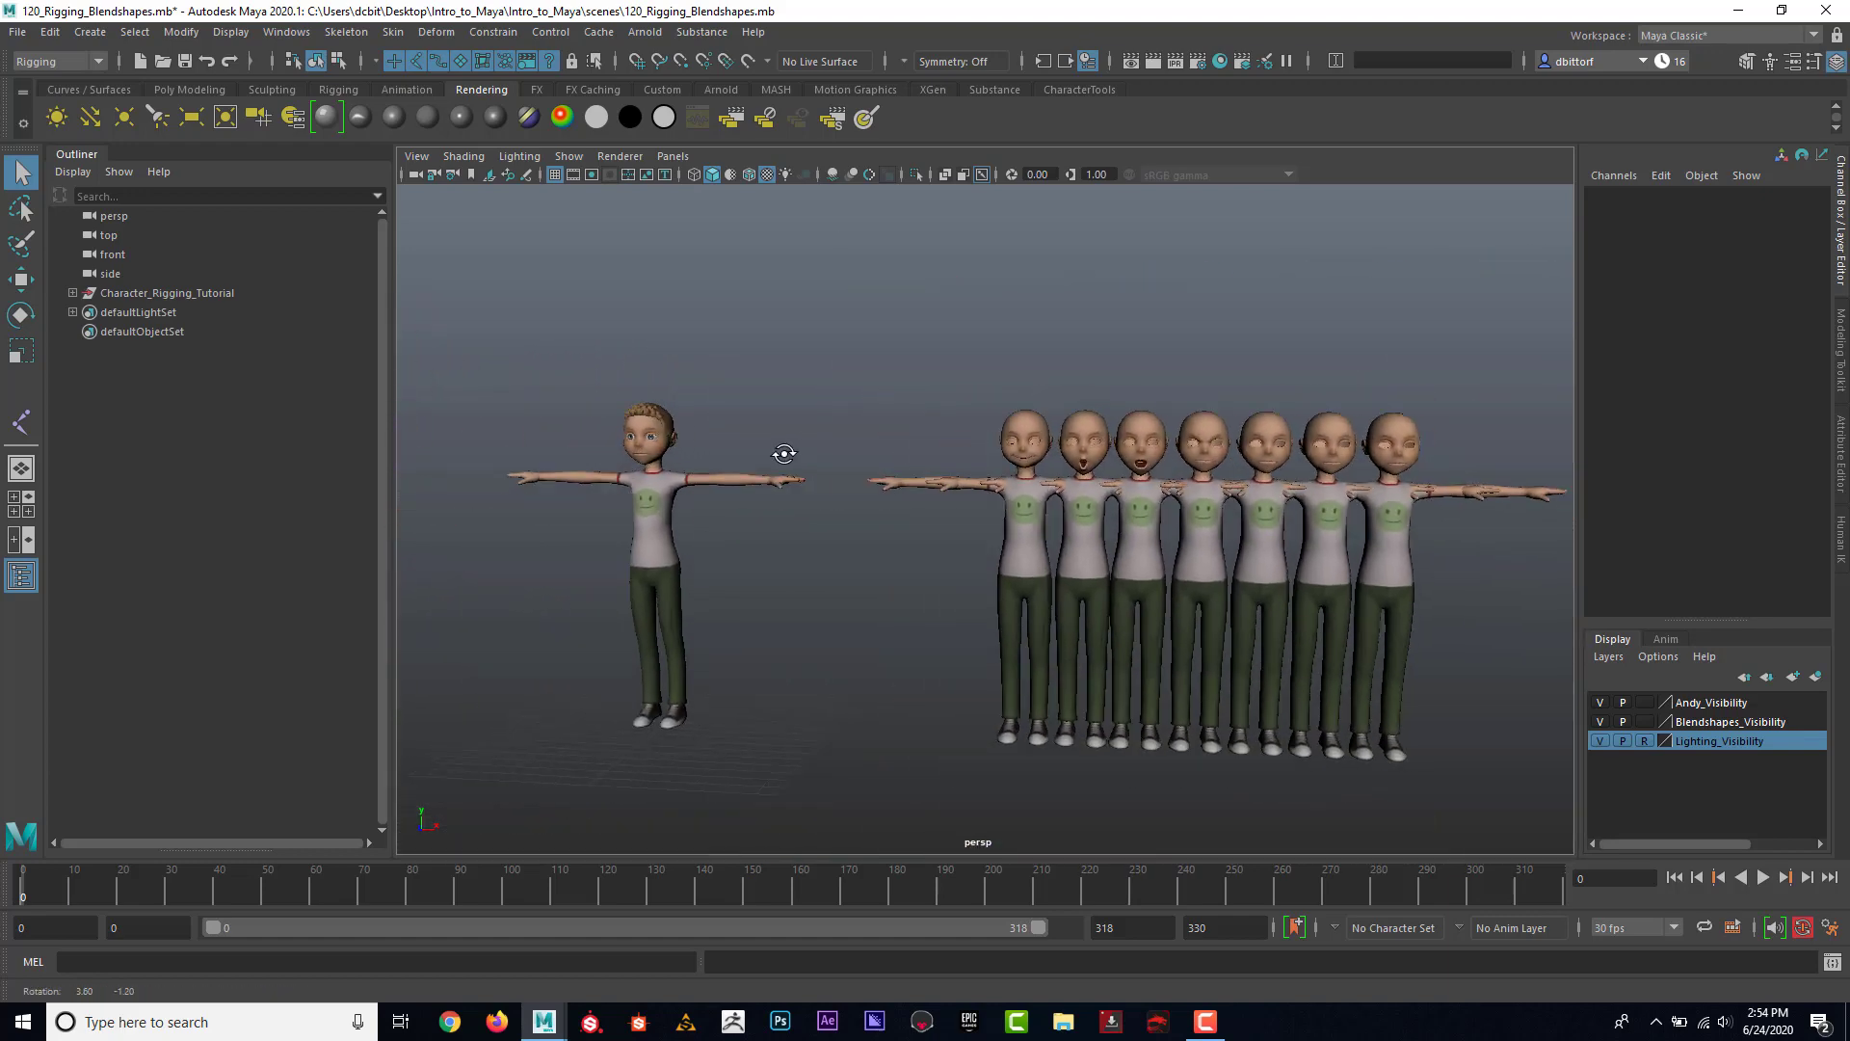
scroll(down, 3)
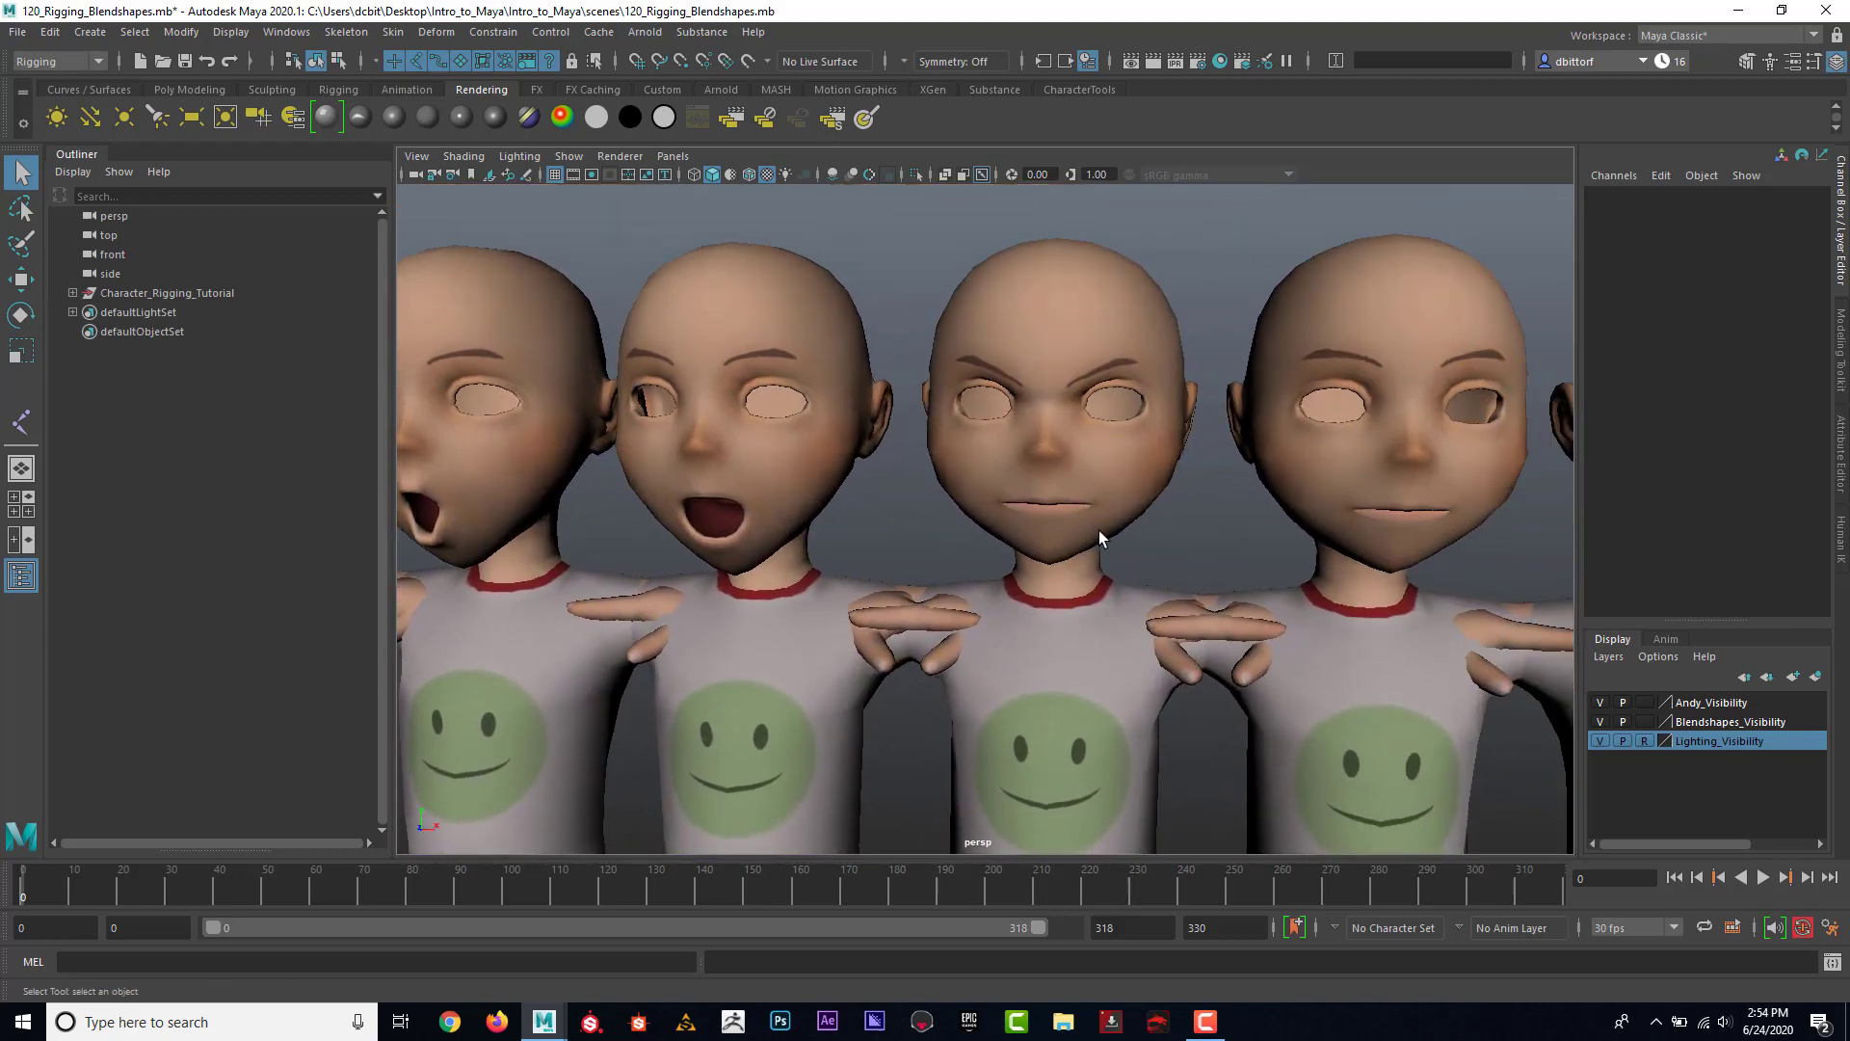
drag(1098, 537, 913, 510)
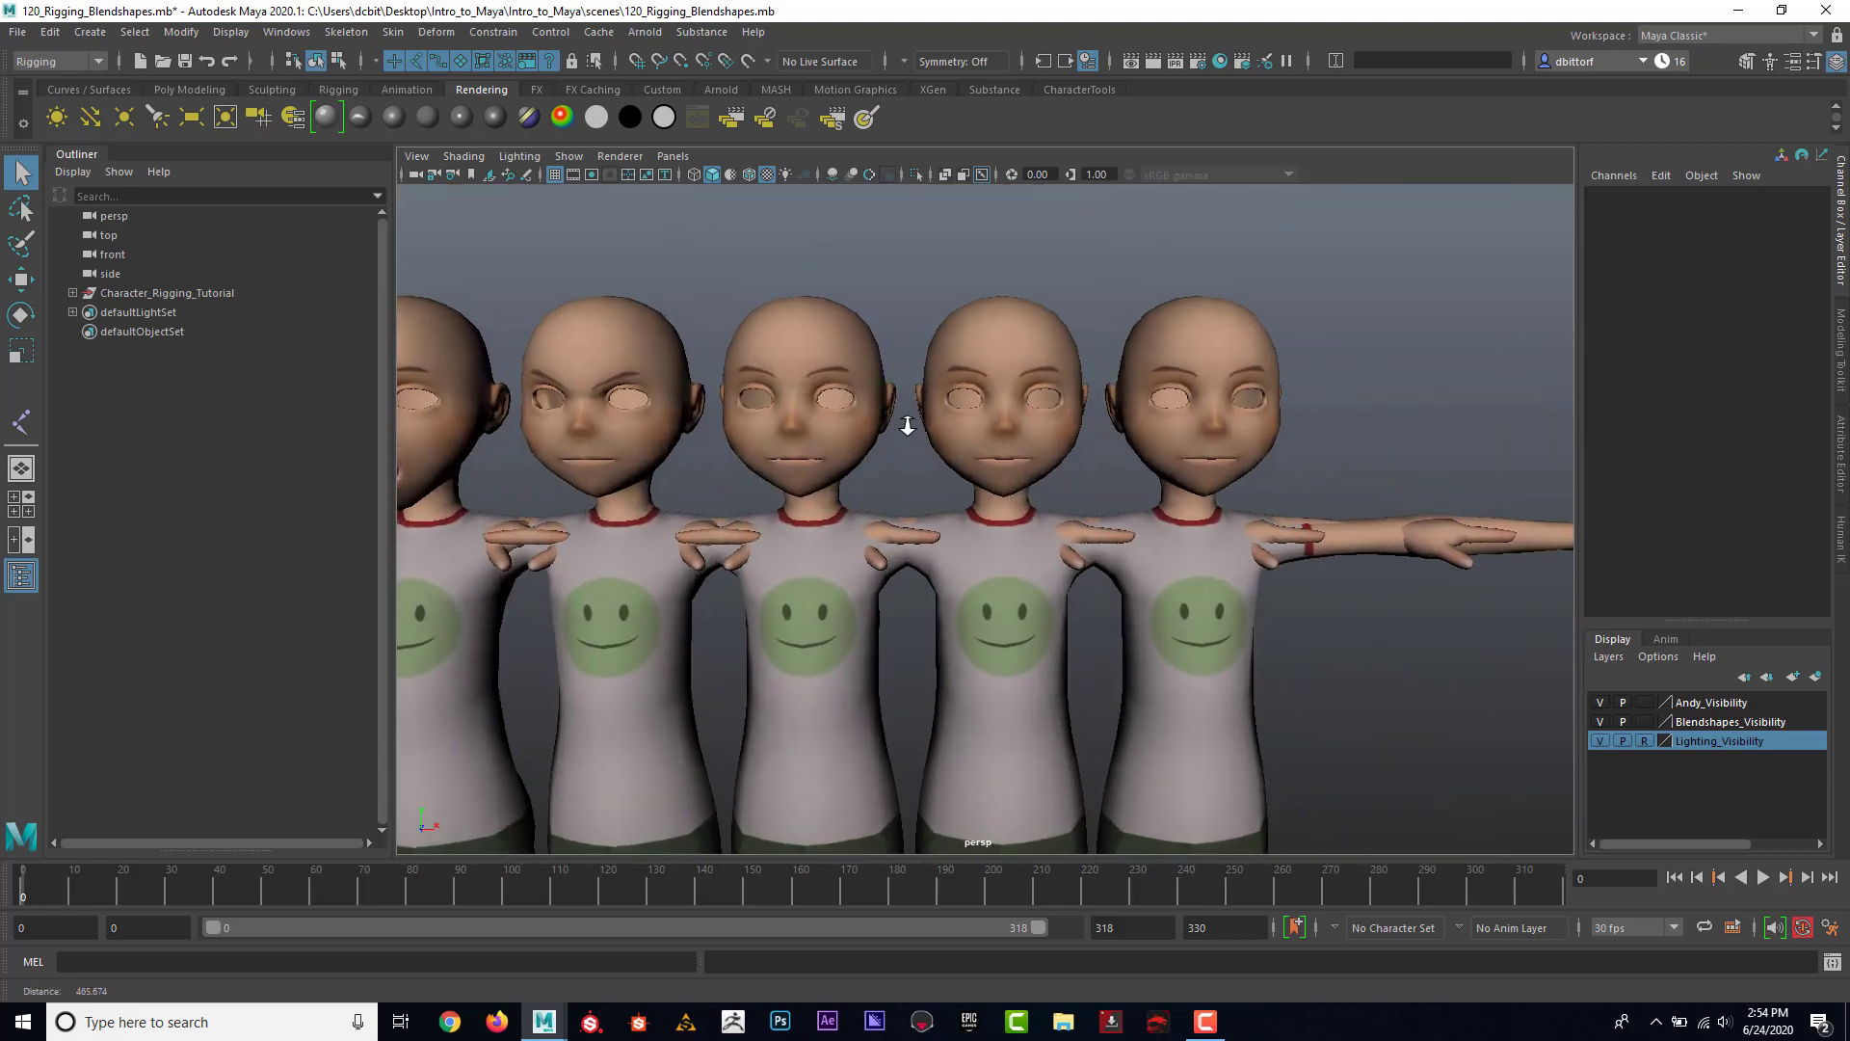
click(1002, 399)
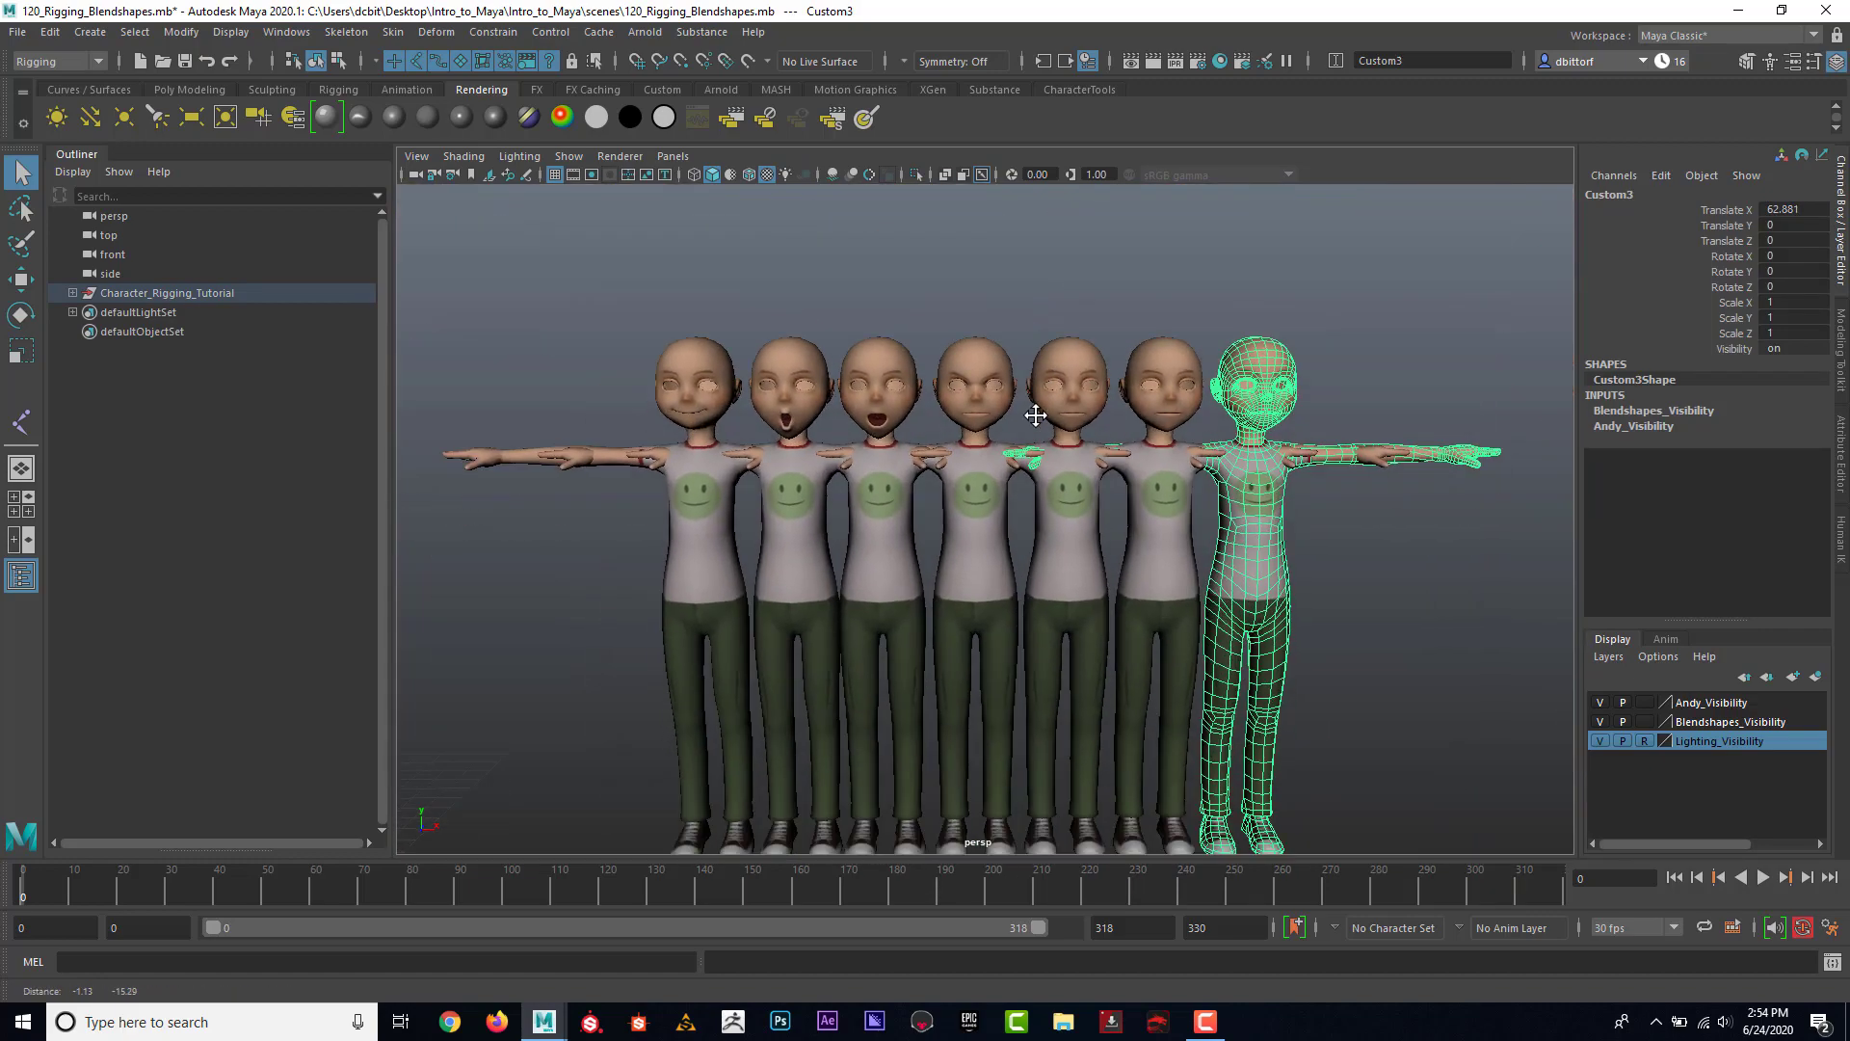
Step: Expand Character_Rigging_Tutorial and Character, select Blendshapes, and toggle the Blendshapes_Visibility layer
click(73, 292)
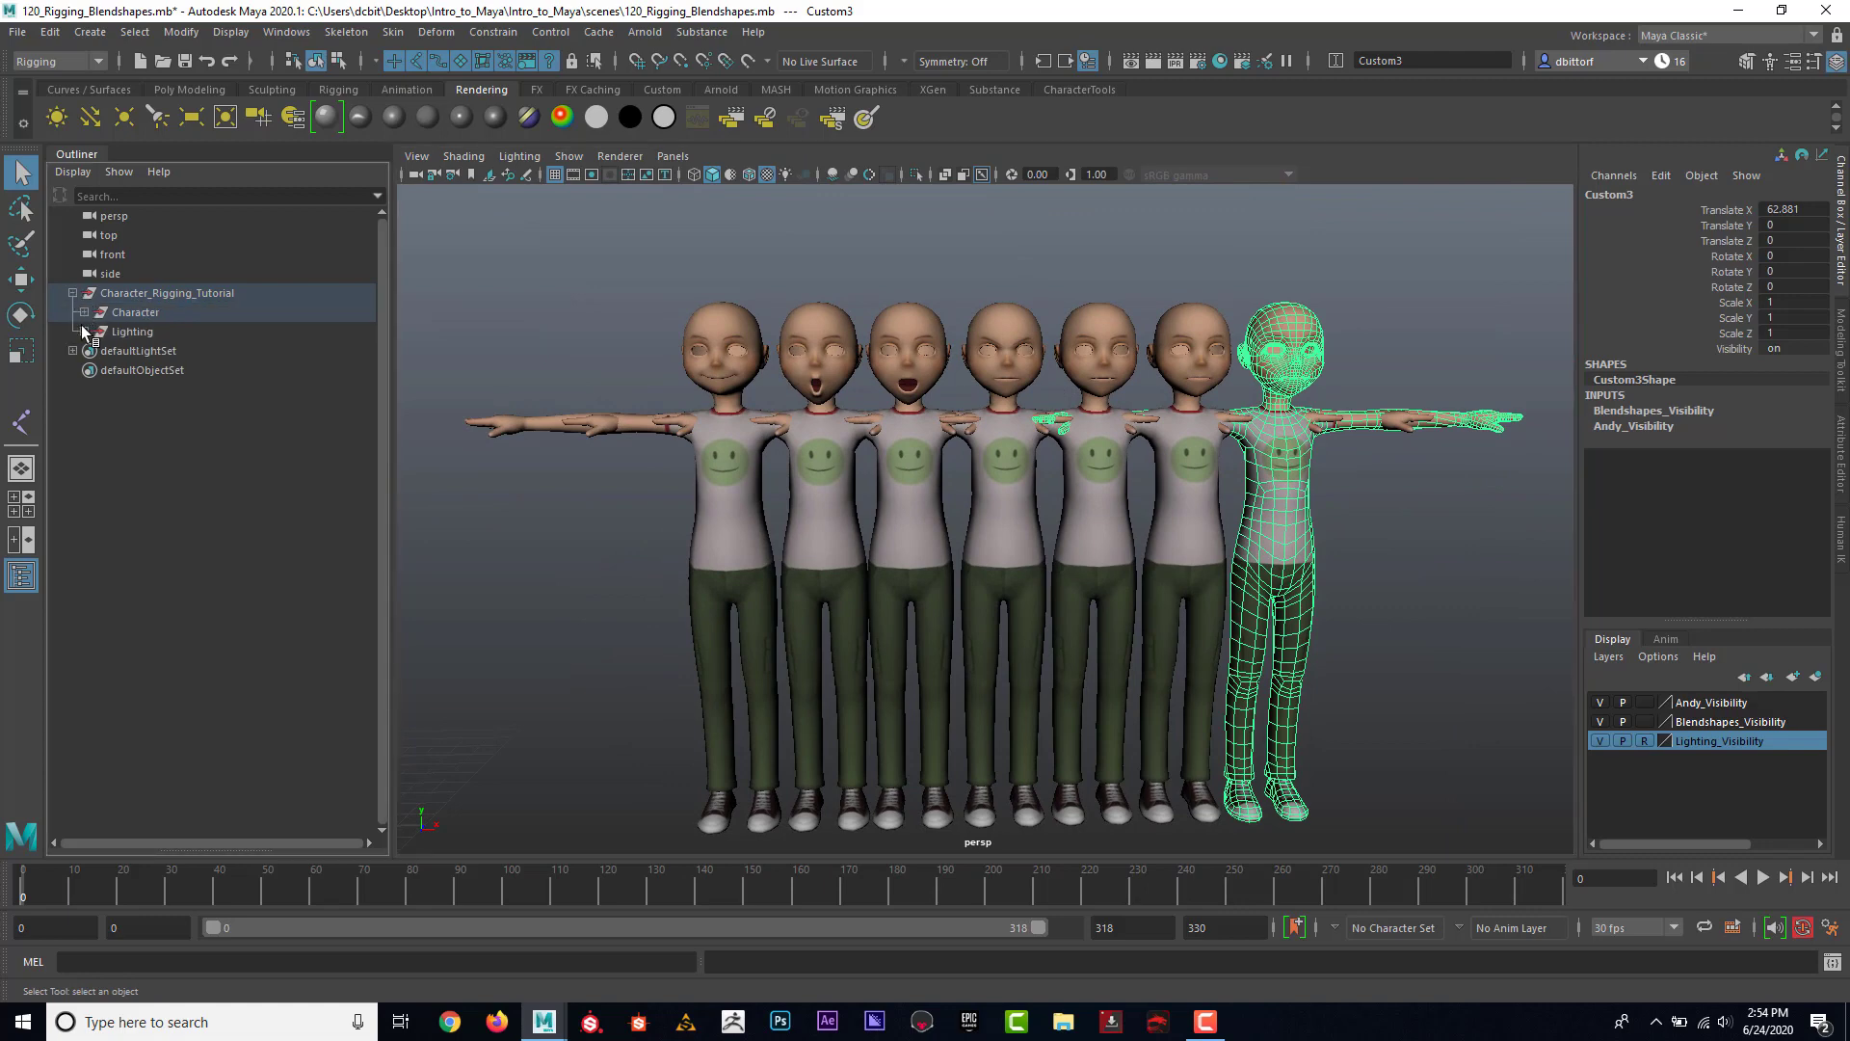
click(85, 312)
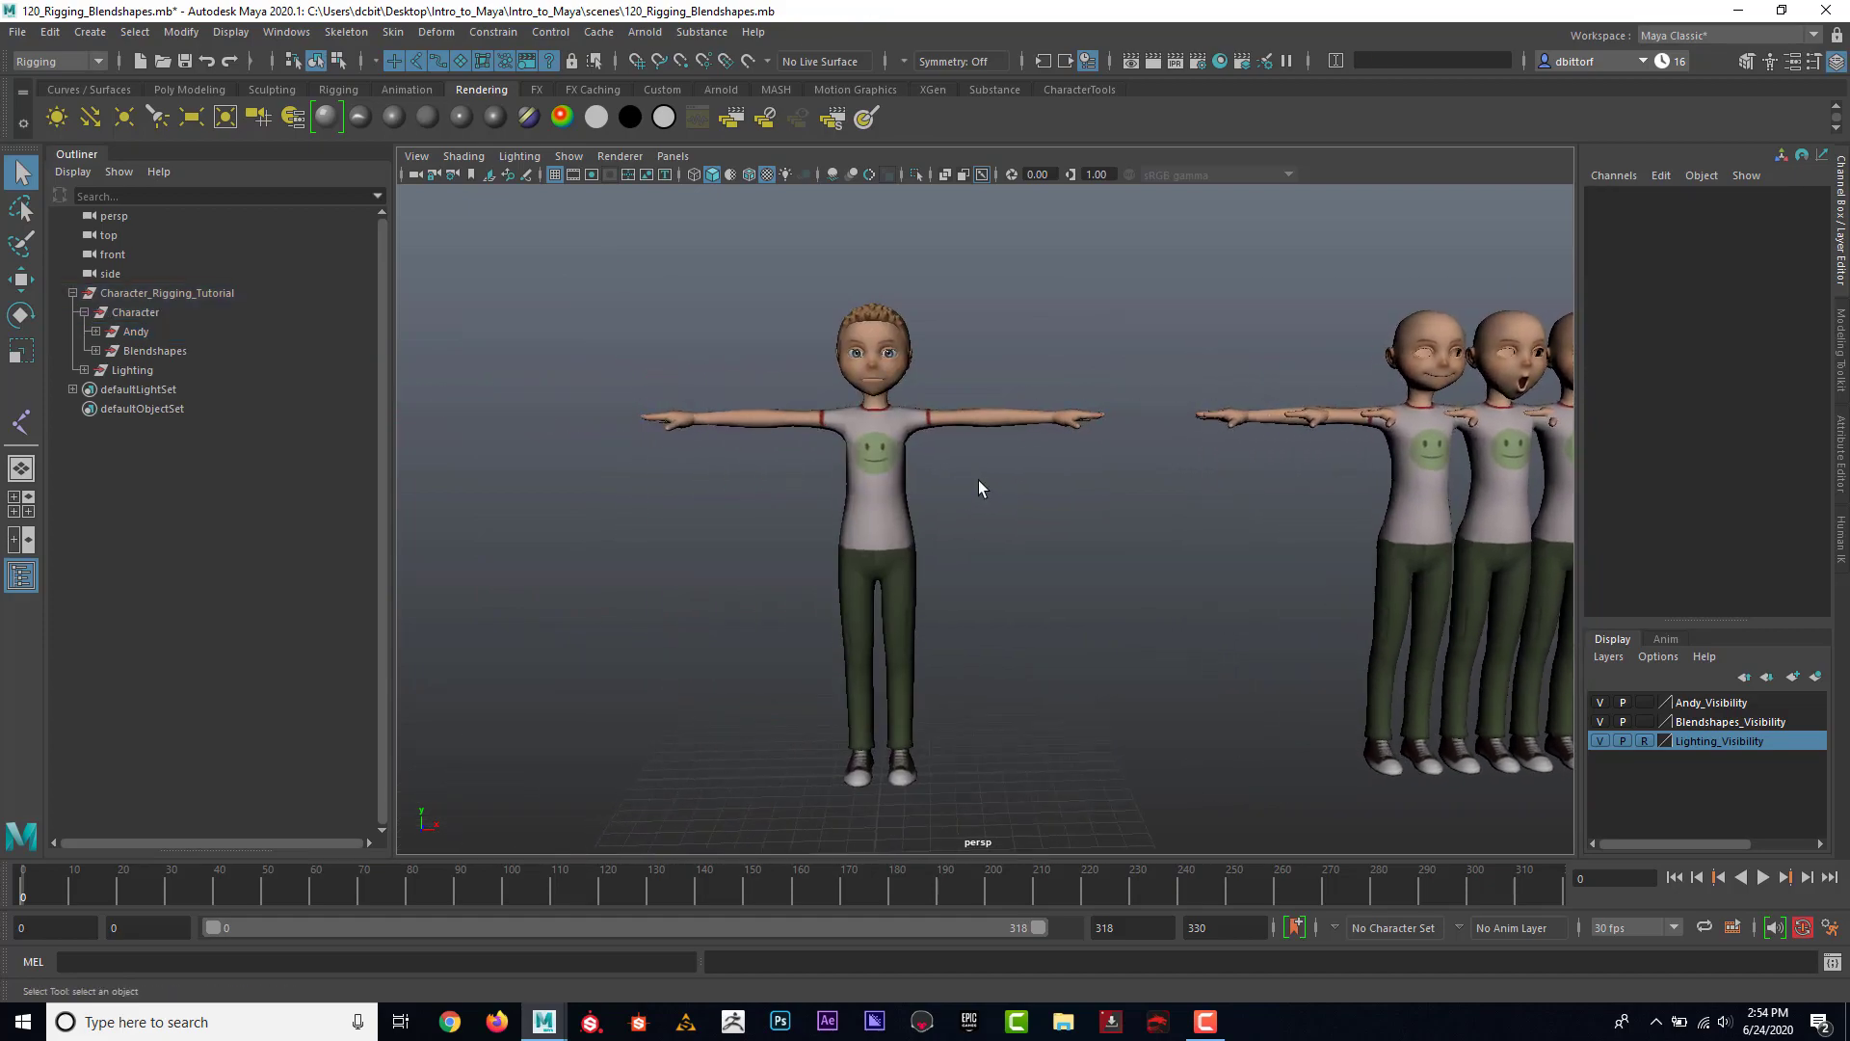
click(154, 351)
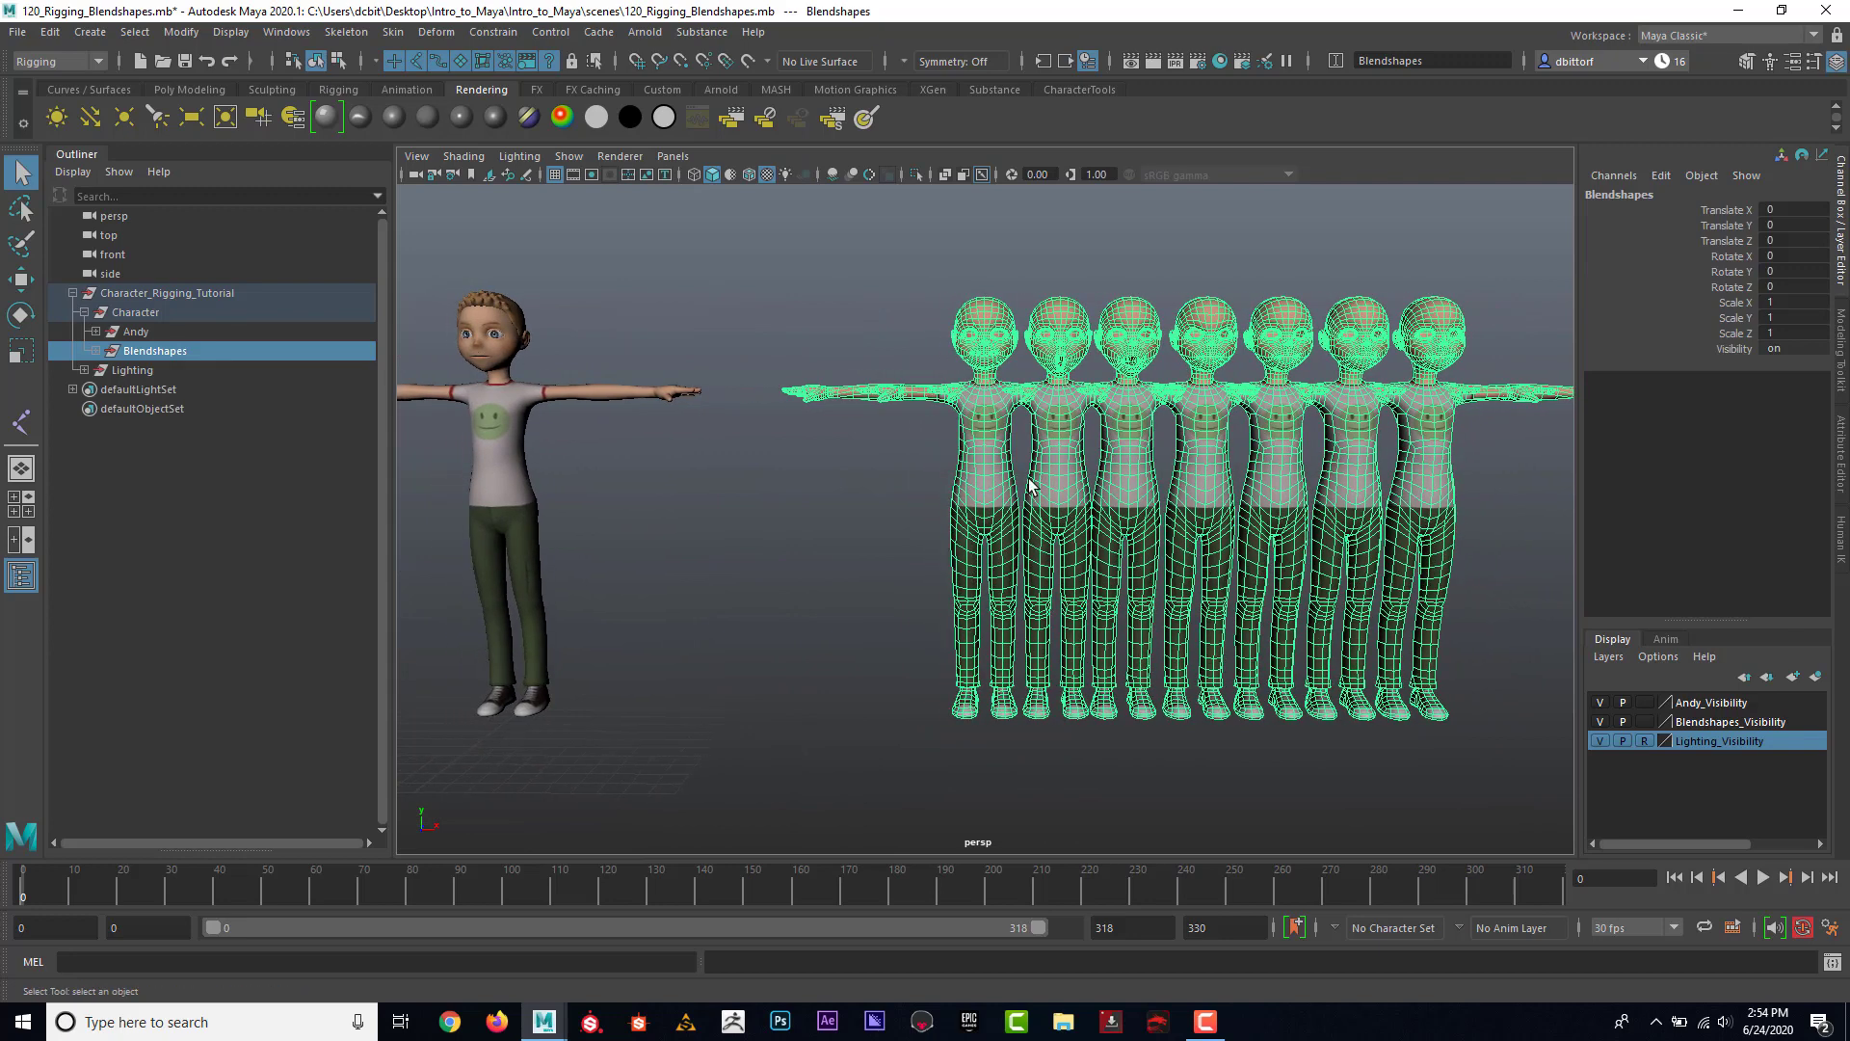
mouse_move(924, 459)
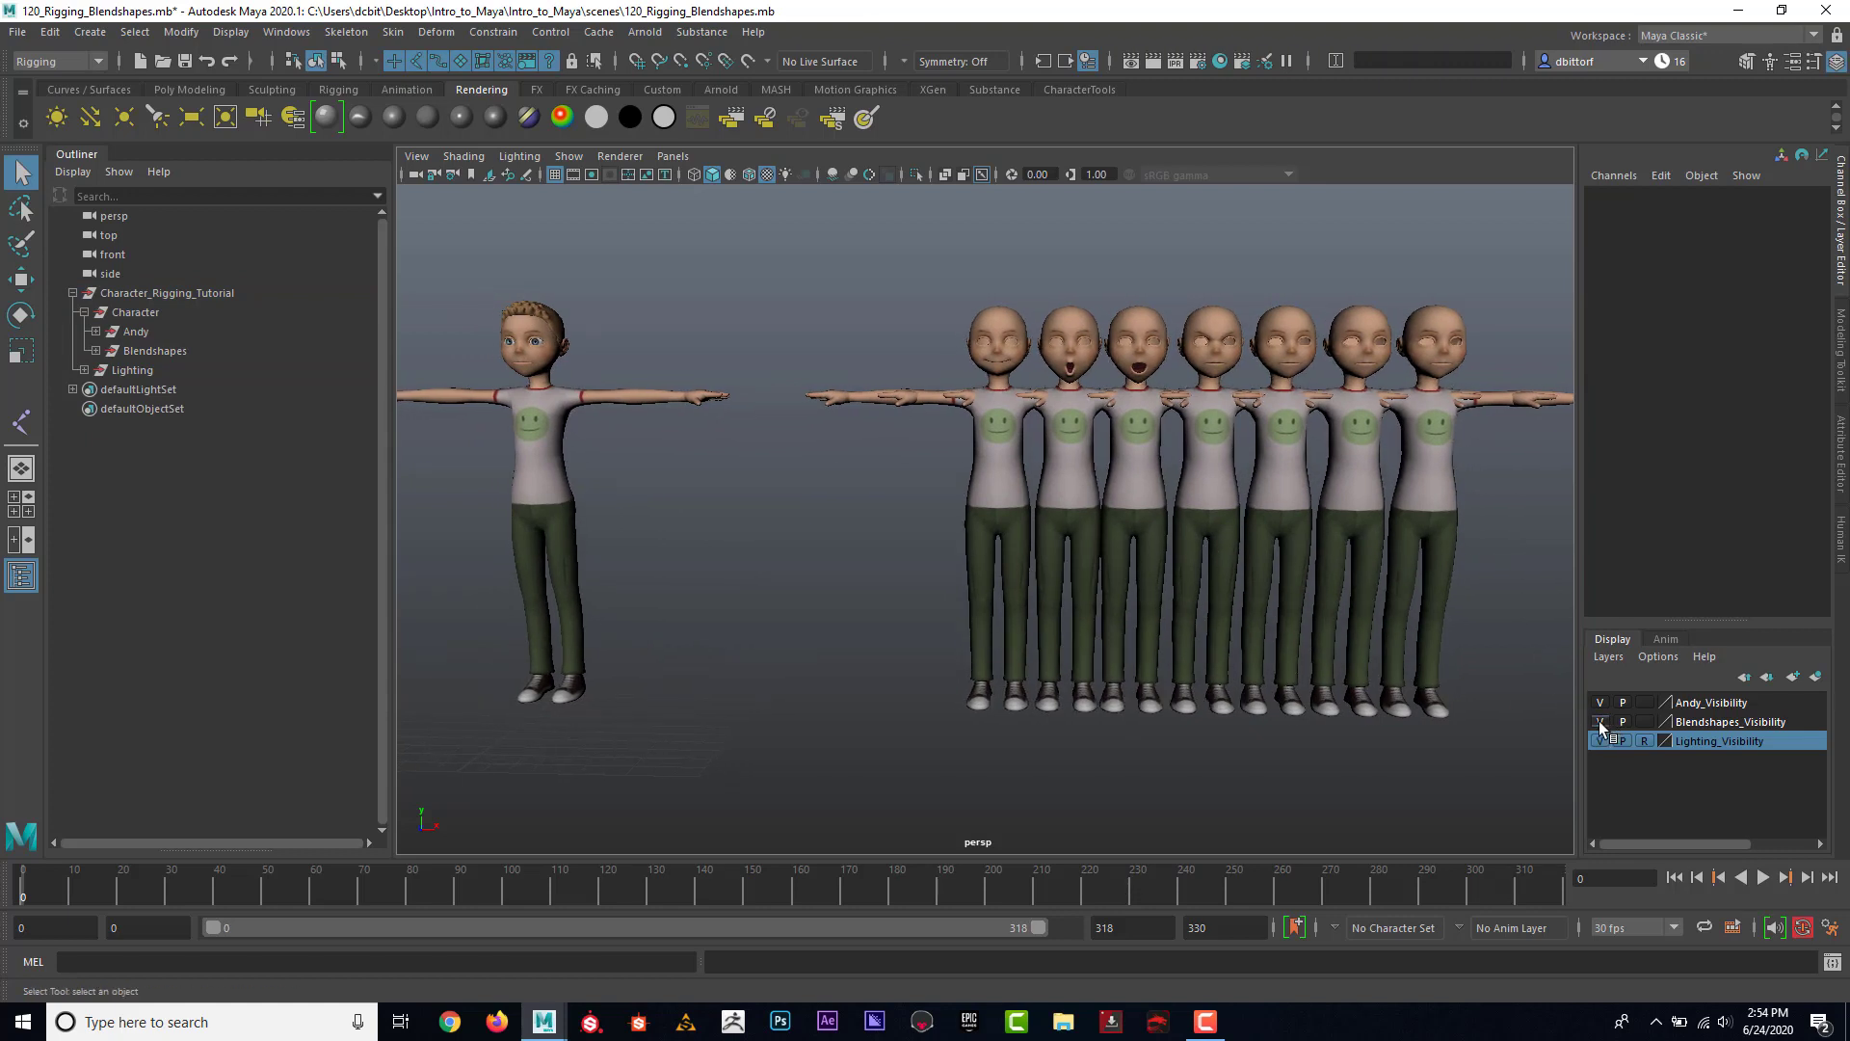
click(1600, 722)
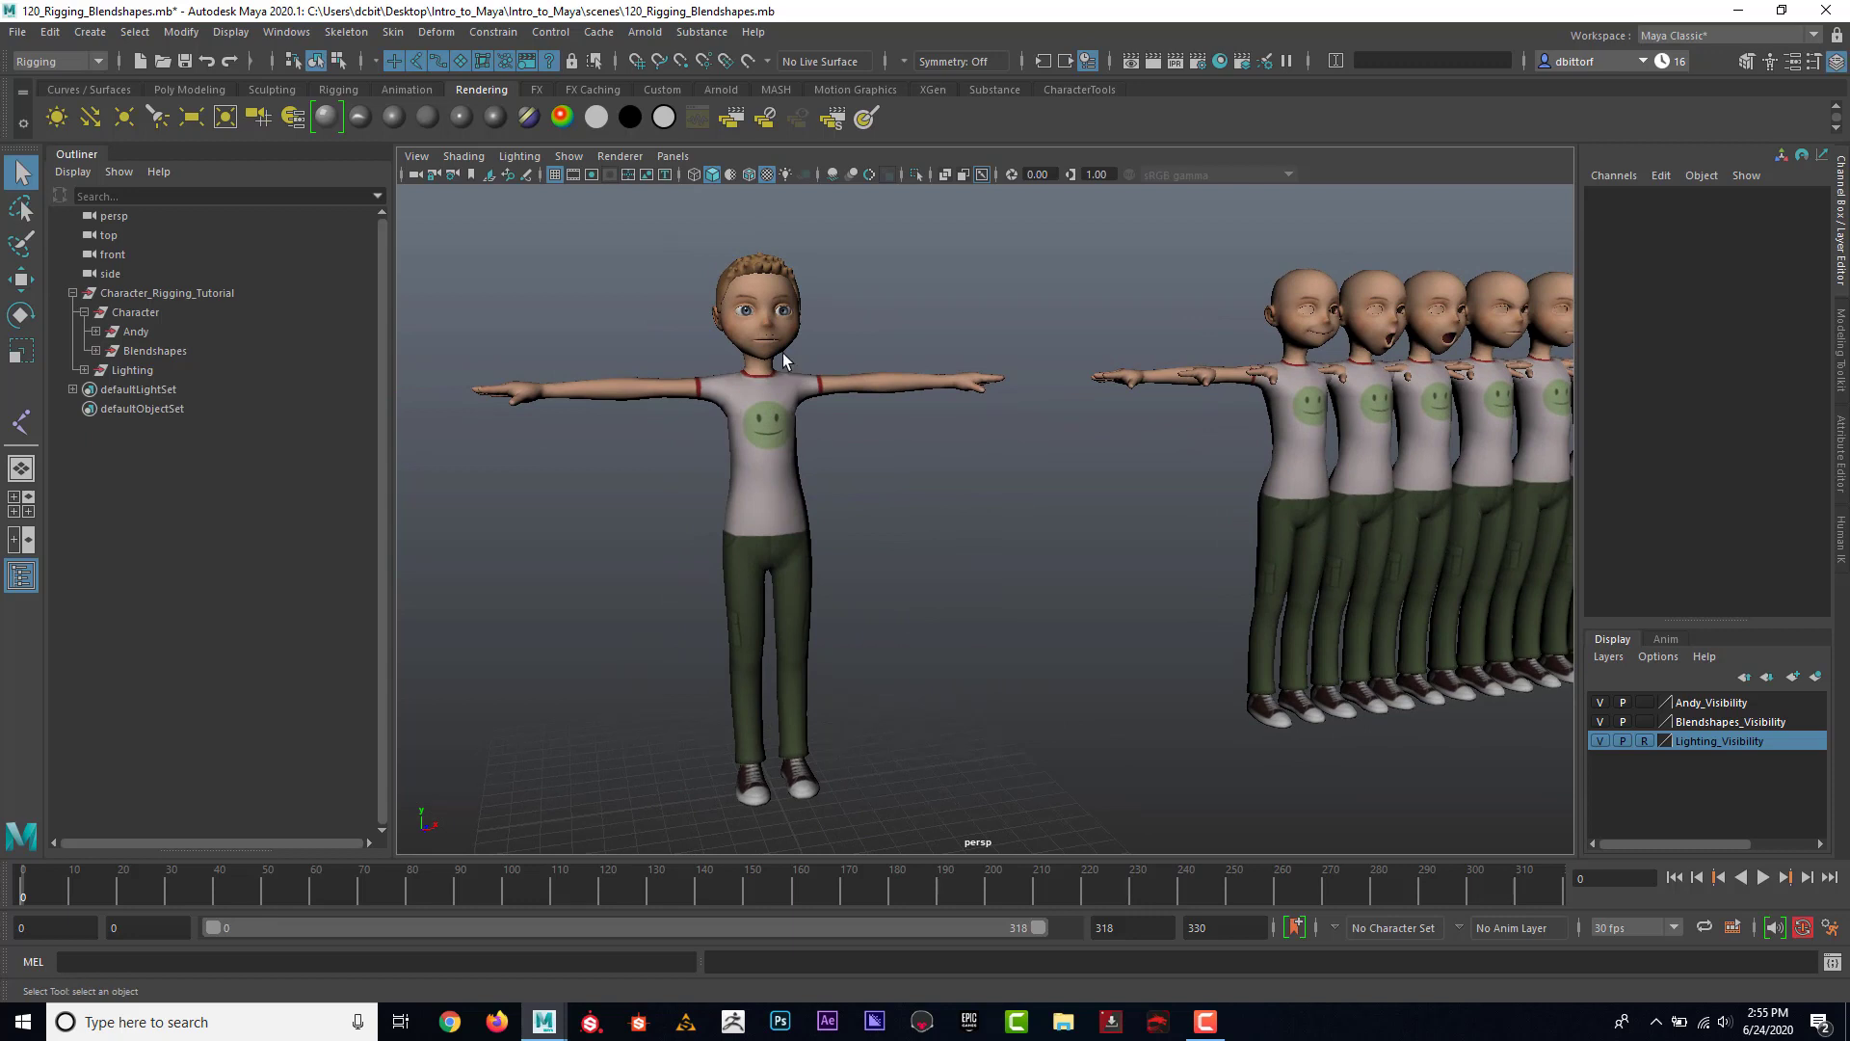
mouse_move(100, 696)
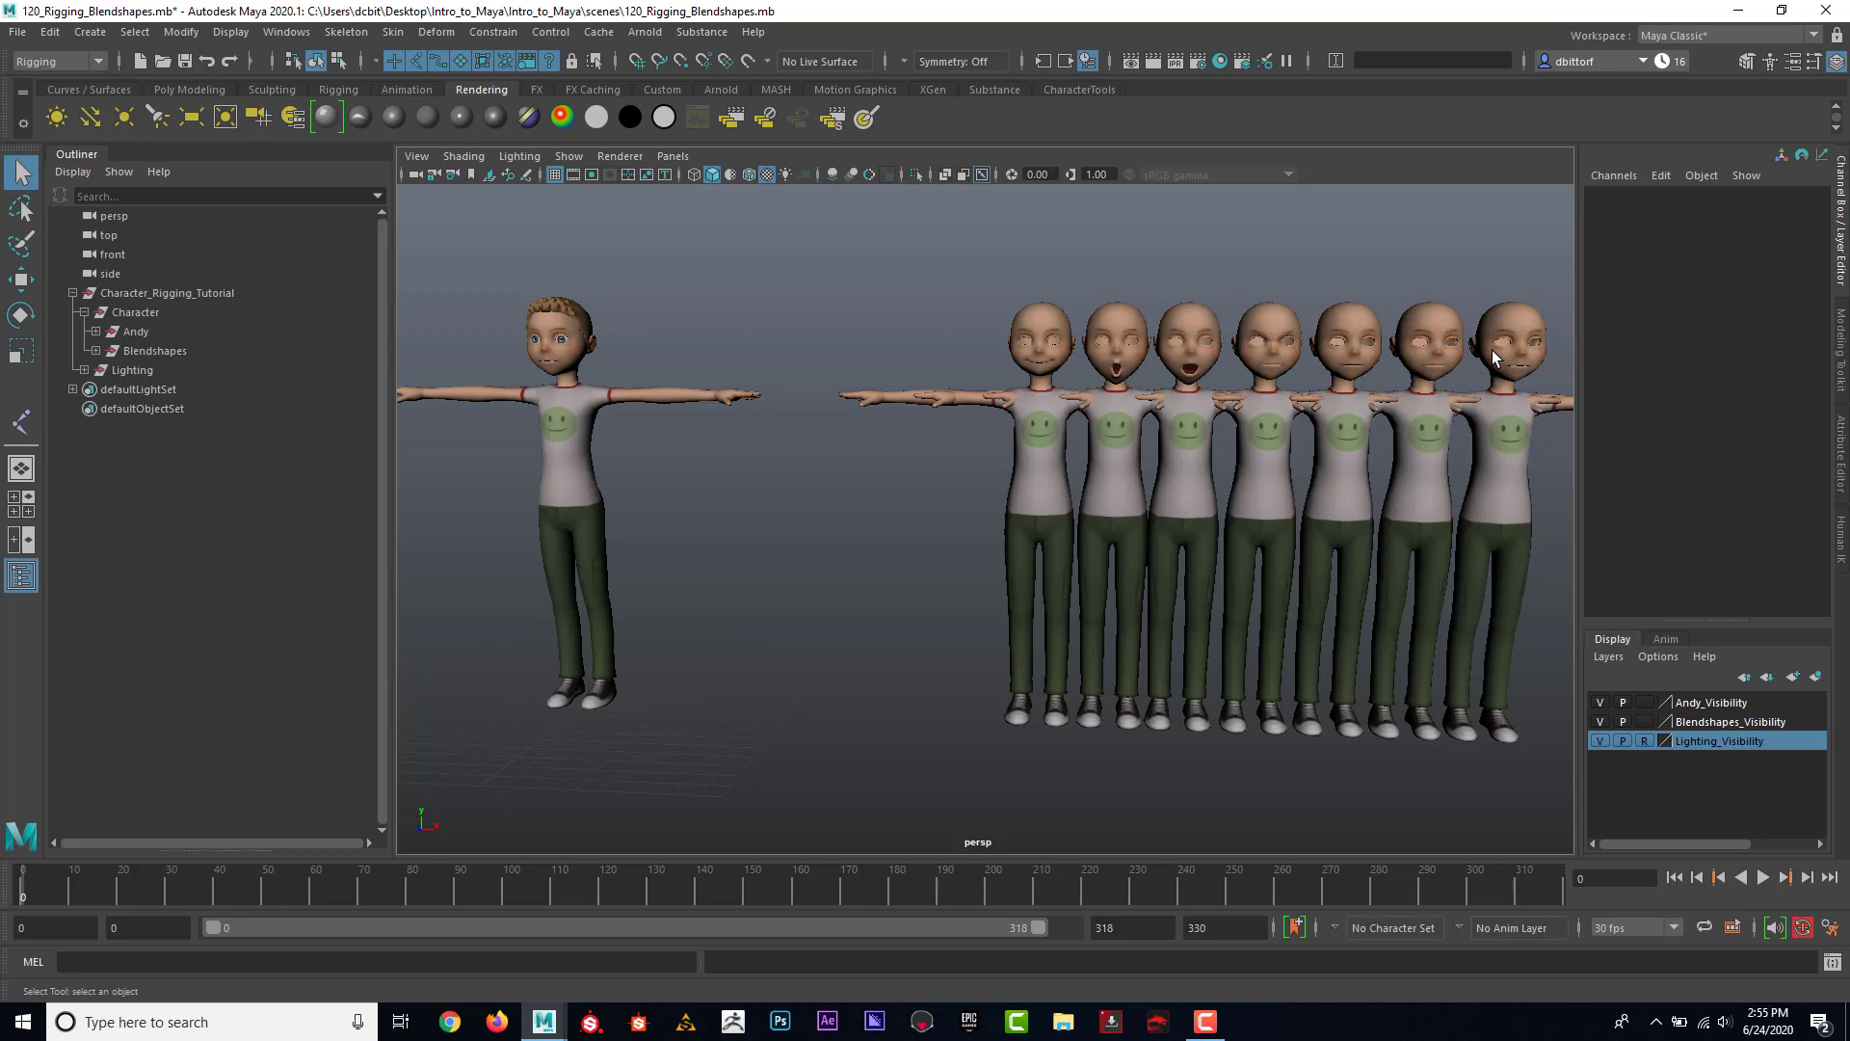
mouse_move(1080, 427)
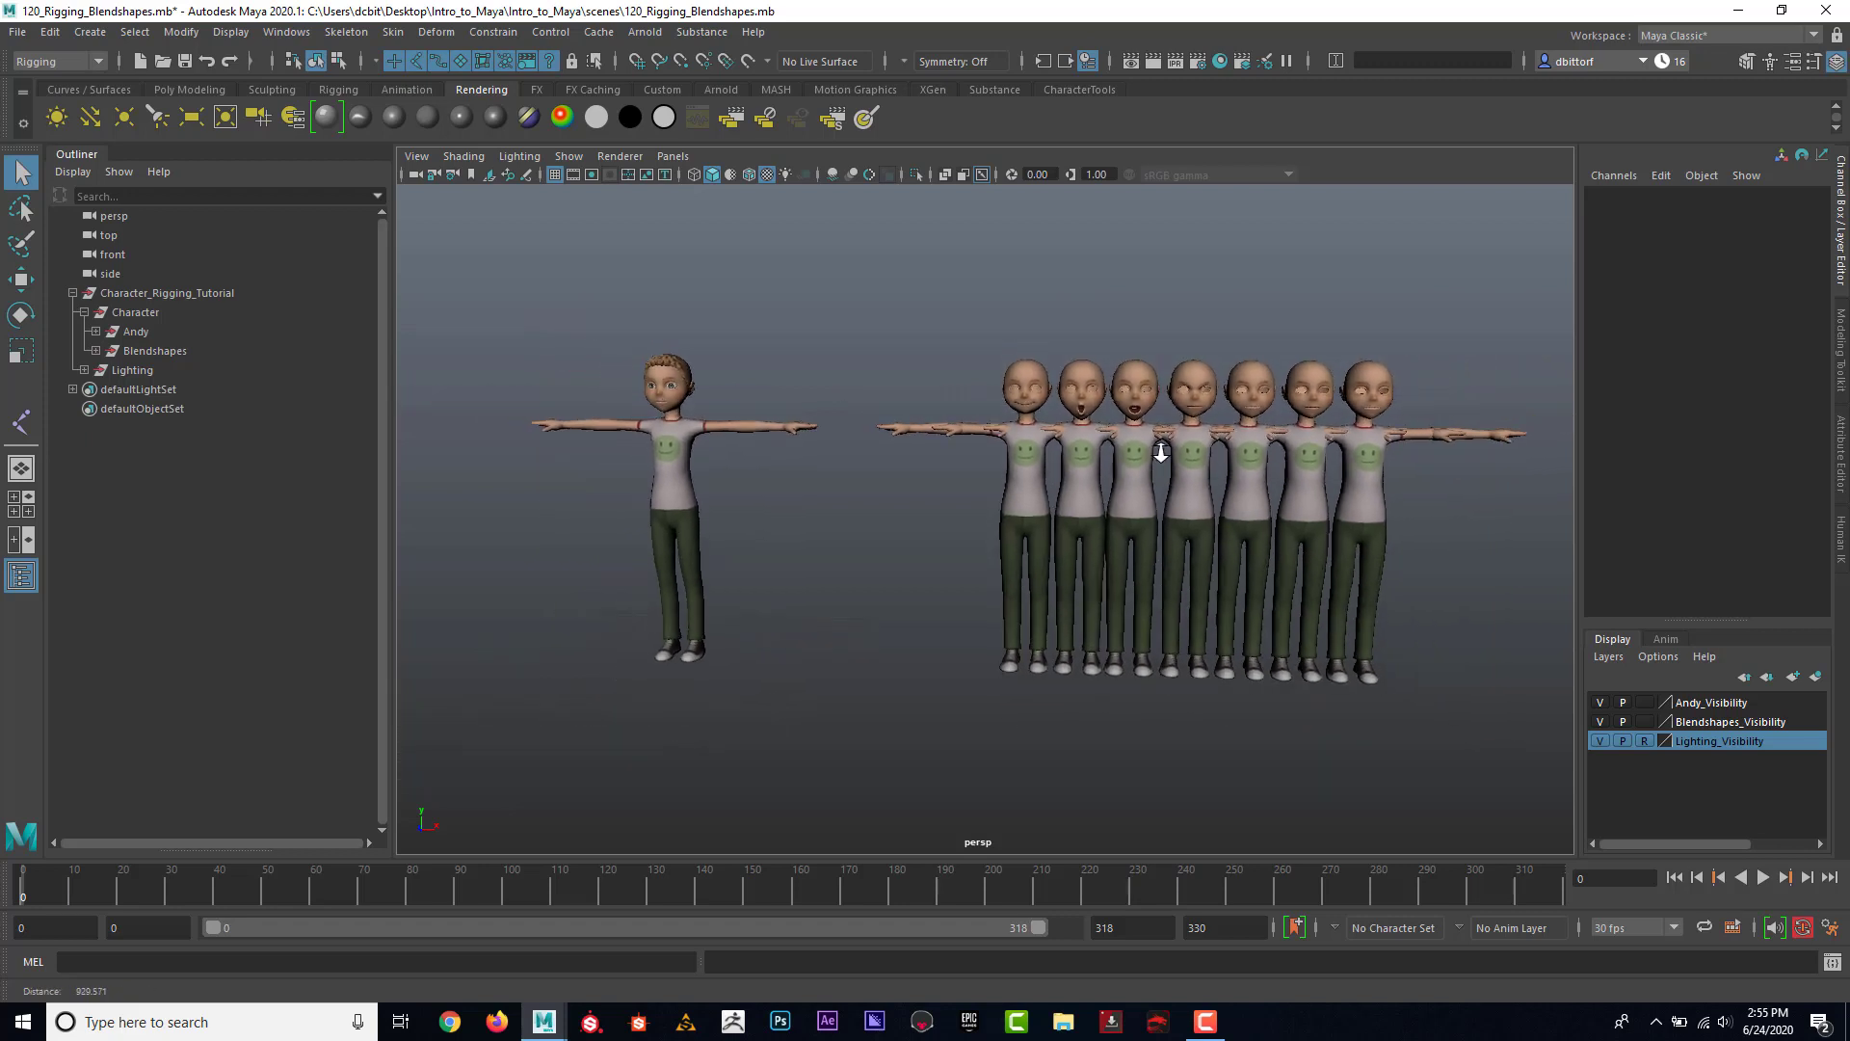
Step: Select Andy, marquee the seven target heads, then add Andy last as base mesh
click(136, 330)
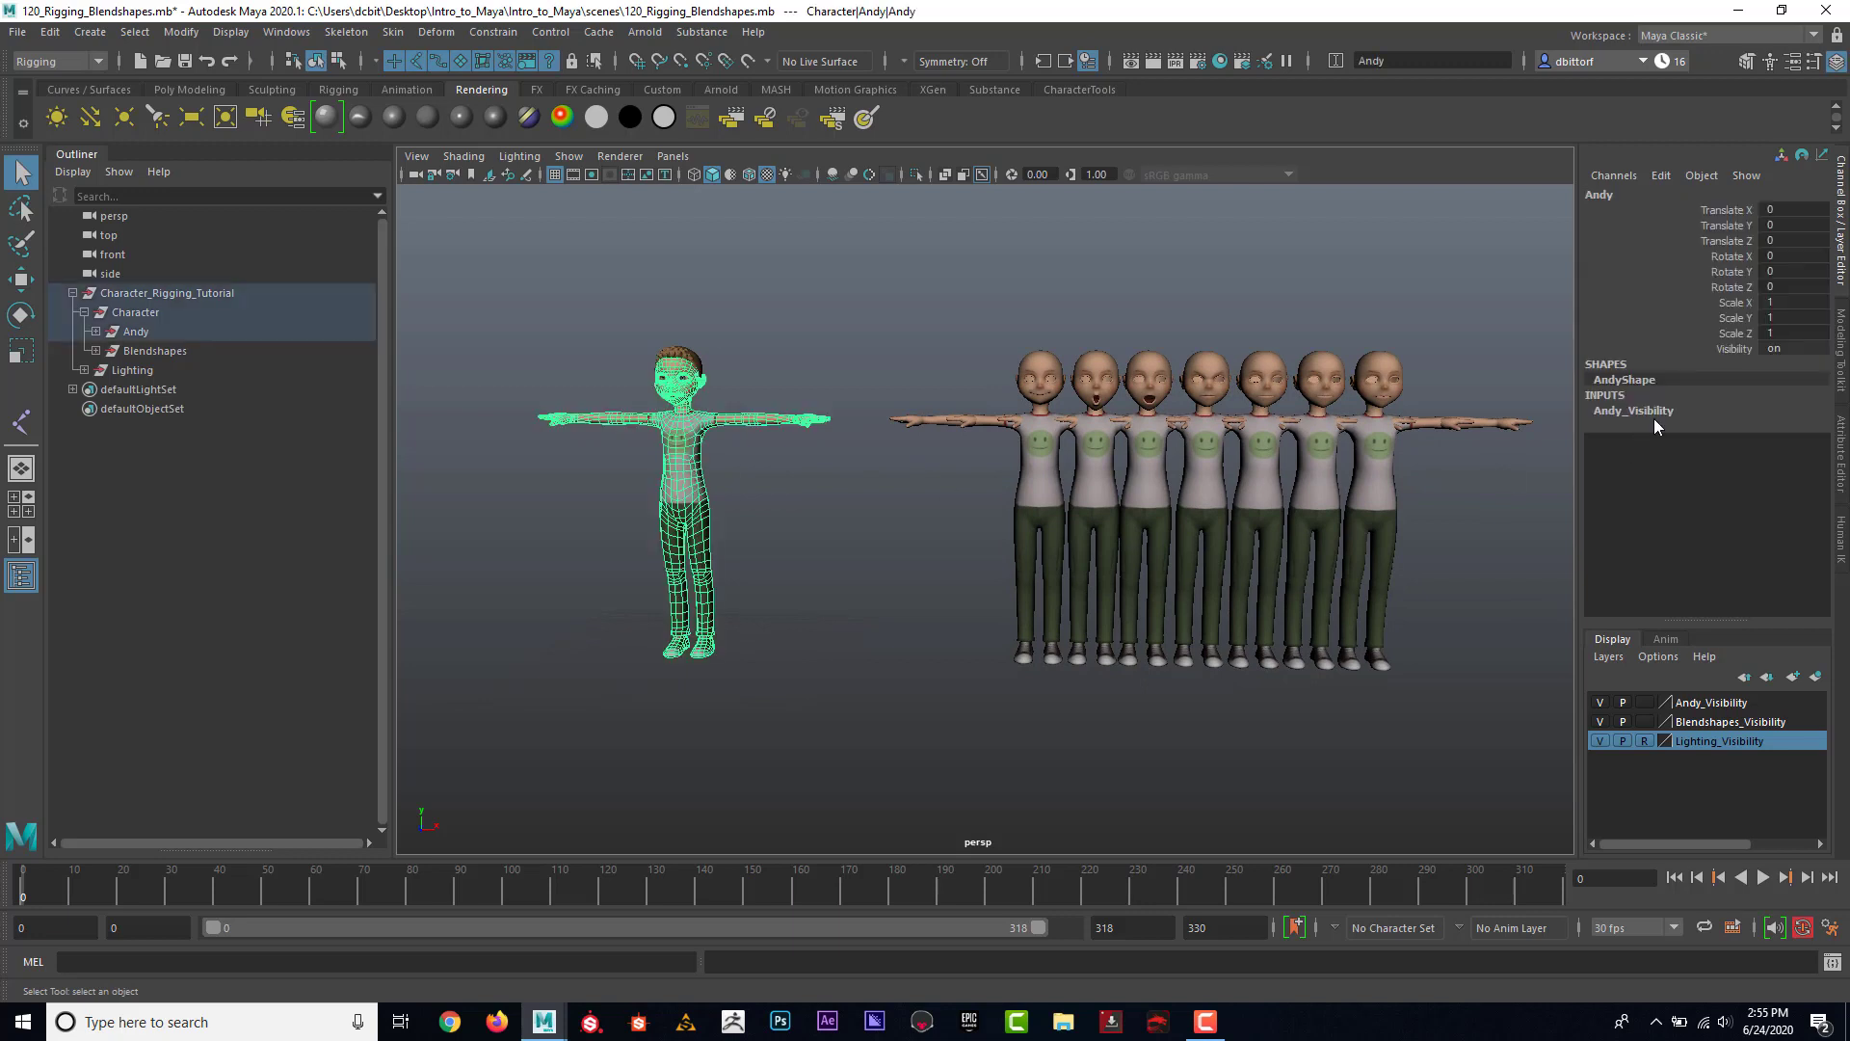
mouse_move(1698, 507)
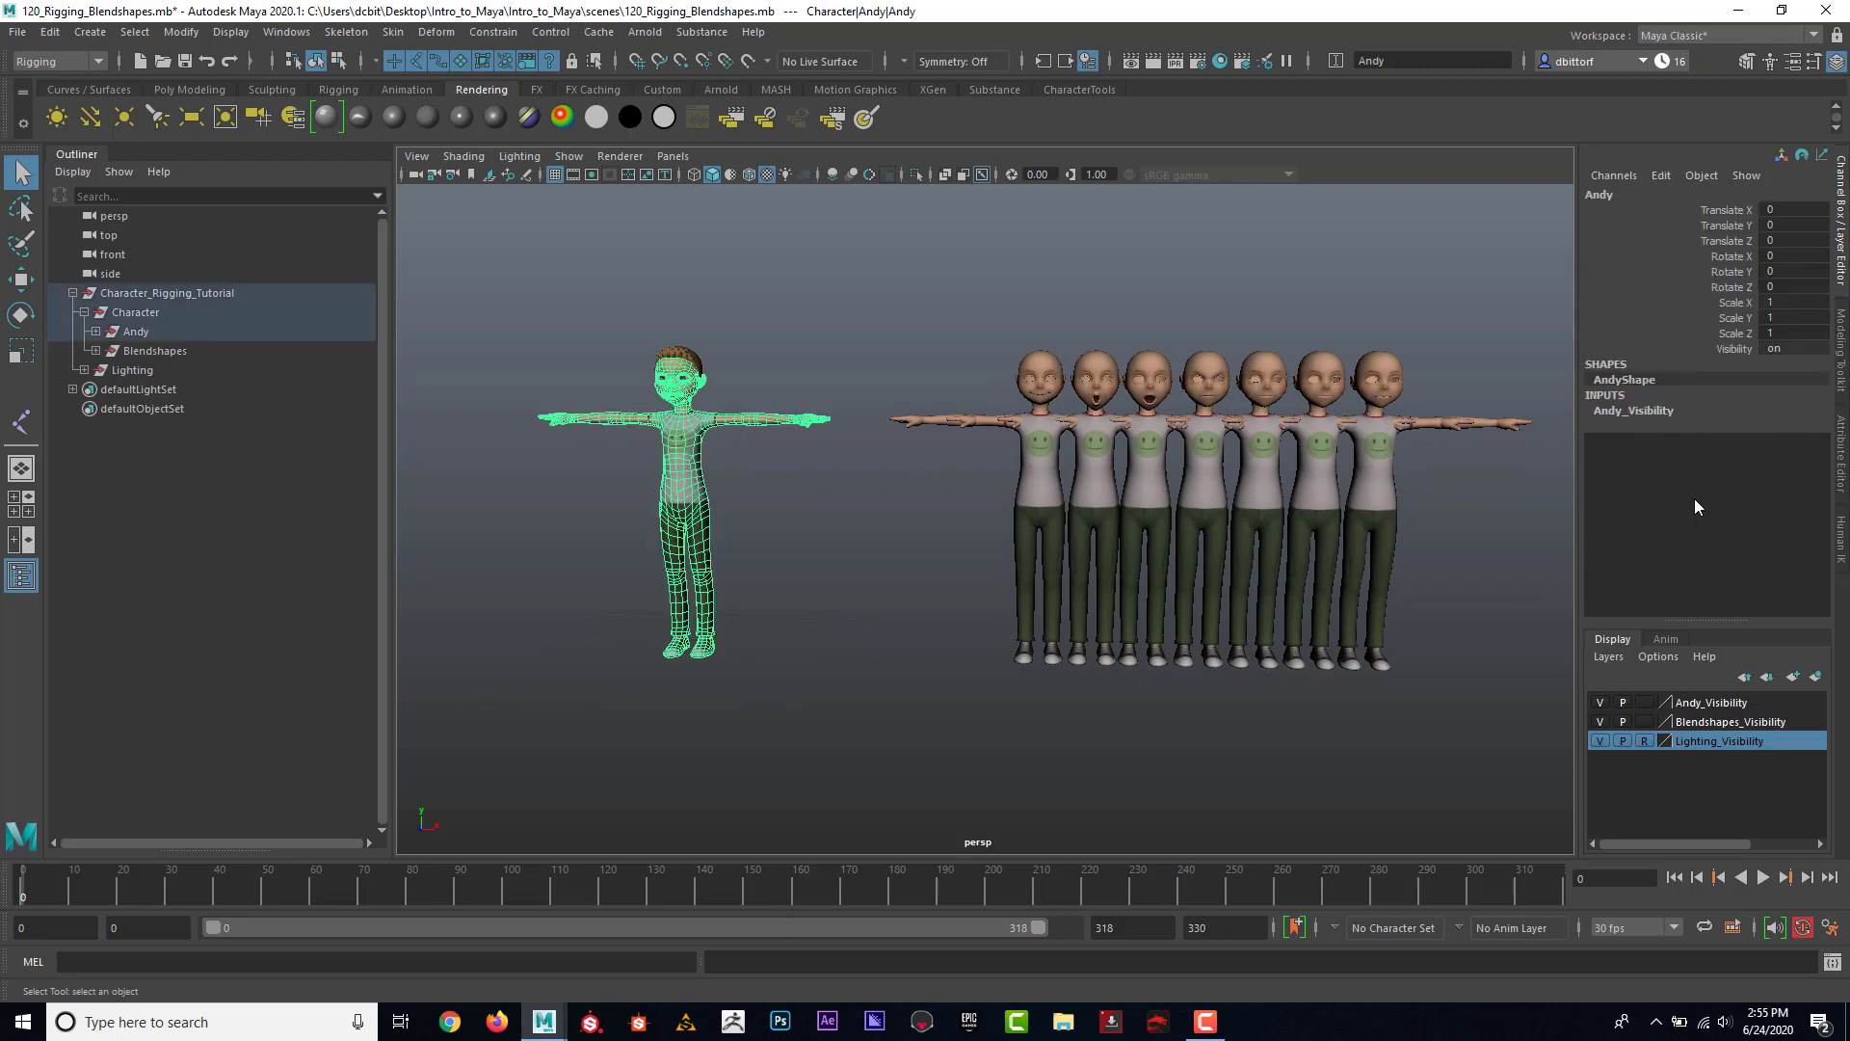
mouse_move(1672, 474)
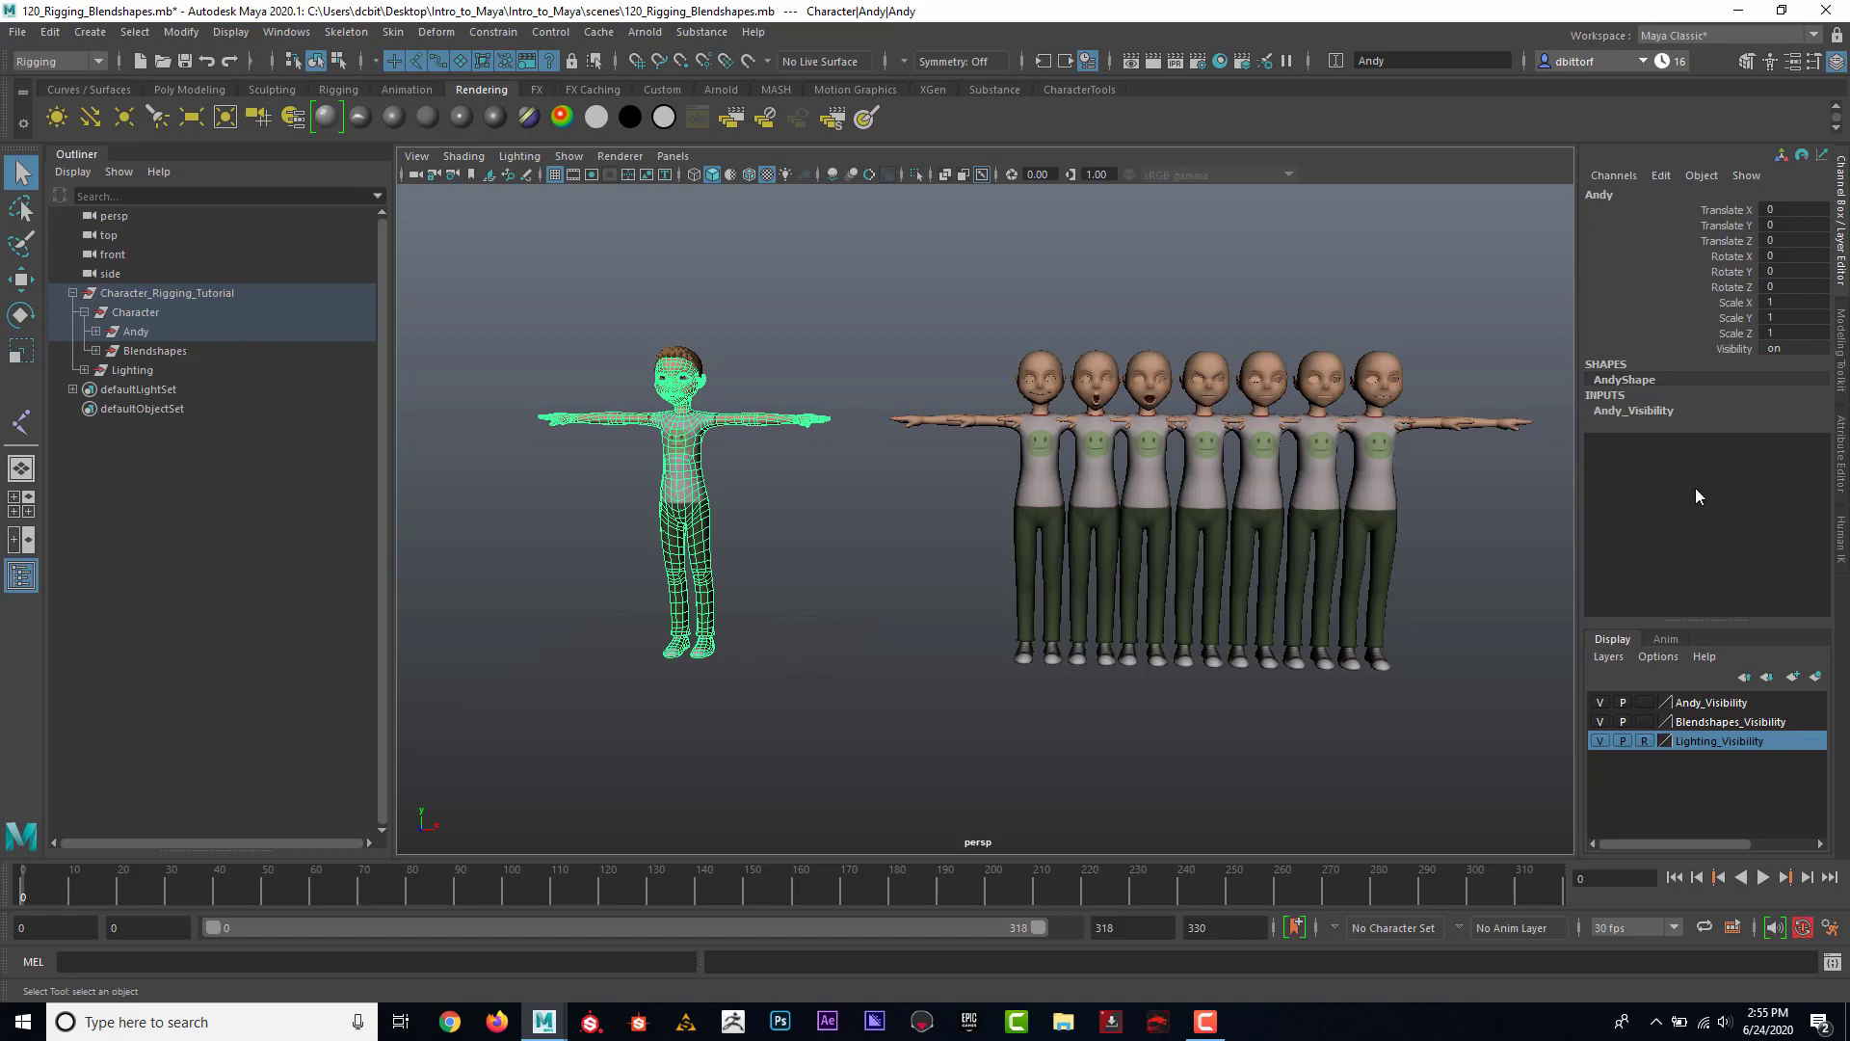
drag(961, 478, 1235, 525)
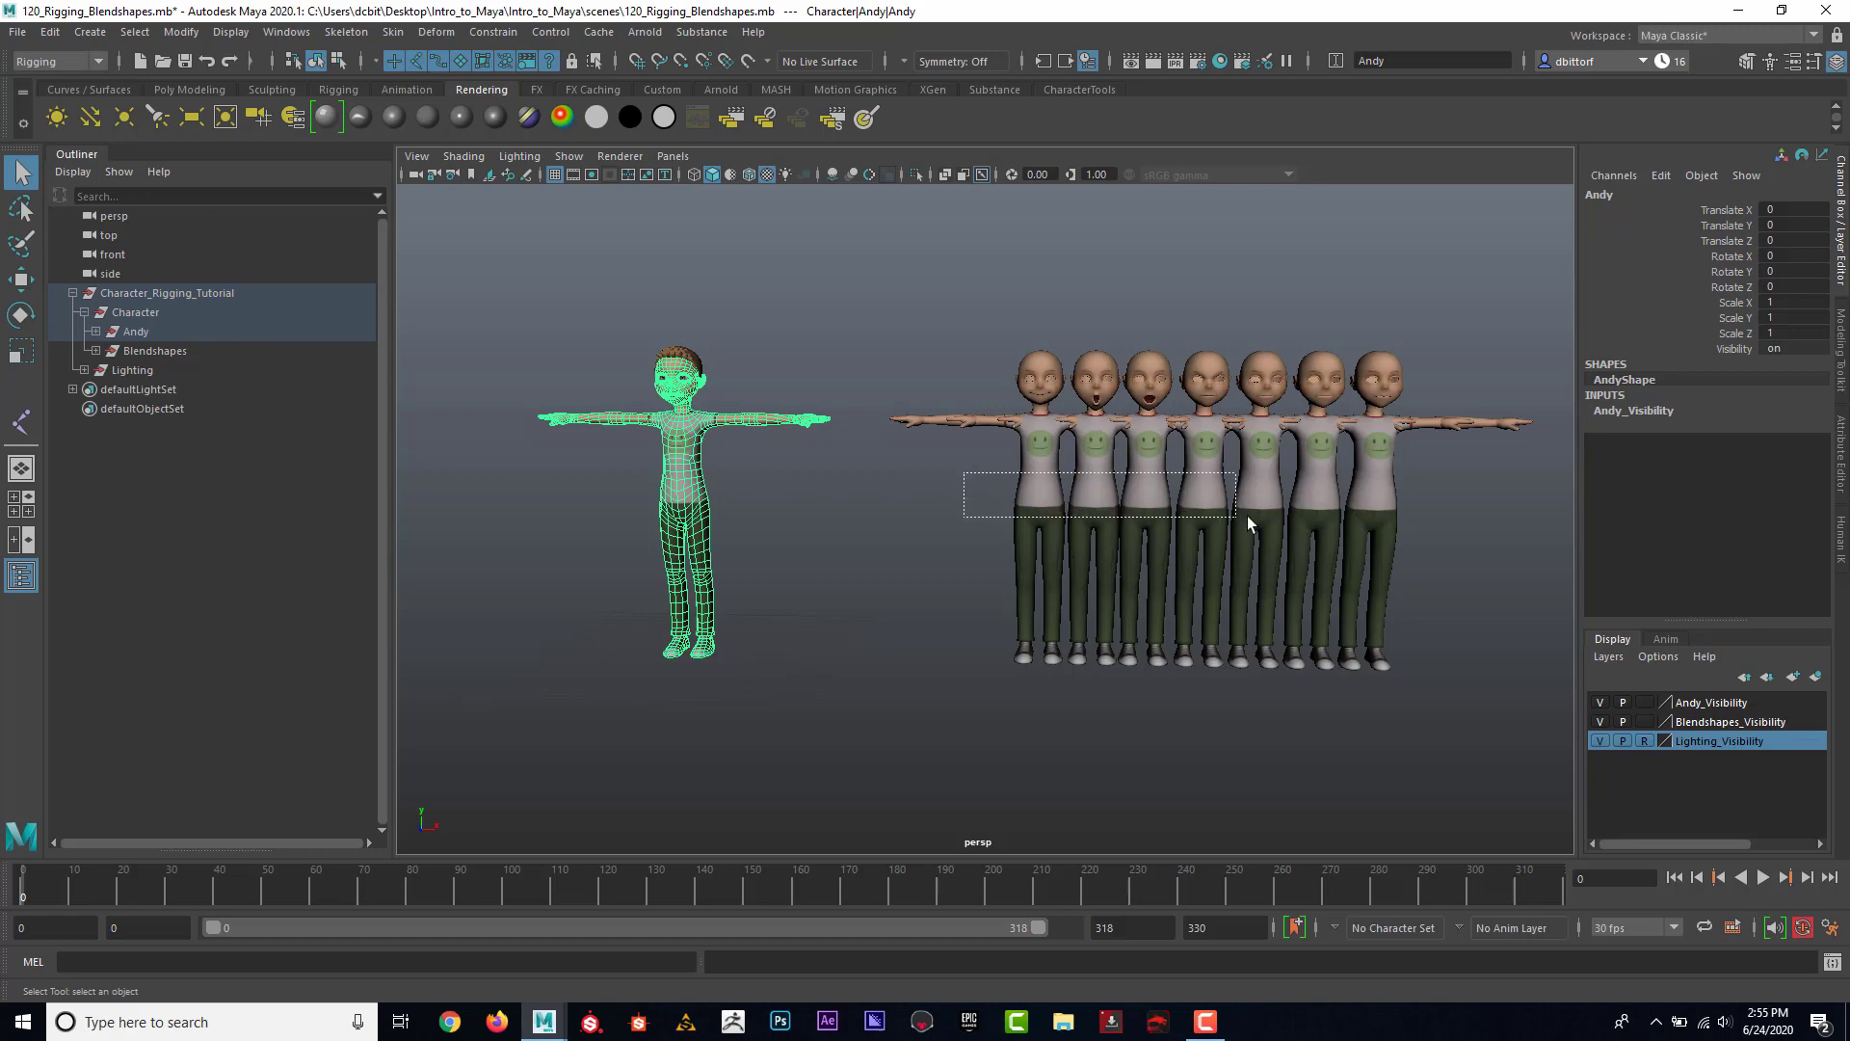
click(155, 351)
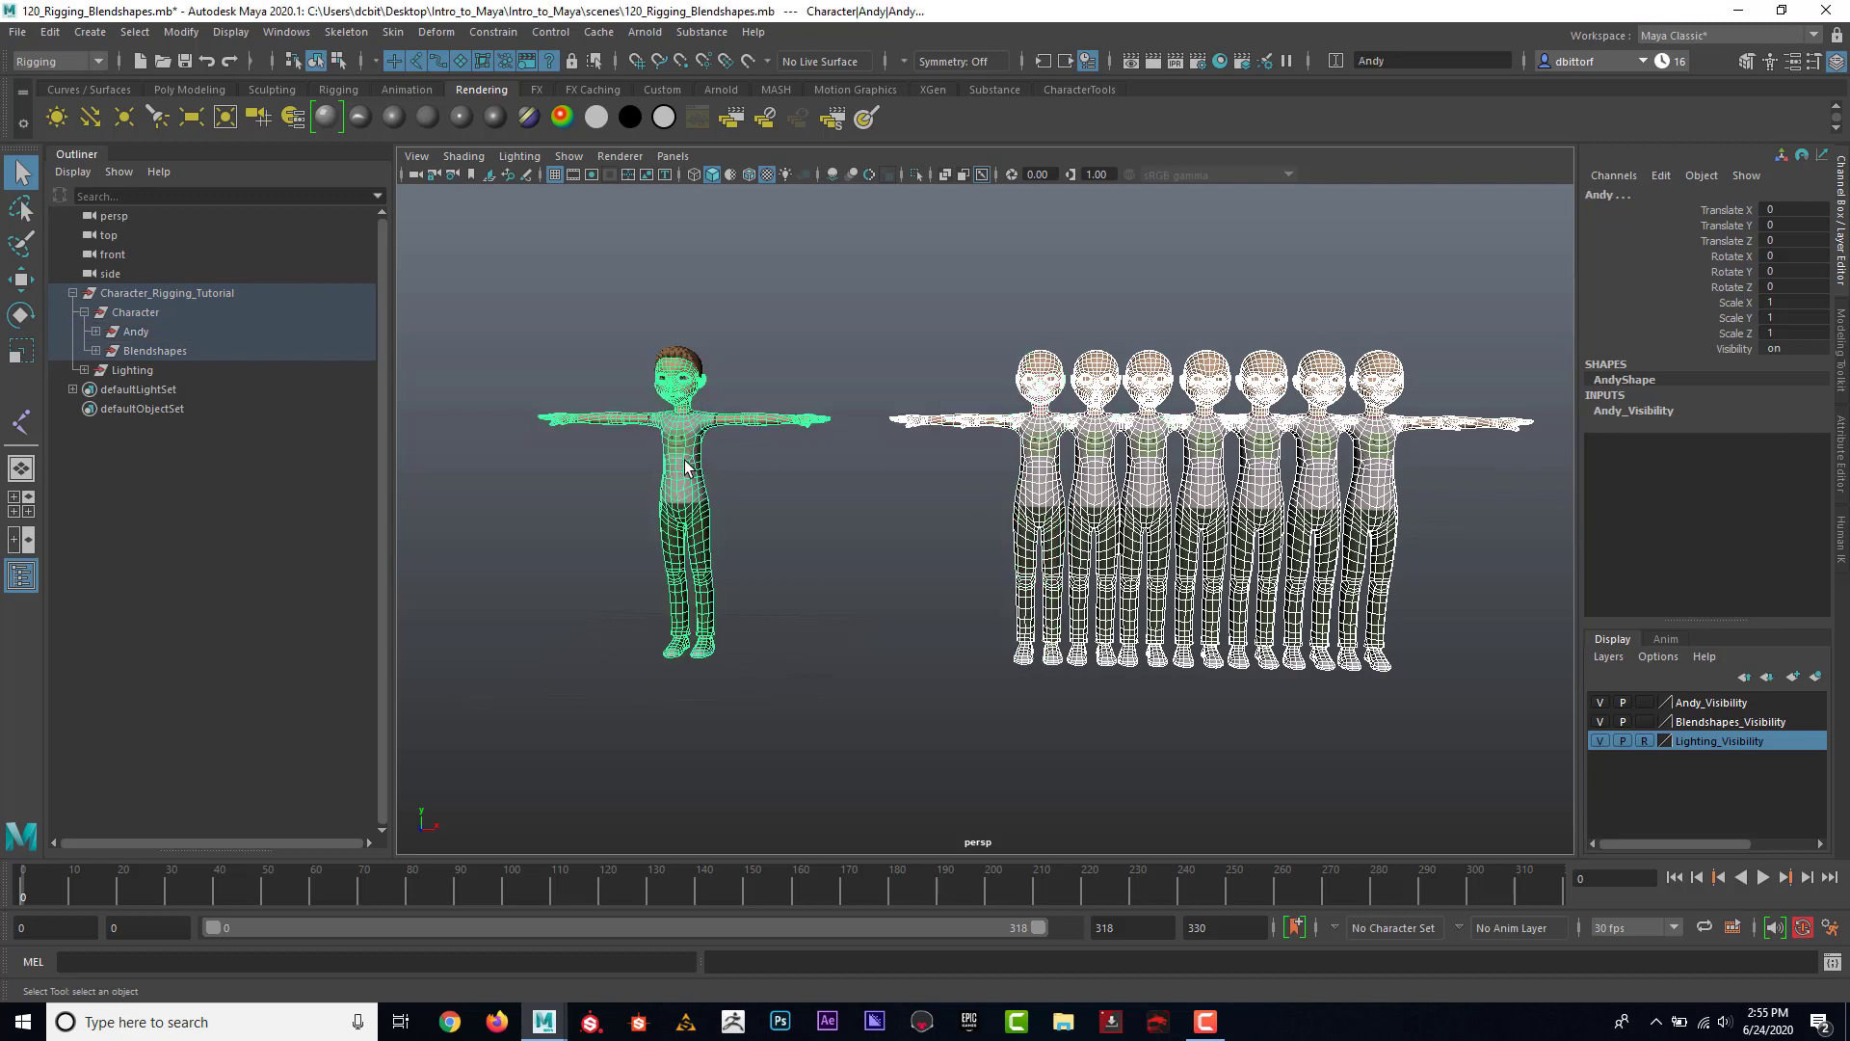
mouse_move(998, 474)
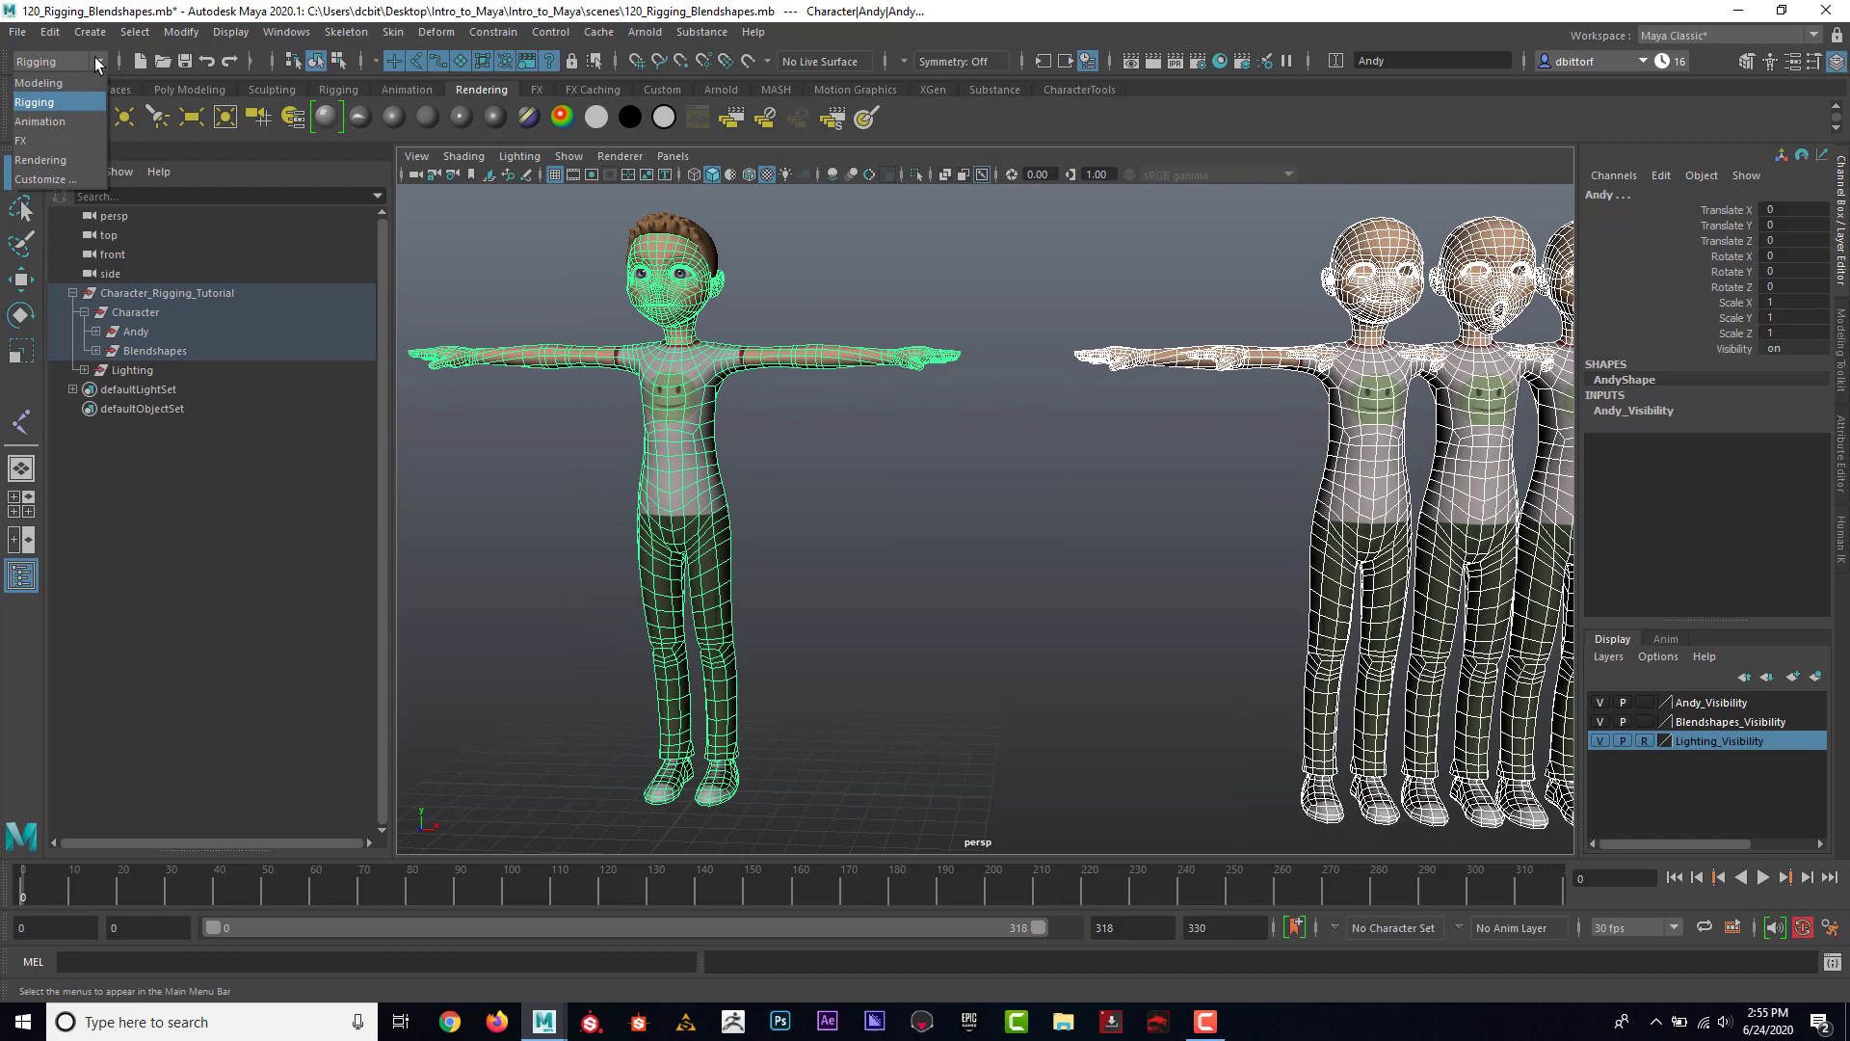
click(34, 86)
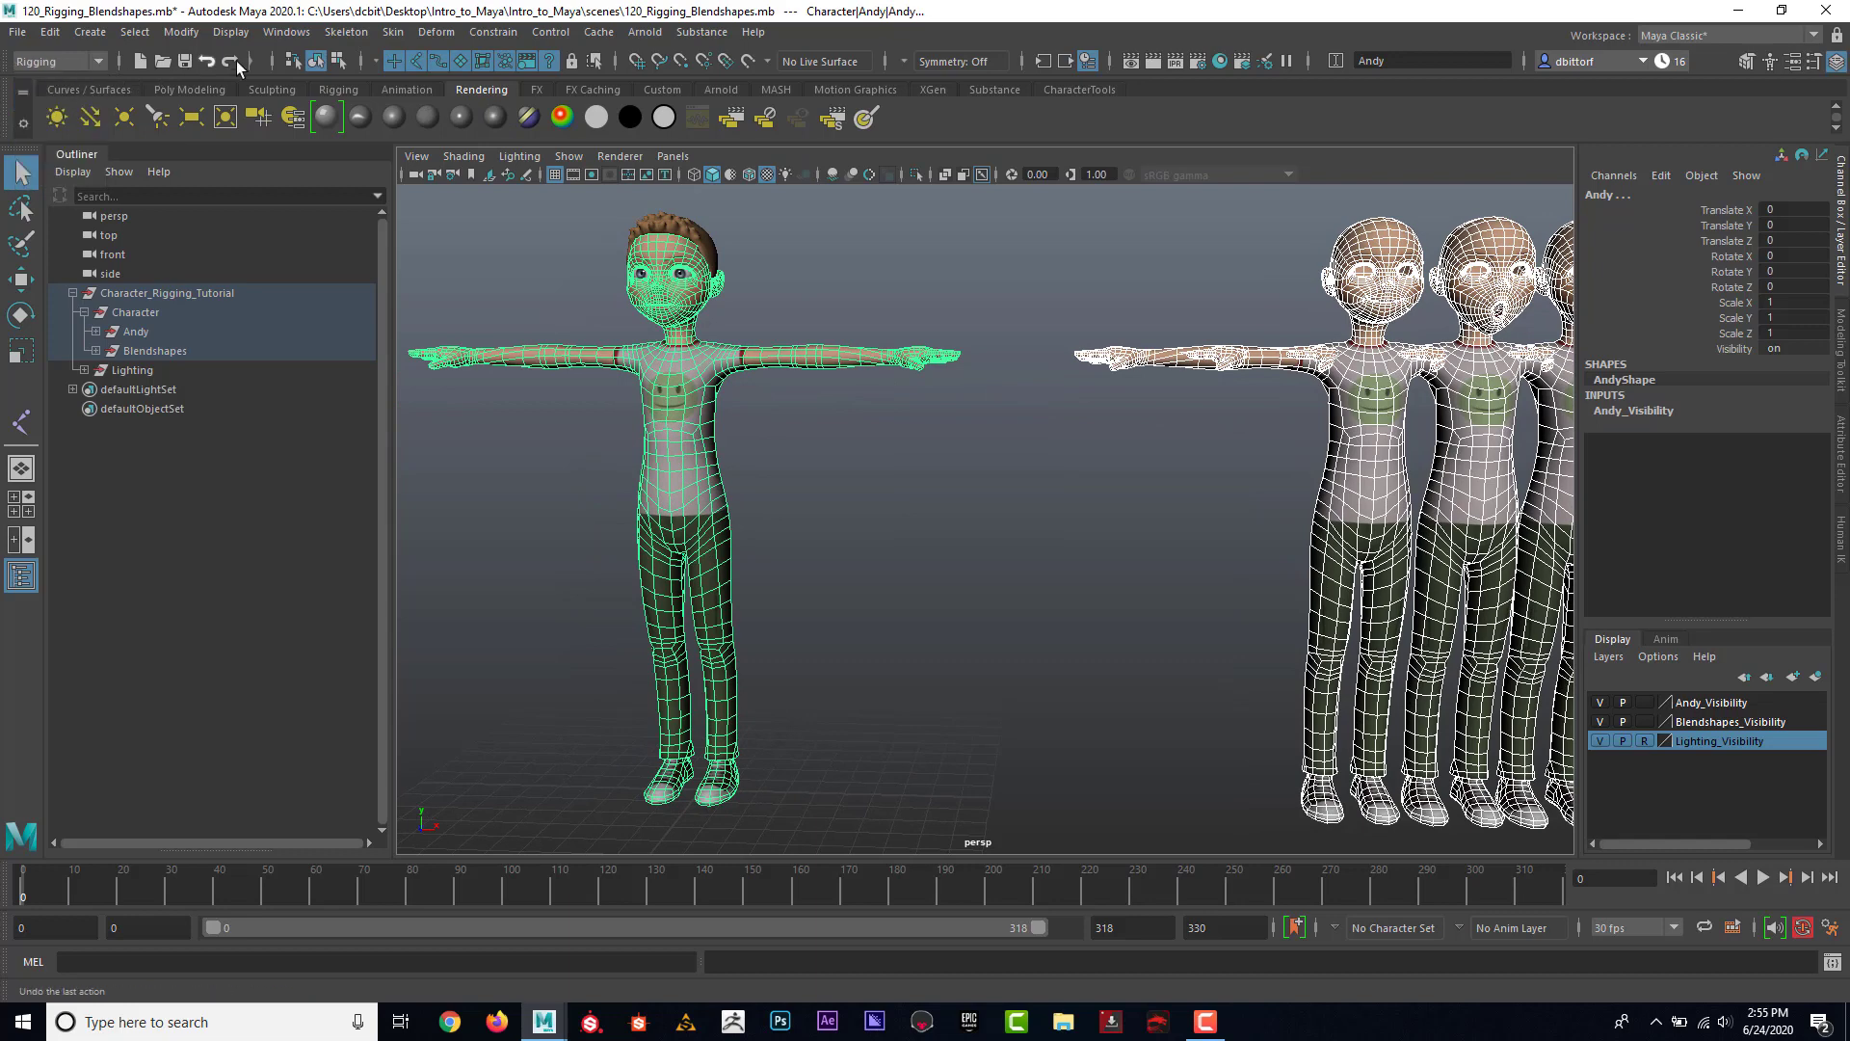
click(436, 31)
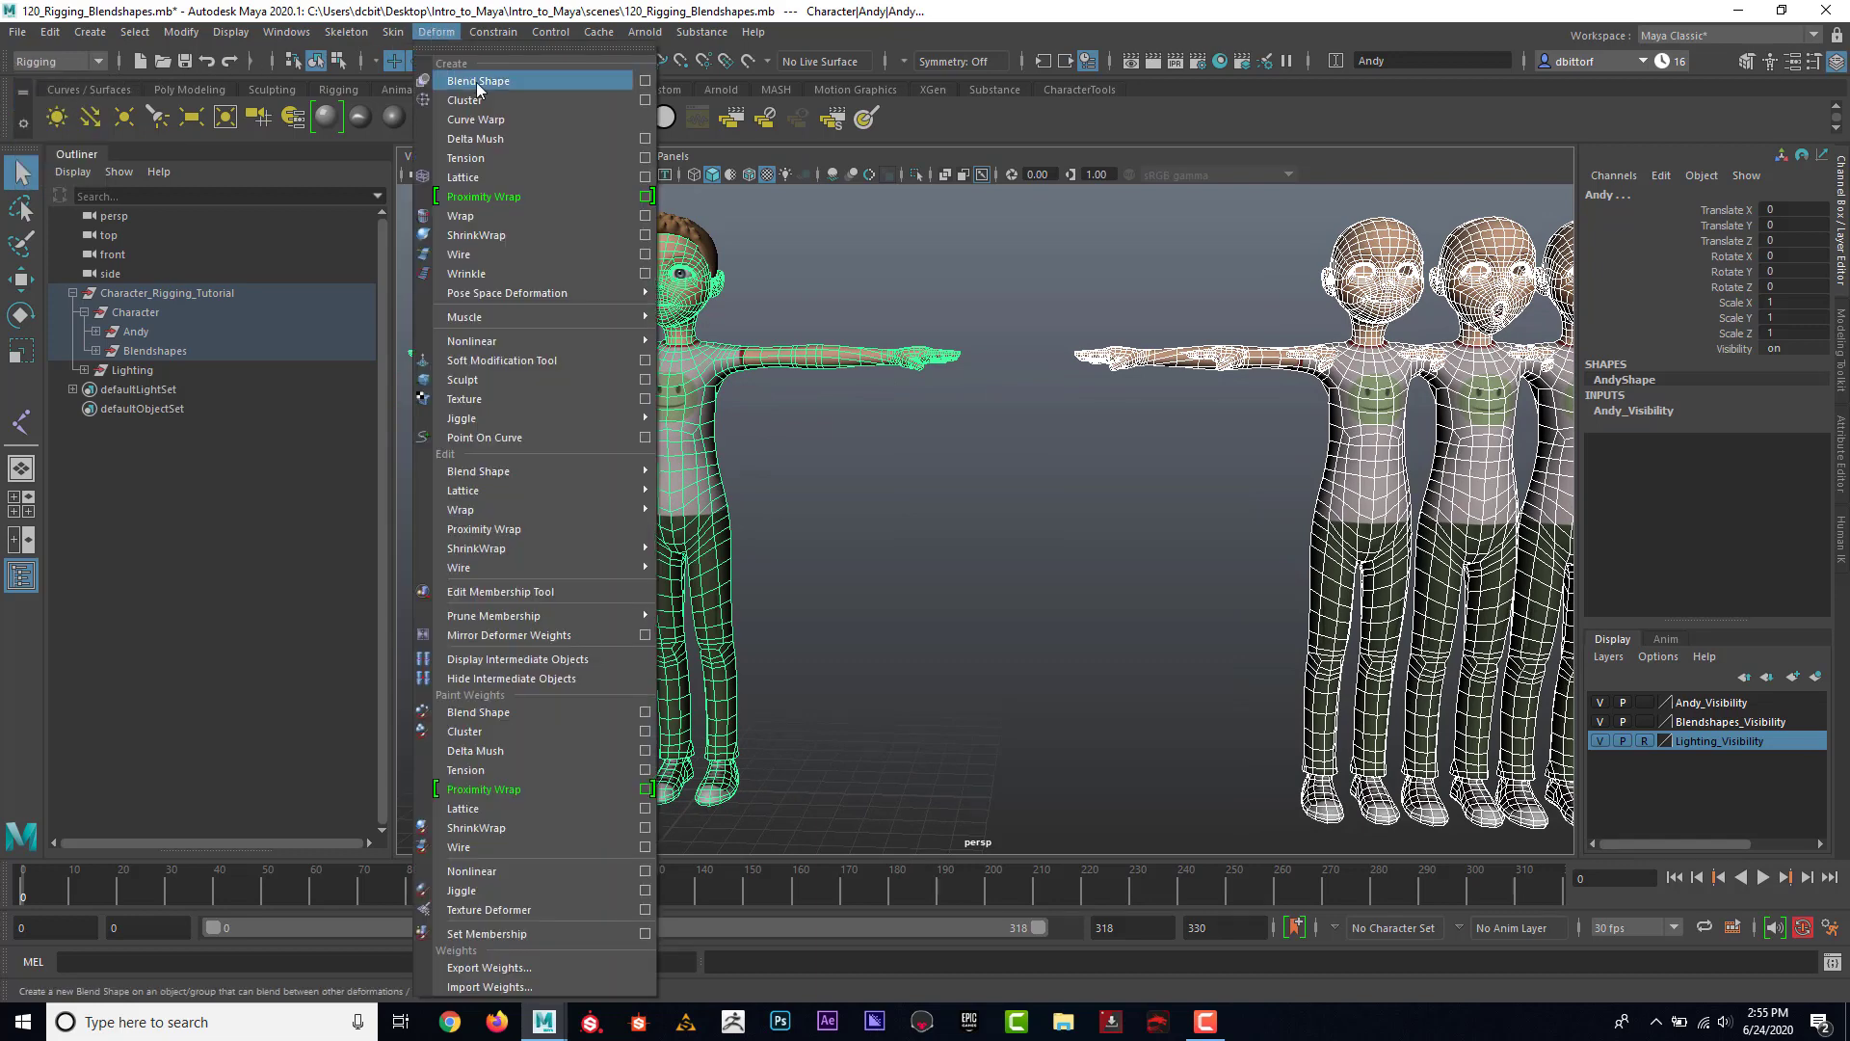
click(477, 80)
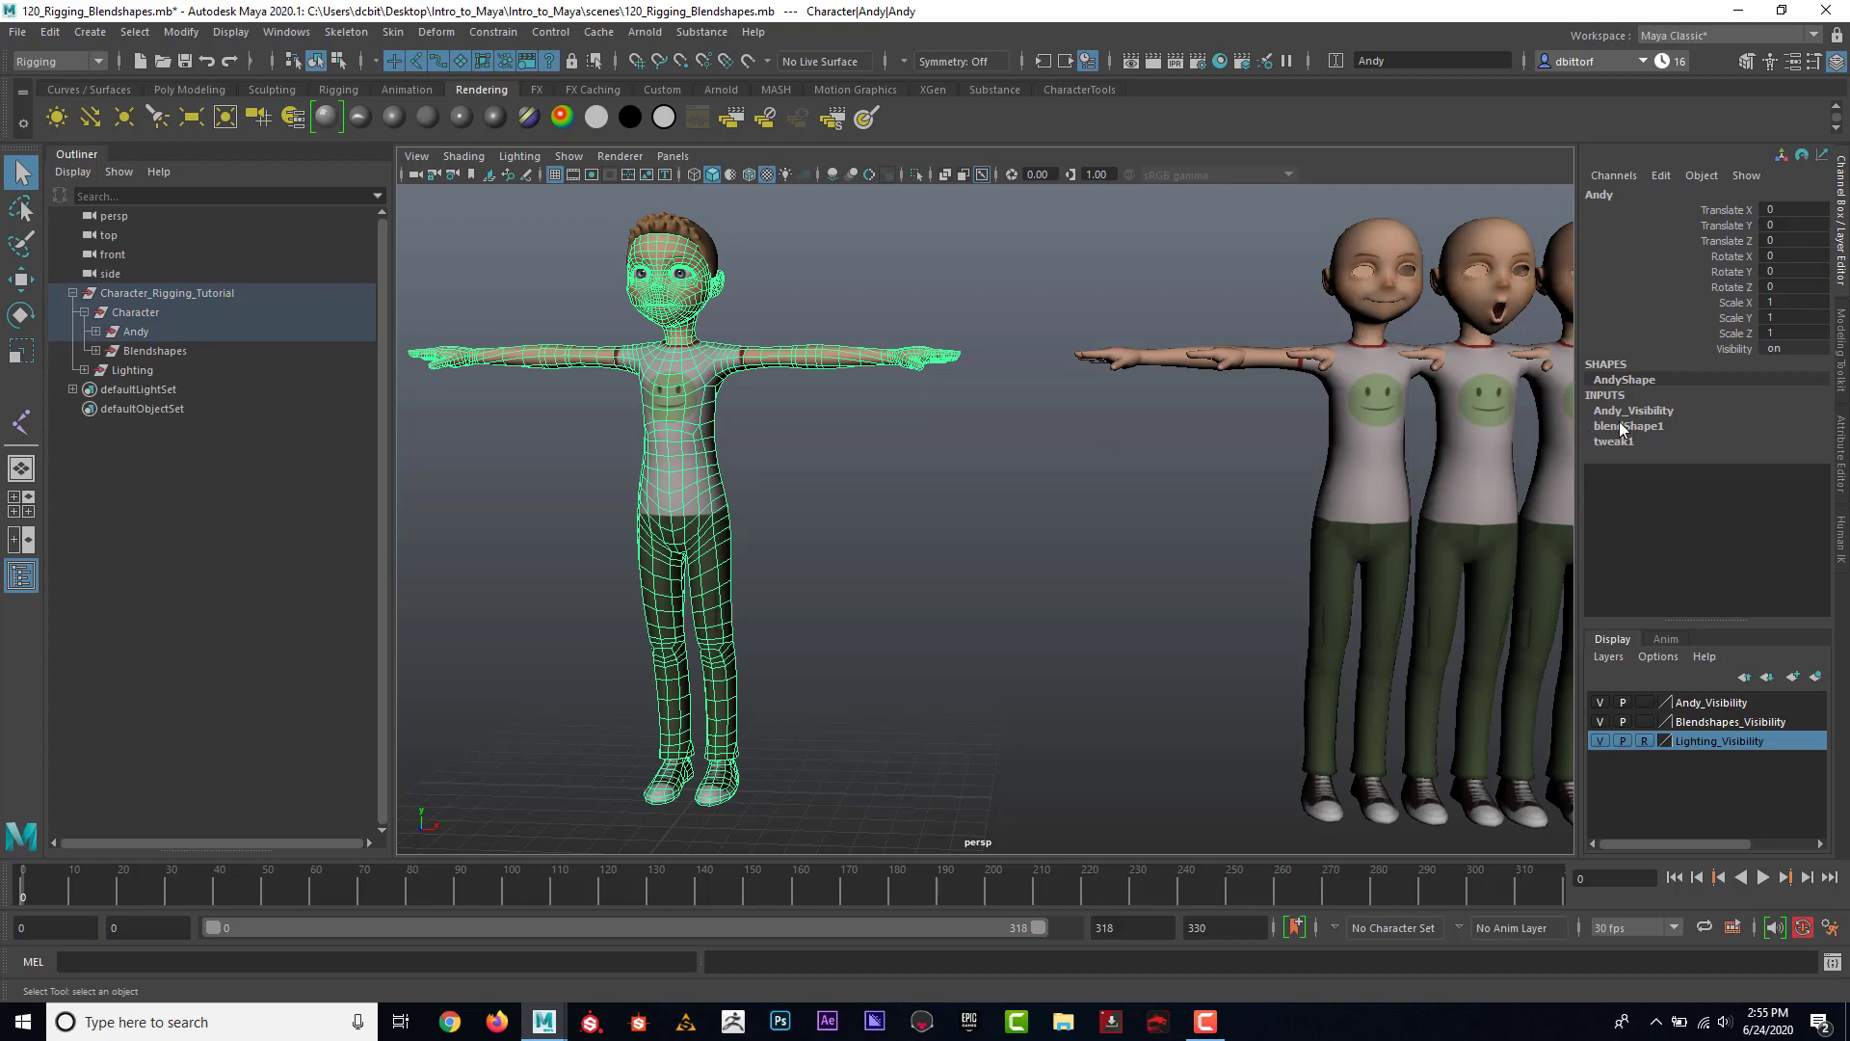
mouse_move(1650, 417)
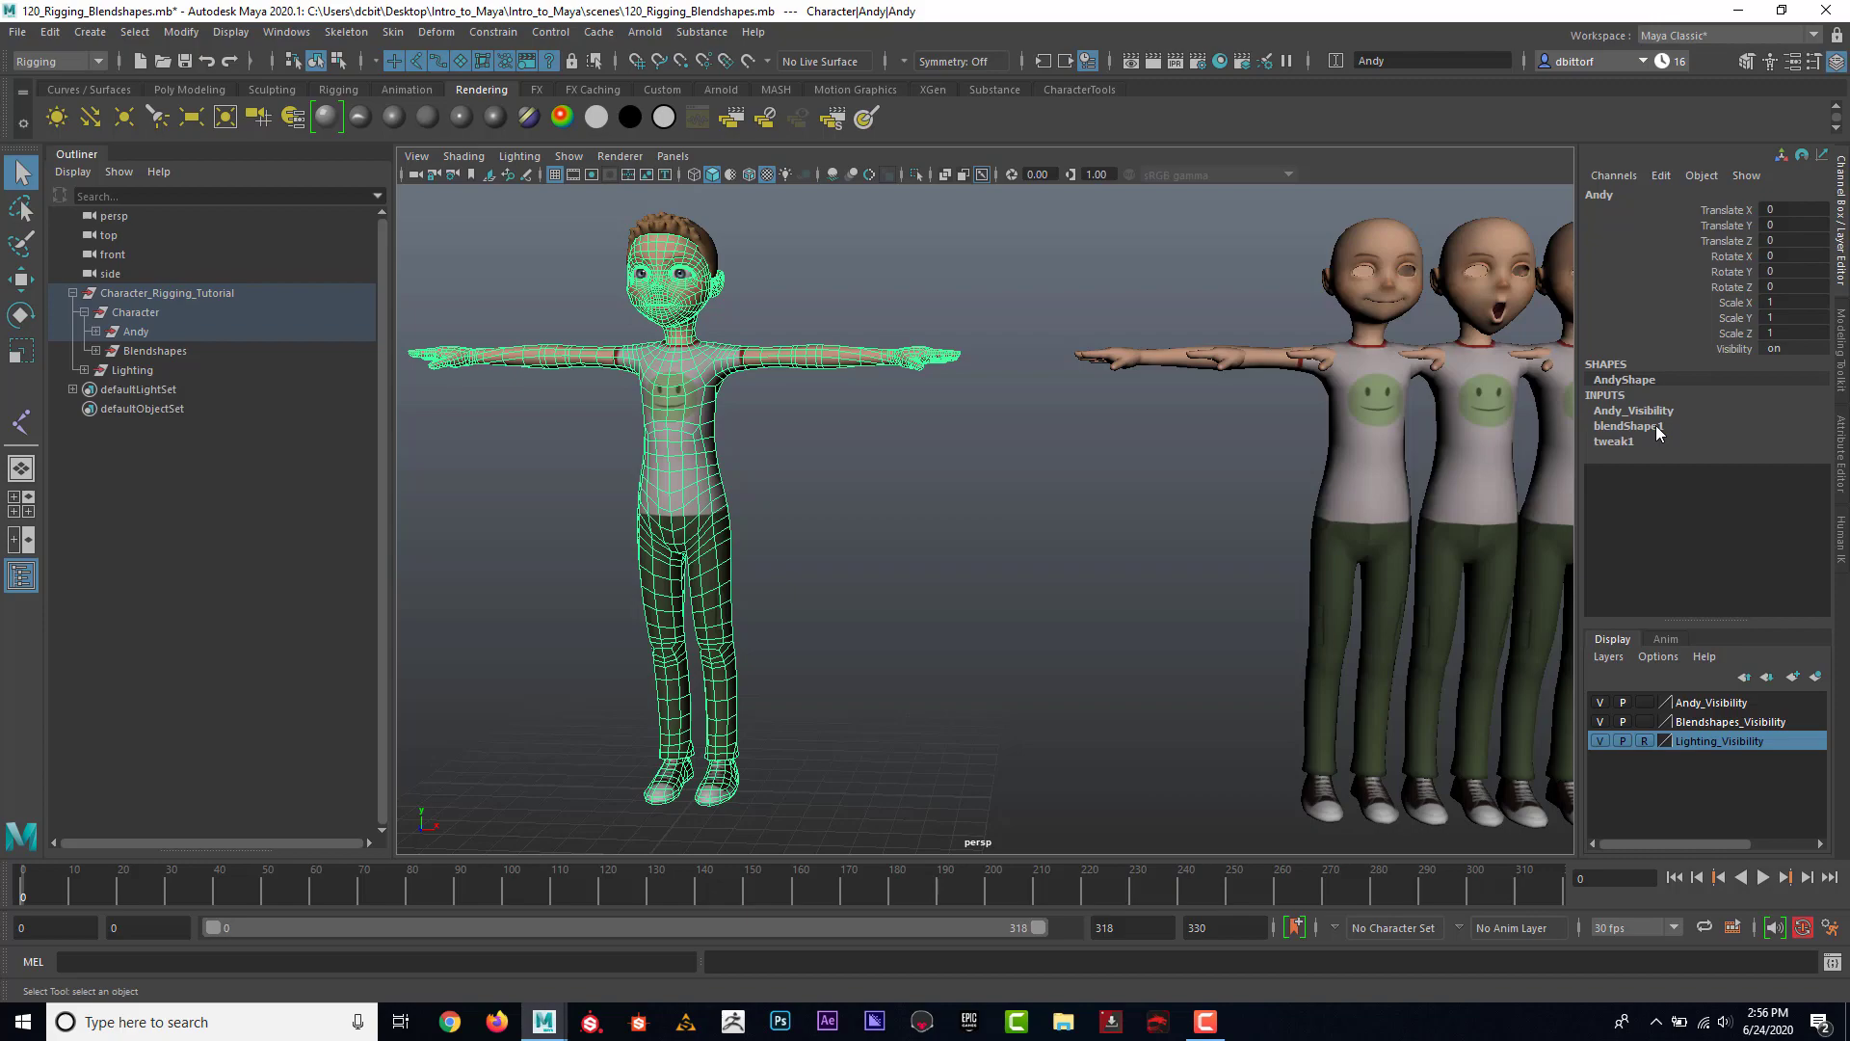
click(1627, 425)
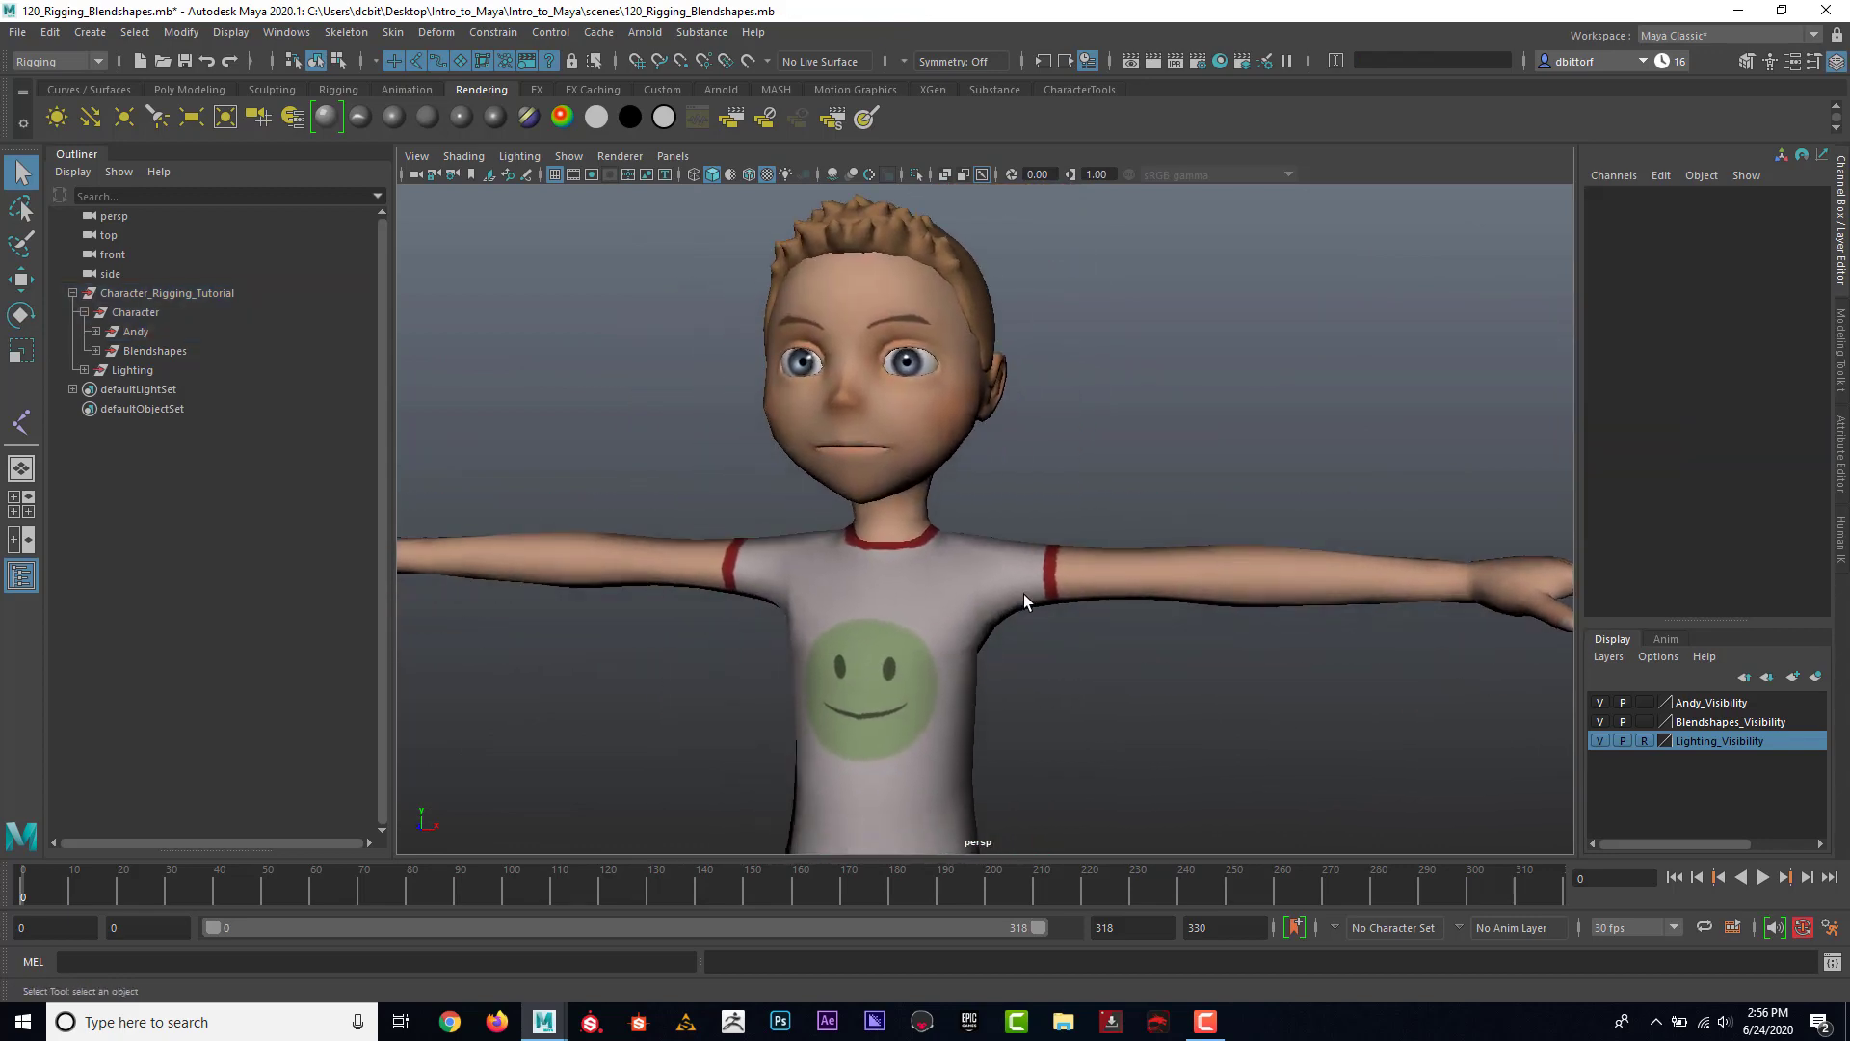
Step: Expand Andy's blendShape1 channels and preview the Smile, Angry and Oh weights
click(135, 331)
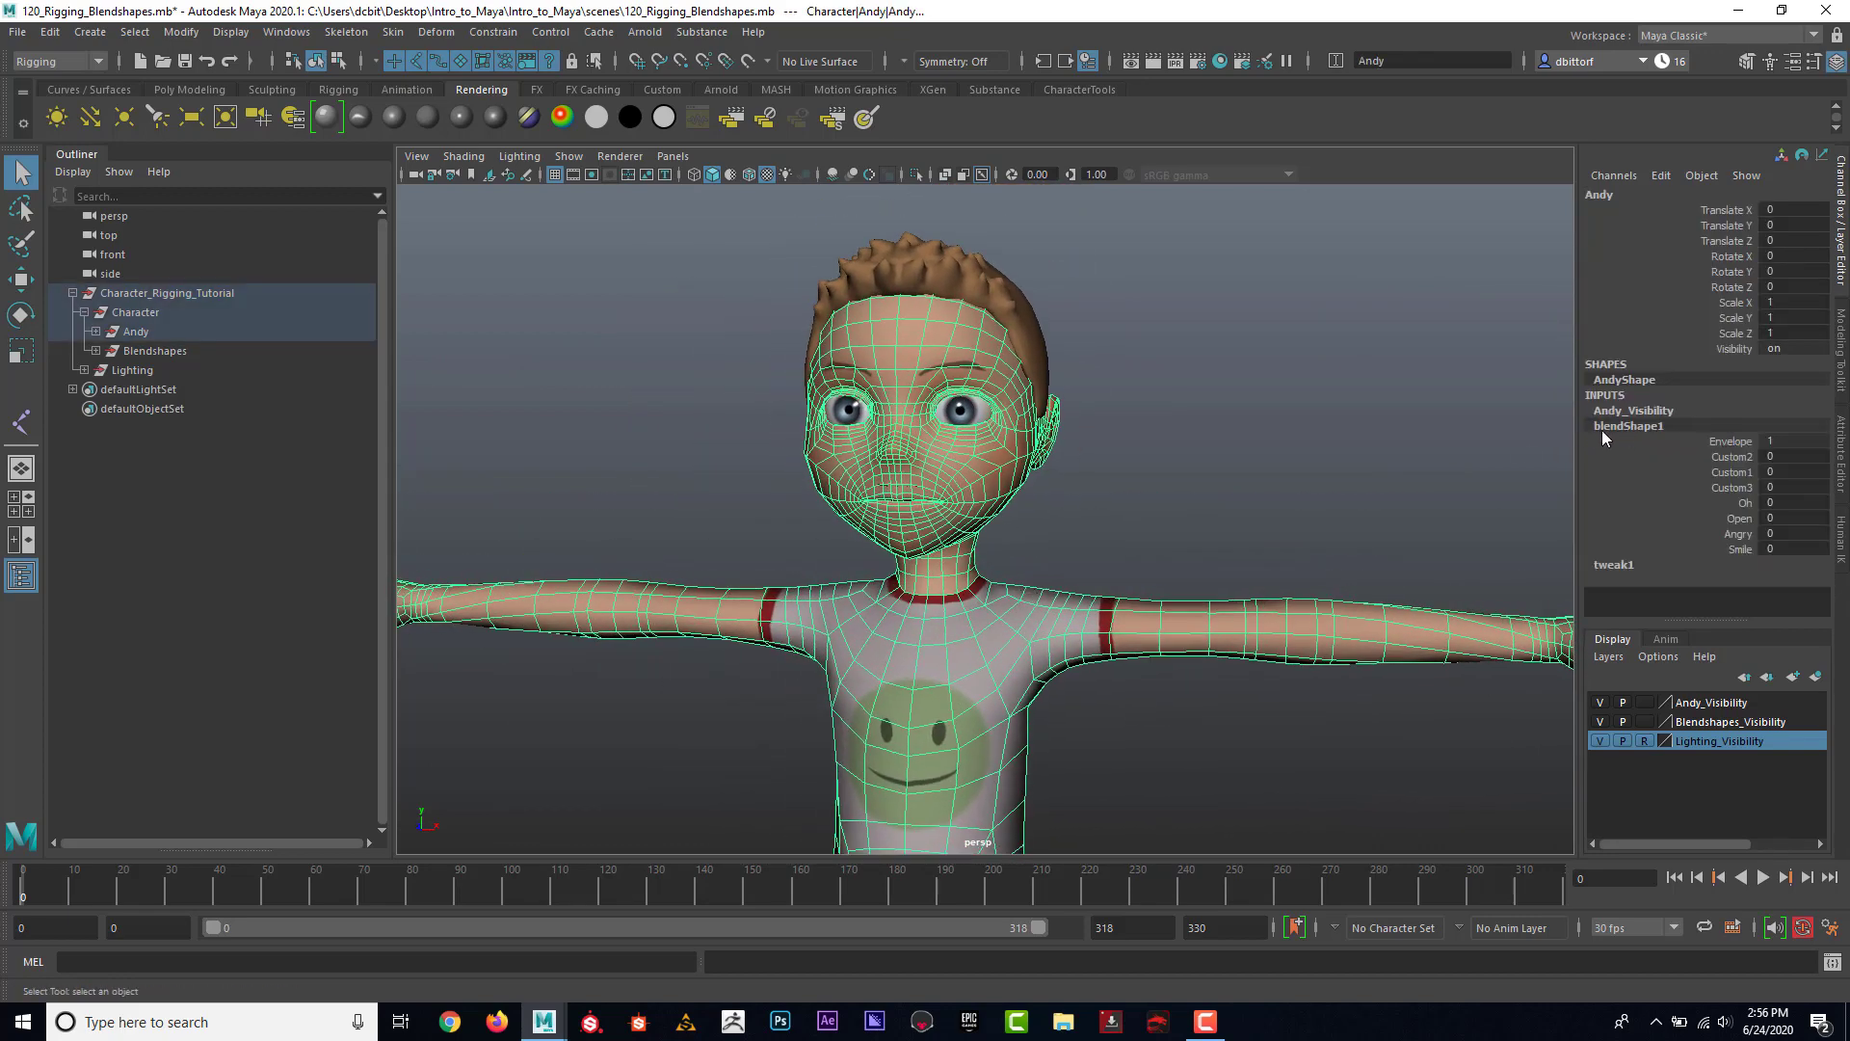
click(1739, 548)
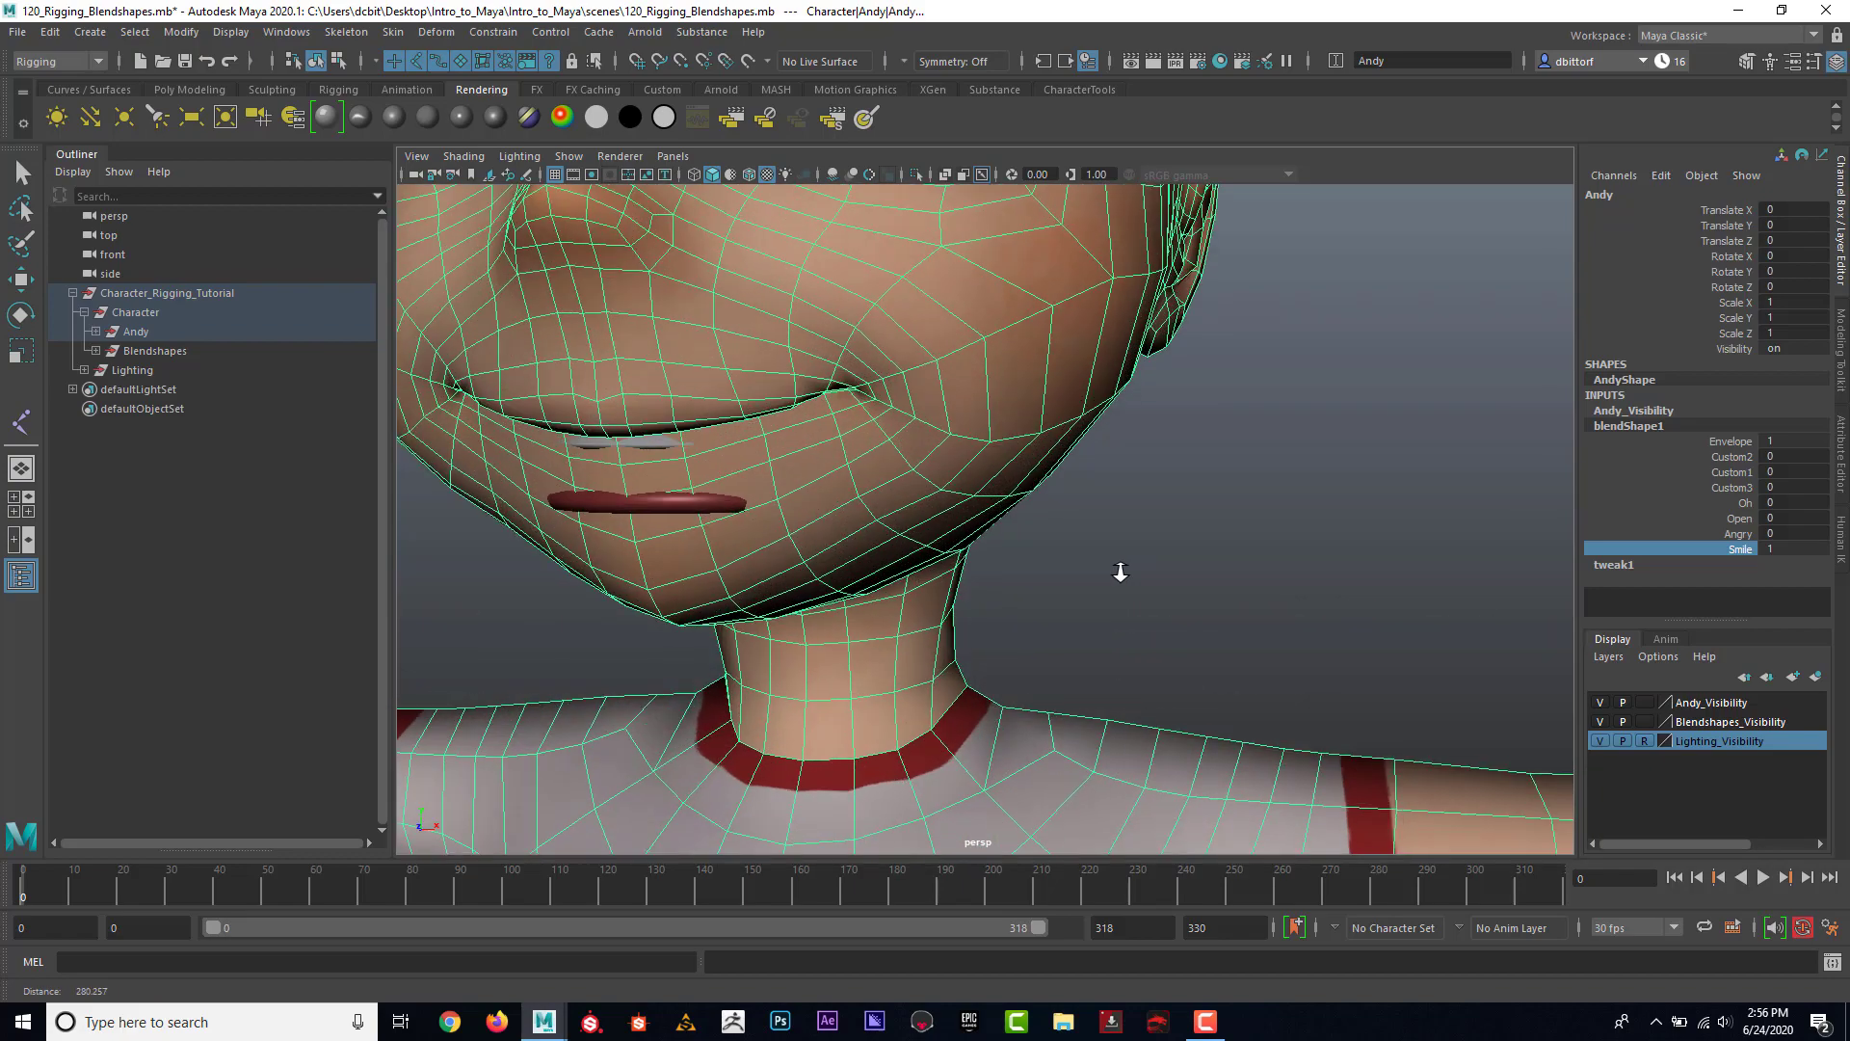
scroll(down, 3)
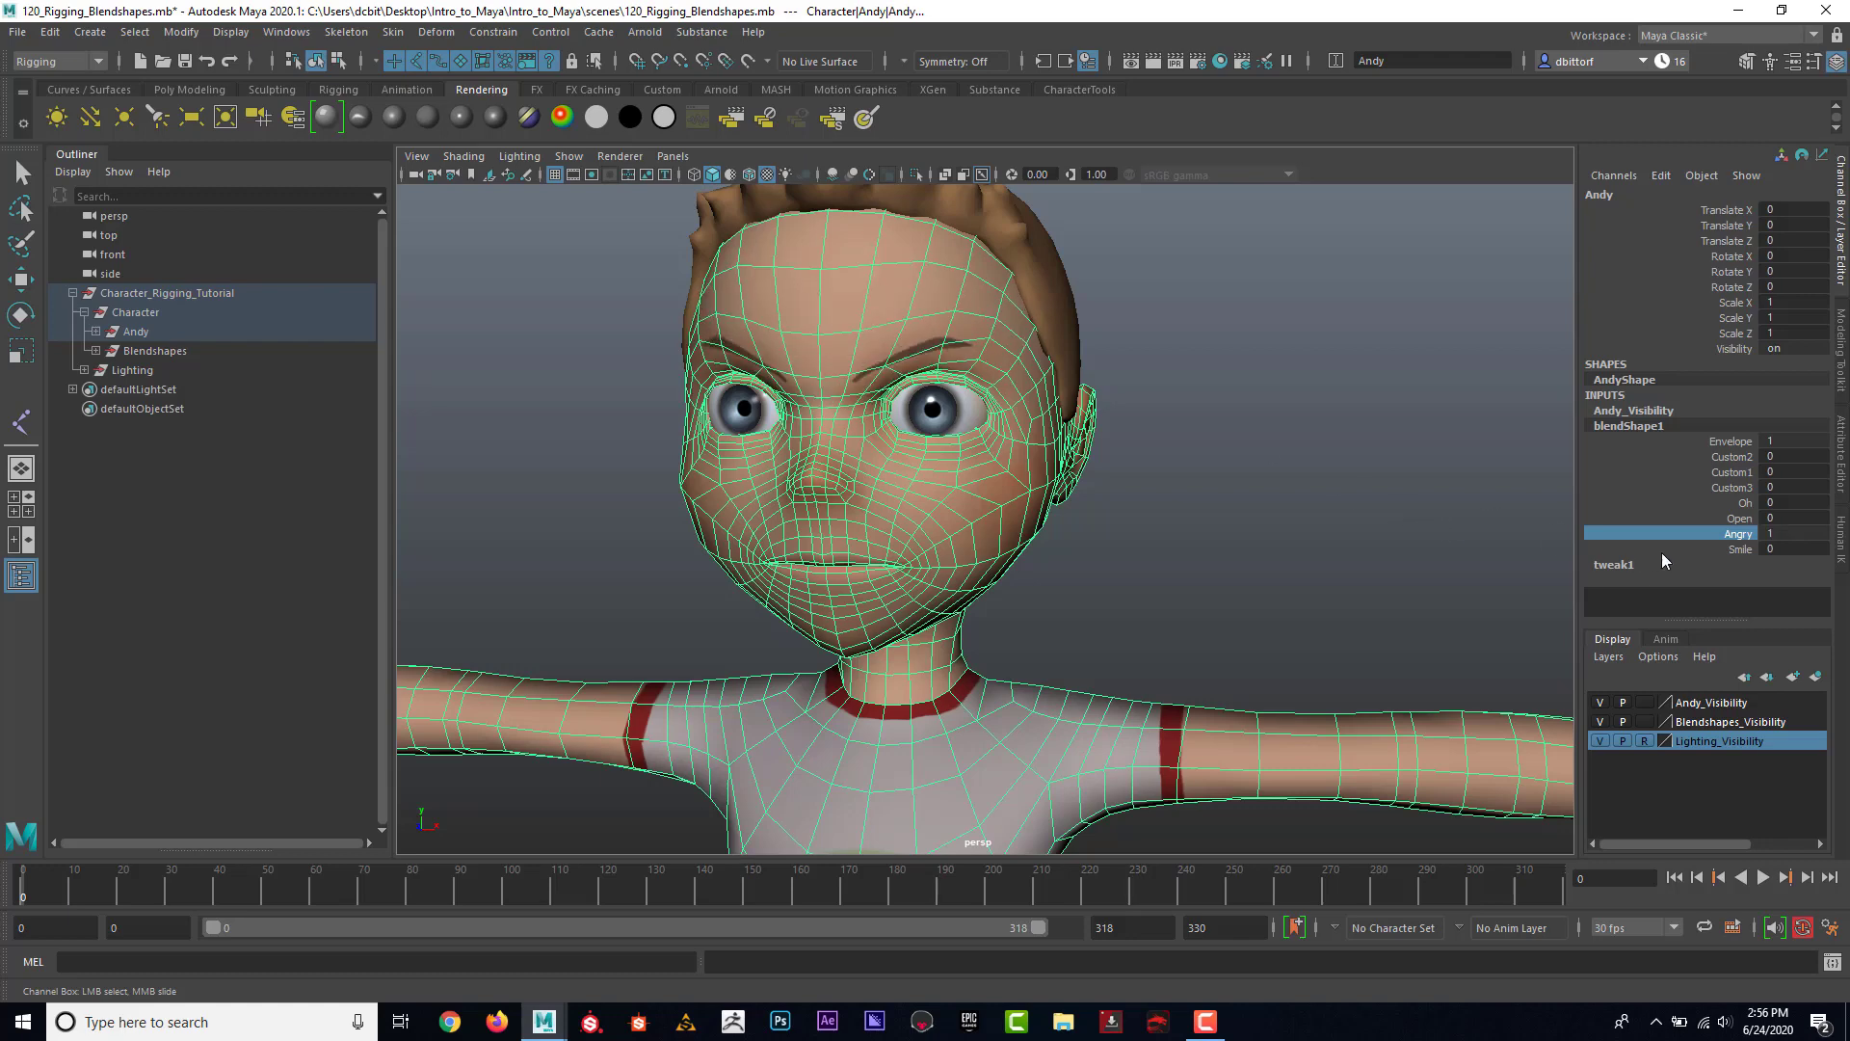
click(1739, 548)
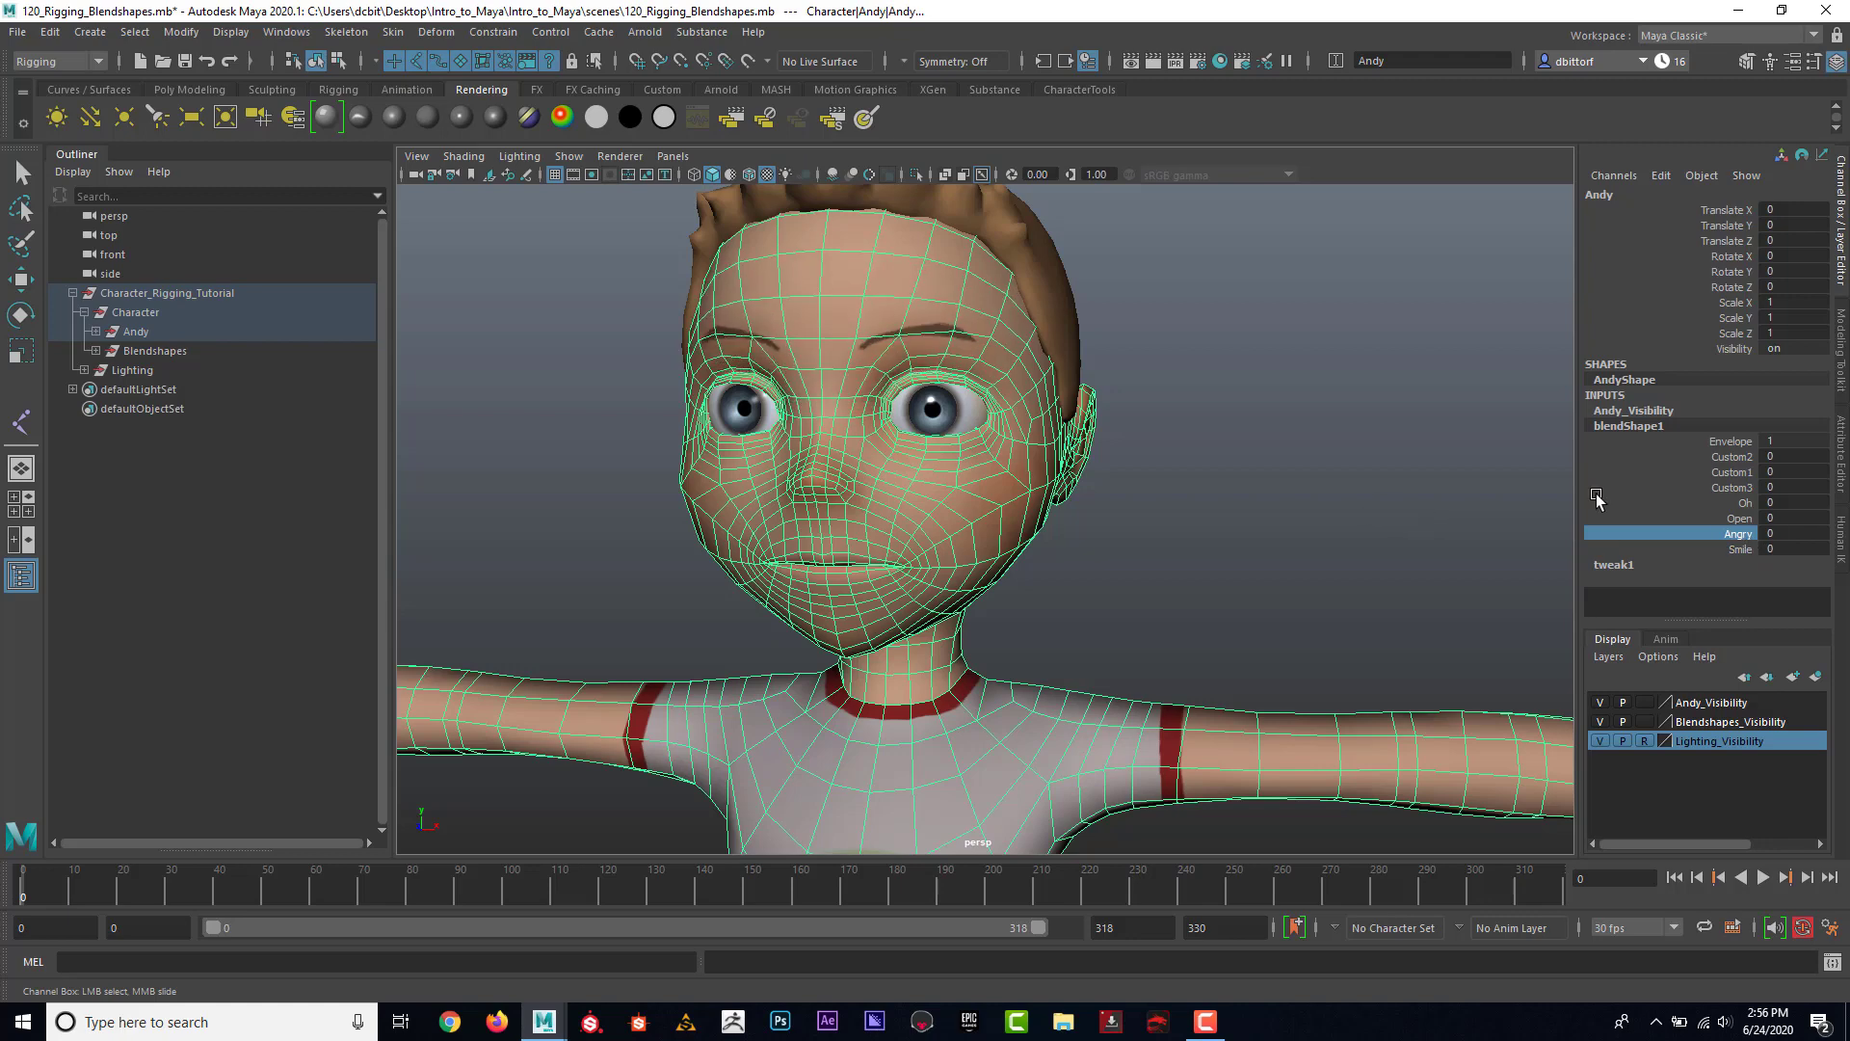
click(1739, 517)
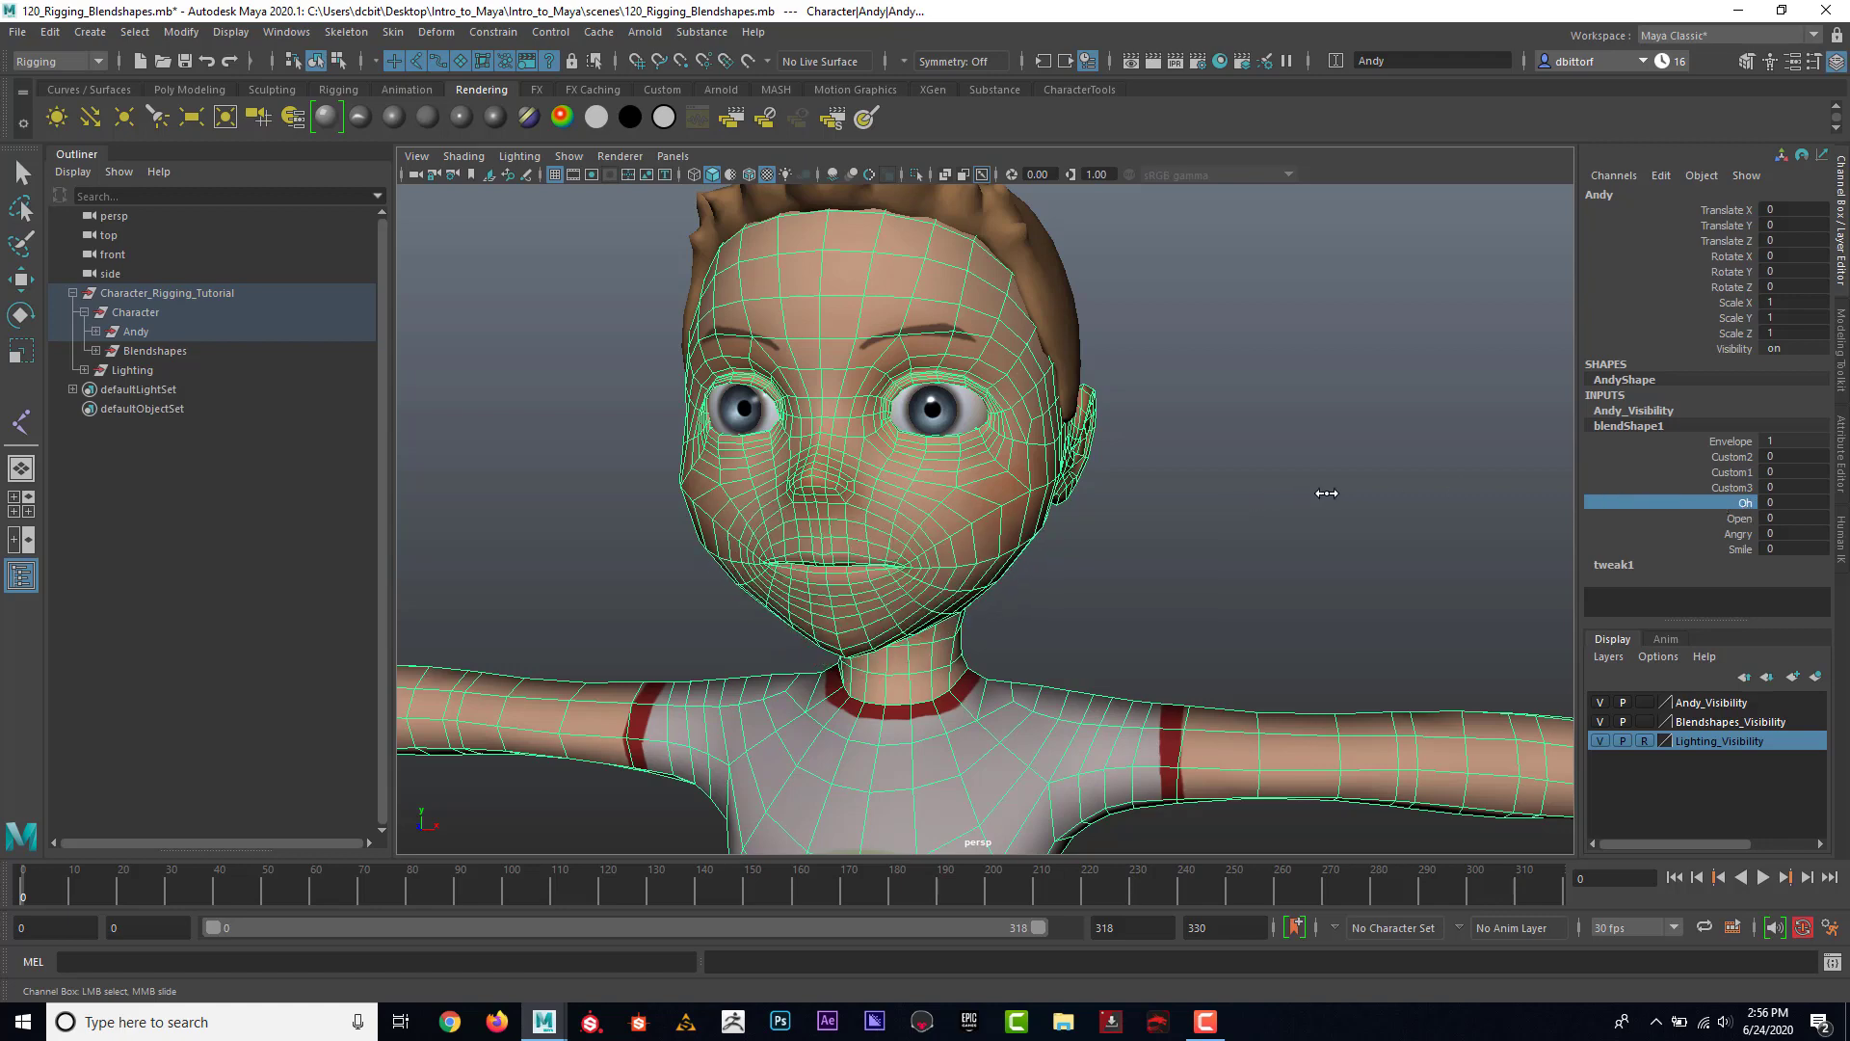
click(1732, 486)
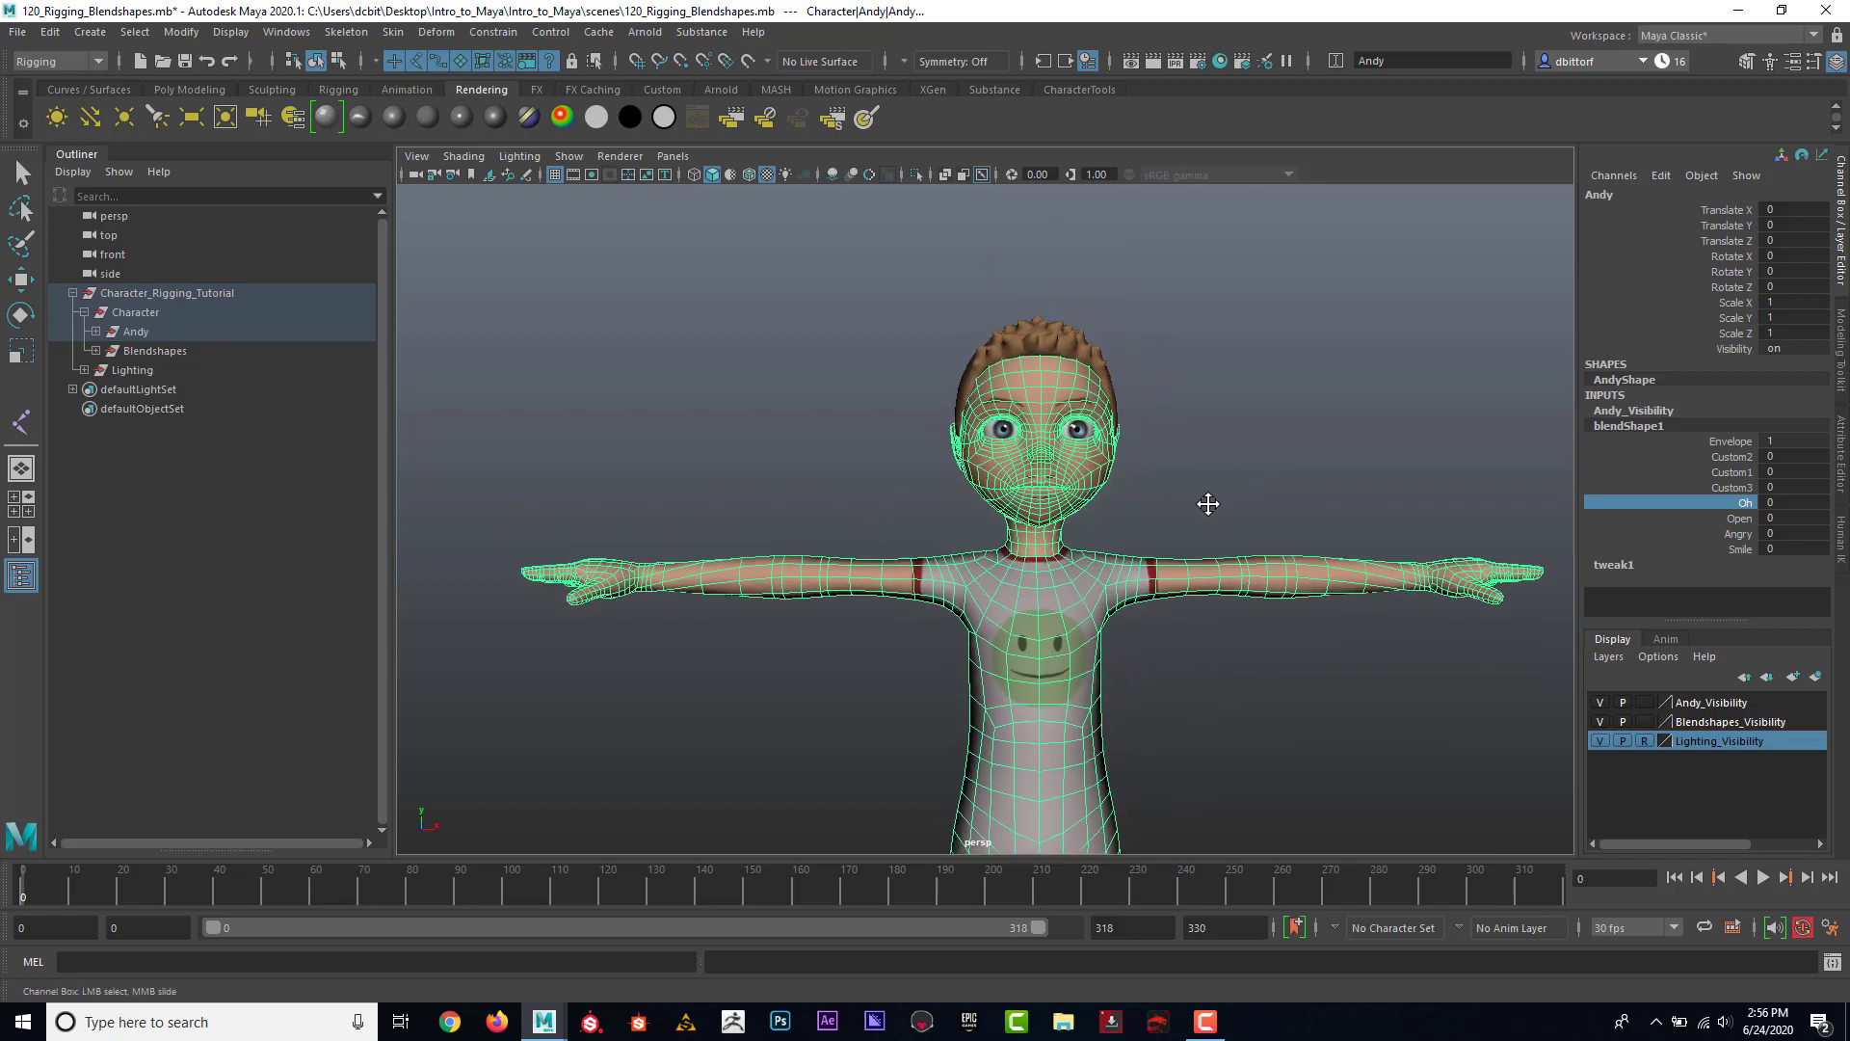
click(294, 32)
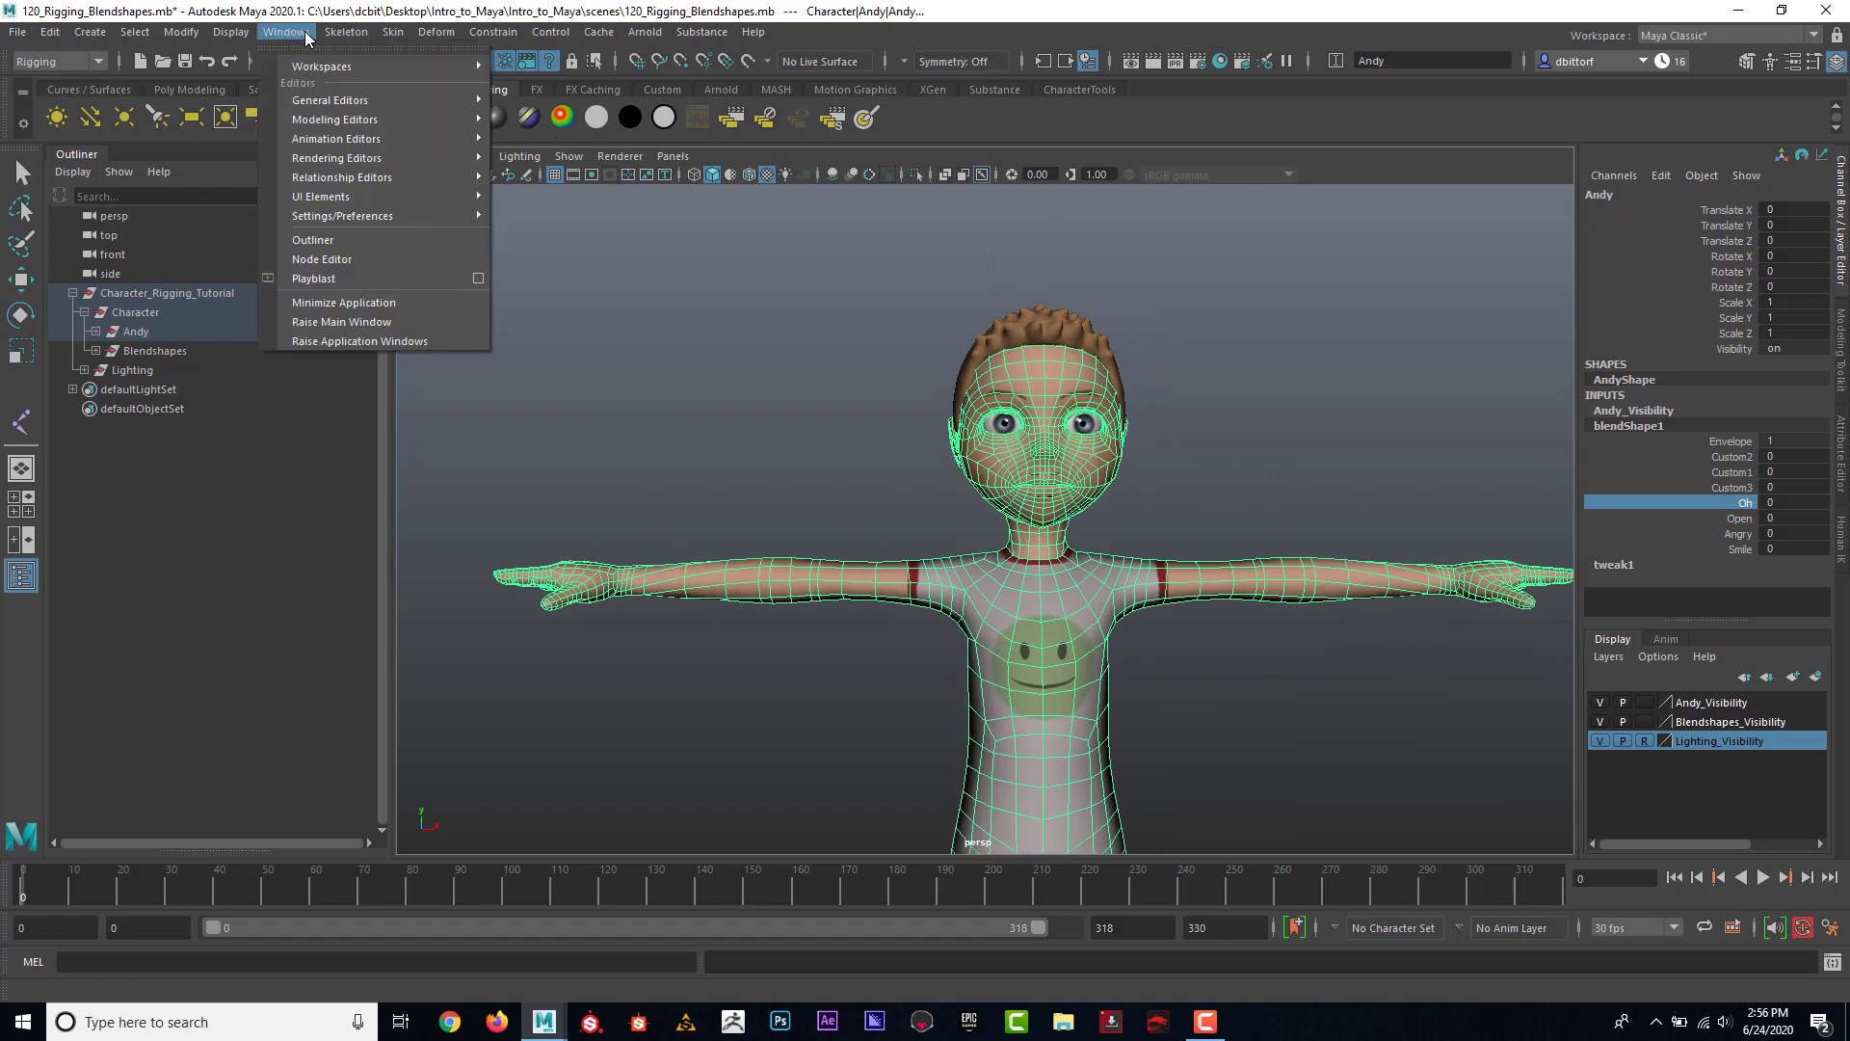
mouse_move(336, 138)
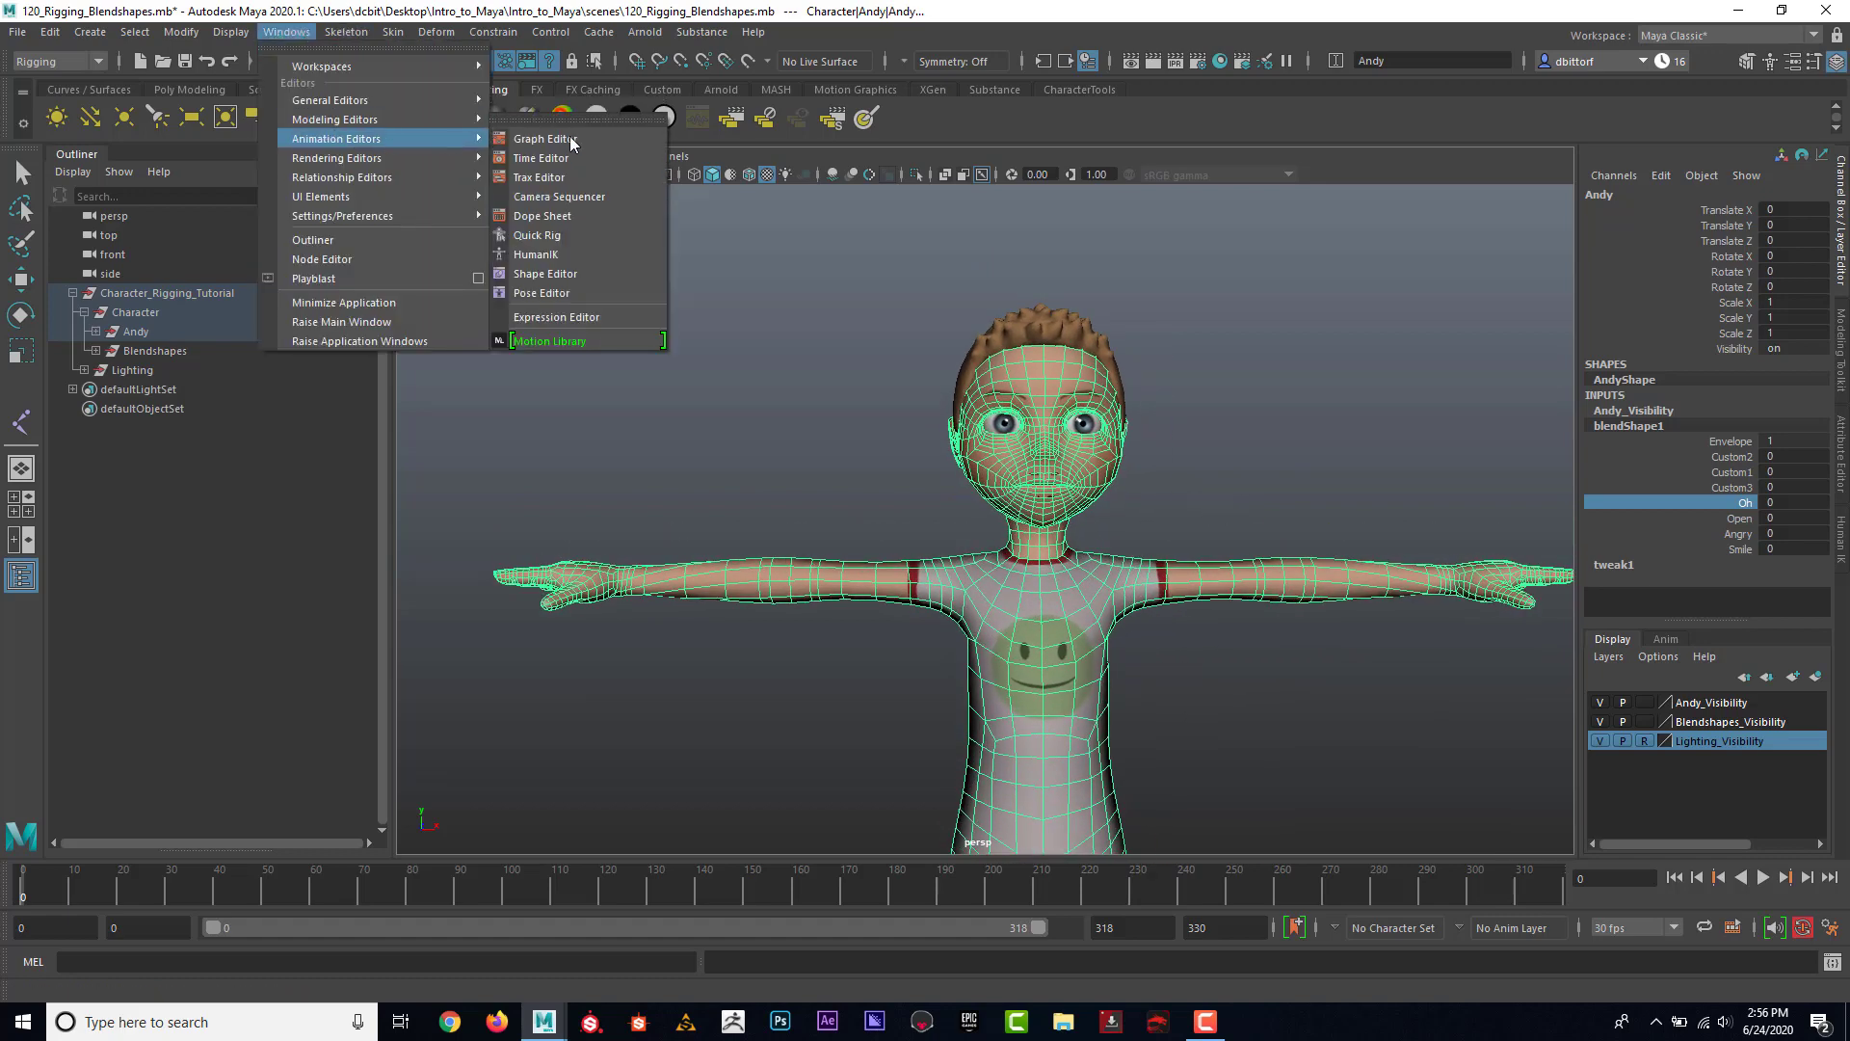
mouse_move(584, 274)
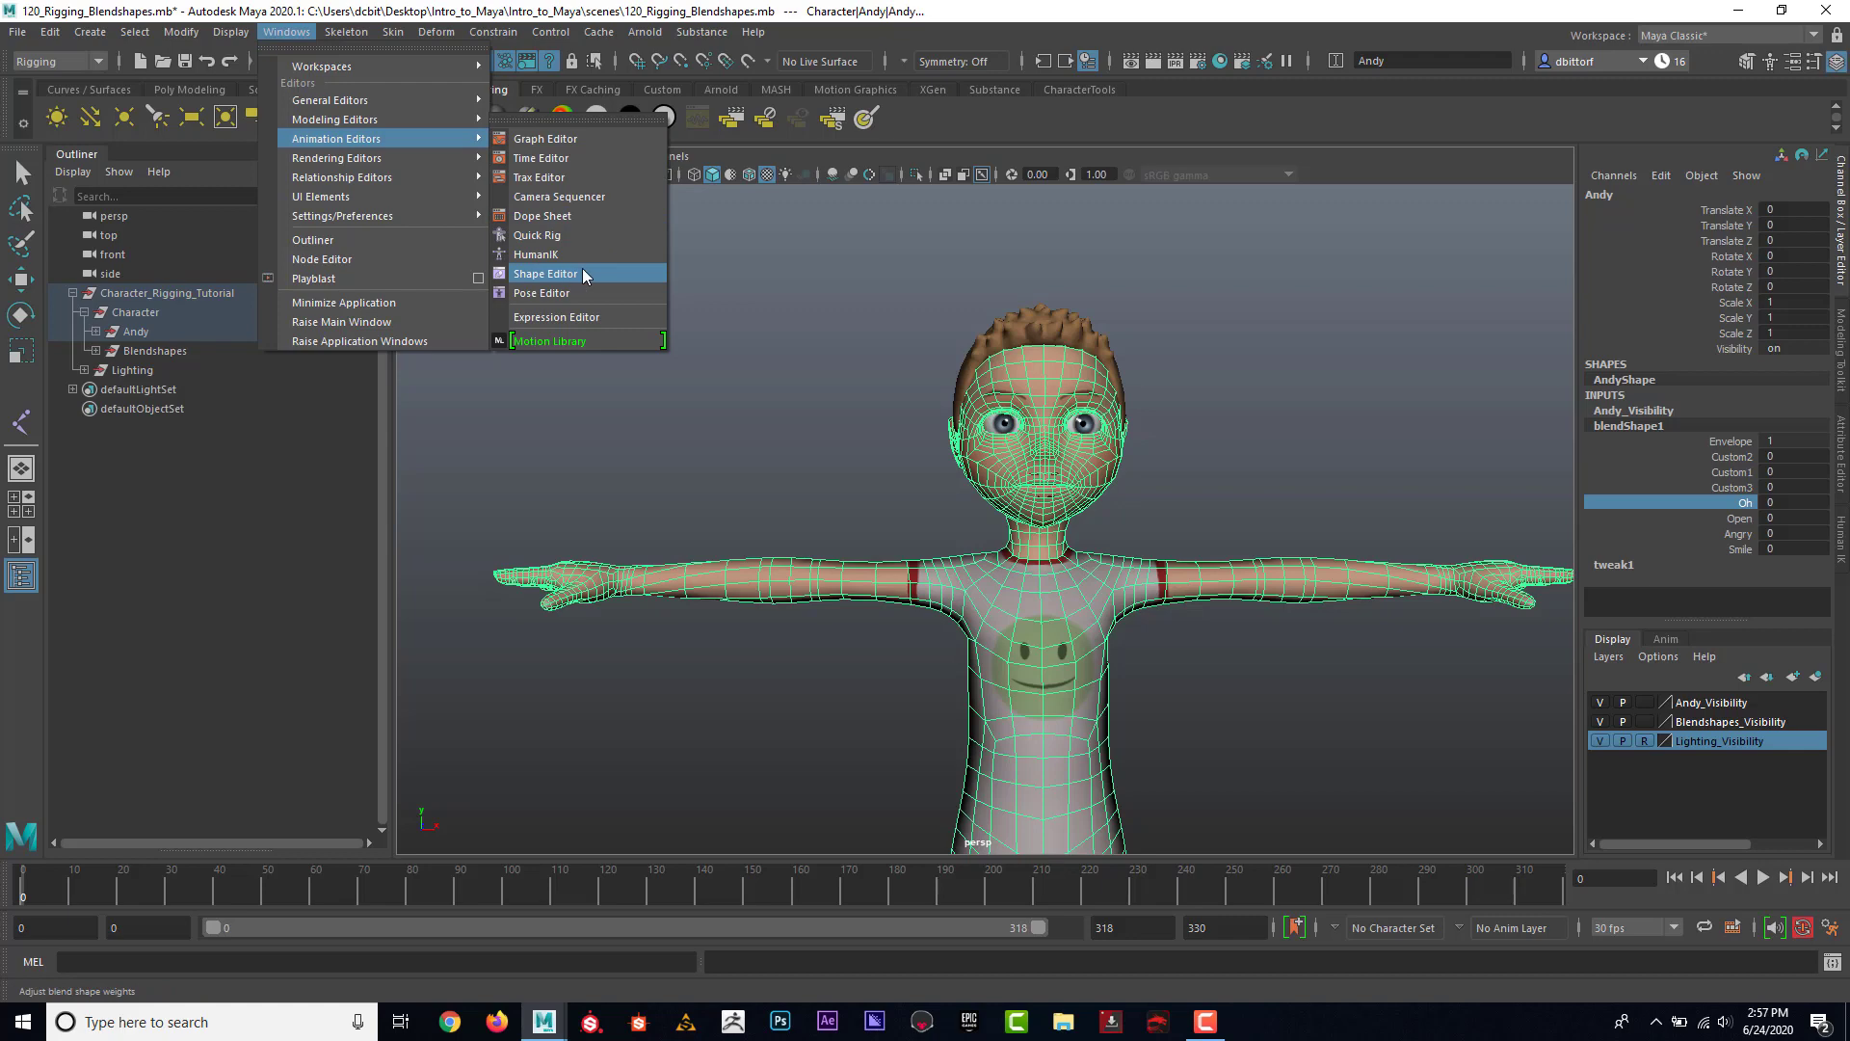
Step: Open the Shape Editor and test partial Smile and Angry weights, returning Angry to zero
click(545, 272)
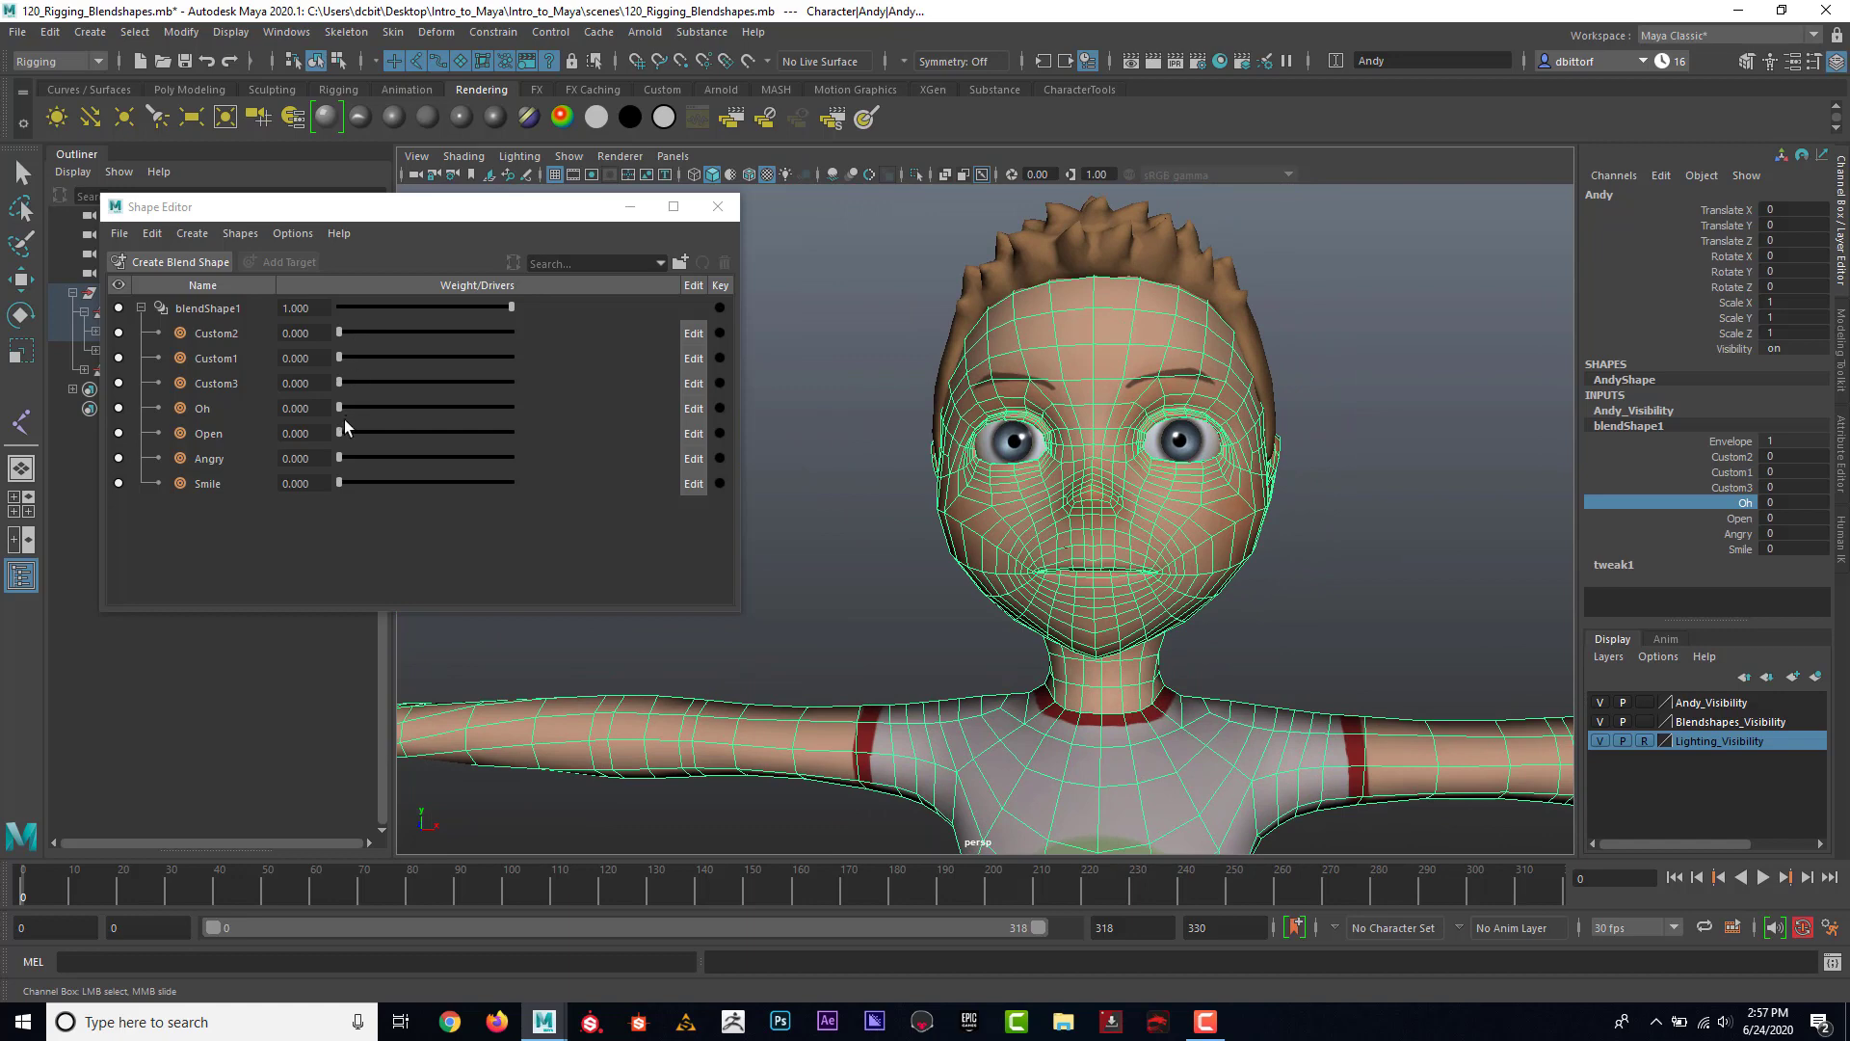
drag(338, 481, 405, 482)
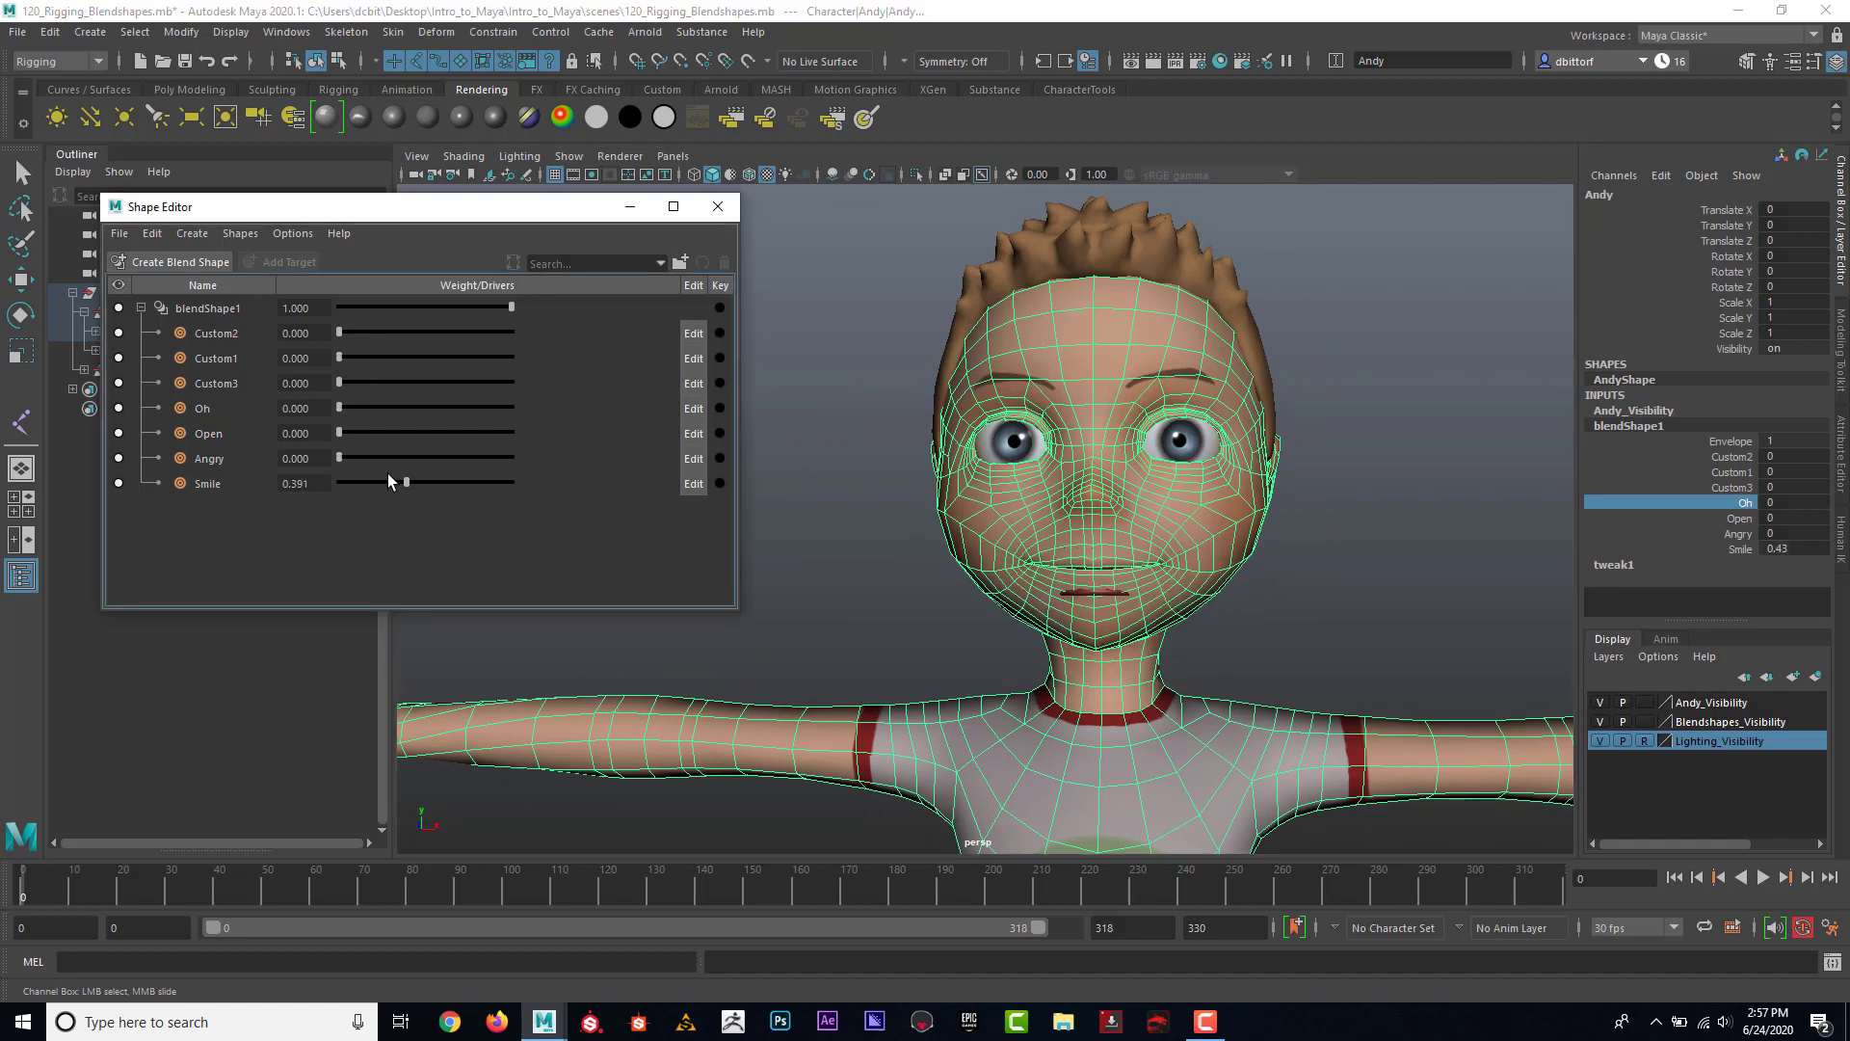
drag(405, 482, 425, 457)
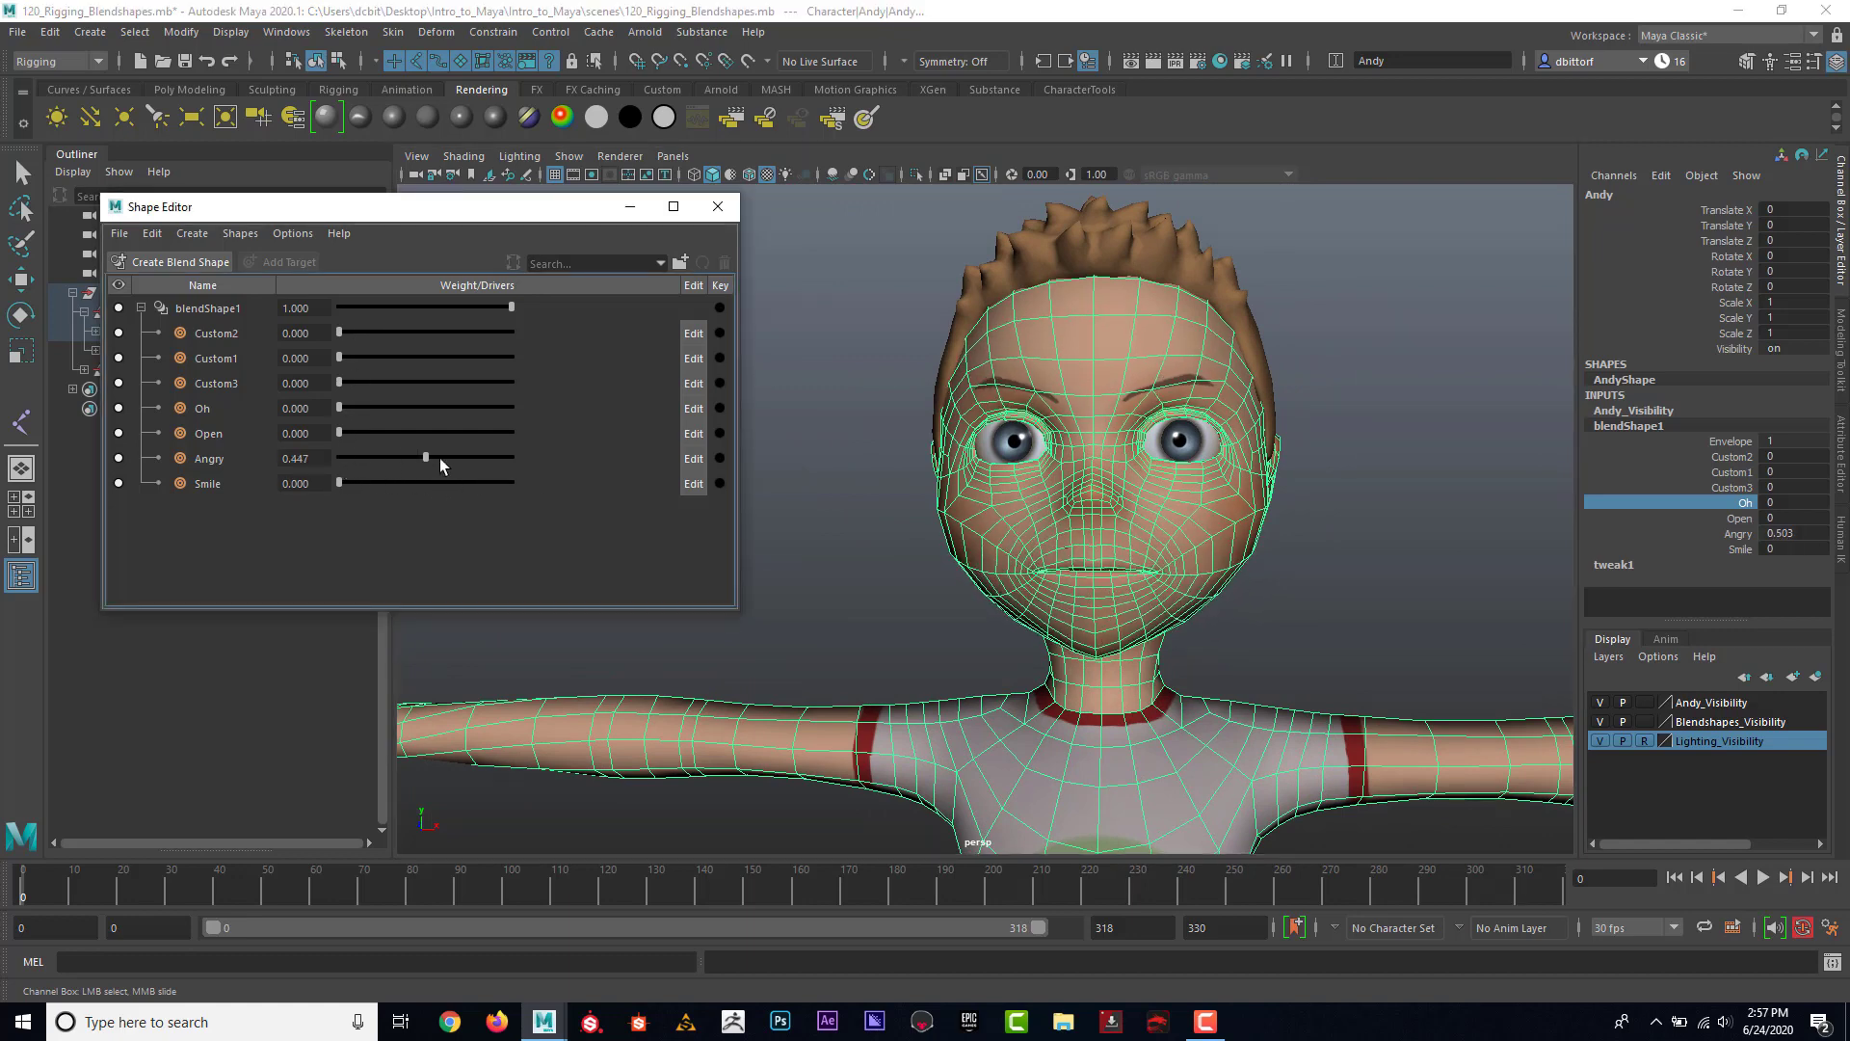
drag(425, 458, 337, 458)
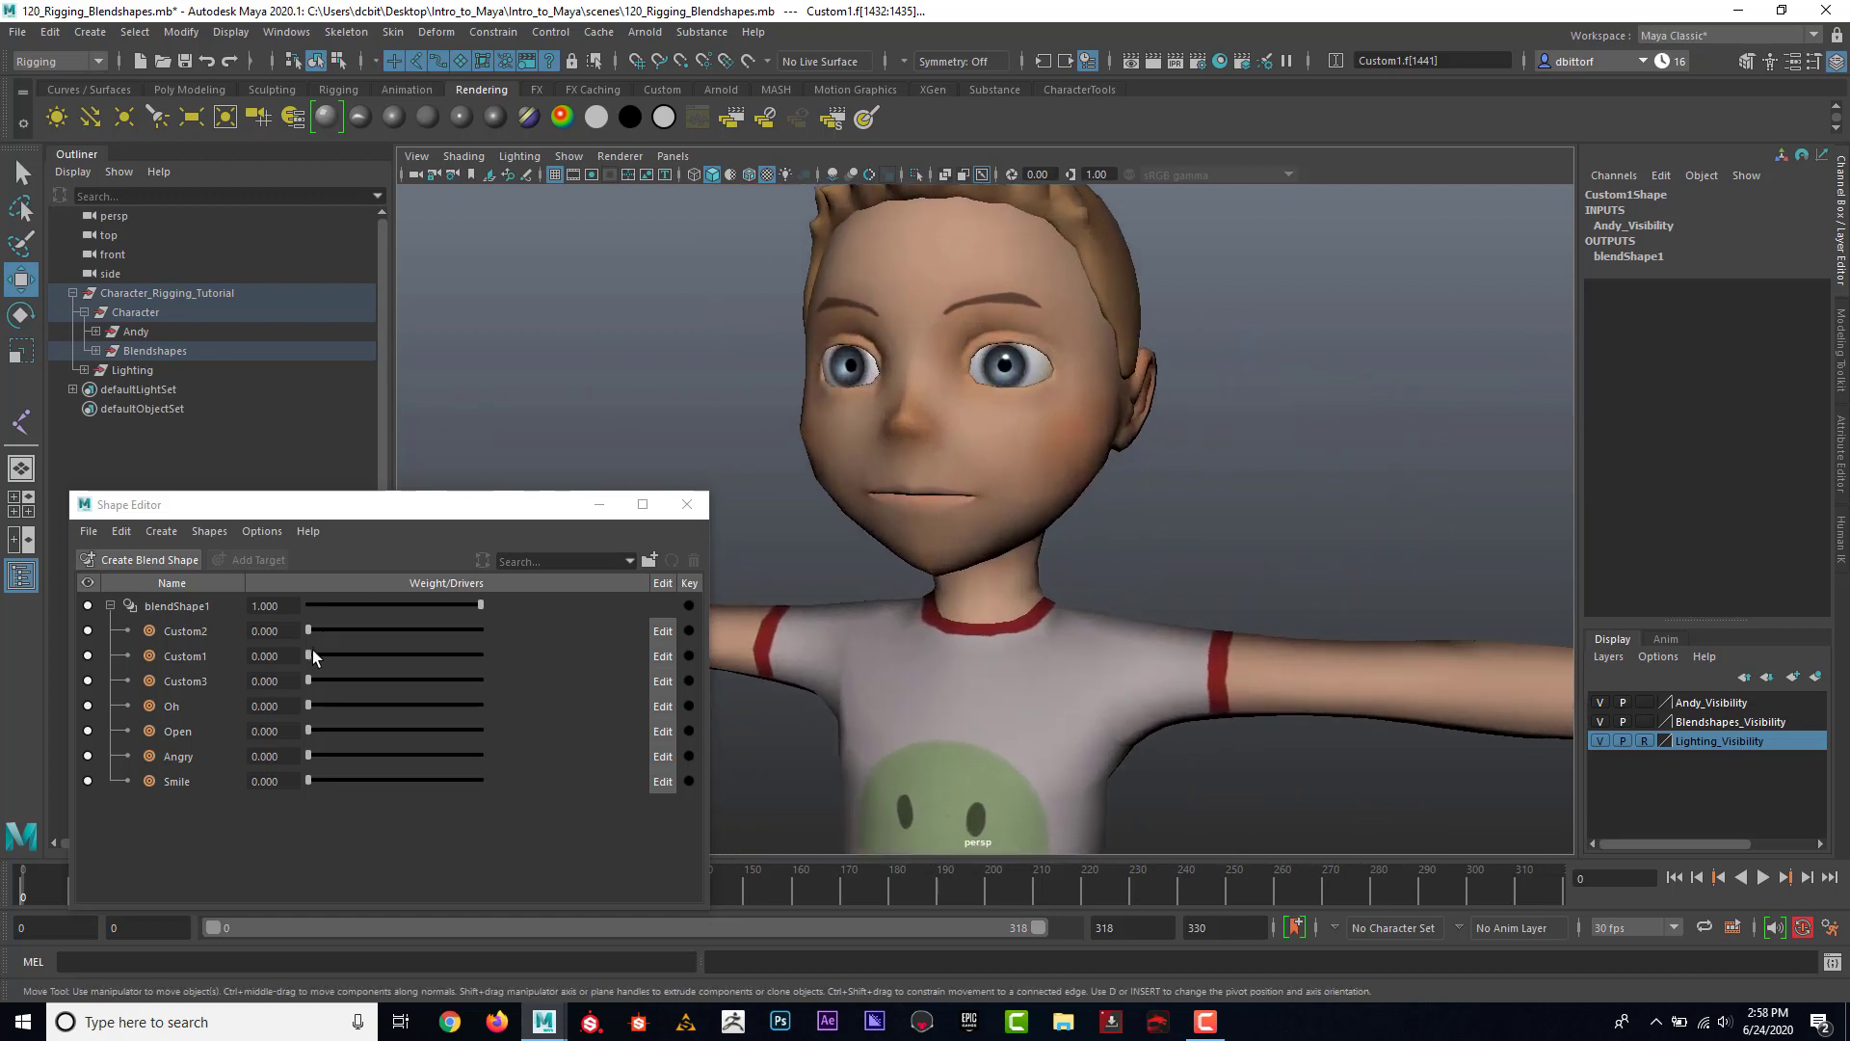
Step: Try the Custom1 slider on Andy's eyelid, then drive Custom1 to 1.000
drag(307, 655, 473, 656)
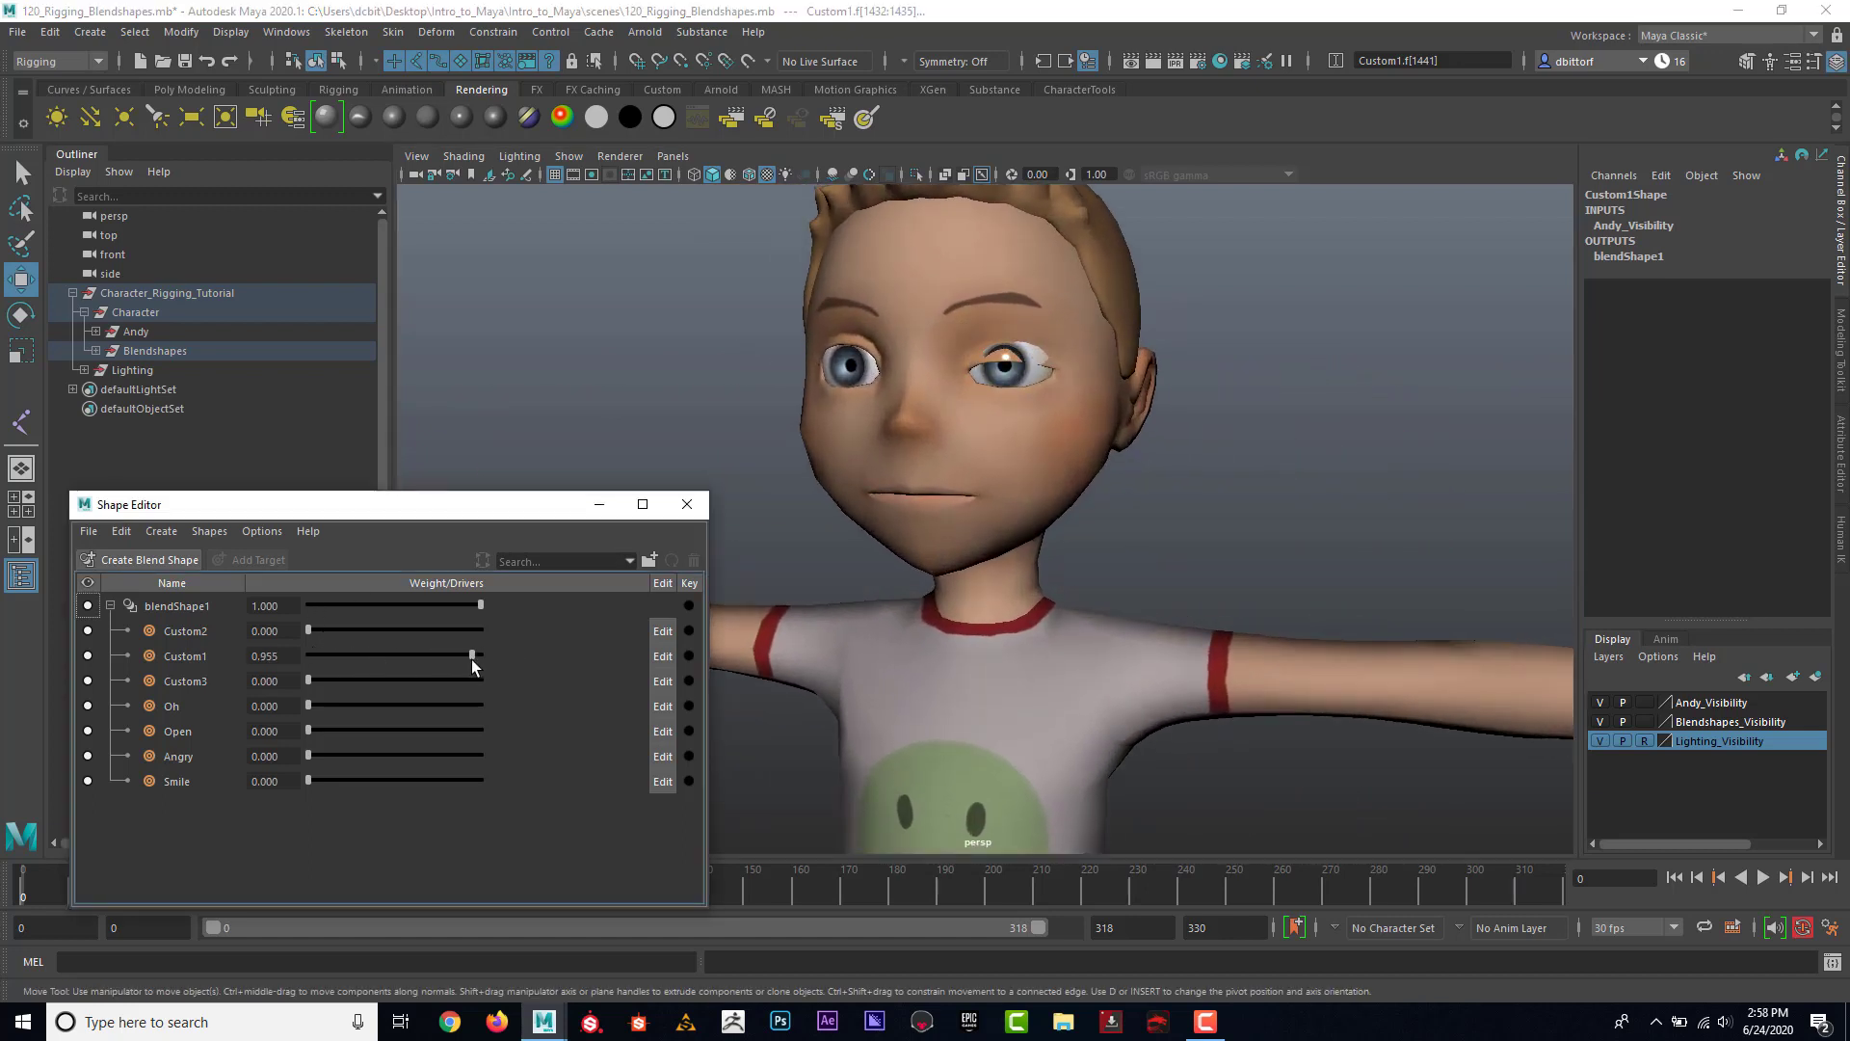
drag(469, 655, 484, 655)
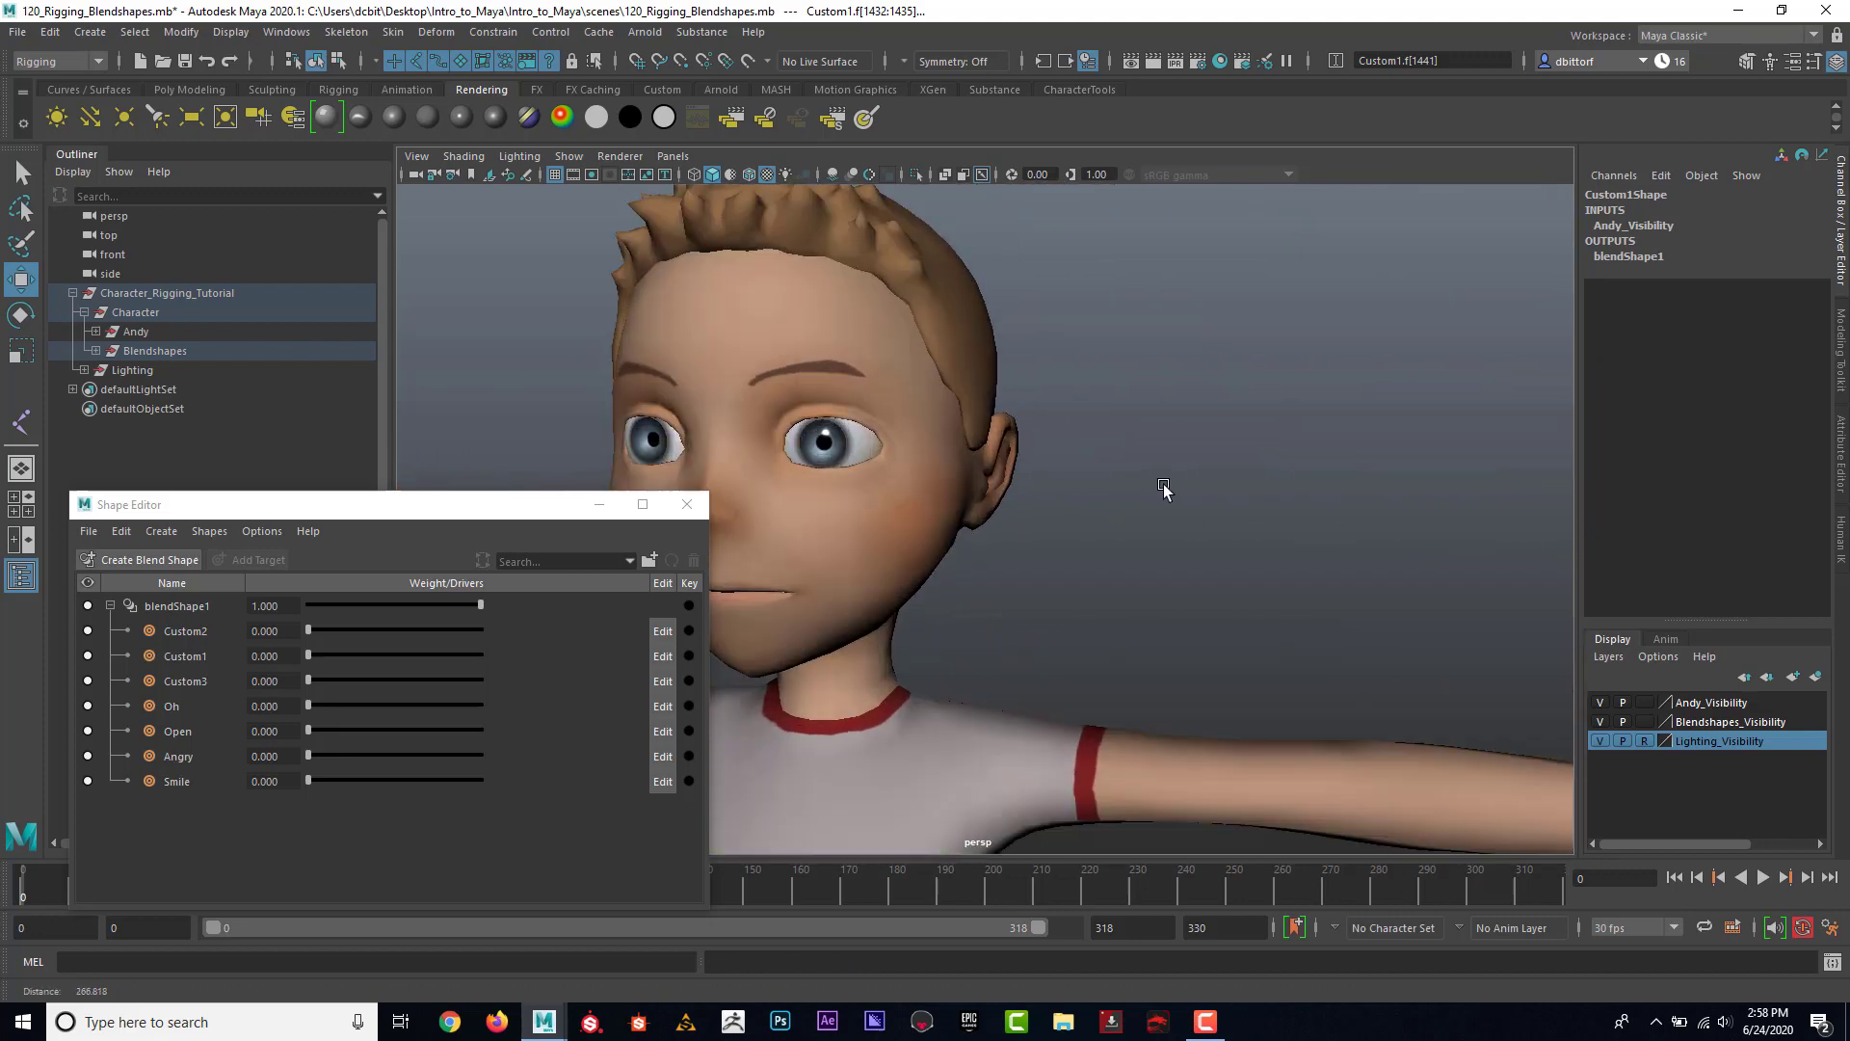
drag(306, 655, 353, 655)
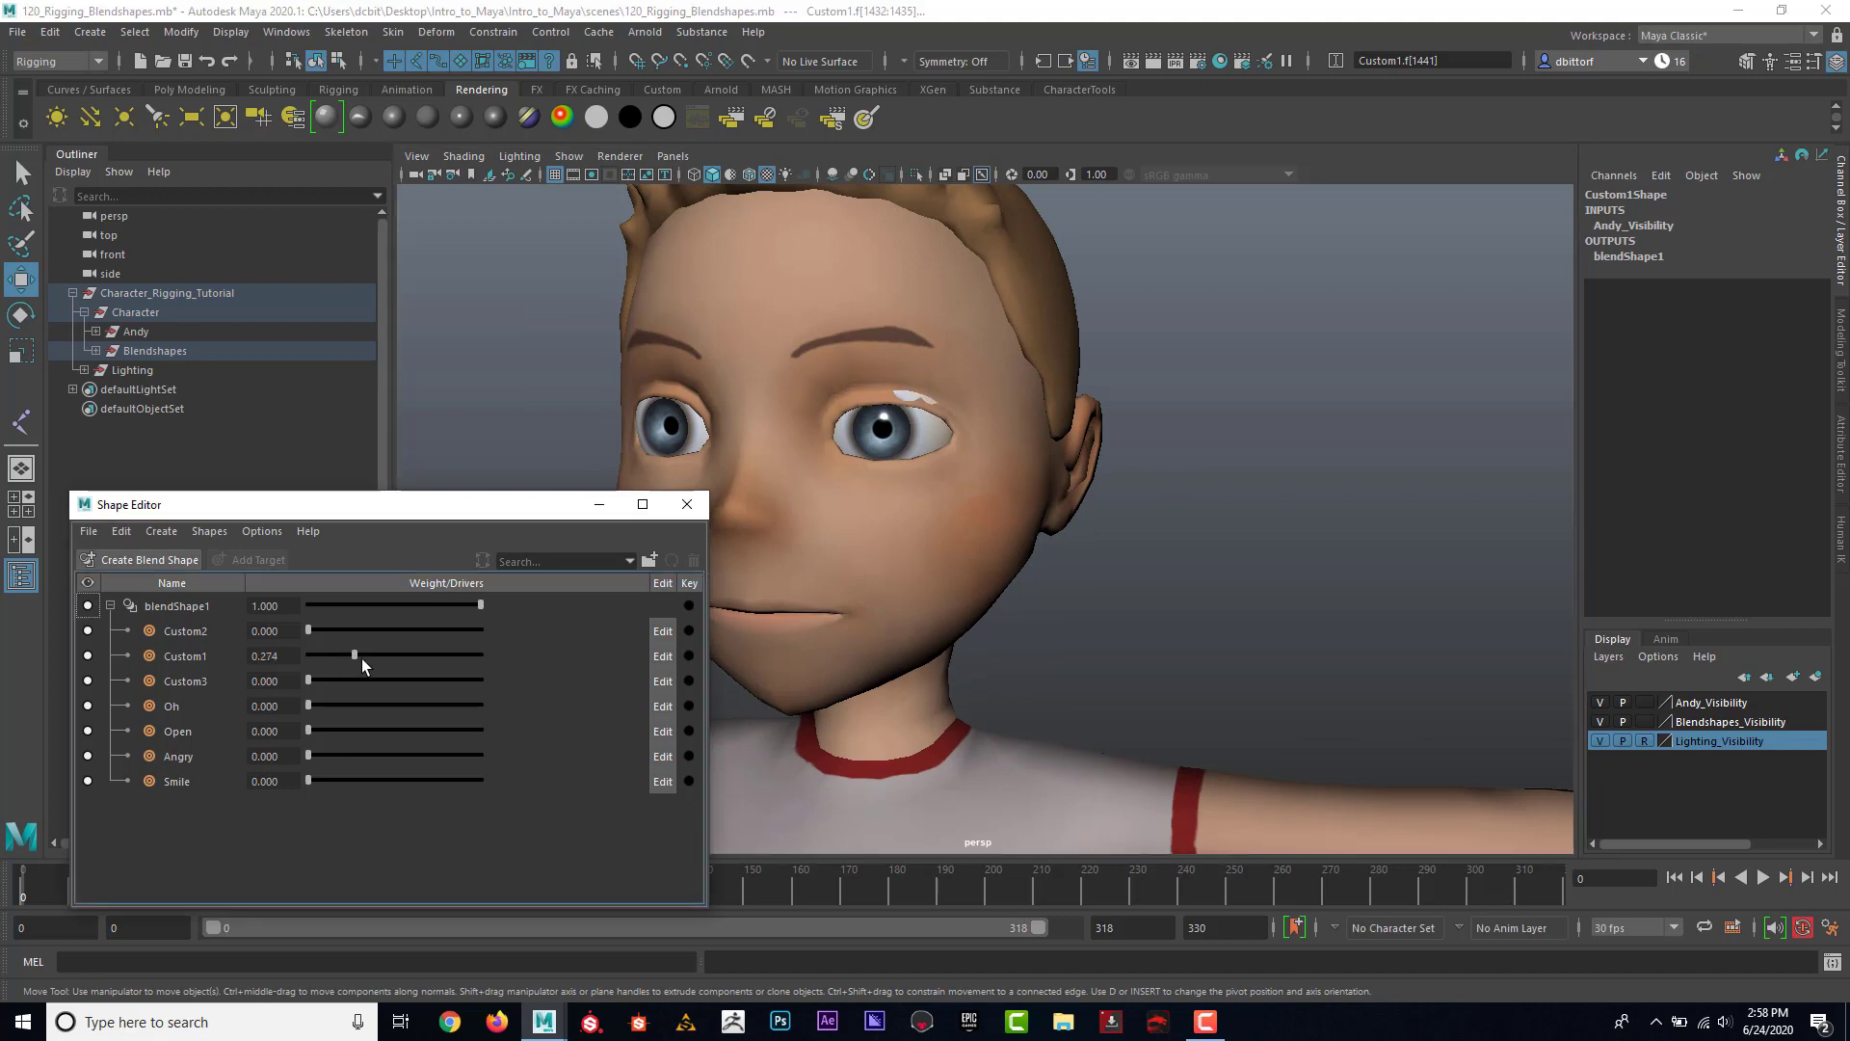
drag(353, 655, 331, 655)
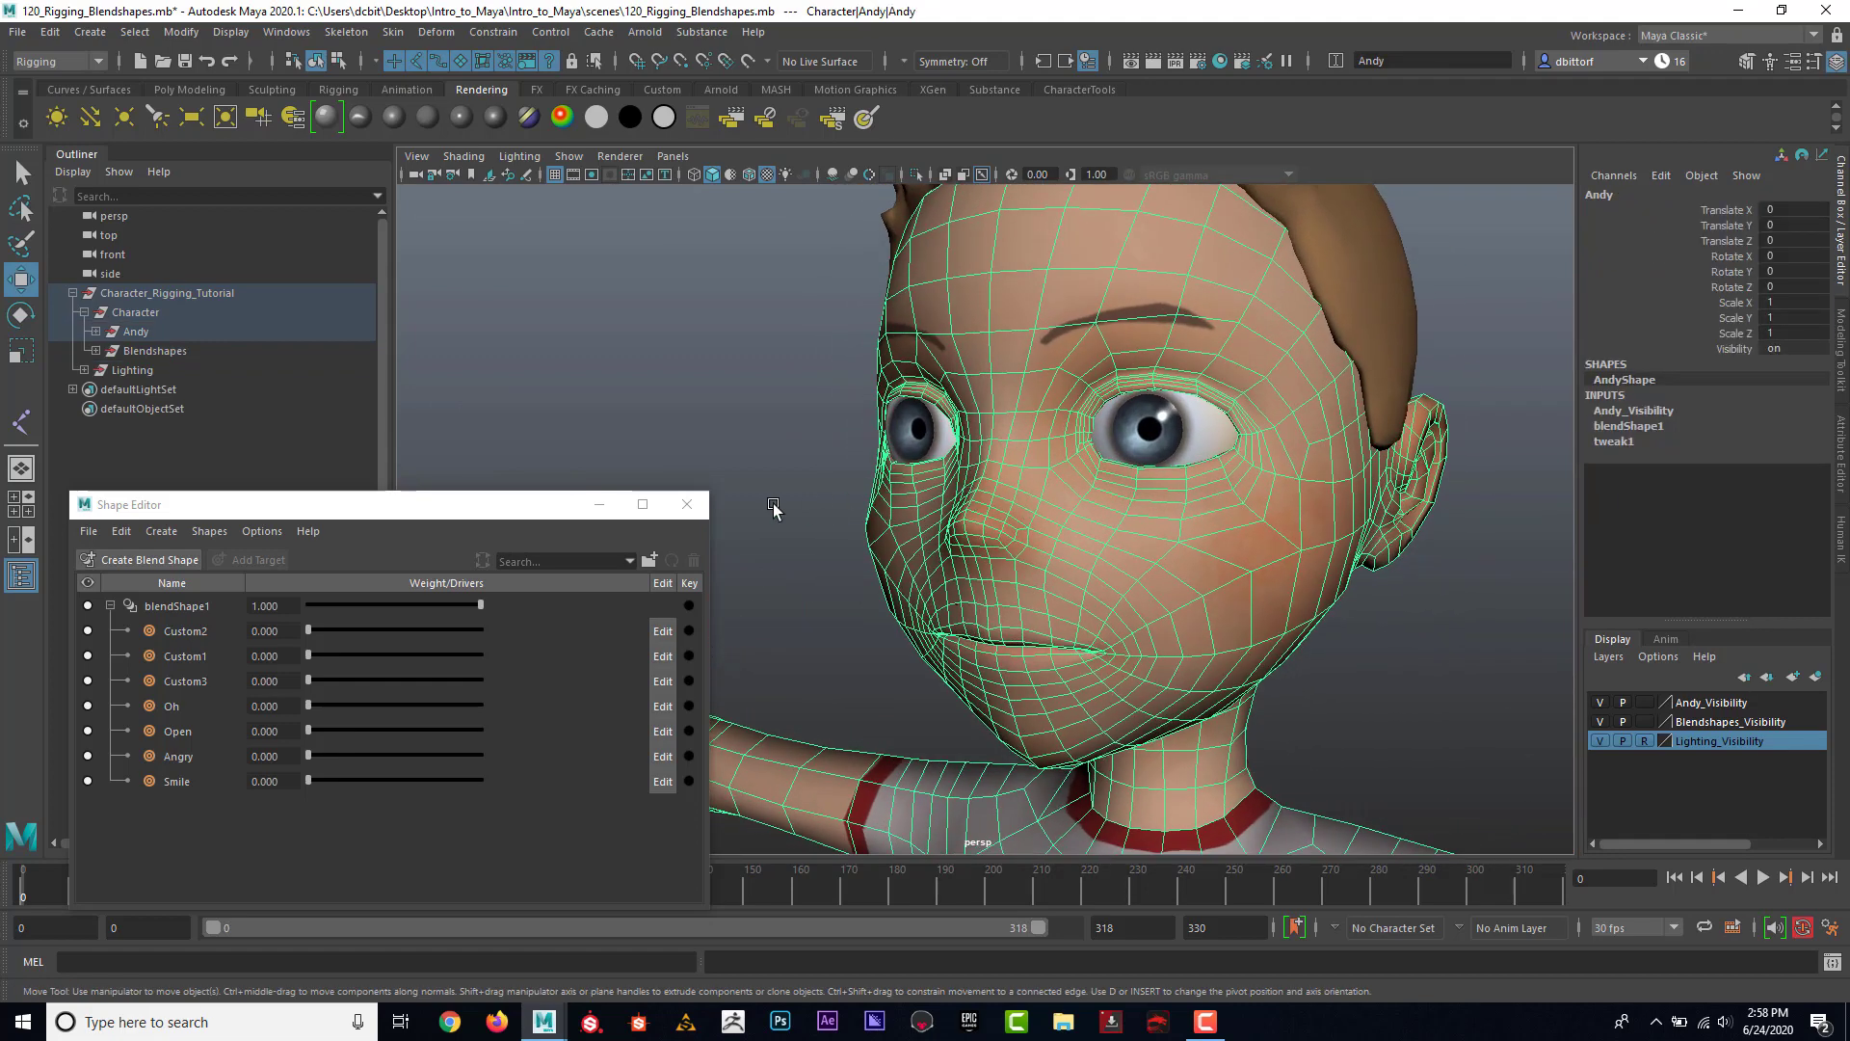
drag(307, 656, 312, 656)
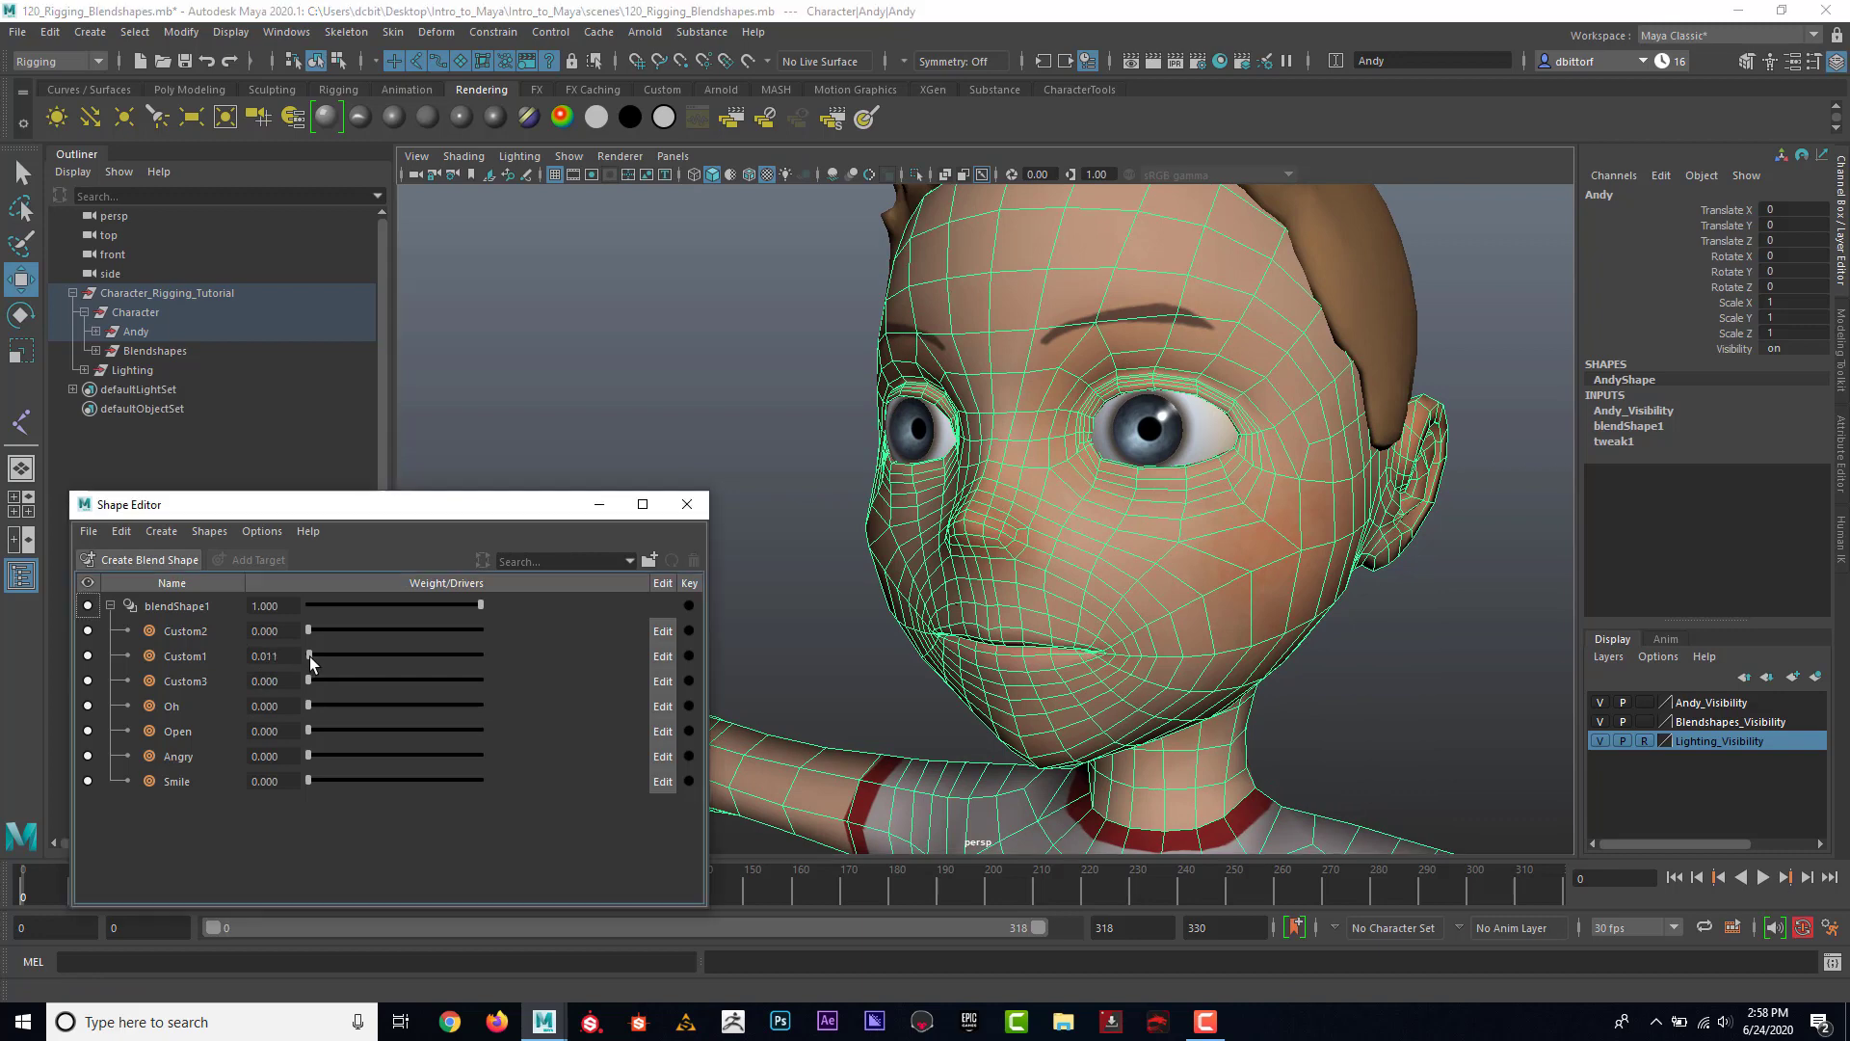
drag(309, 656, 482, 655)
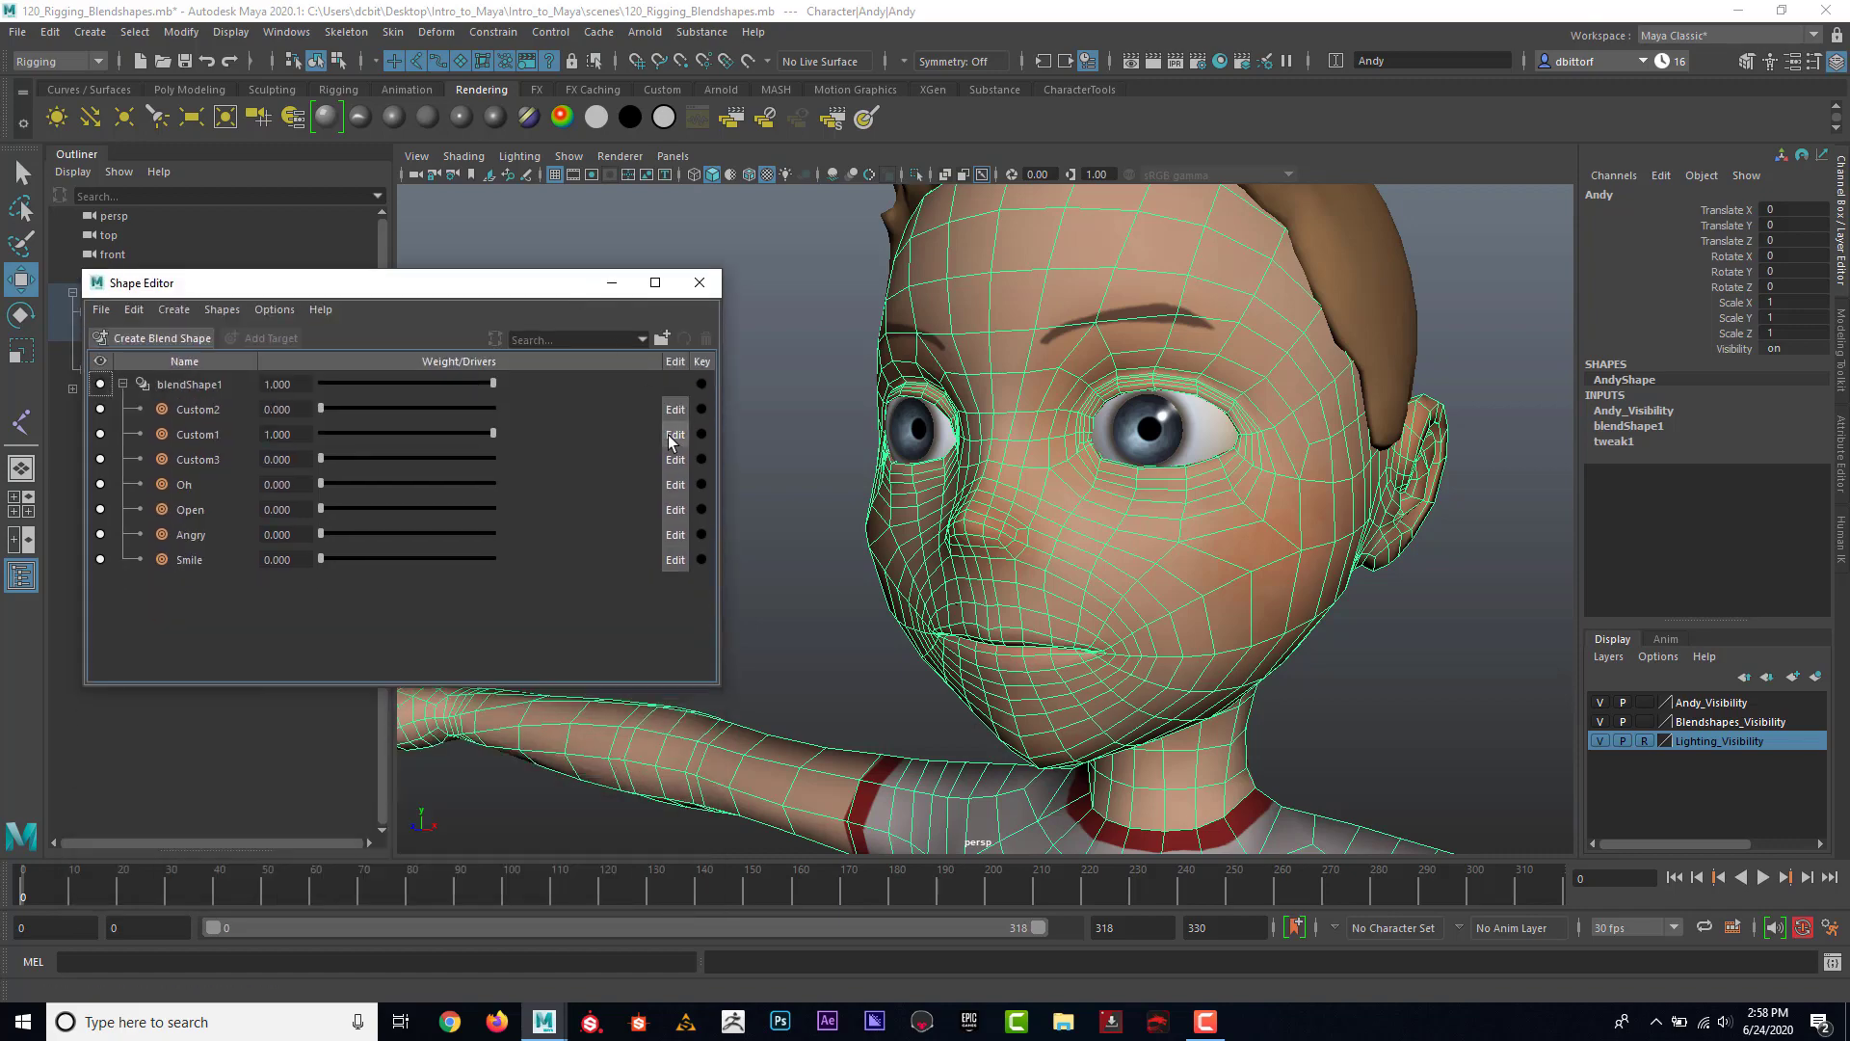
Step: Enter Custom1 edit mode and pull the upper eyelid down until the eye closes
click(675, 434)
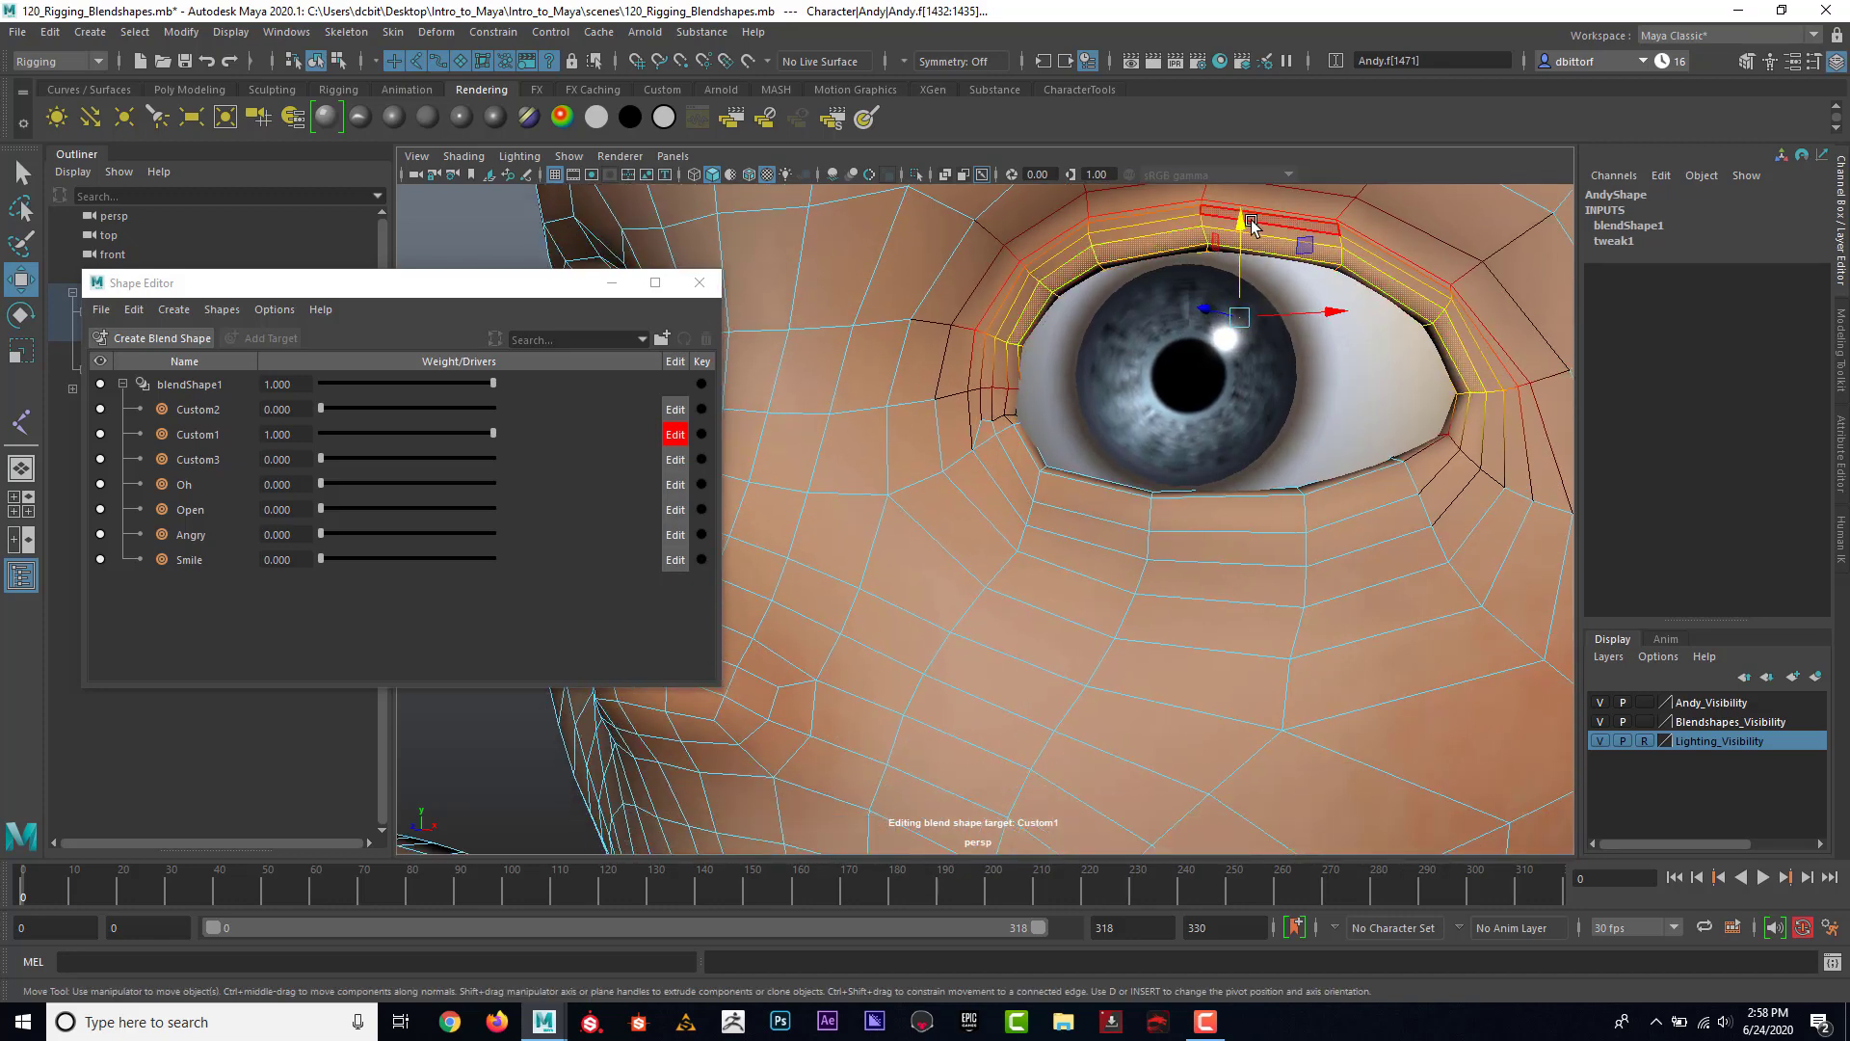
drag(1240, 224, 1239, 284)
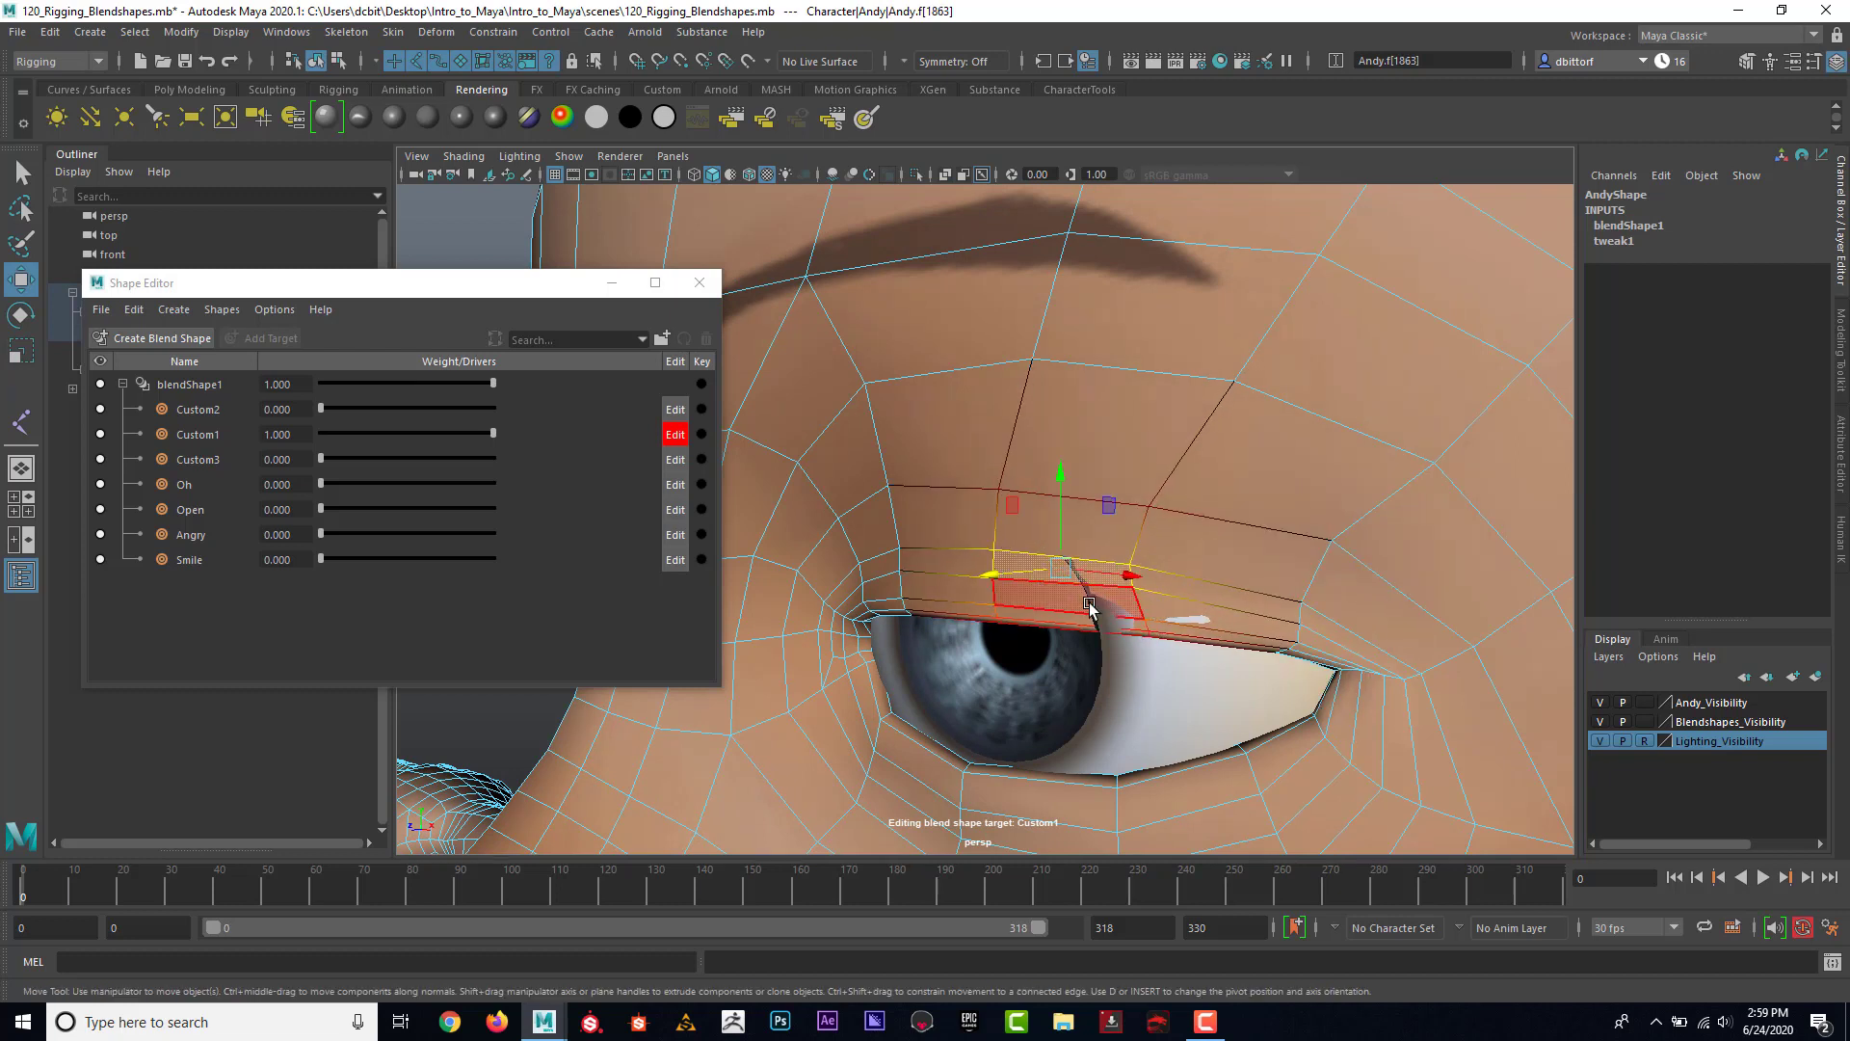
drag(1086, 602, 1127, 590)
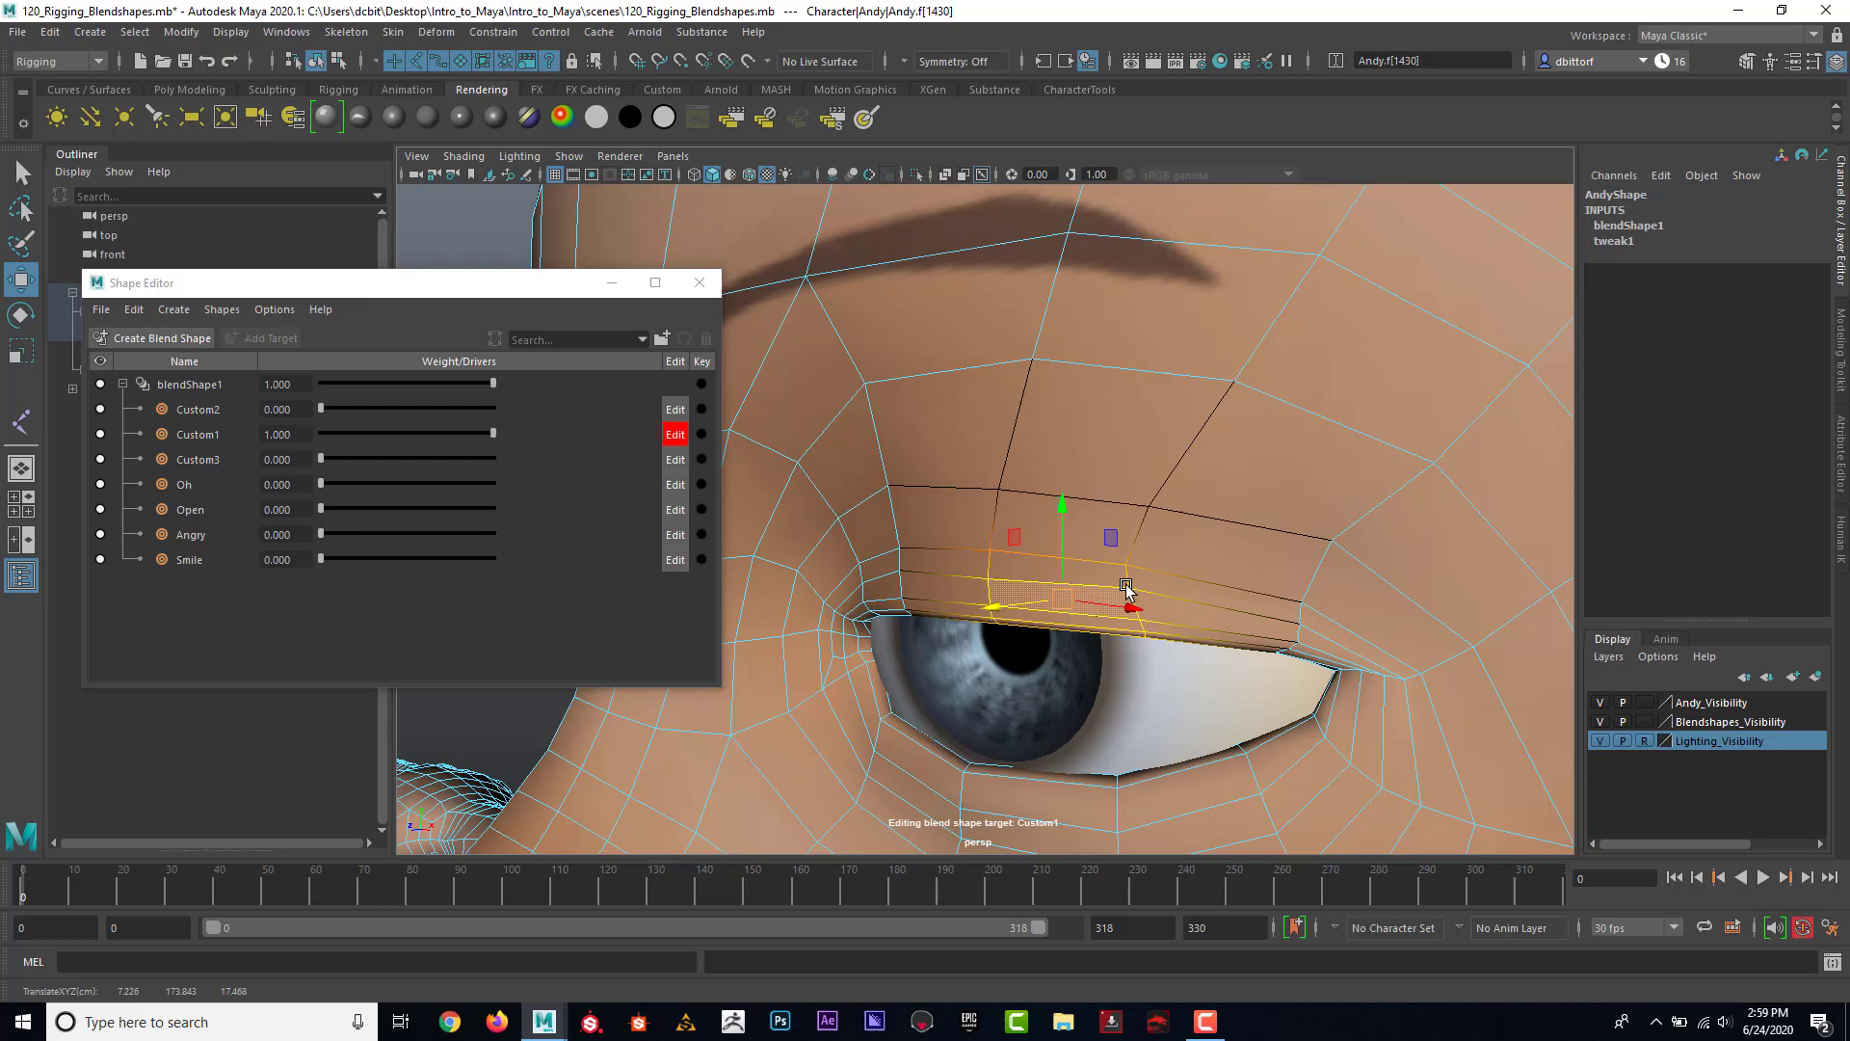
scroll(down, 3)
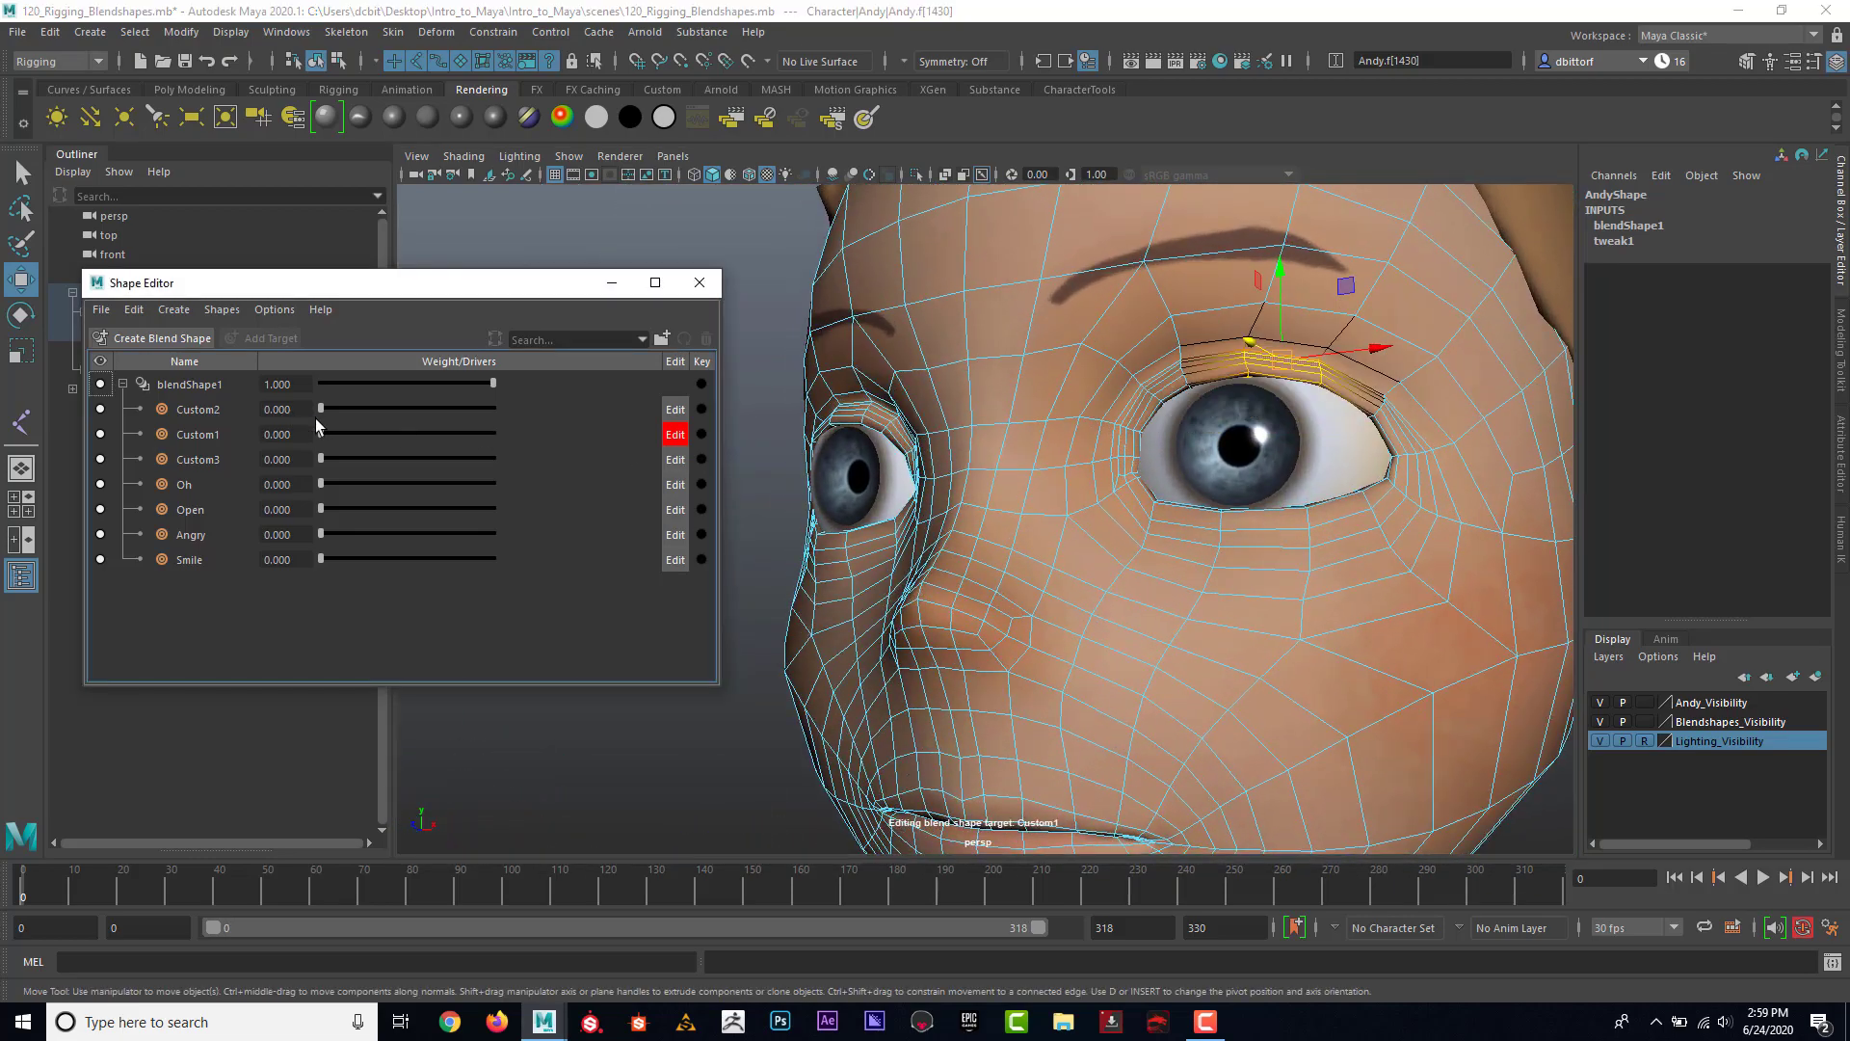
drag(321, 433, 367, 433)
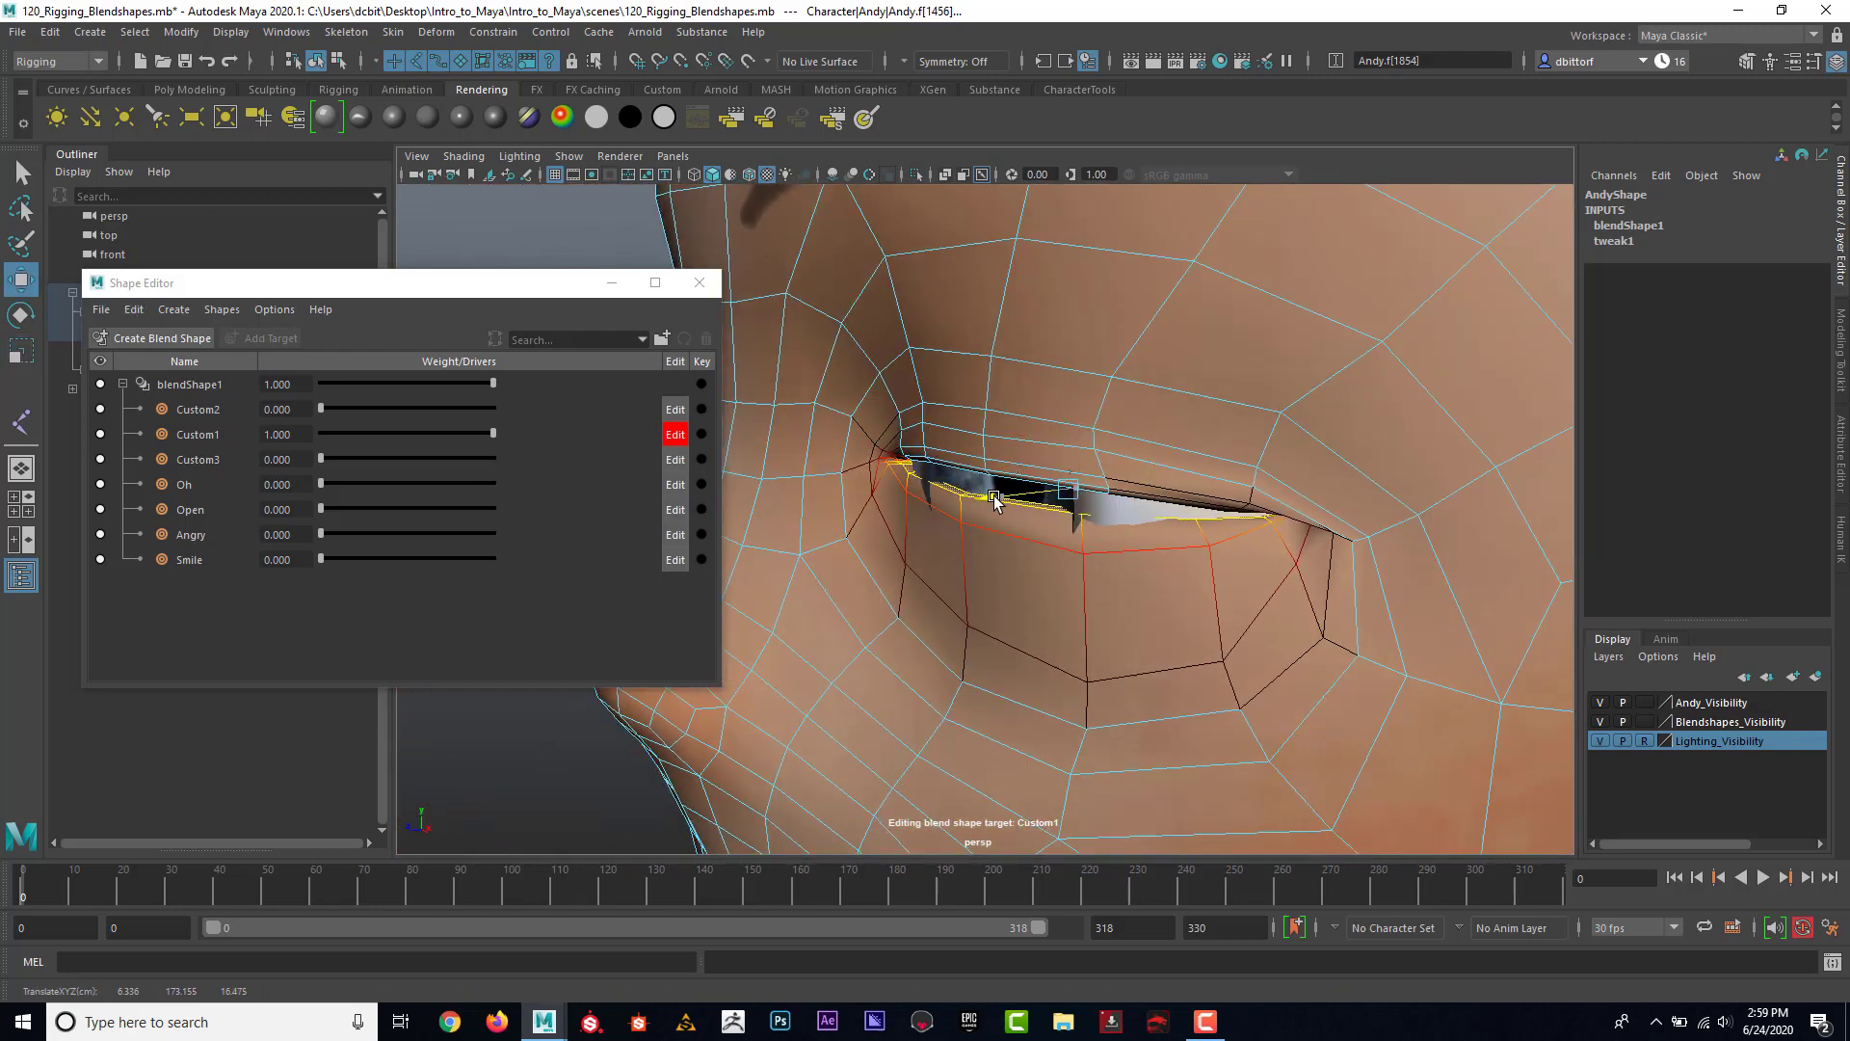
drag(997, 501, 1065, 425)
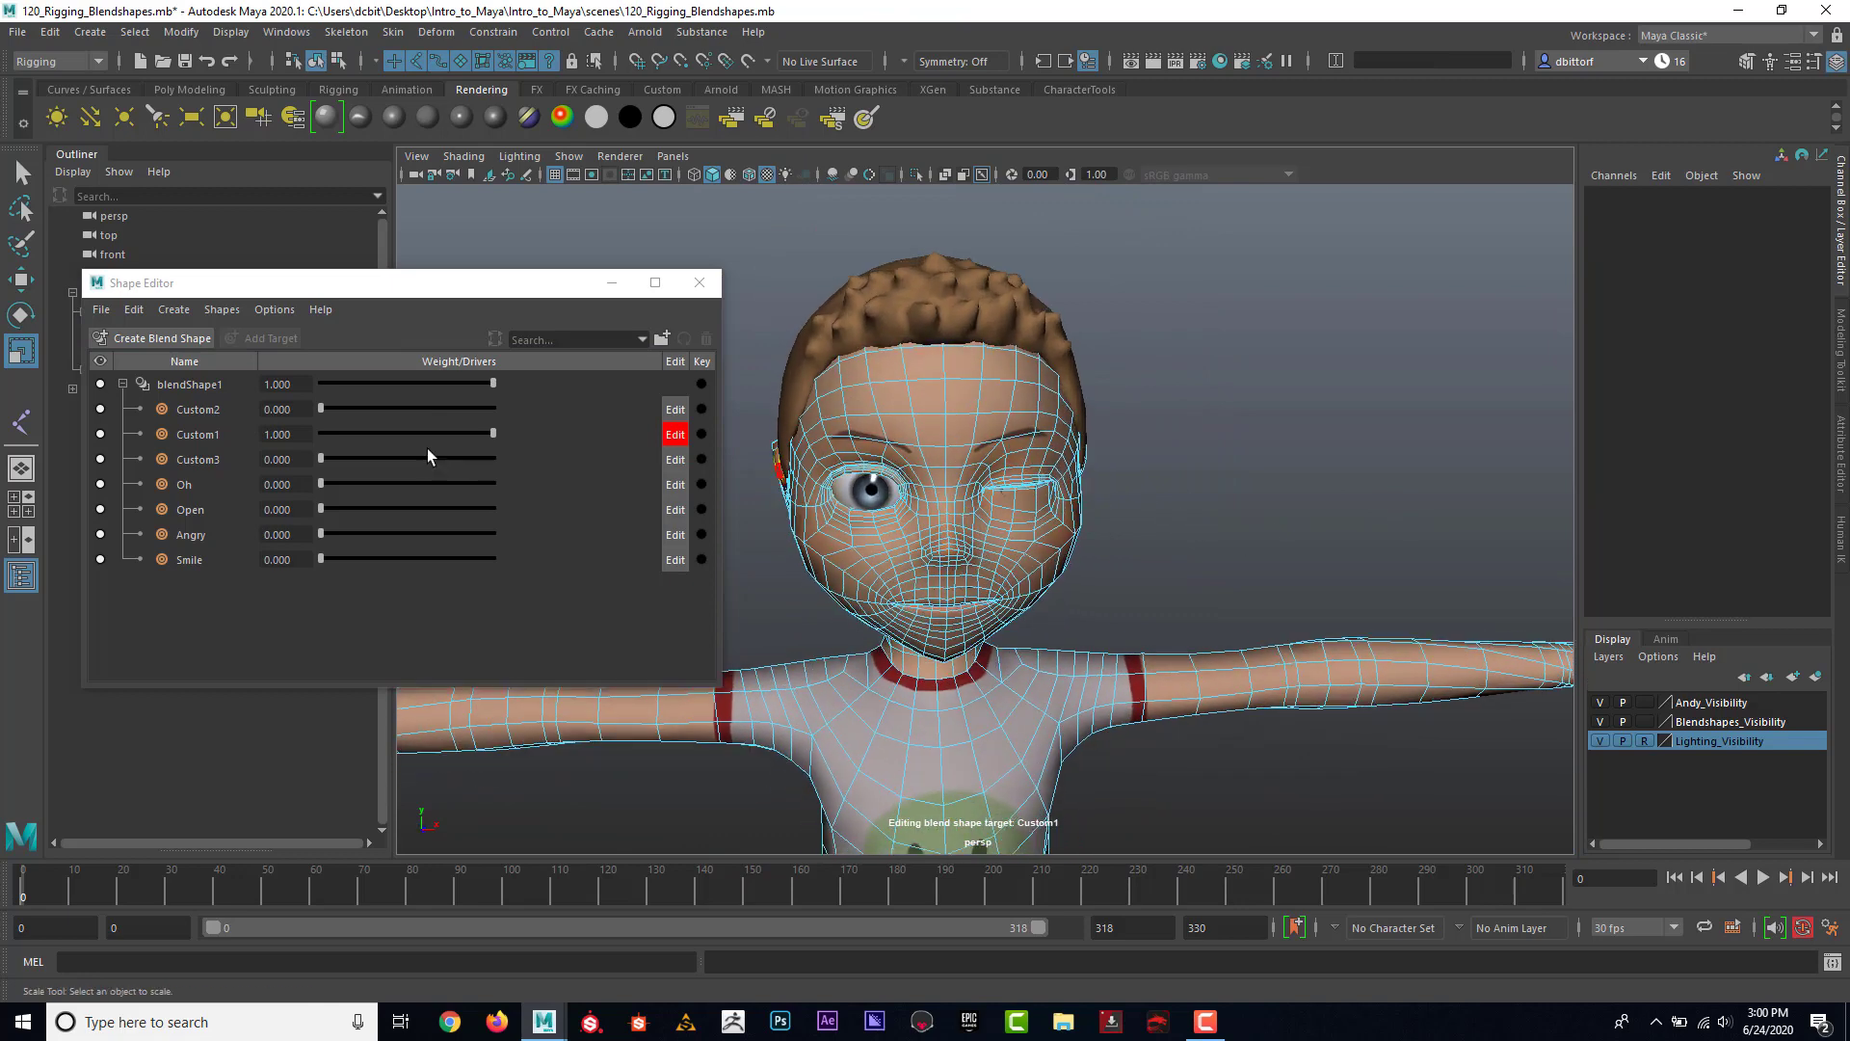
Step: Zero Custom1, rename it LEye, and test the blink weight
drag(494, 433, 321, 432)
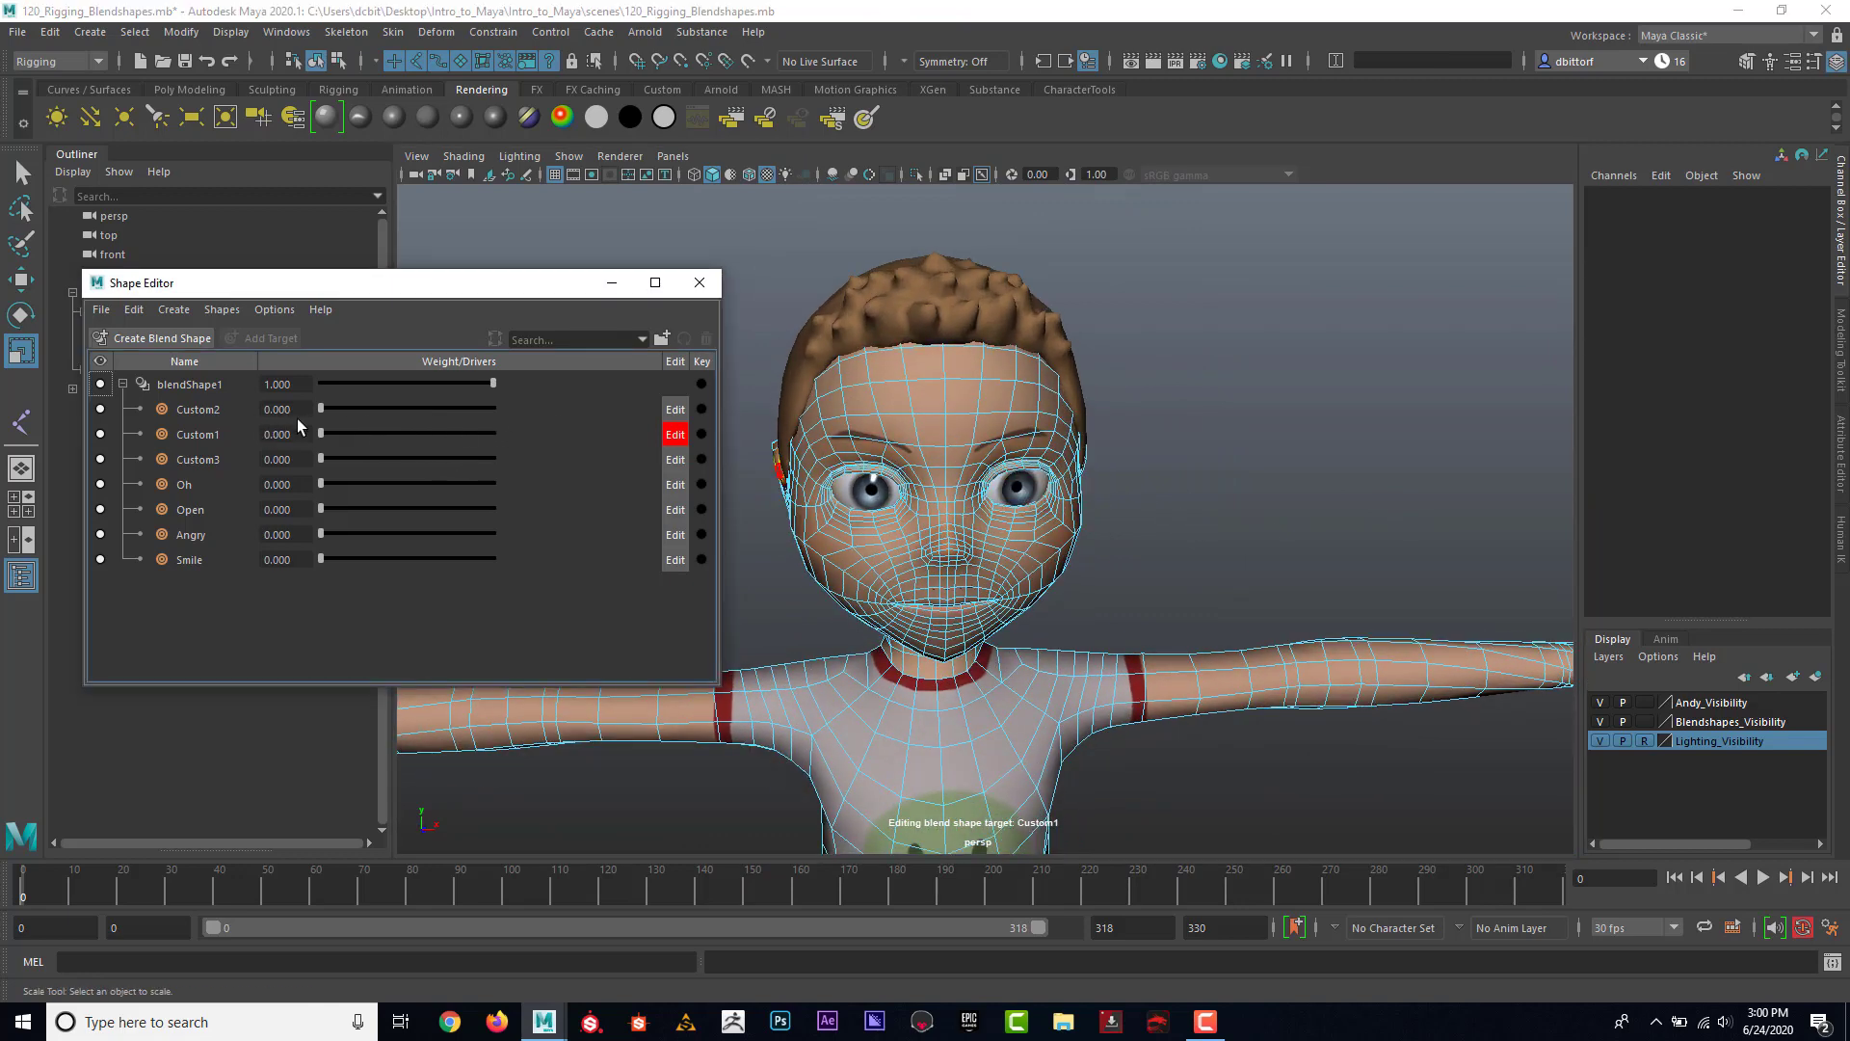
right_click(197, 433)
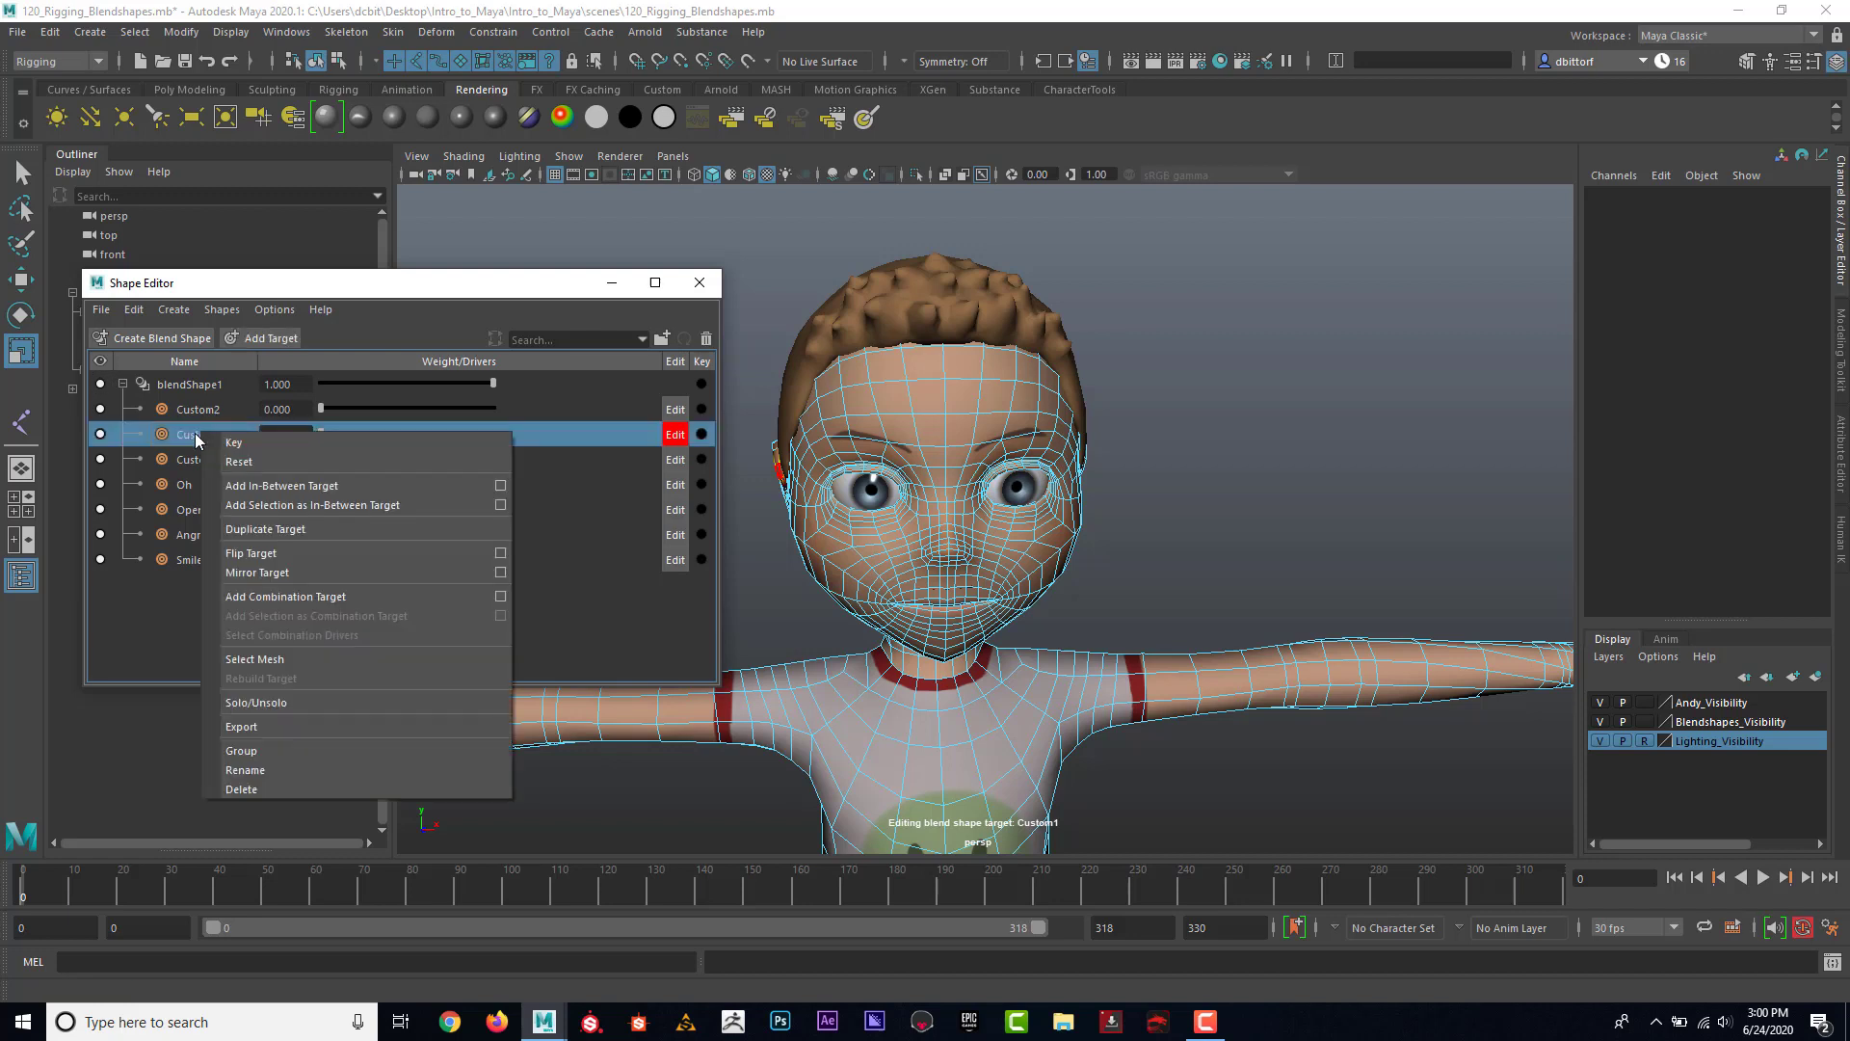
click(245, 770)
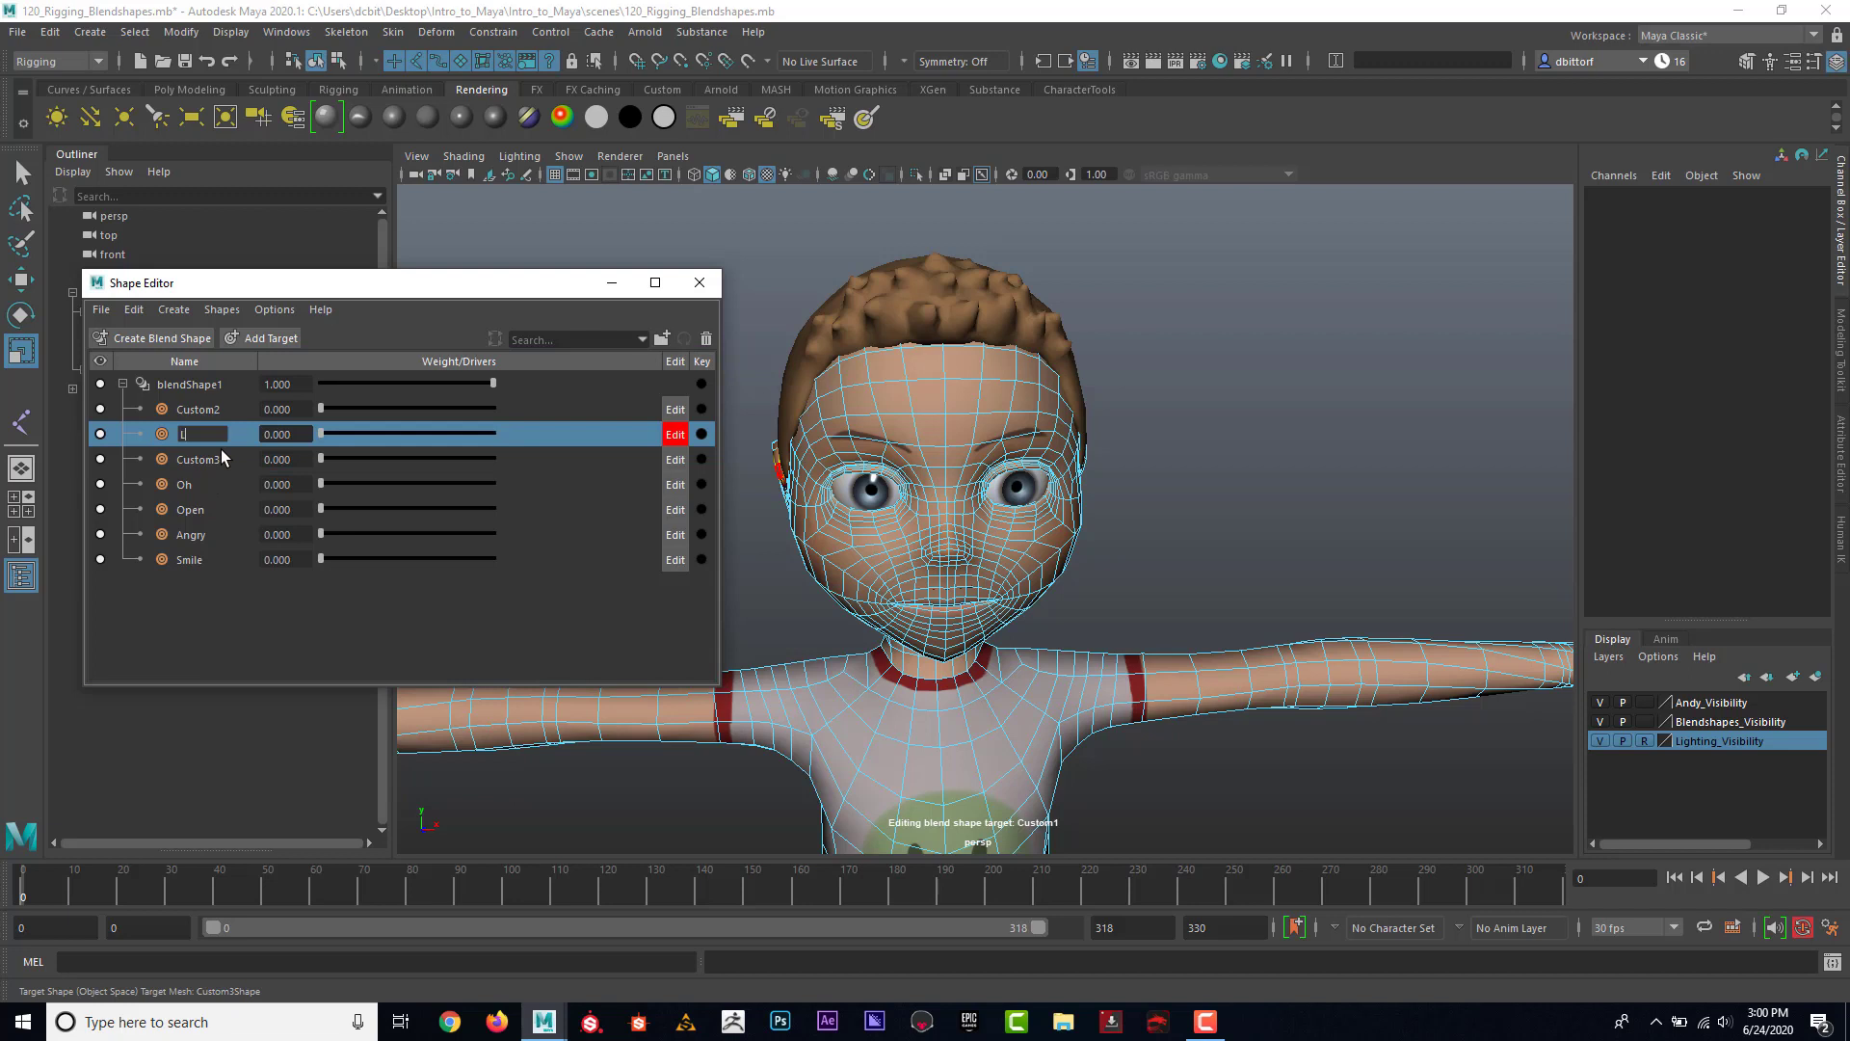
text(LEye)
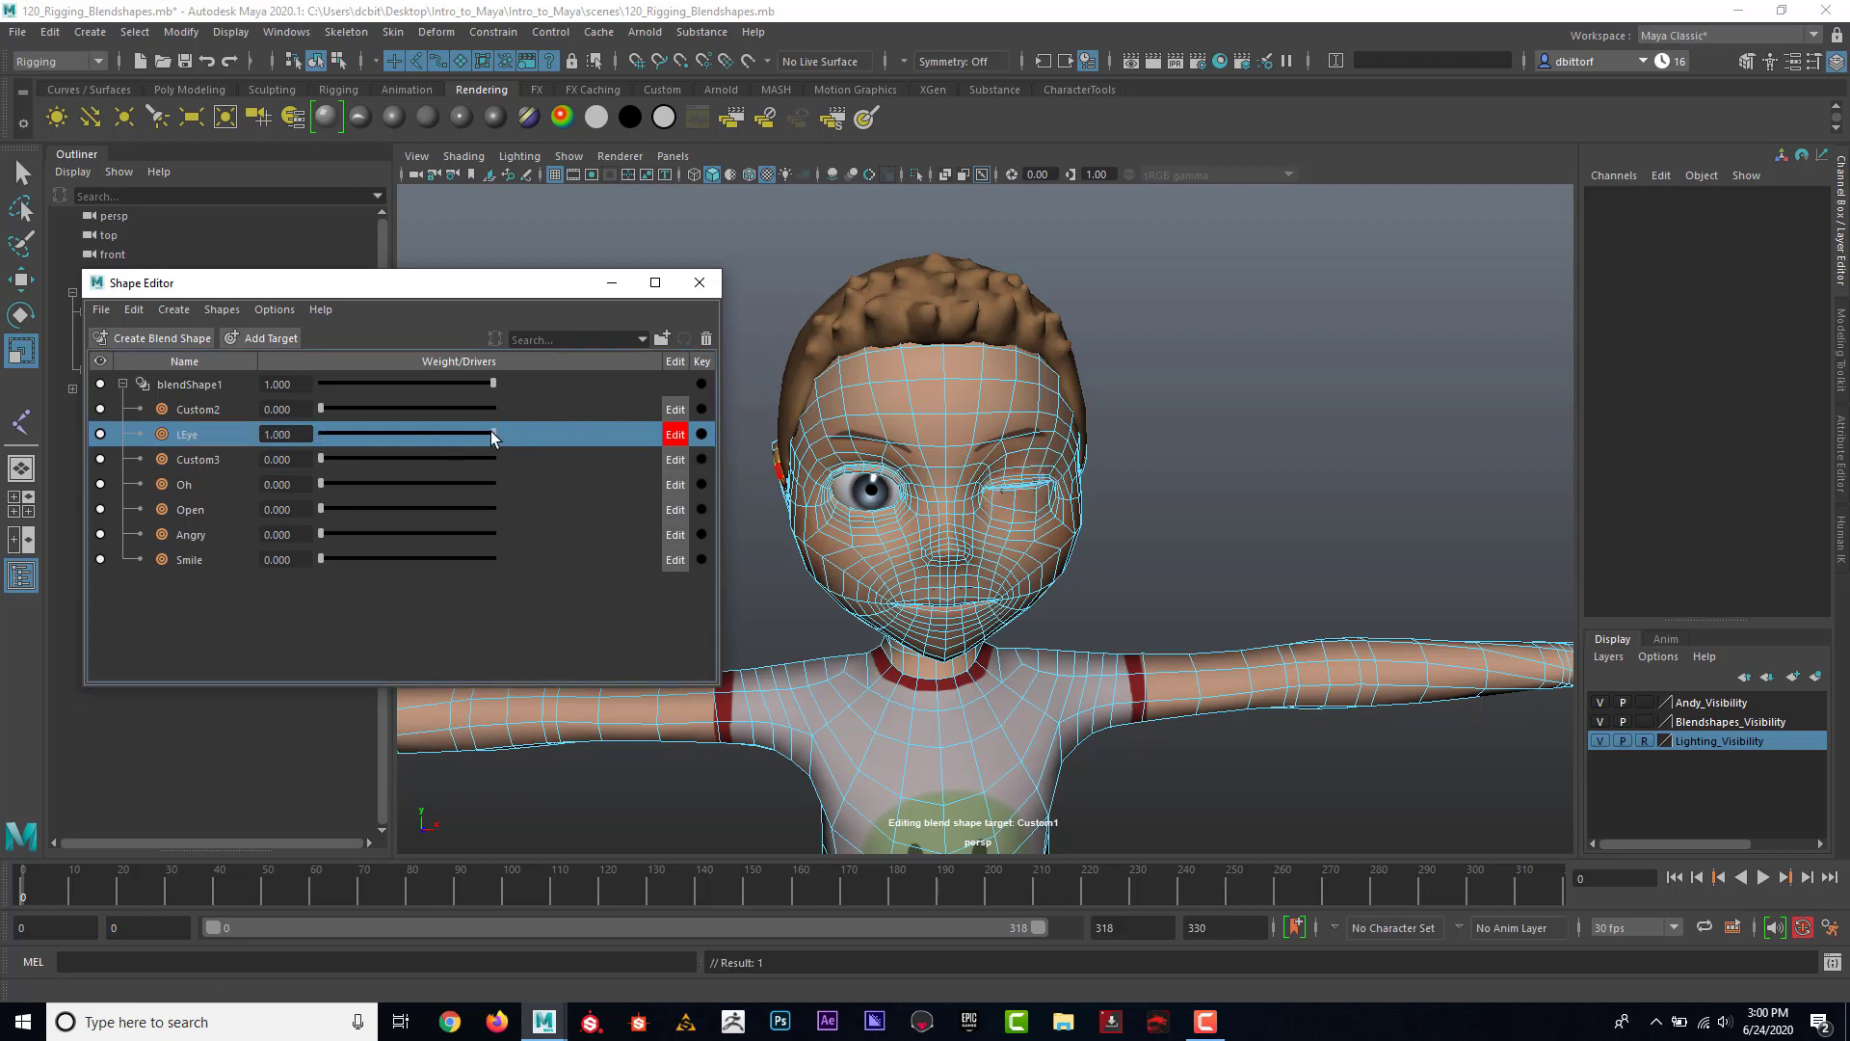
drag(493, 432, 319, 432)
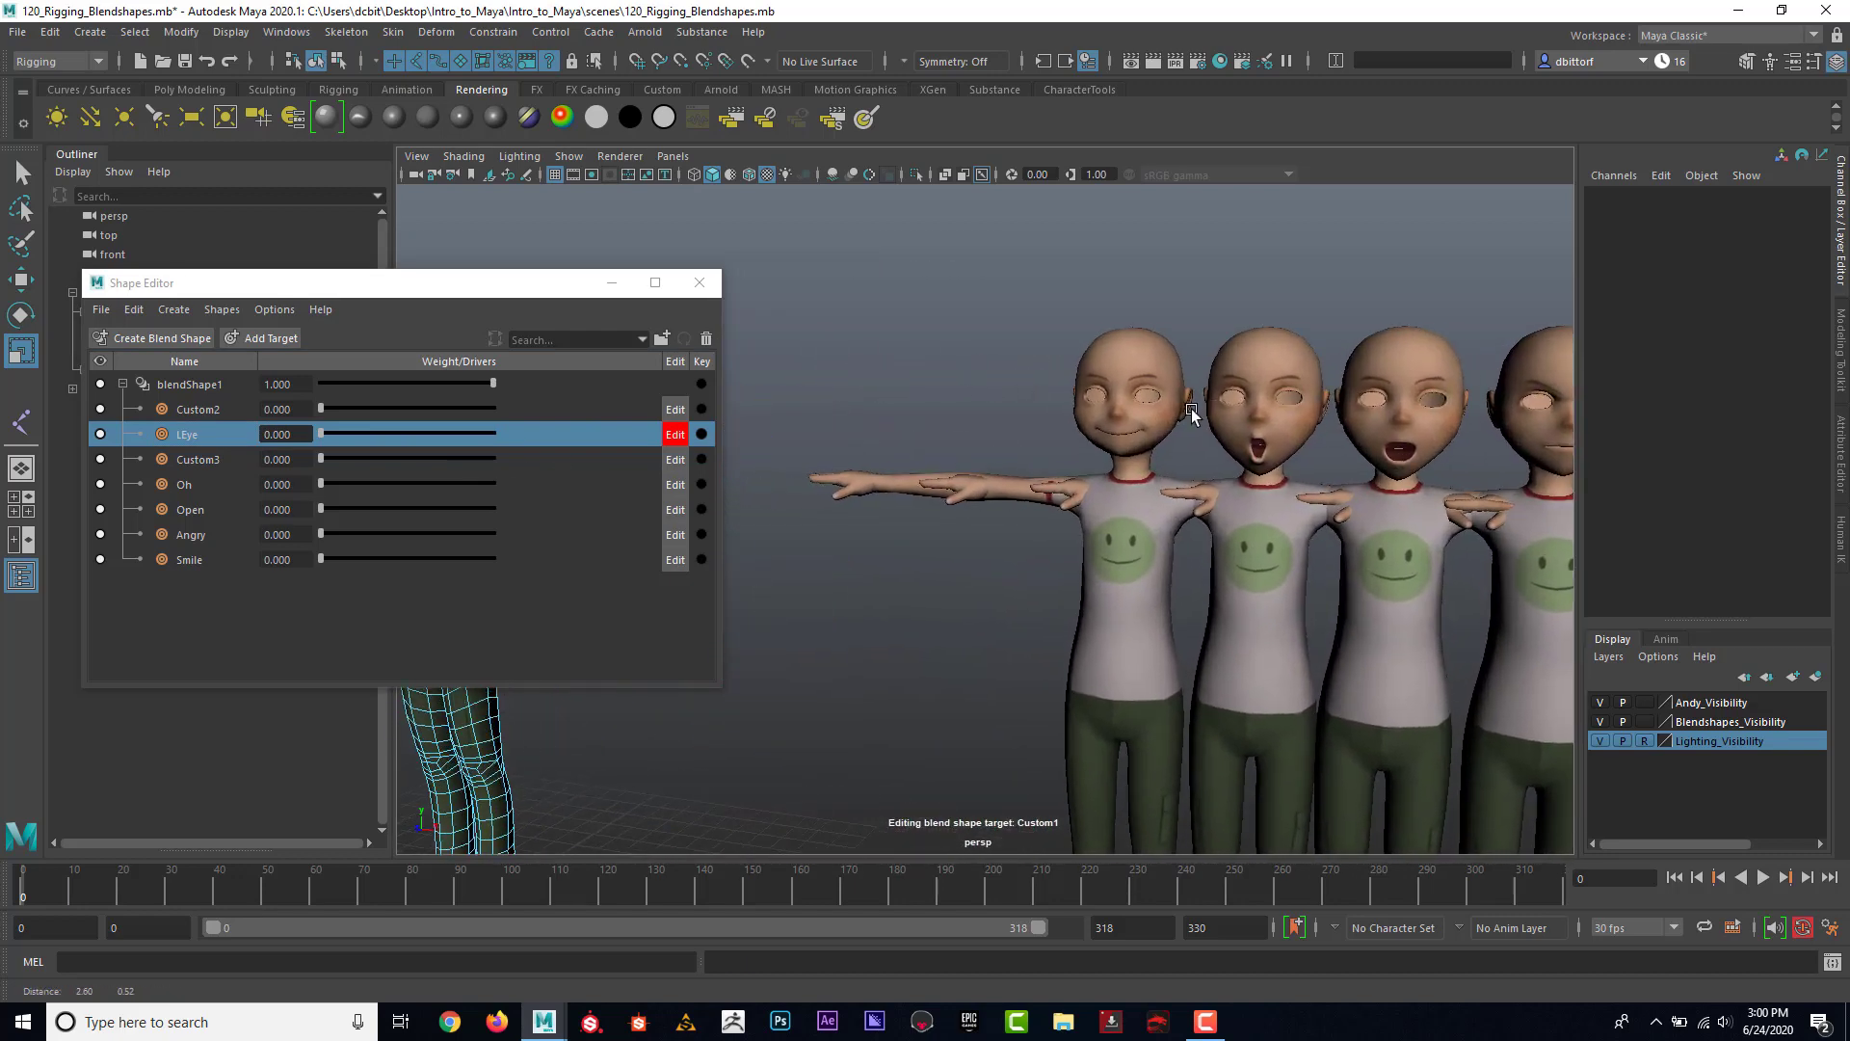
drag(1192, 414, 1051, 483)
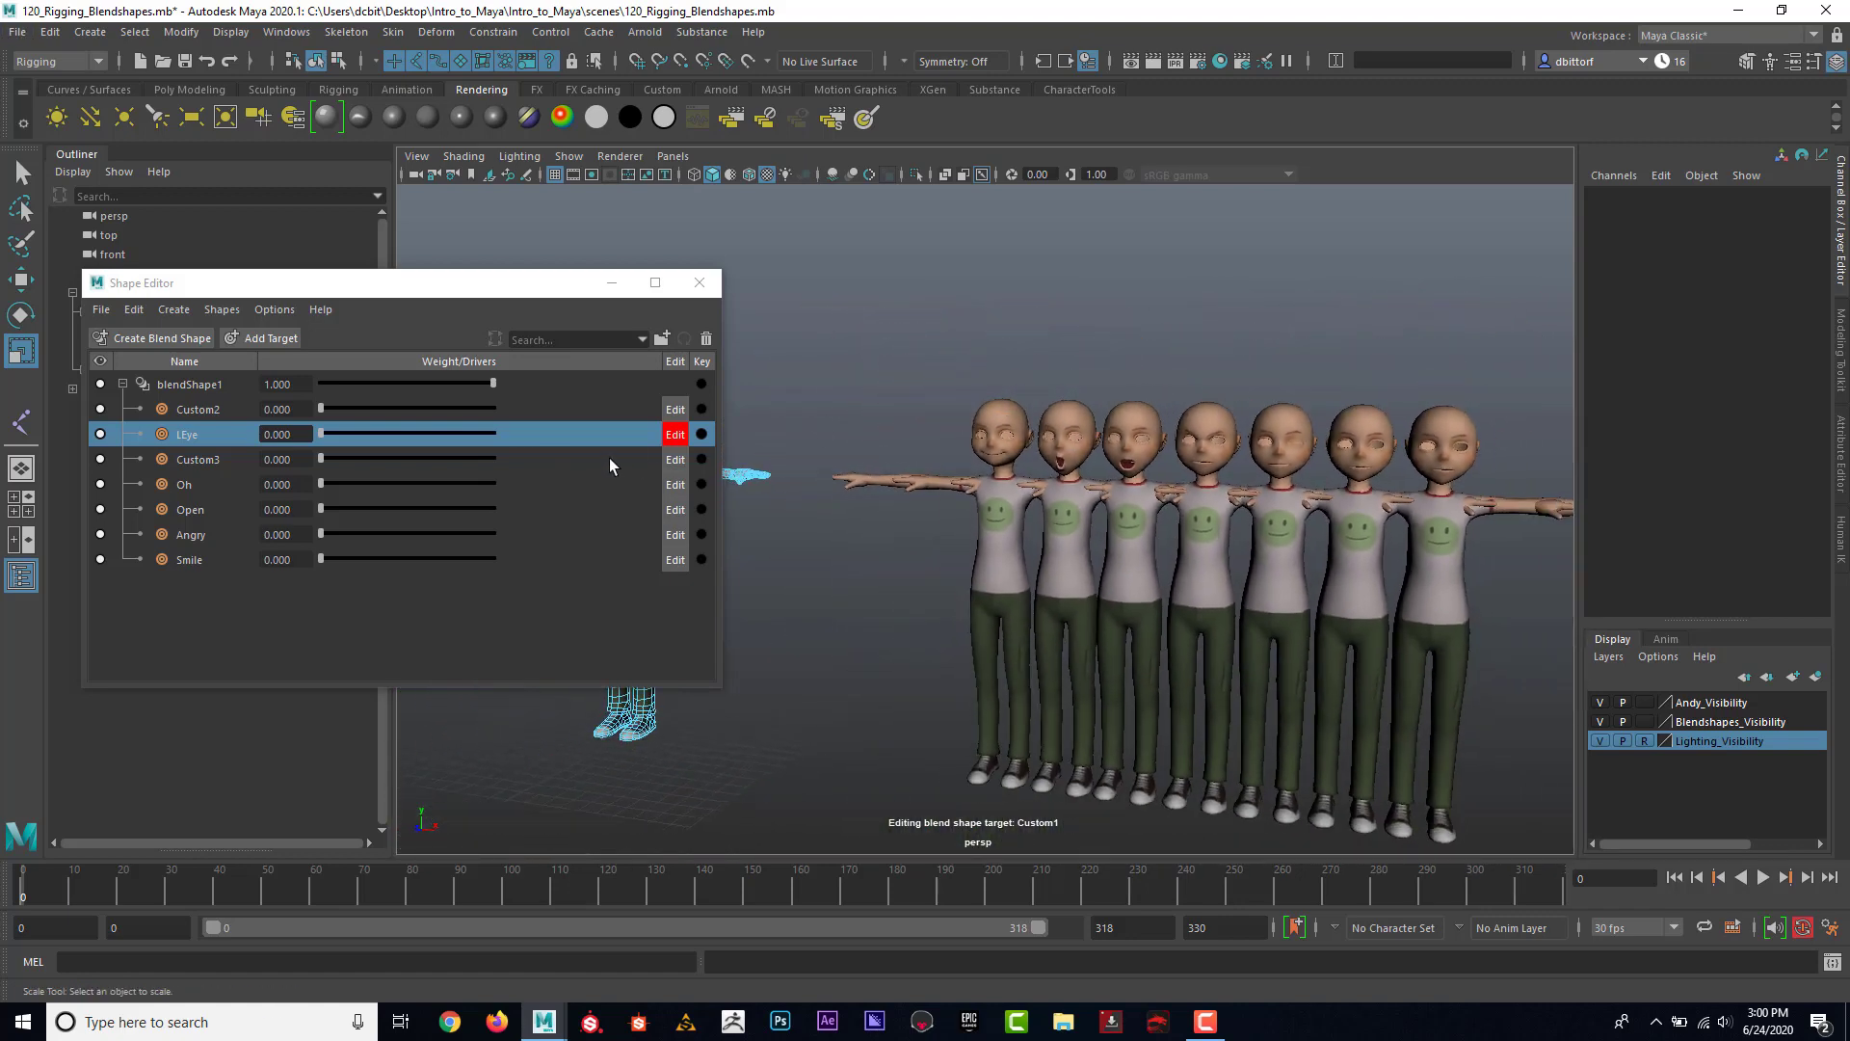
click(674, 434)
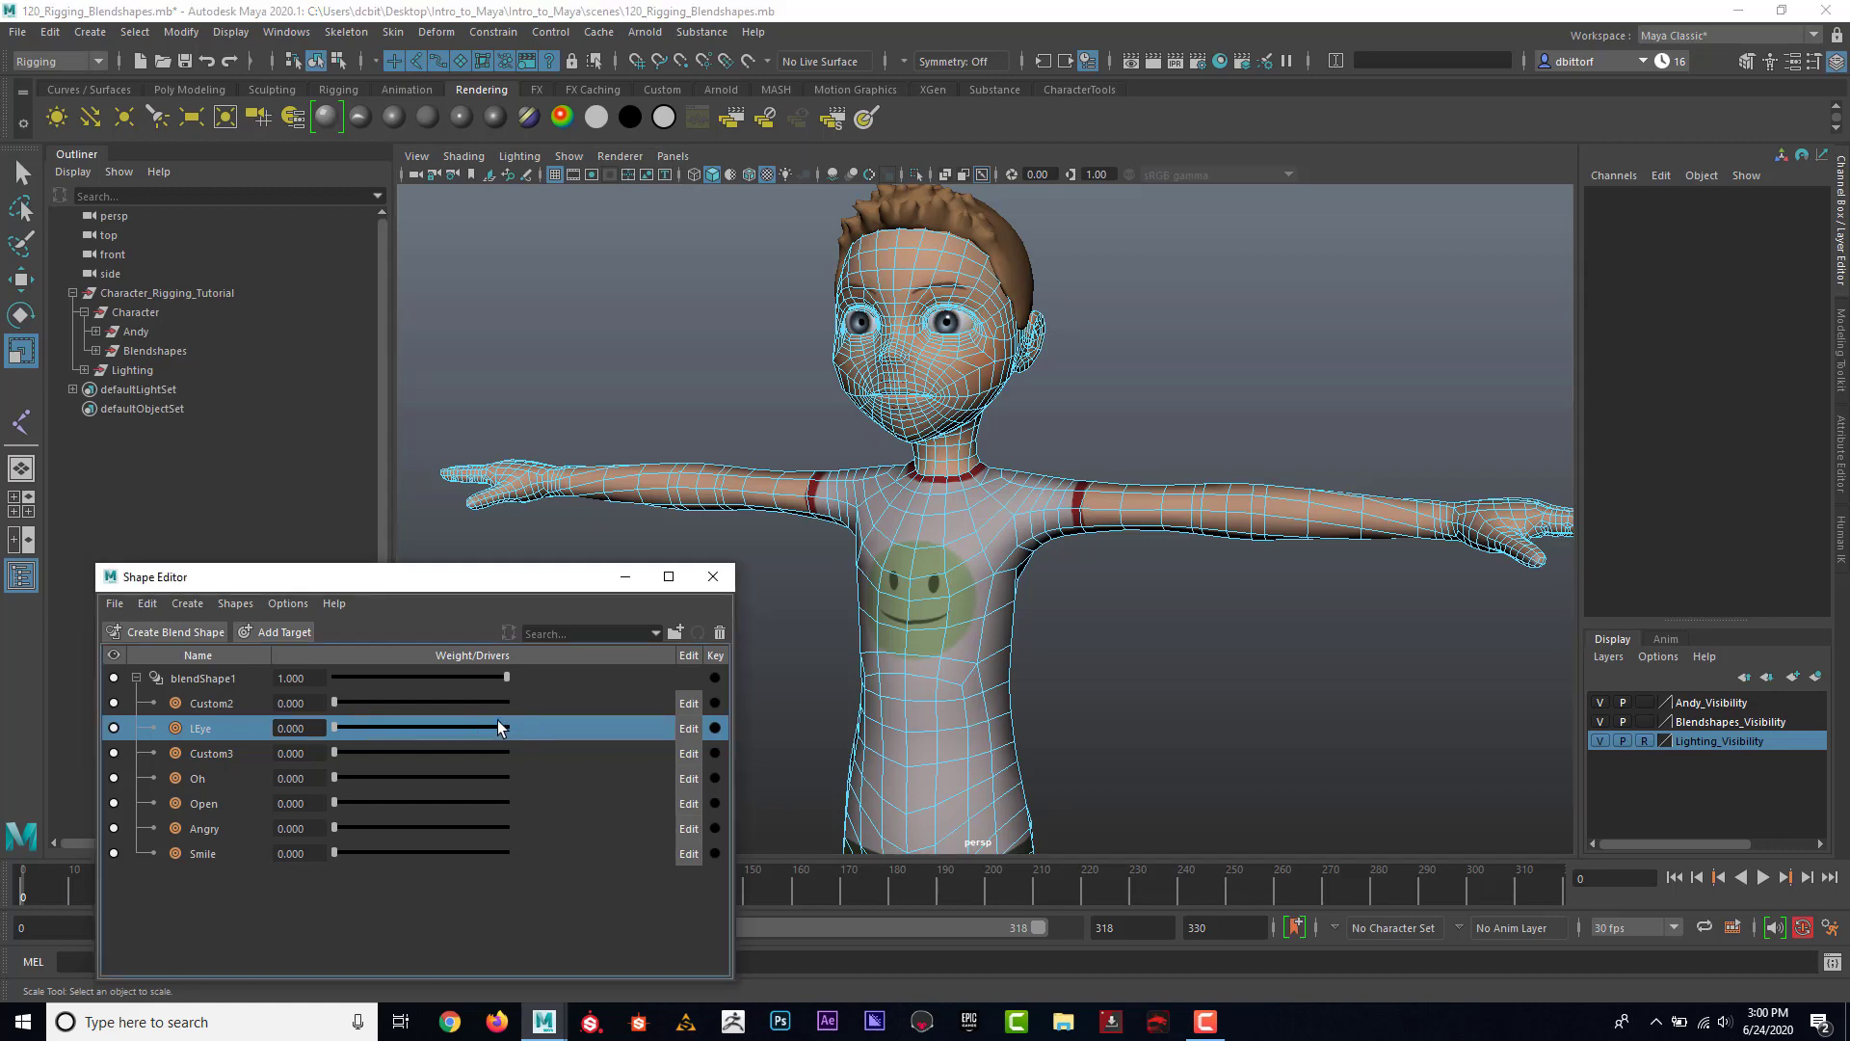
drag(335, 726, 508, 727)
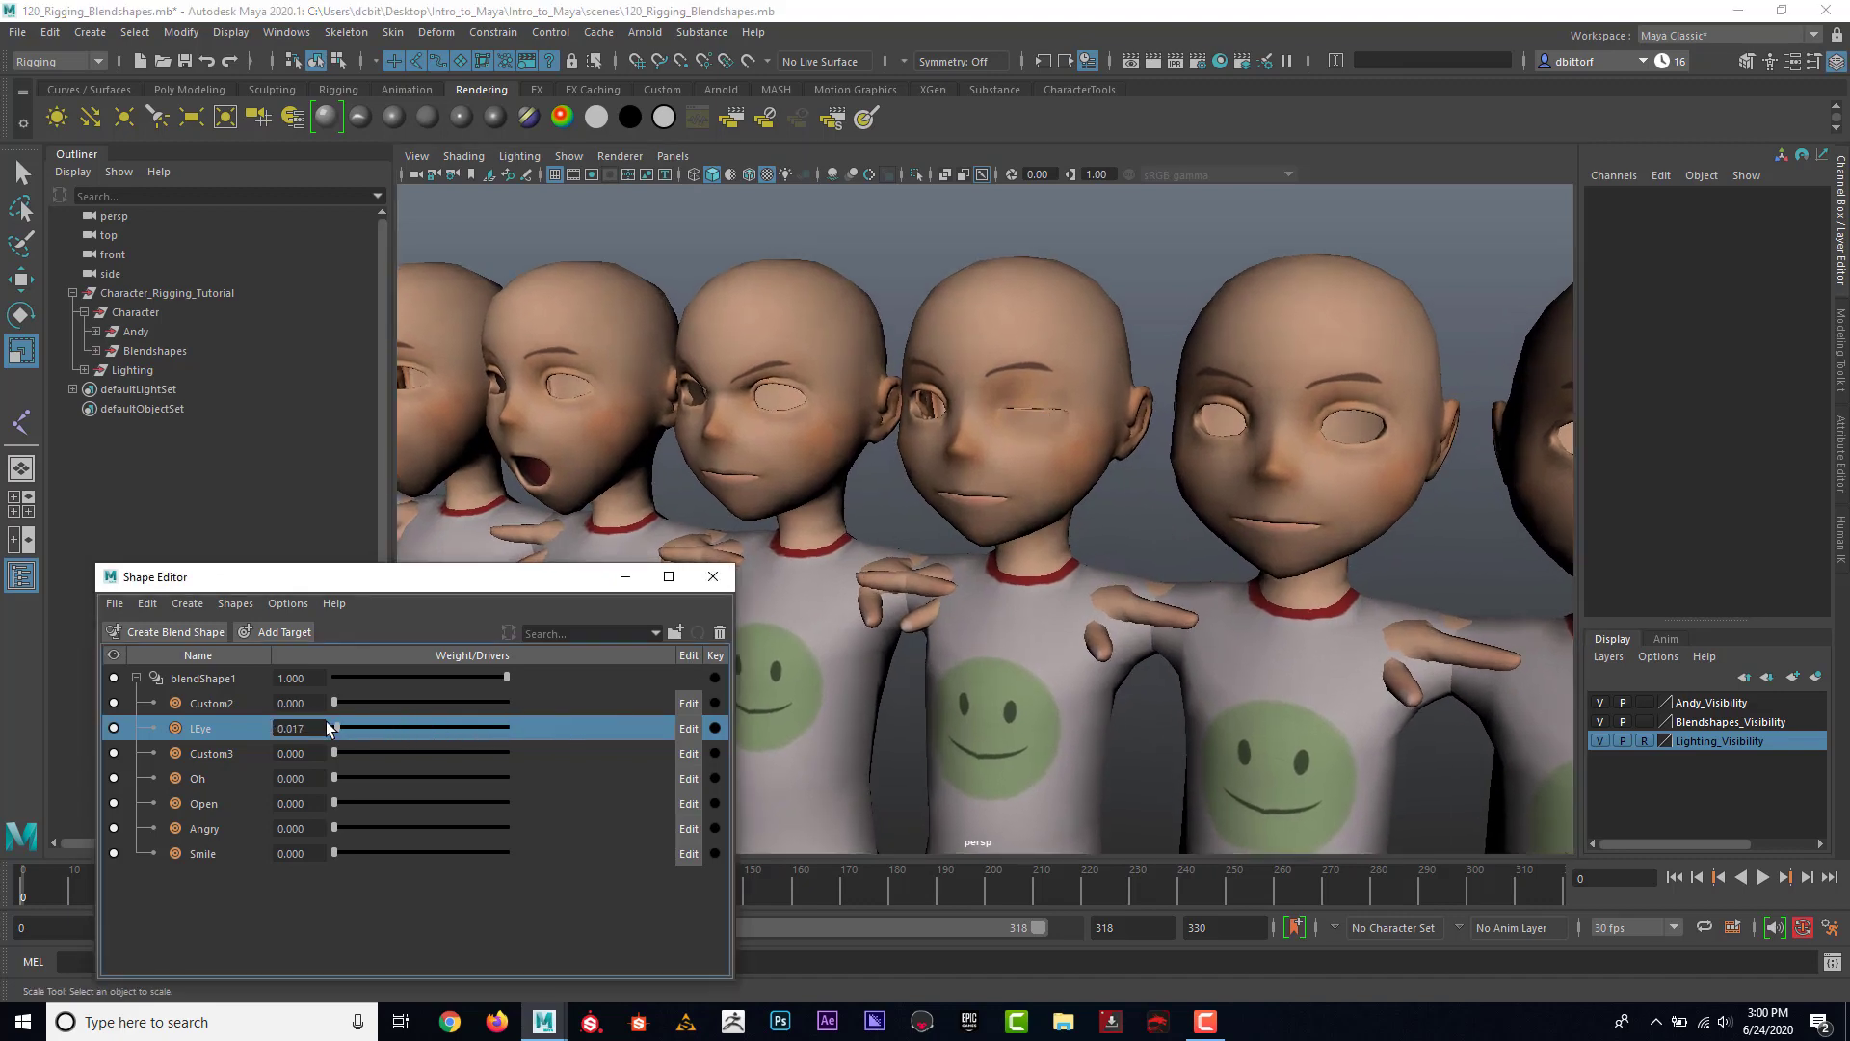
drag(334, 729, 531, 729)
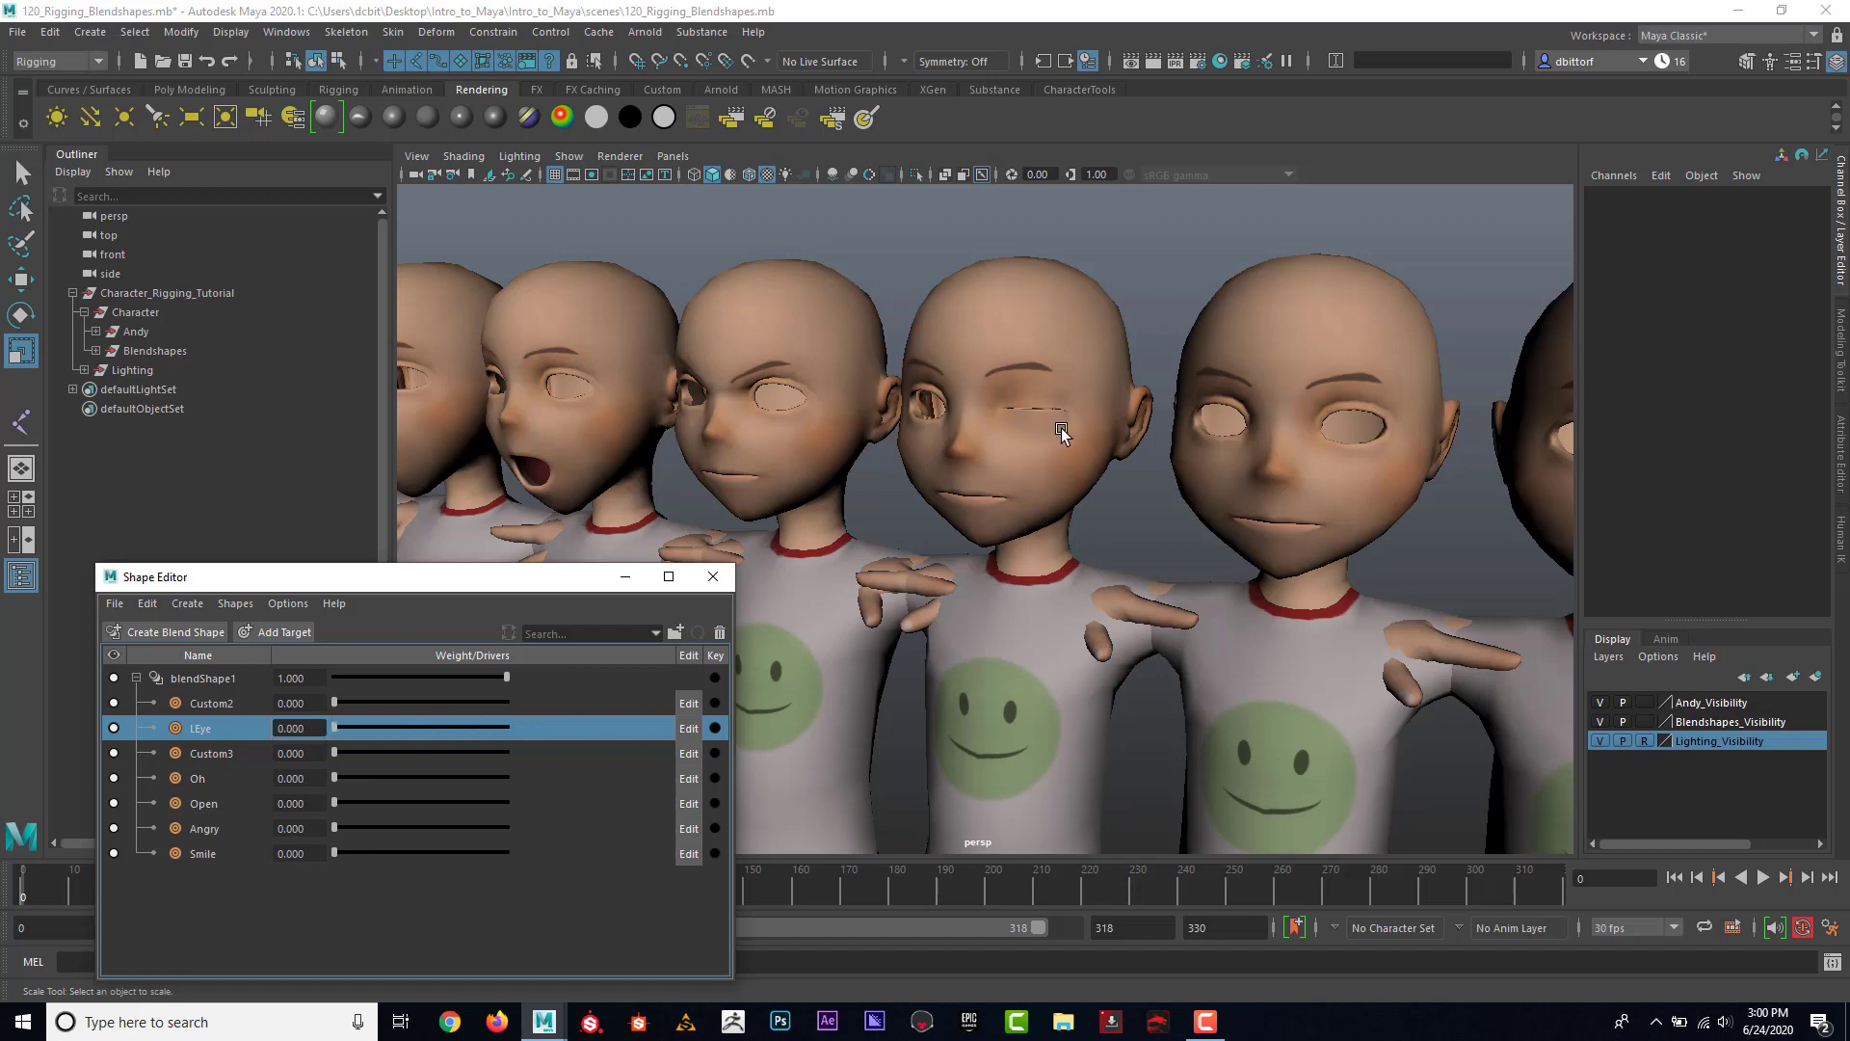
mouse_move(1033, 450)
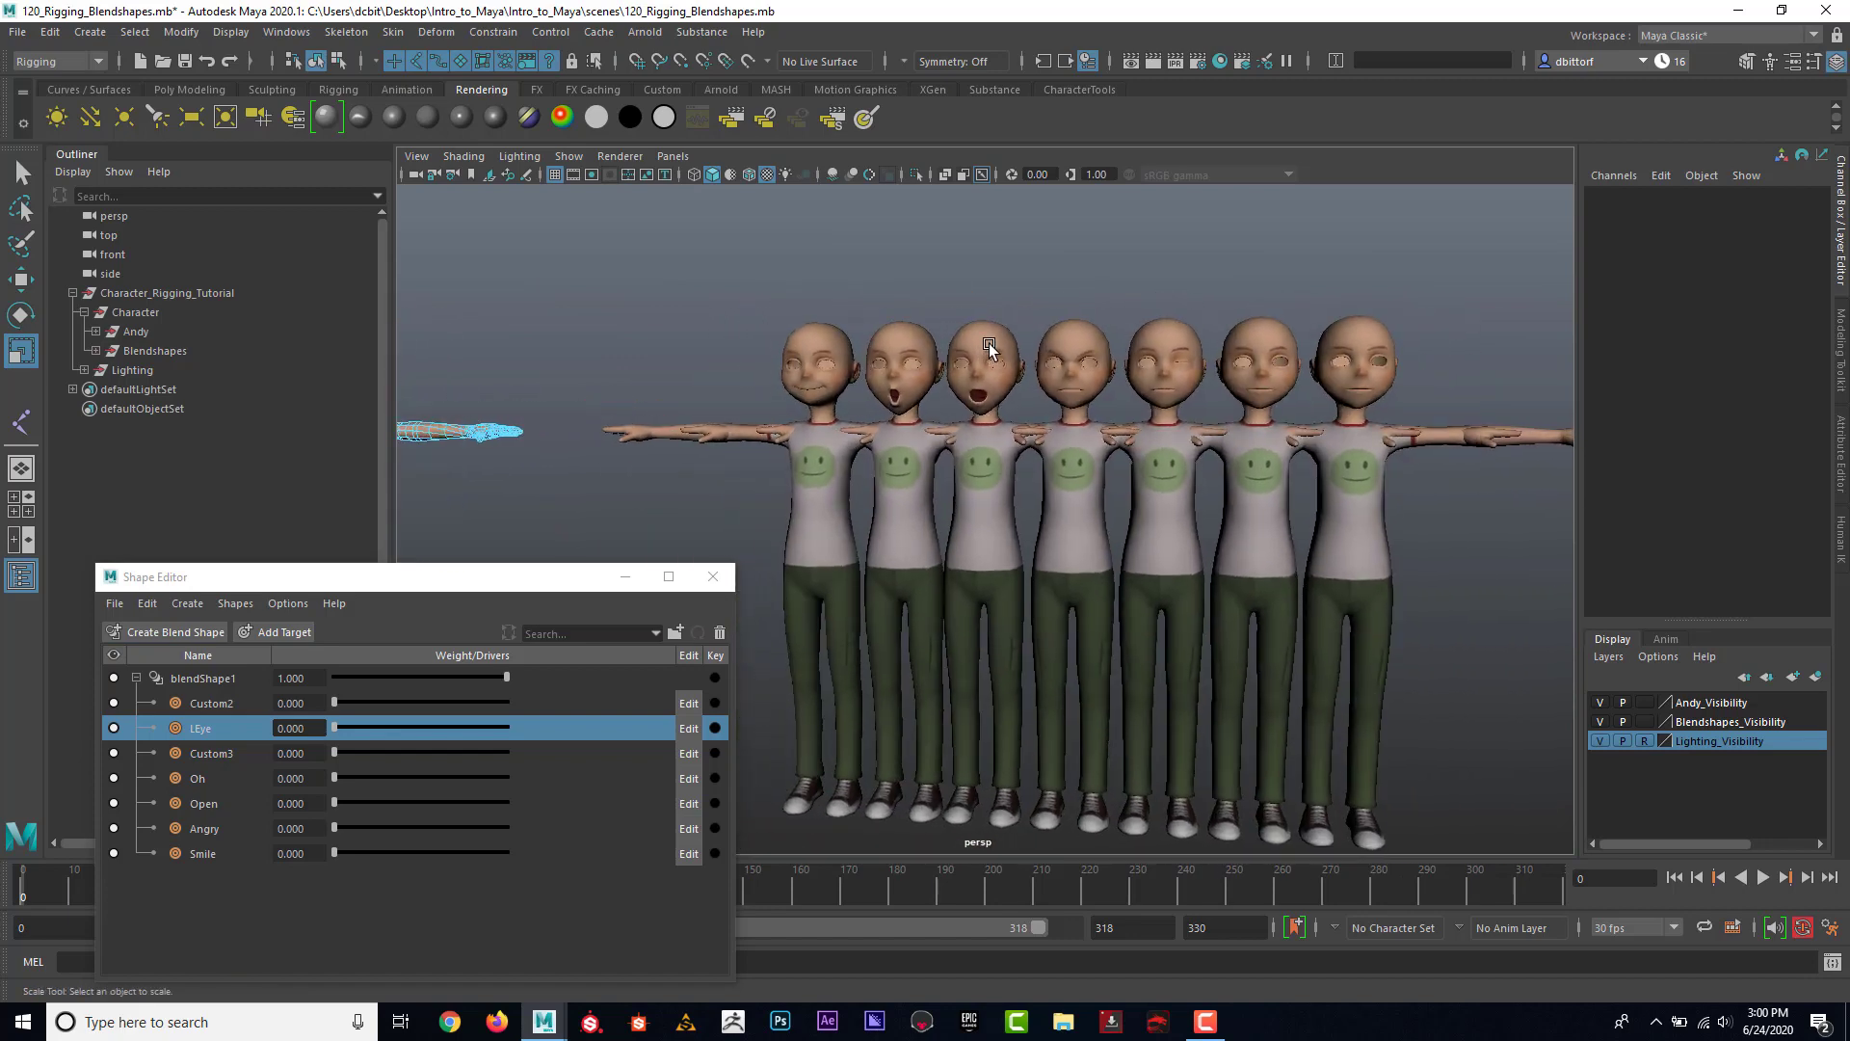
mouse_move(882, 453)
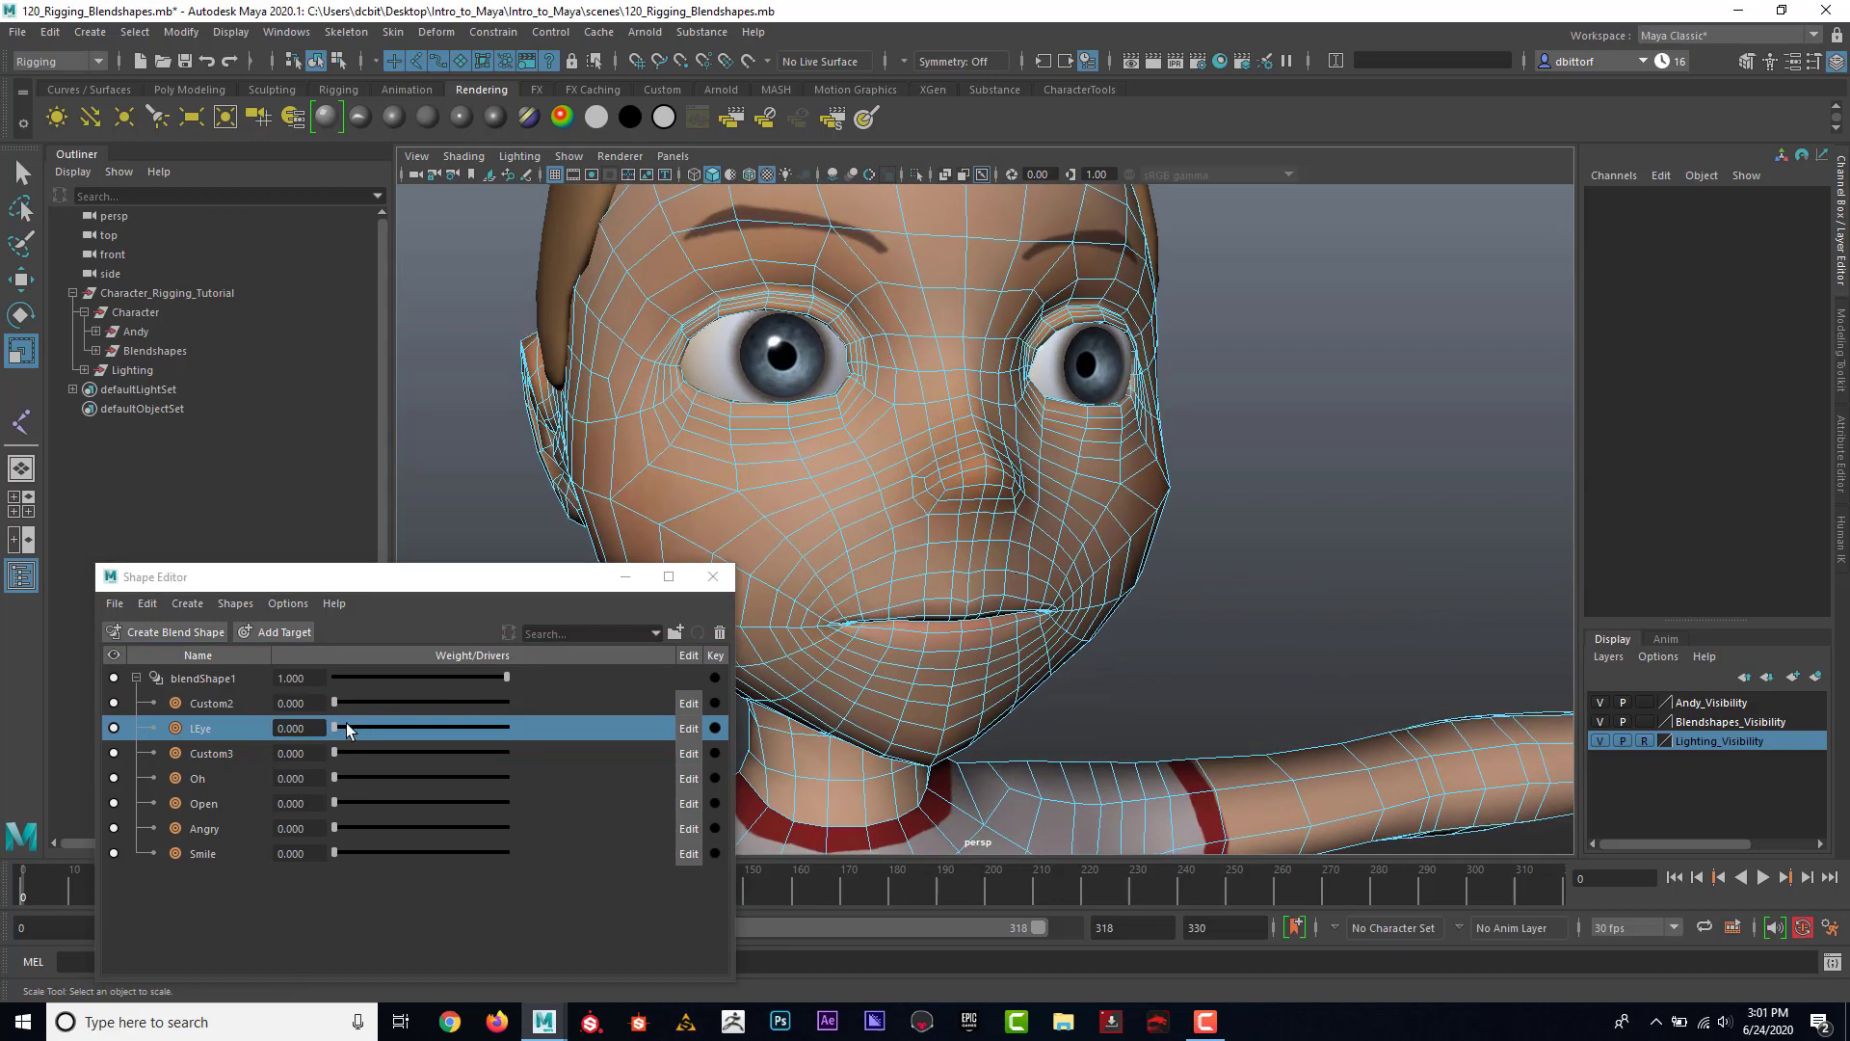
mouse_move(692, 705)
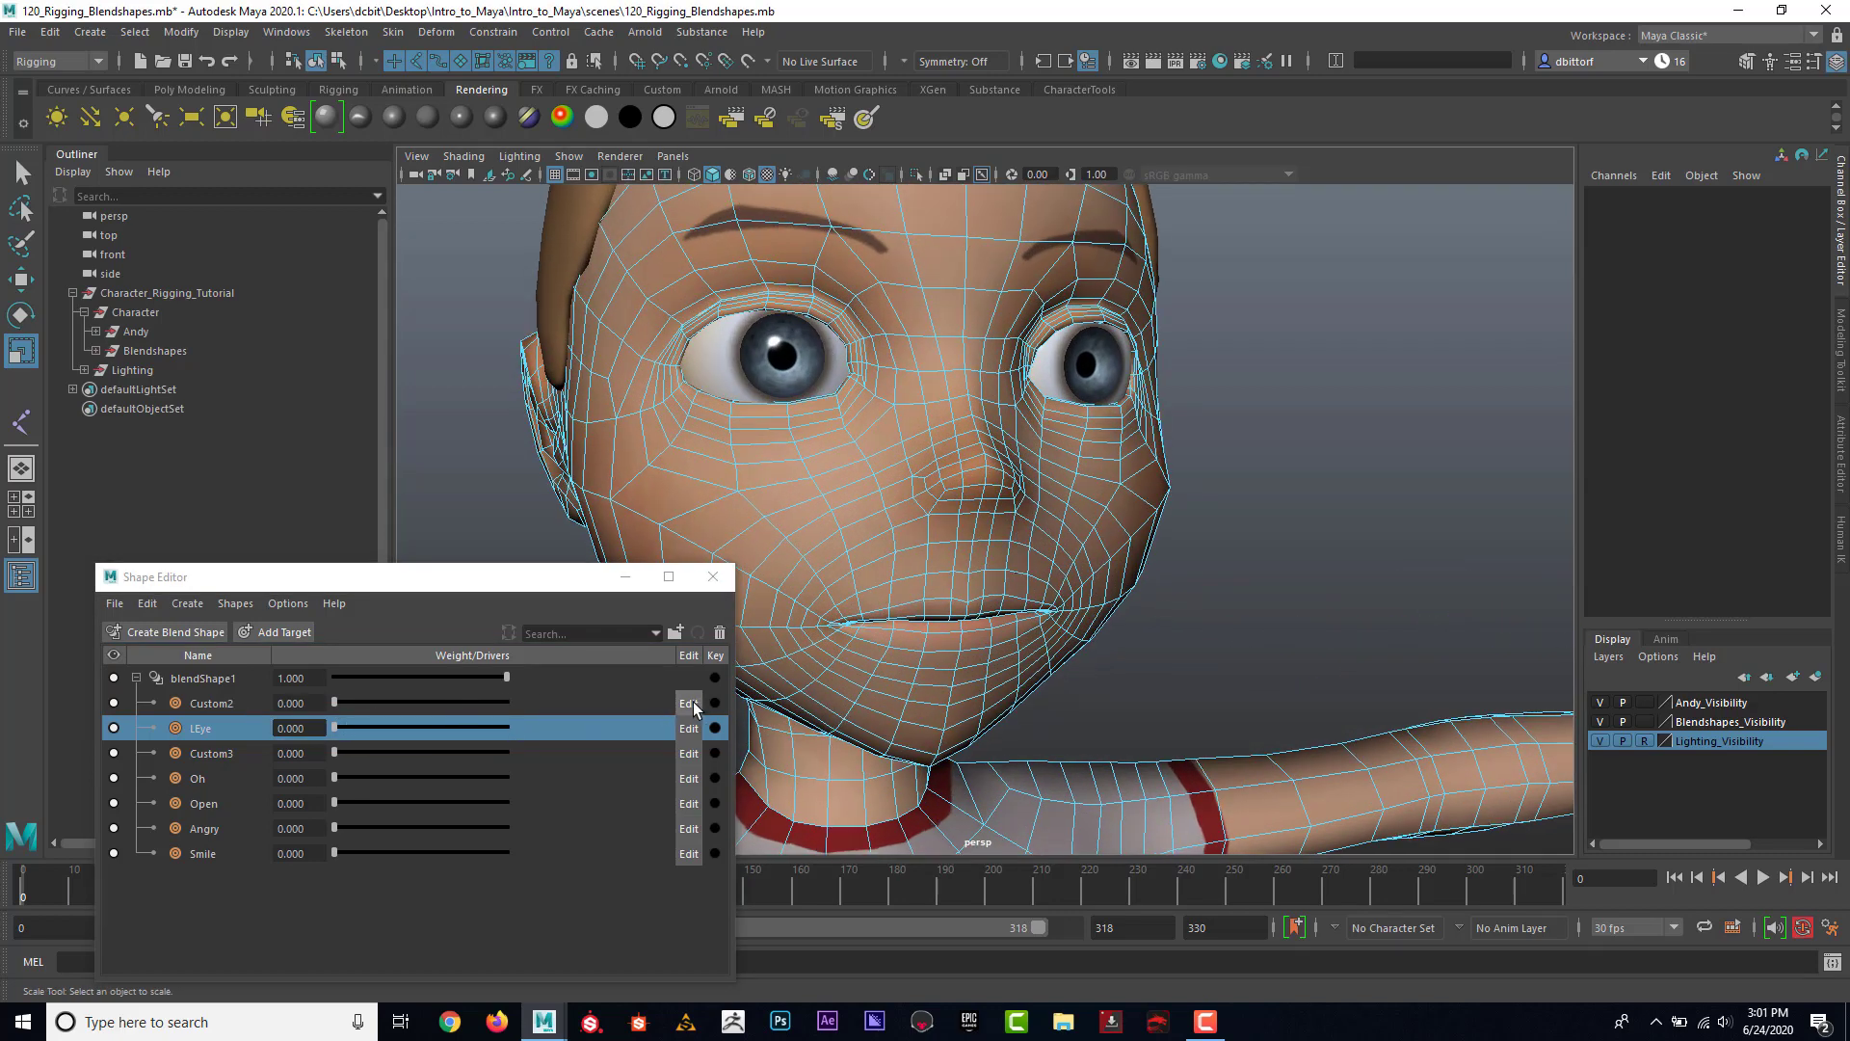
Step: Set Custom2 to full weight and enable its Edit mode to sculpt the other eyelid closed
drag(335, 703, 505, 702)
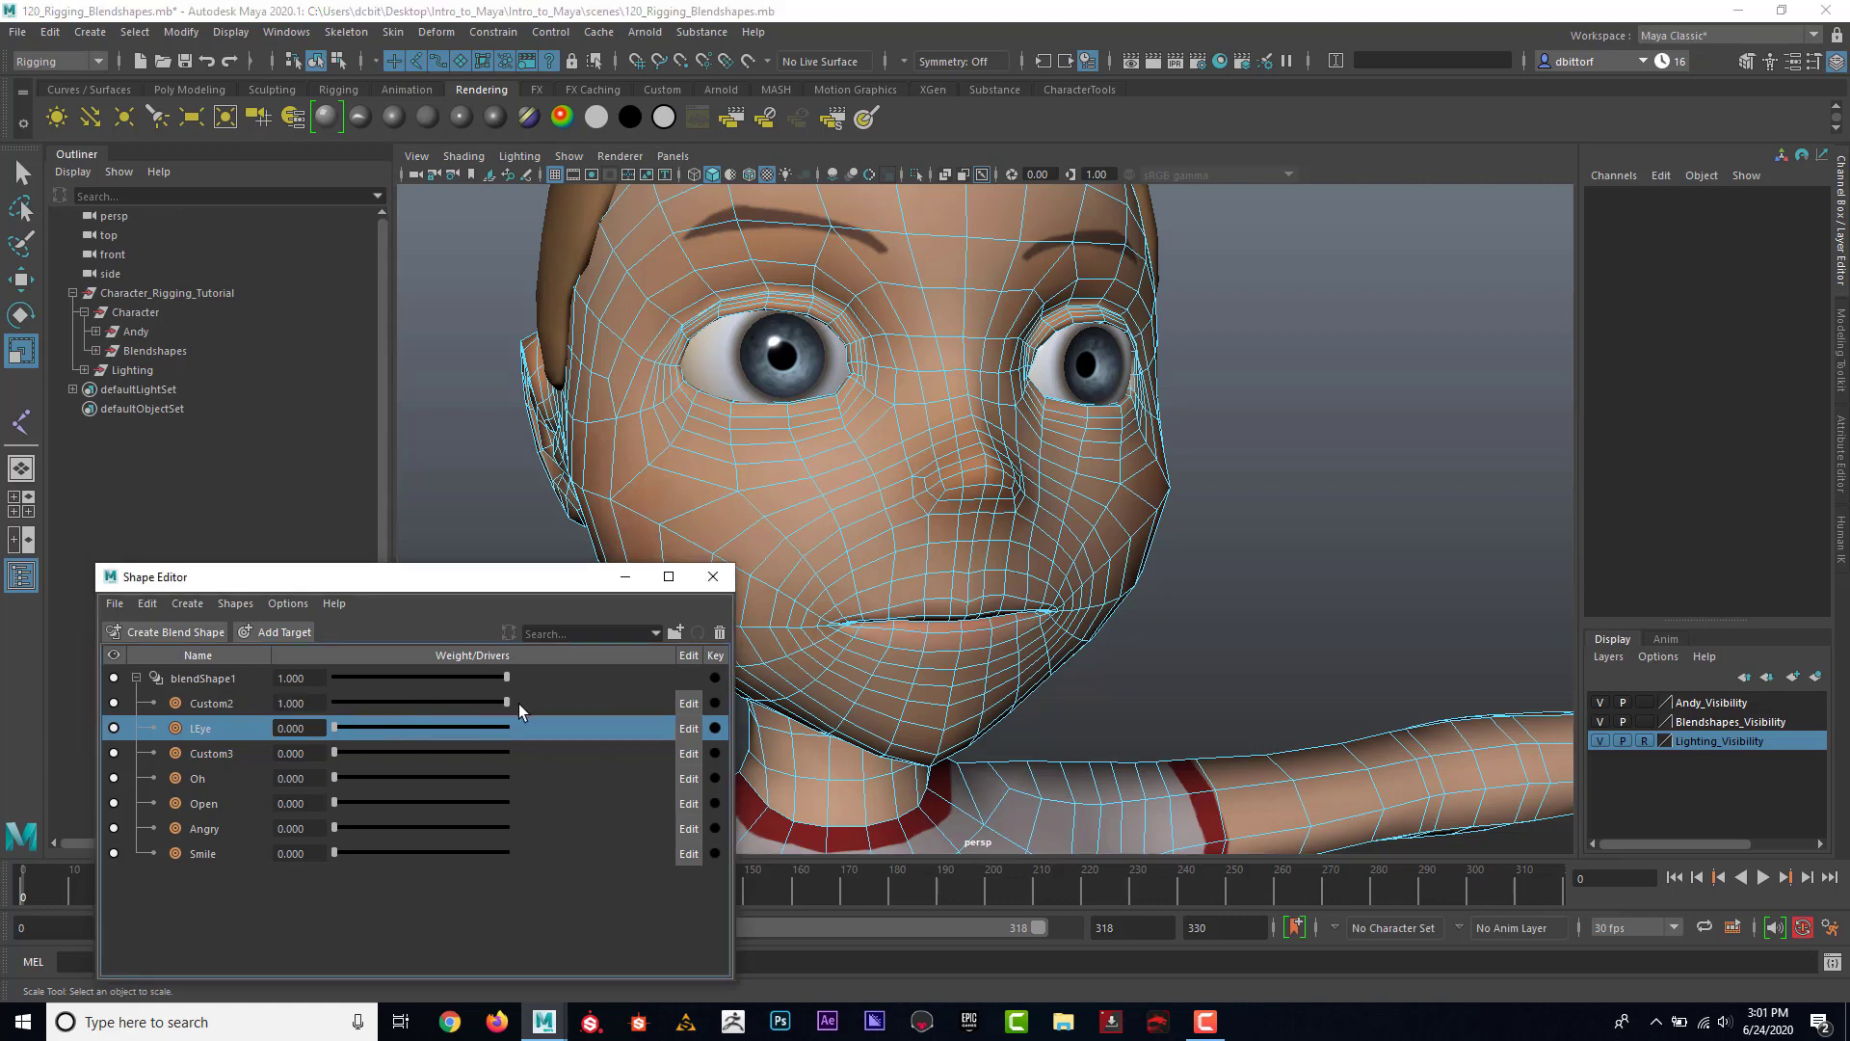
drag(505, 702, 350, 703)
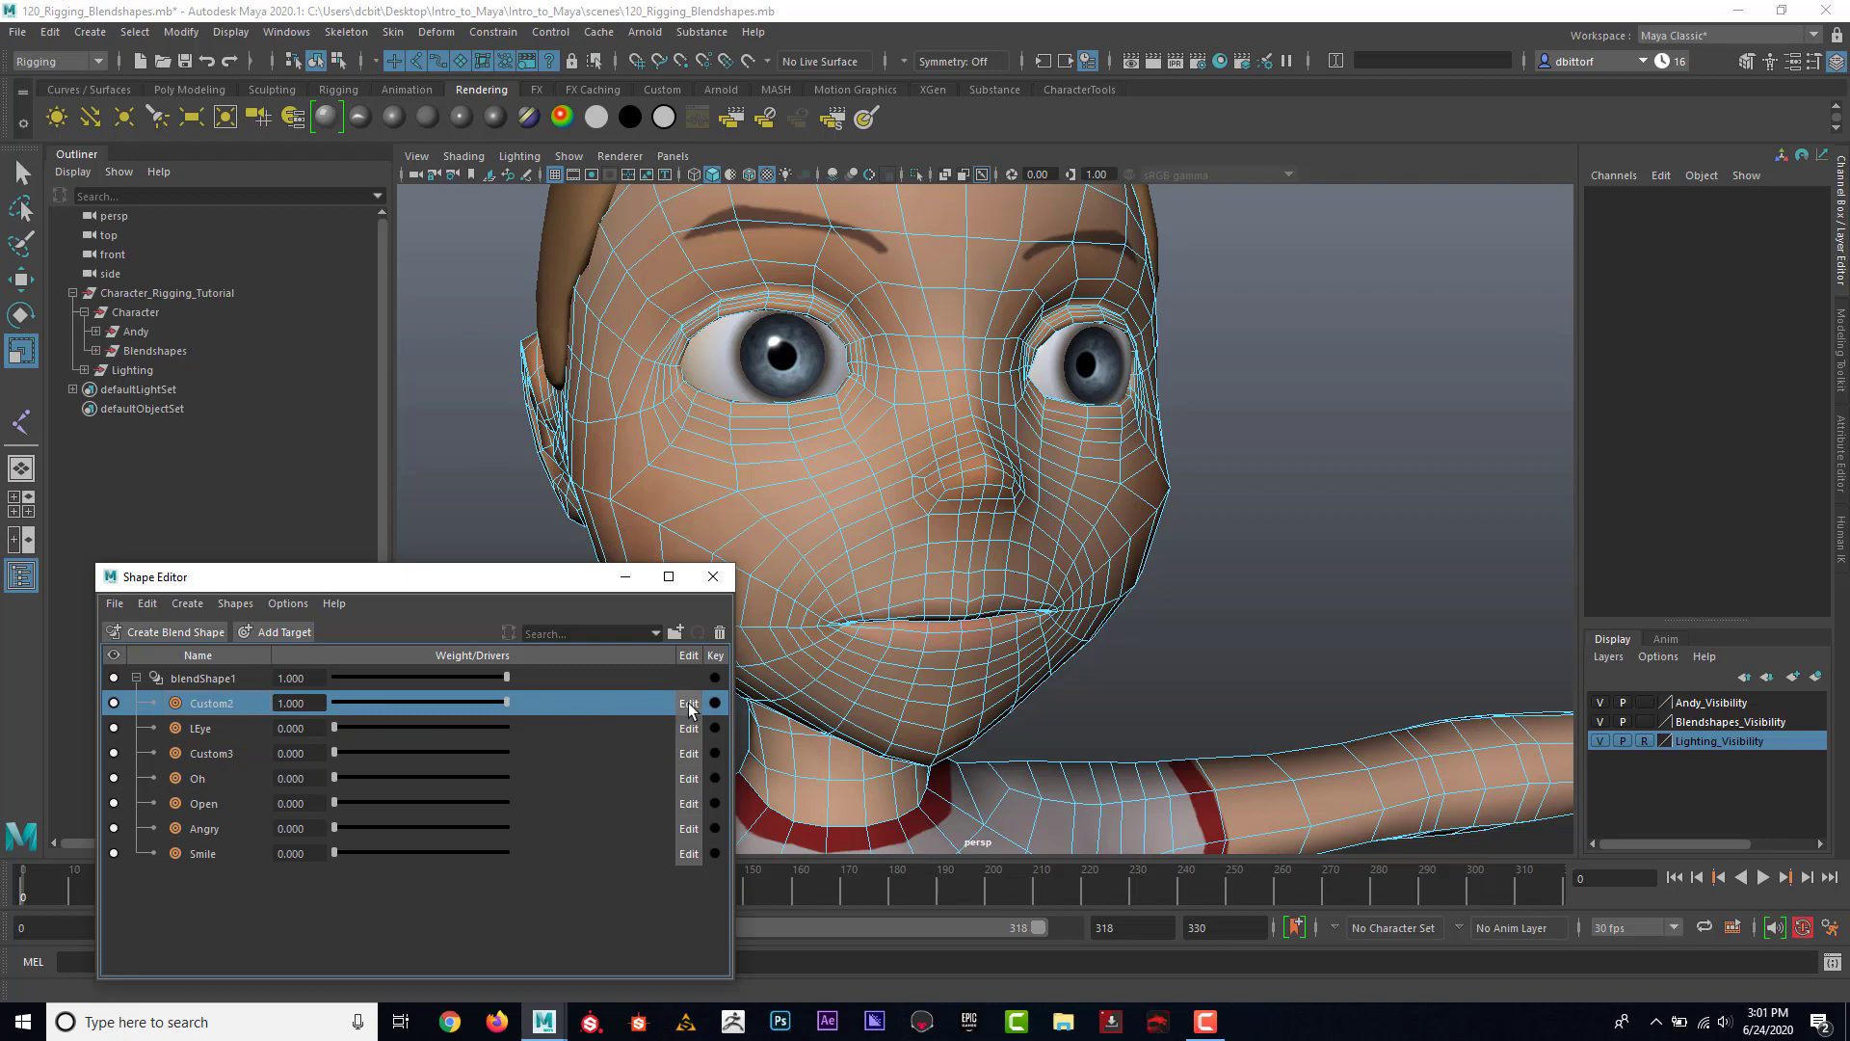
click(688, 703)
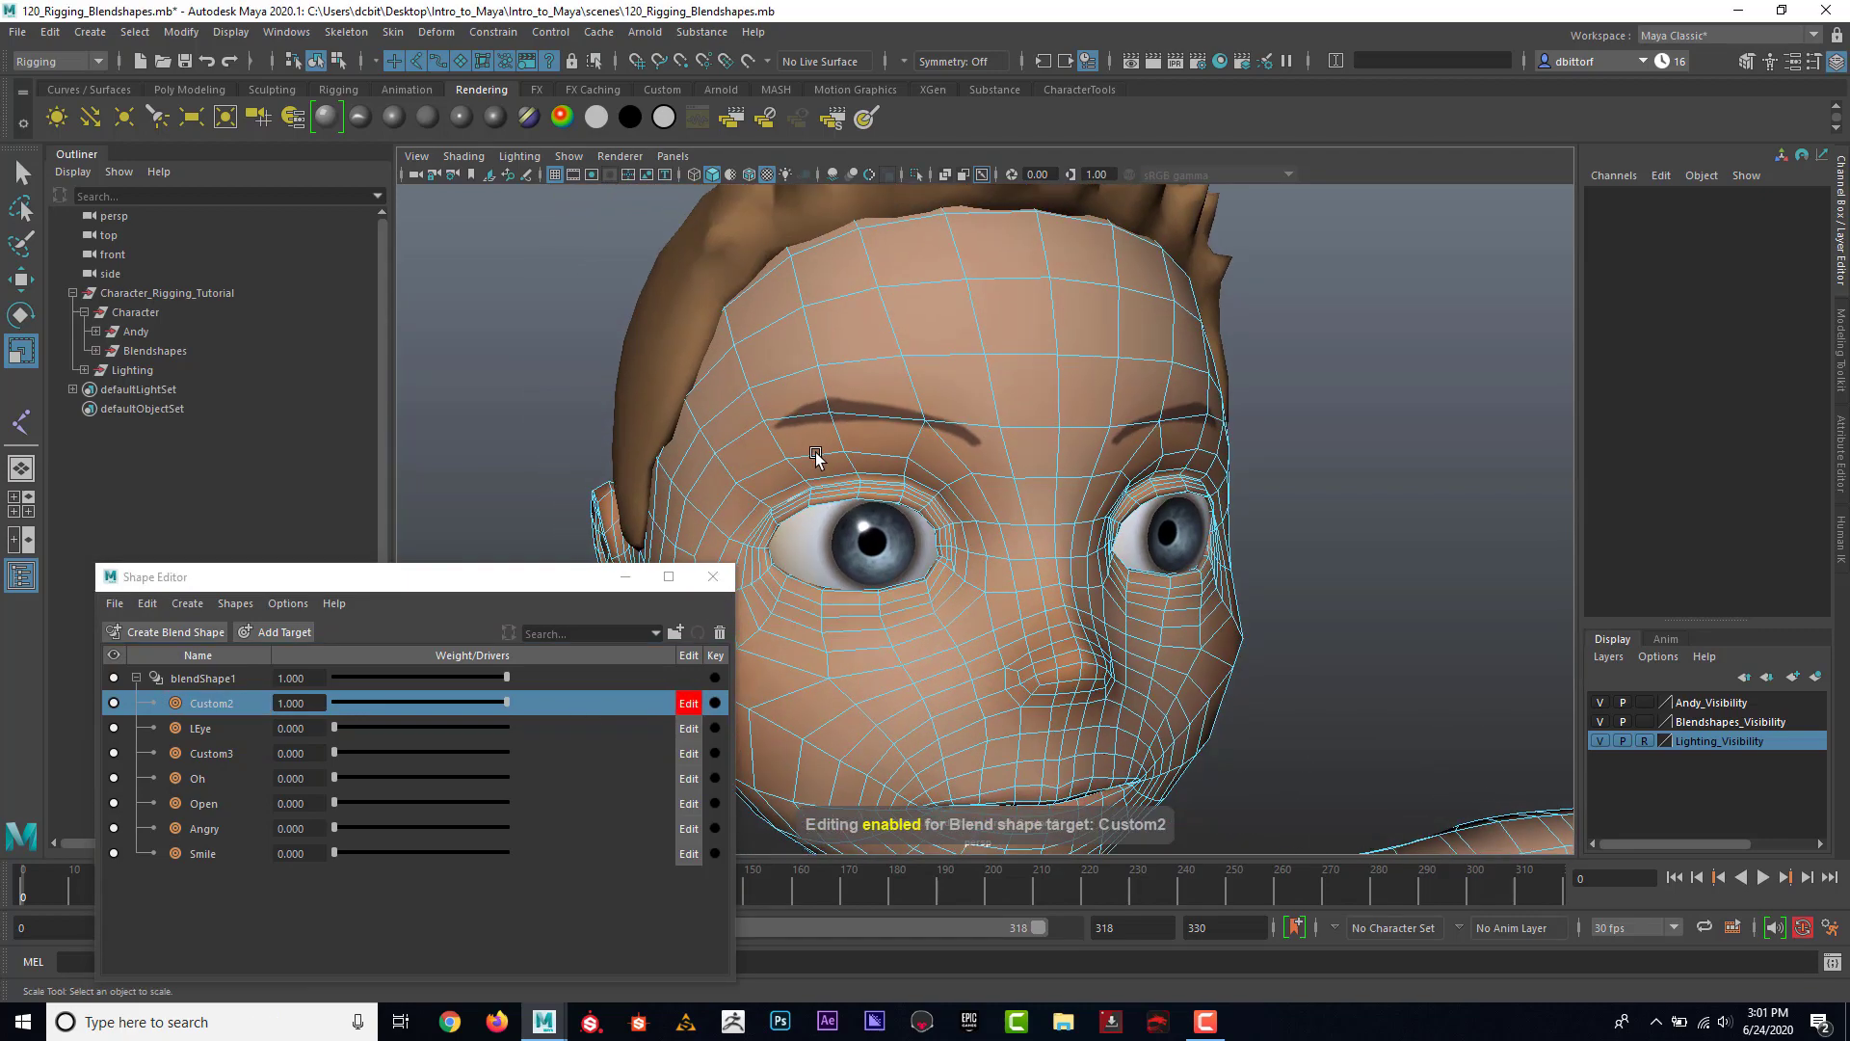
right_click(963, 368)
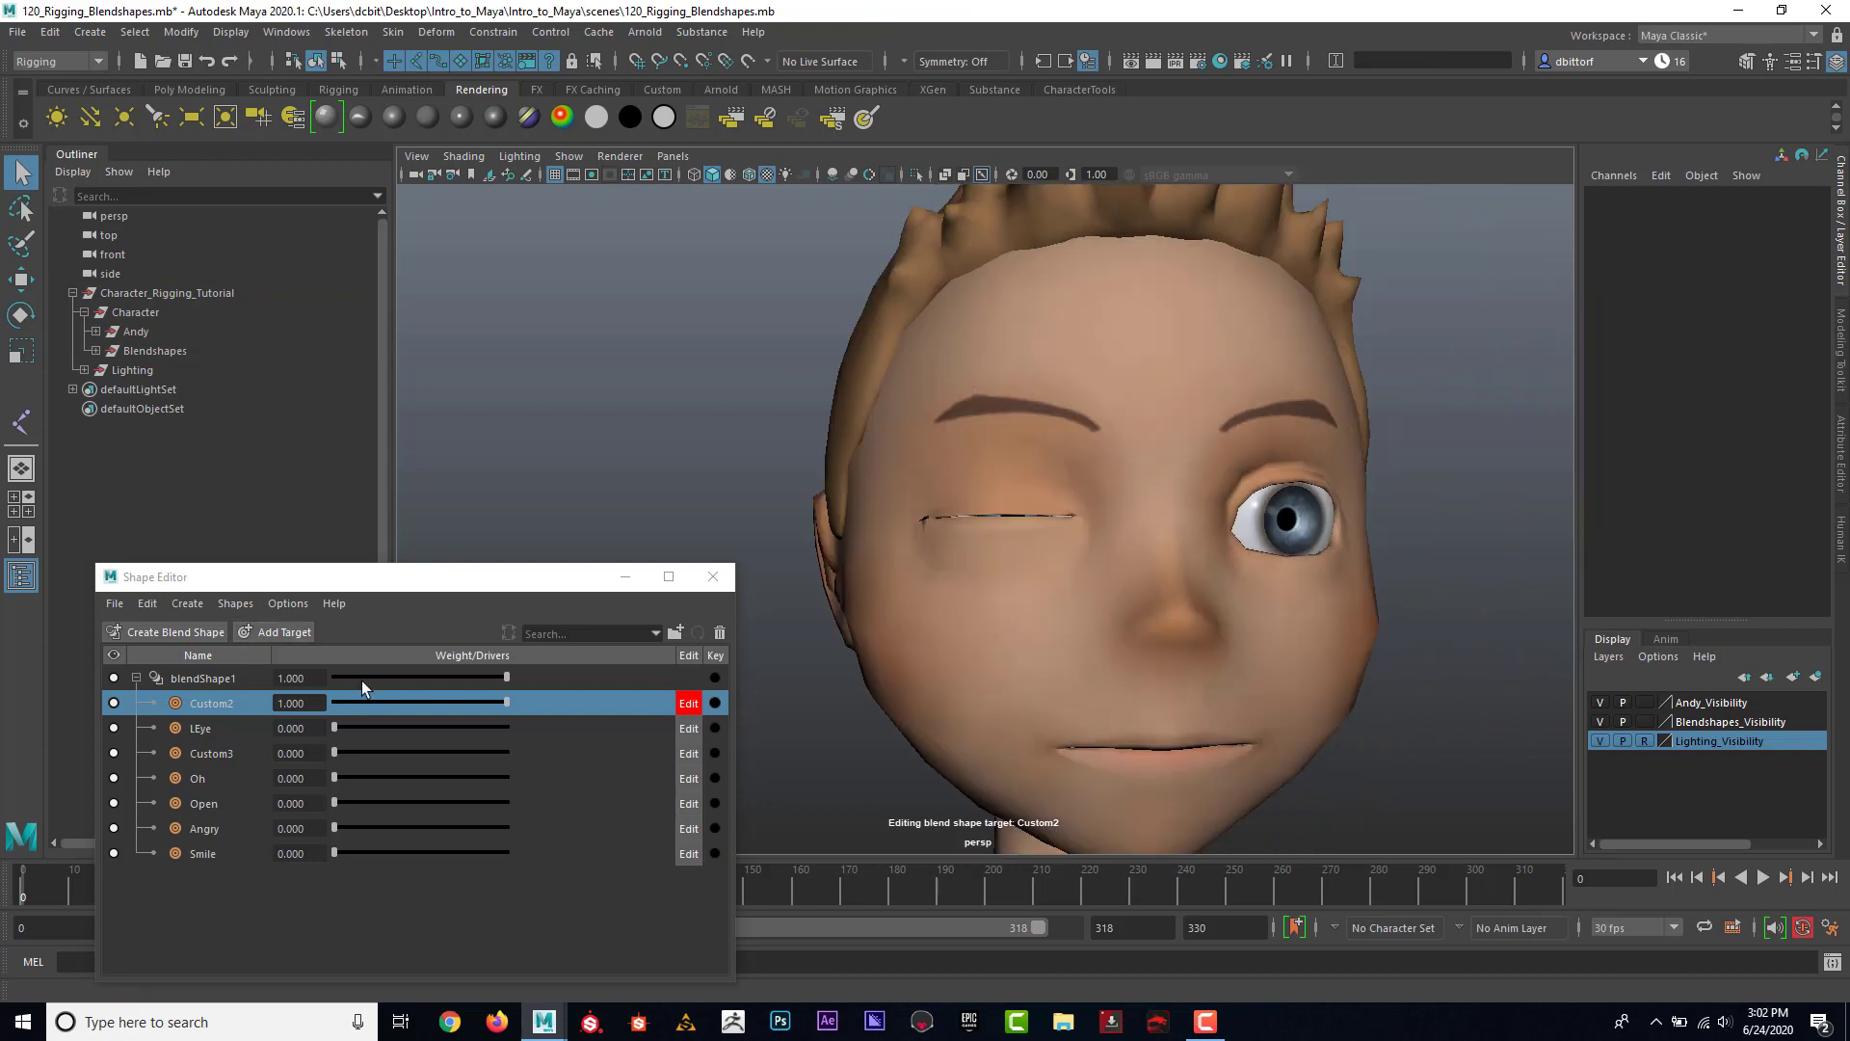
Step: Raise LEye to check both blinks, zero the weights, and rename Custom2 to REye
drag(337, 728, 508, 728)
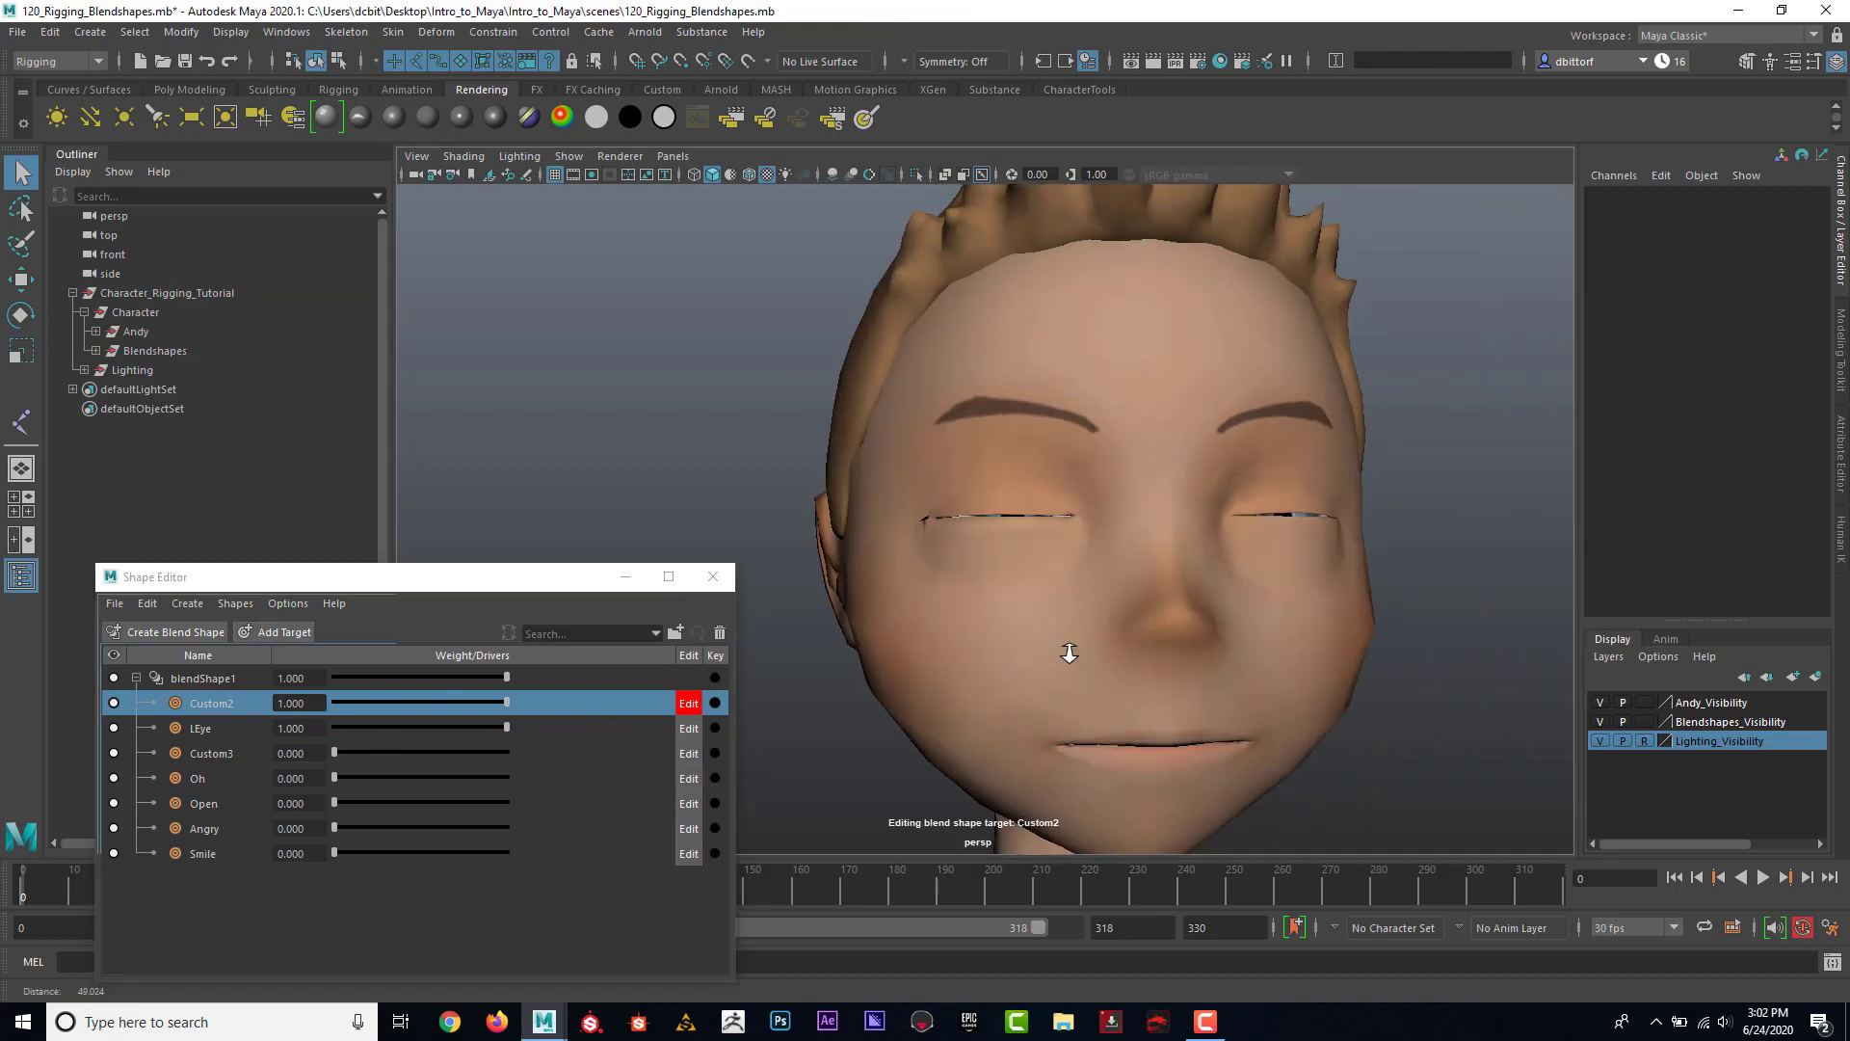
drag(1068, 653, 1140, 552)
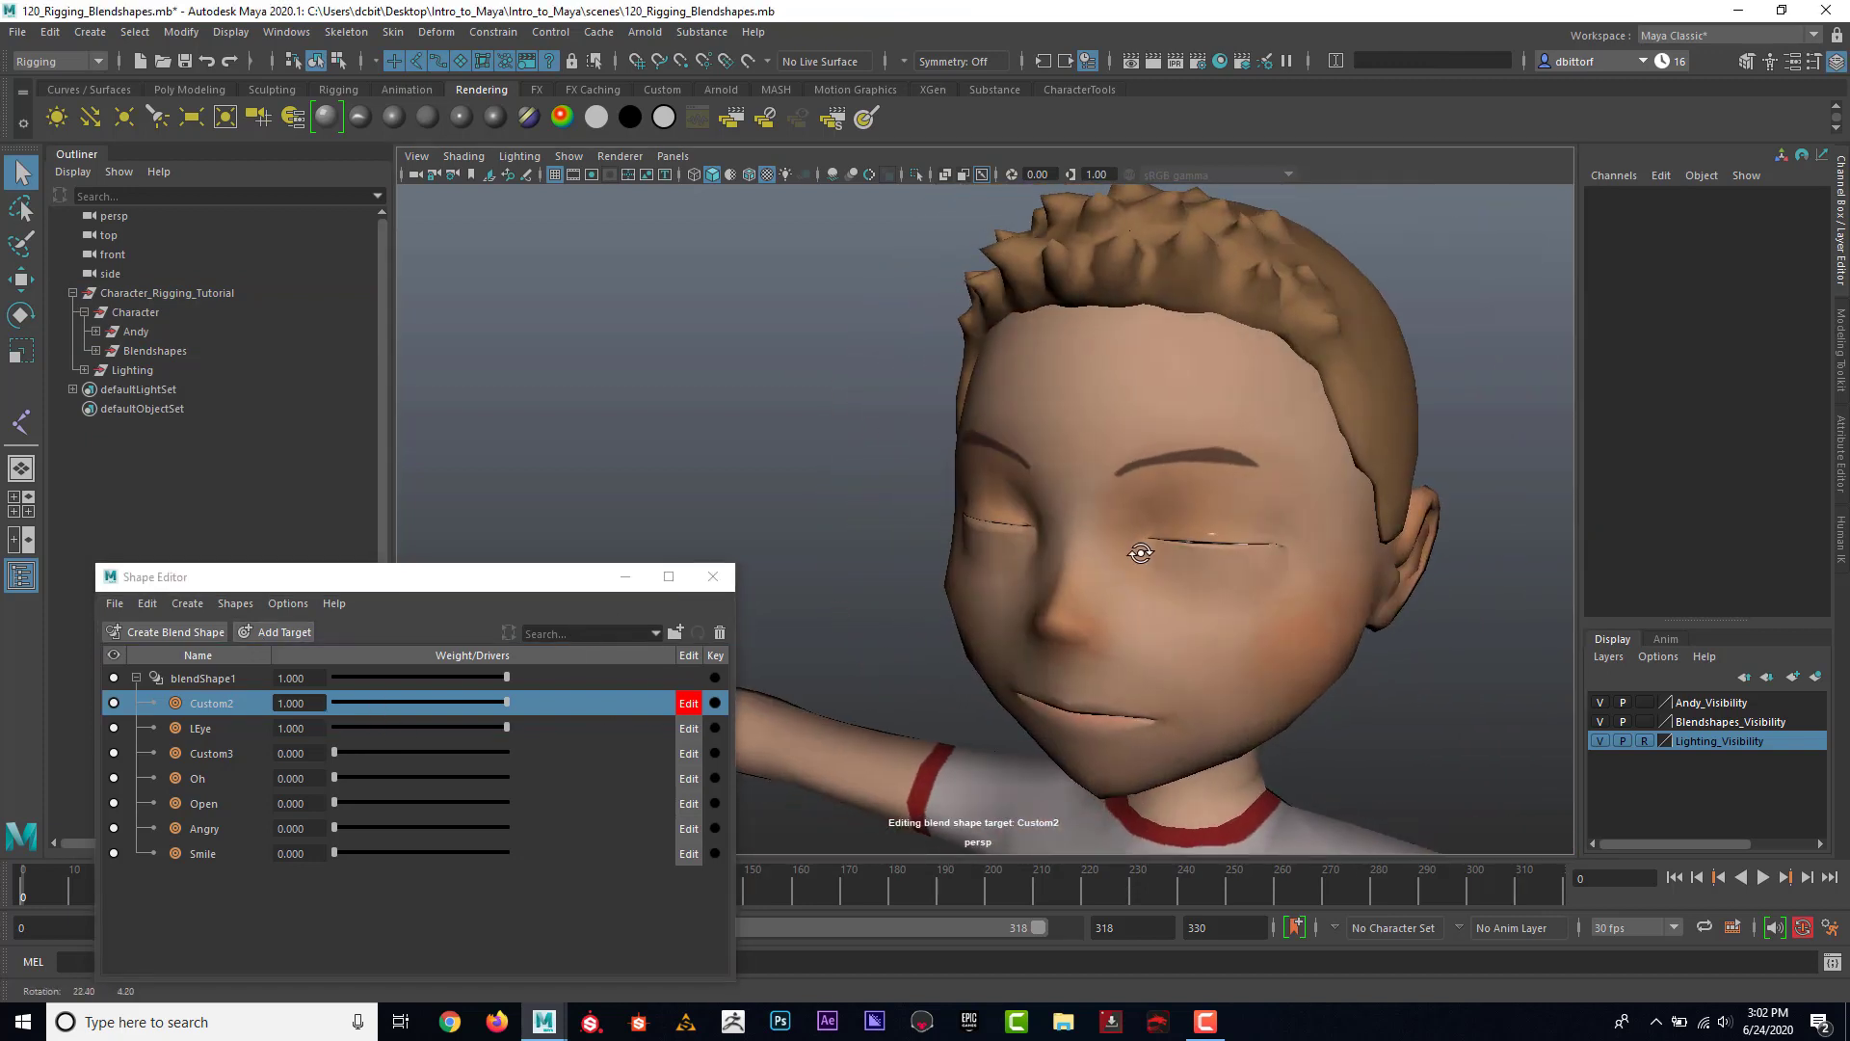
drag(501, 703, 335, 702)
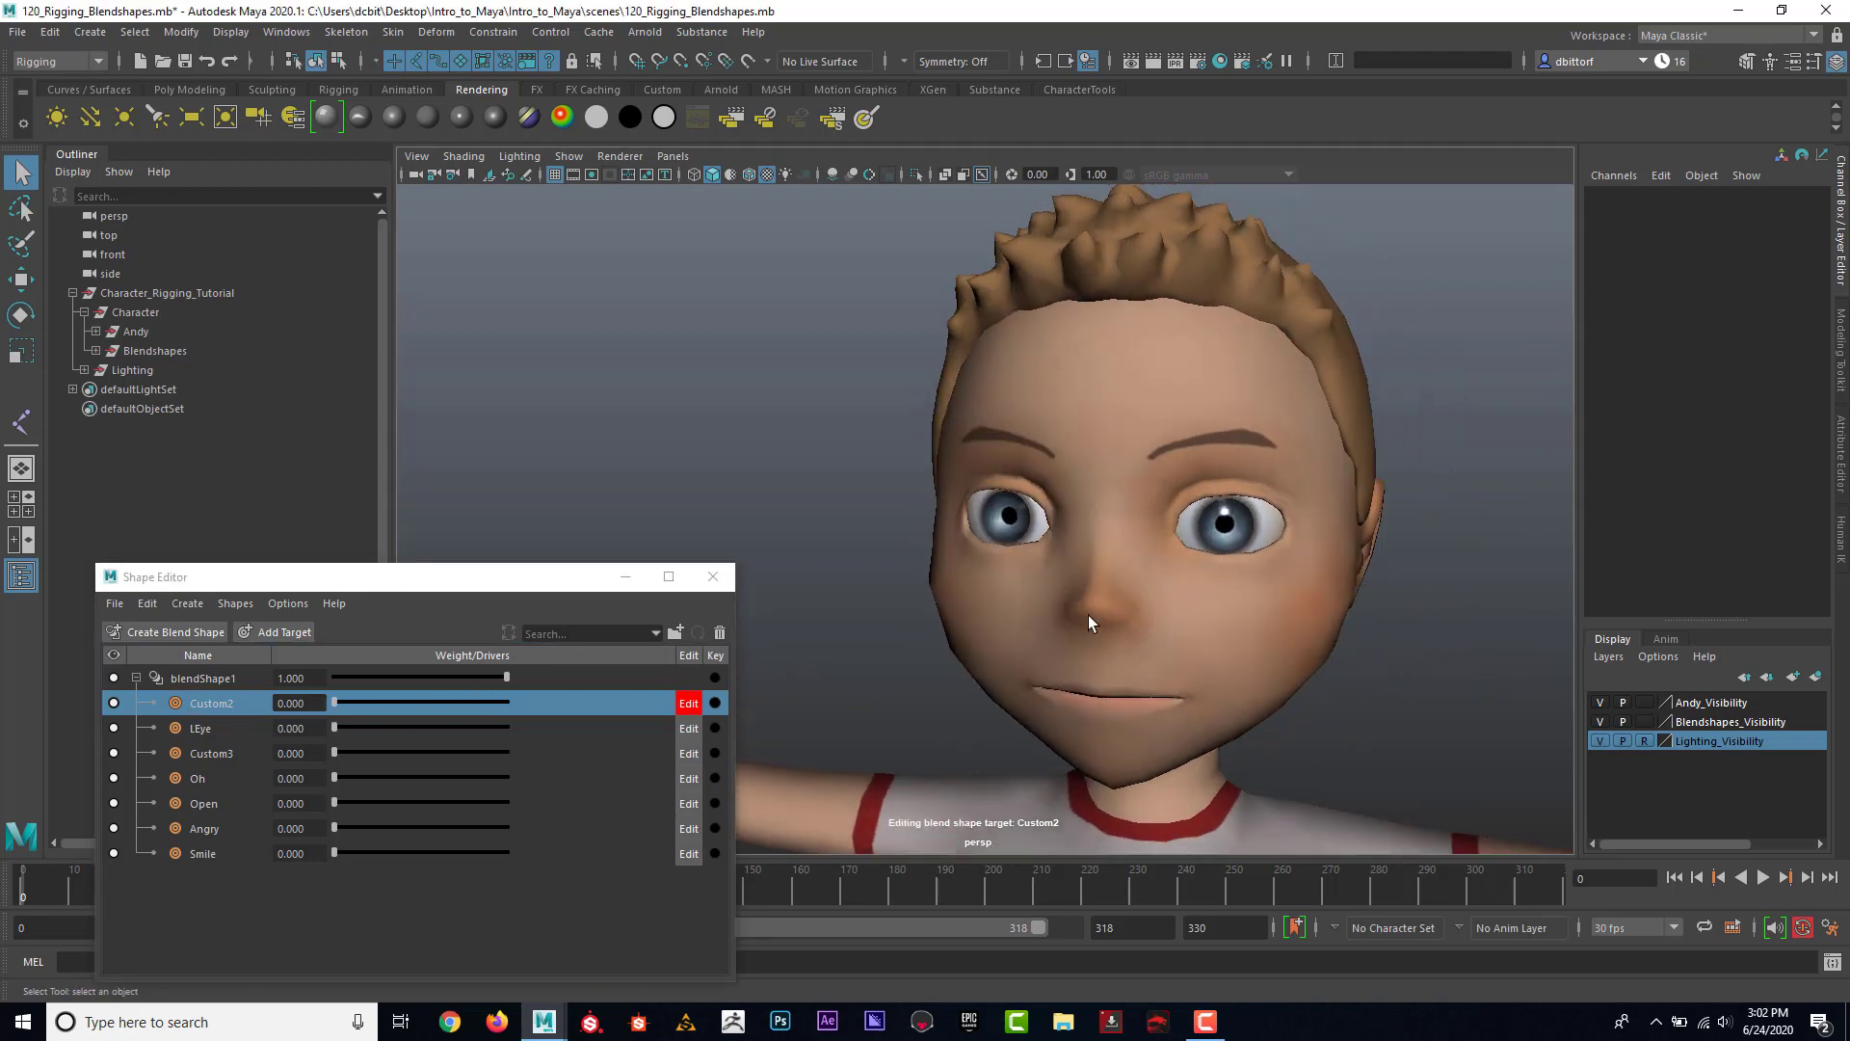
right_click(211, 703)
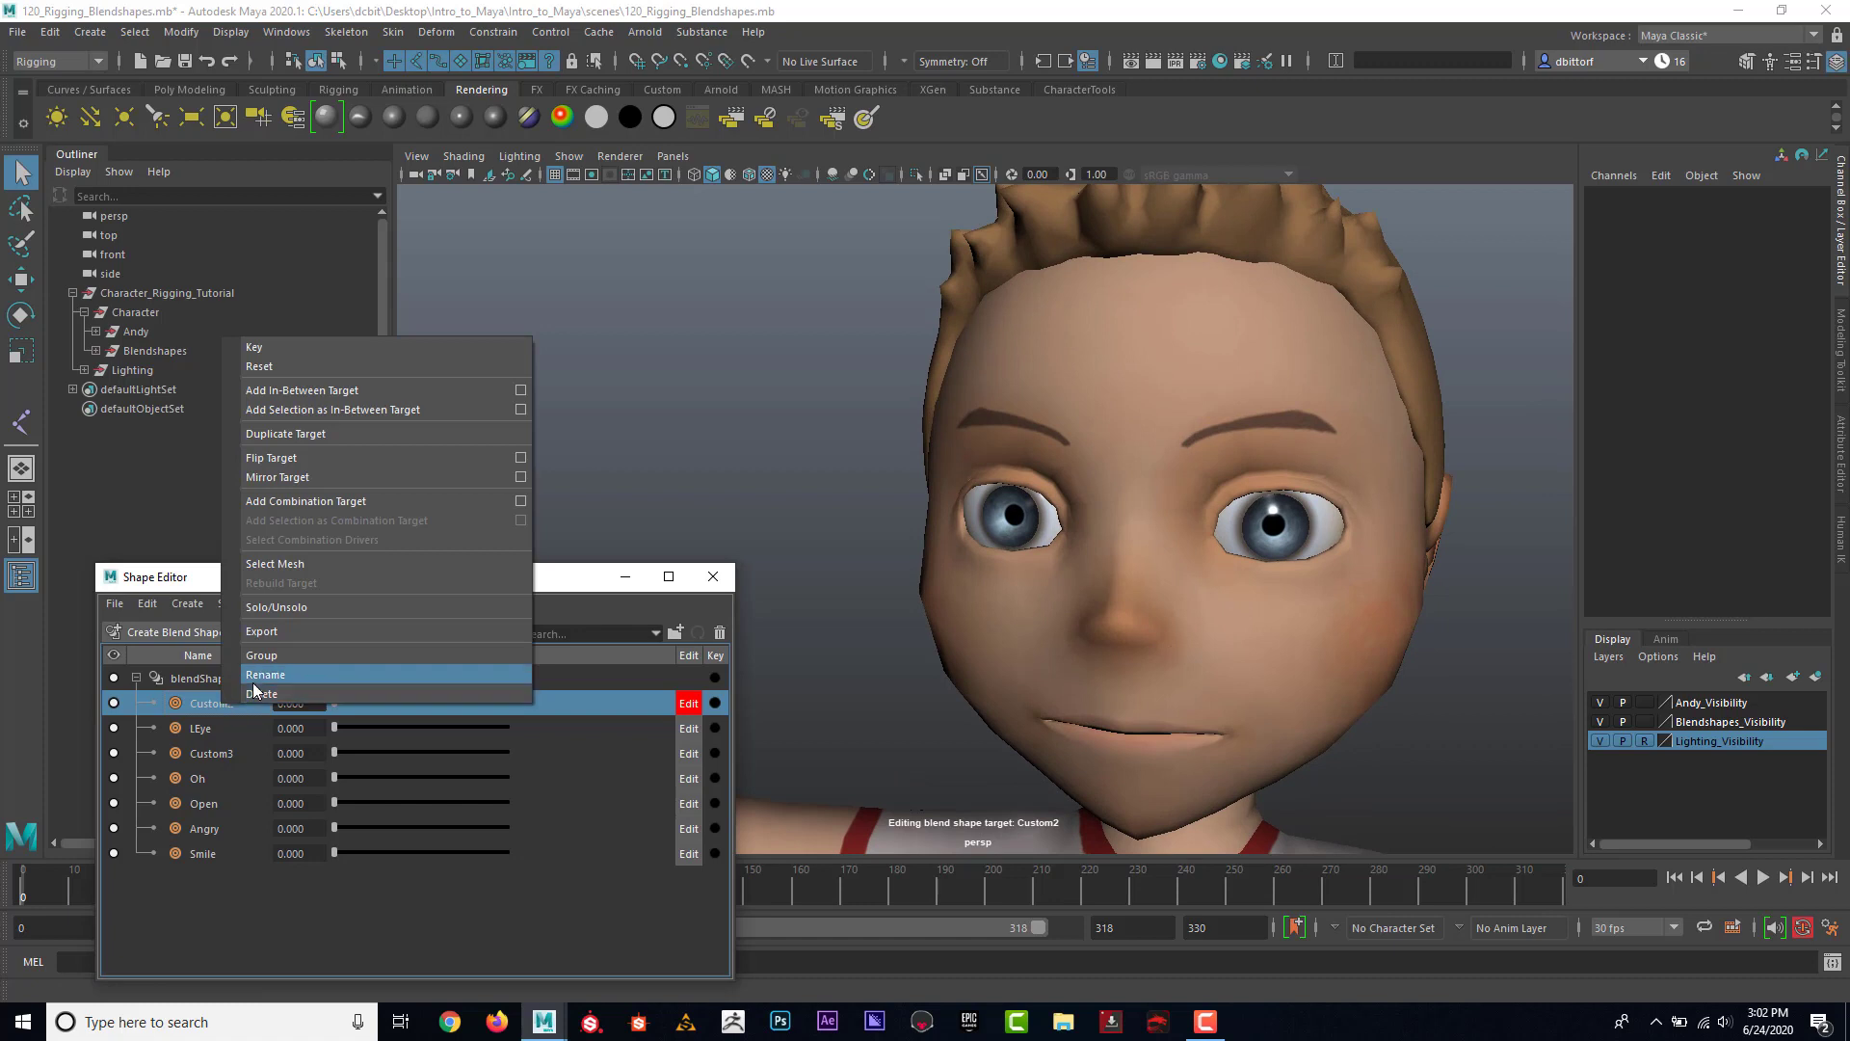
click(266, 673)
text(REye)
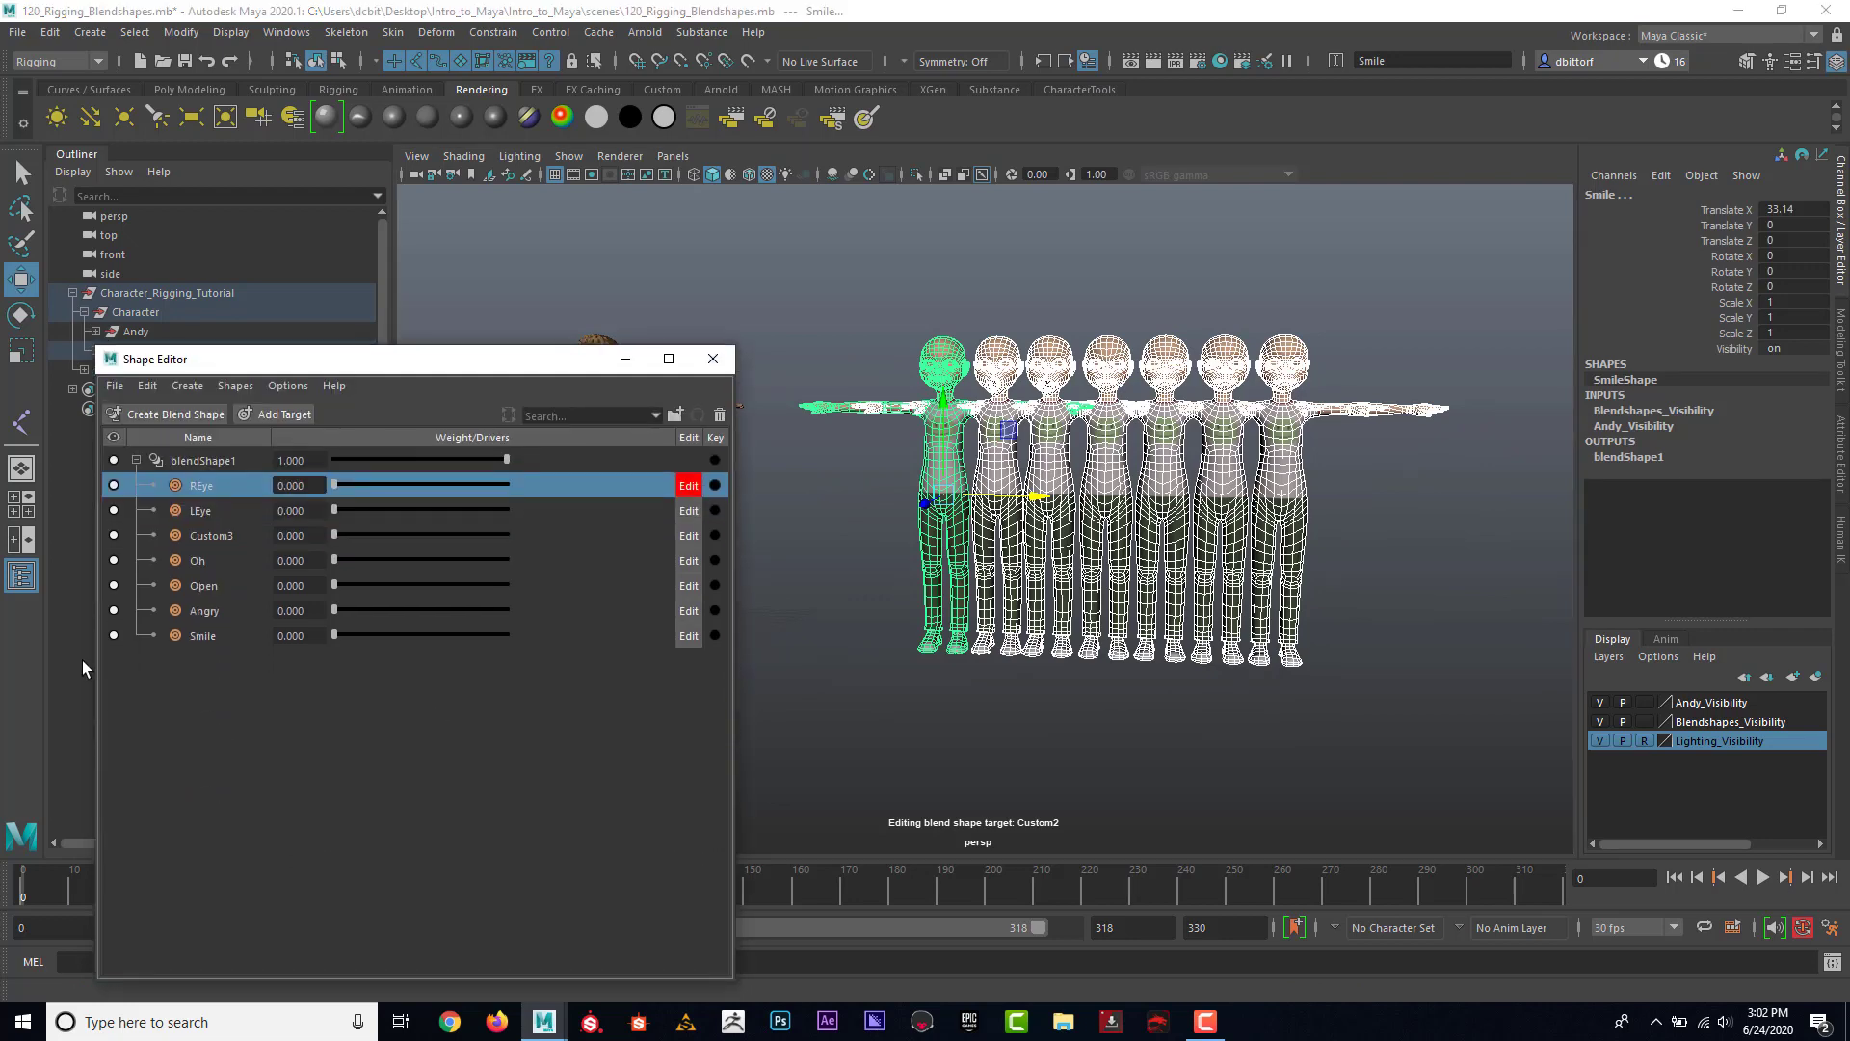
mouse_move(296, 724)
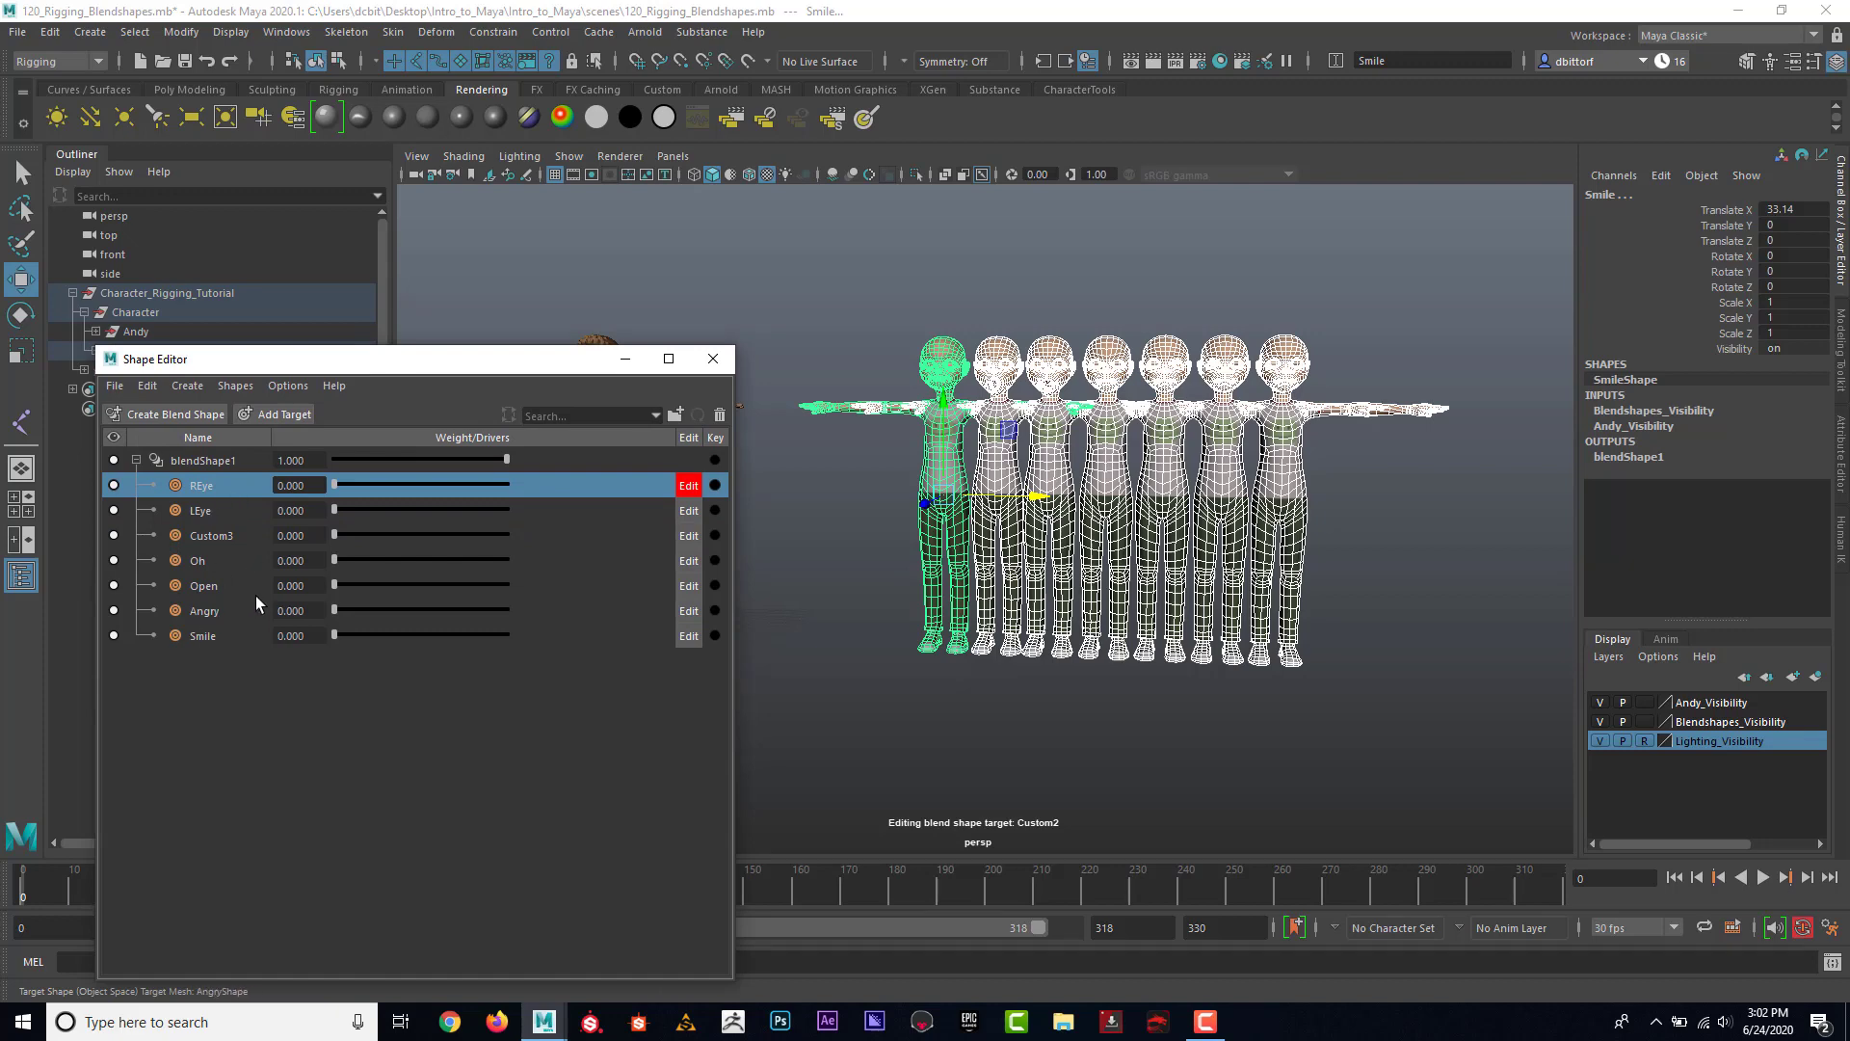
Step: Turn off sculpt editing on the REye target and close the Shape Editor
click(688, 485)
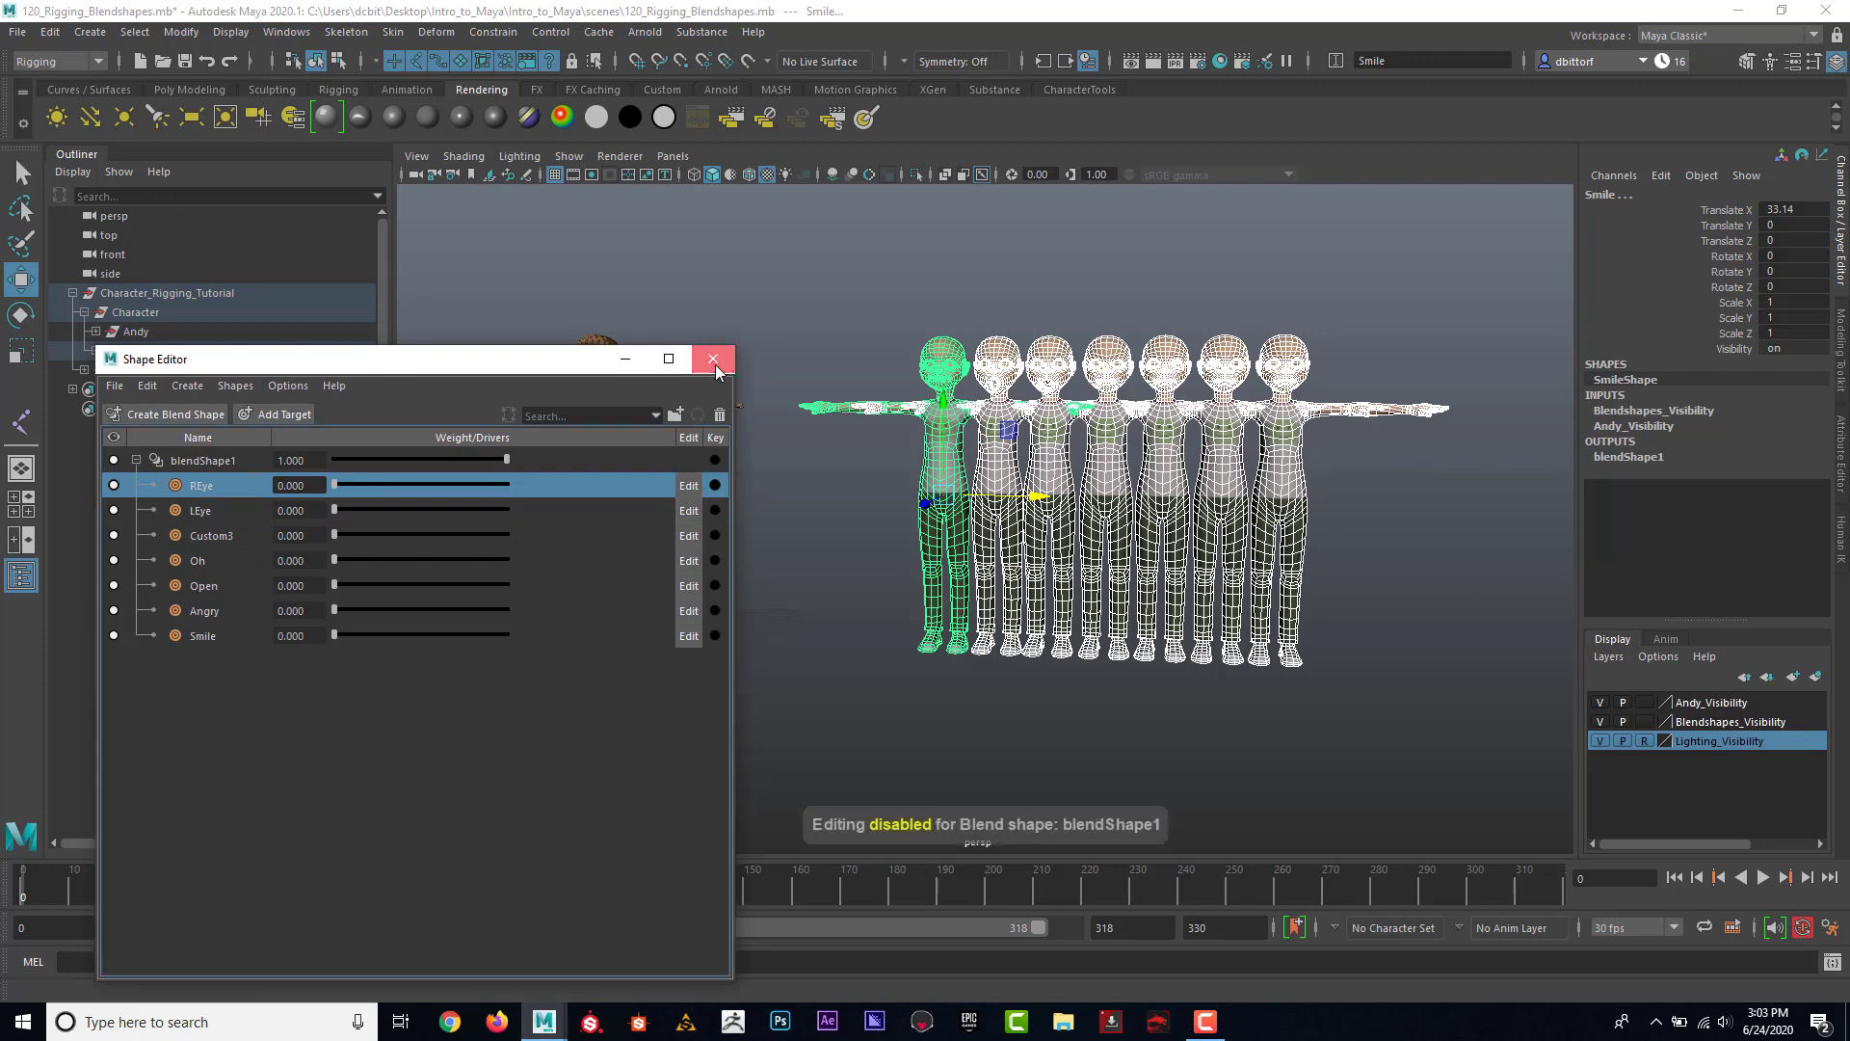
click(713, 358)
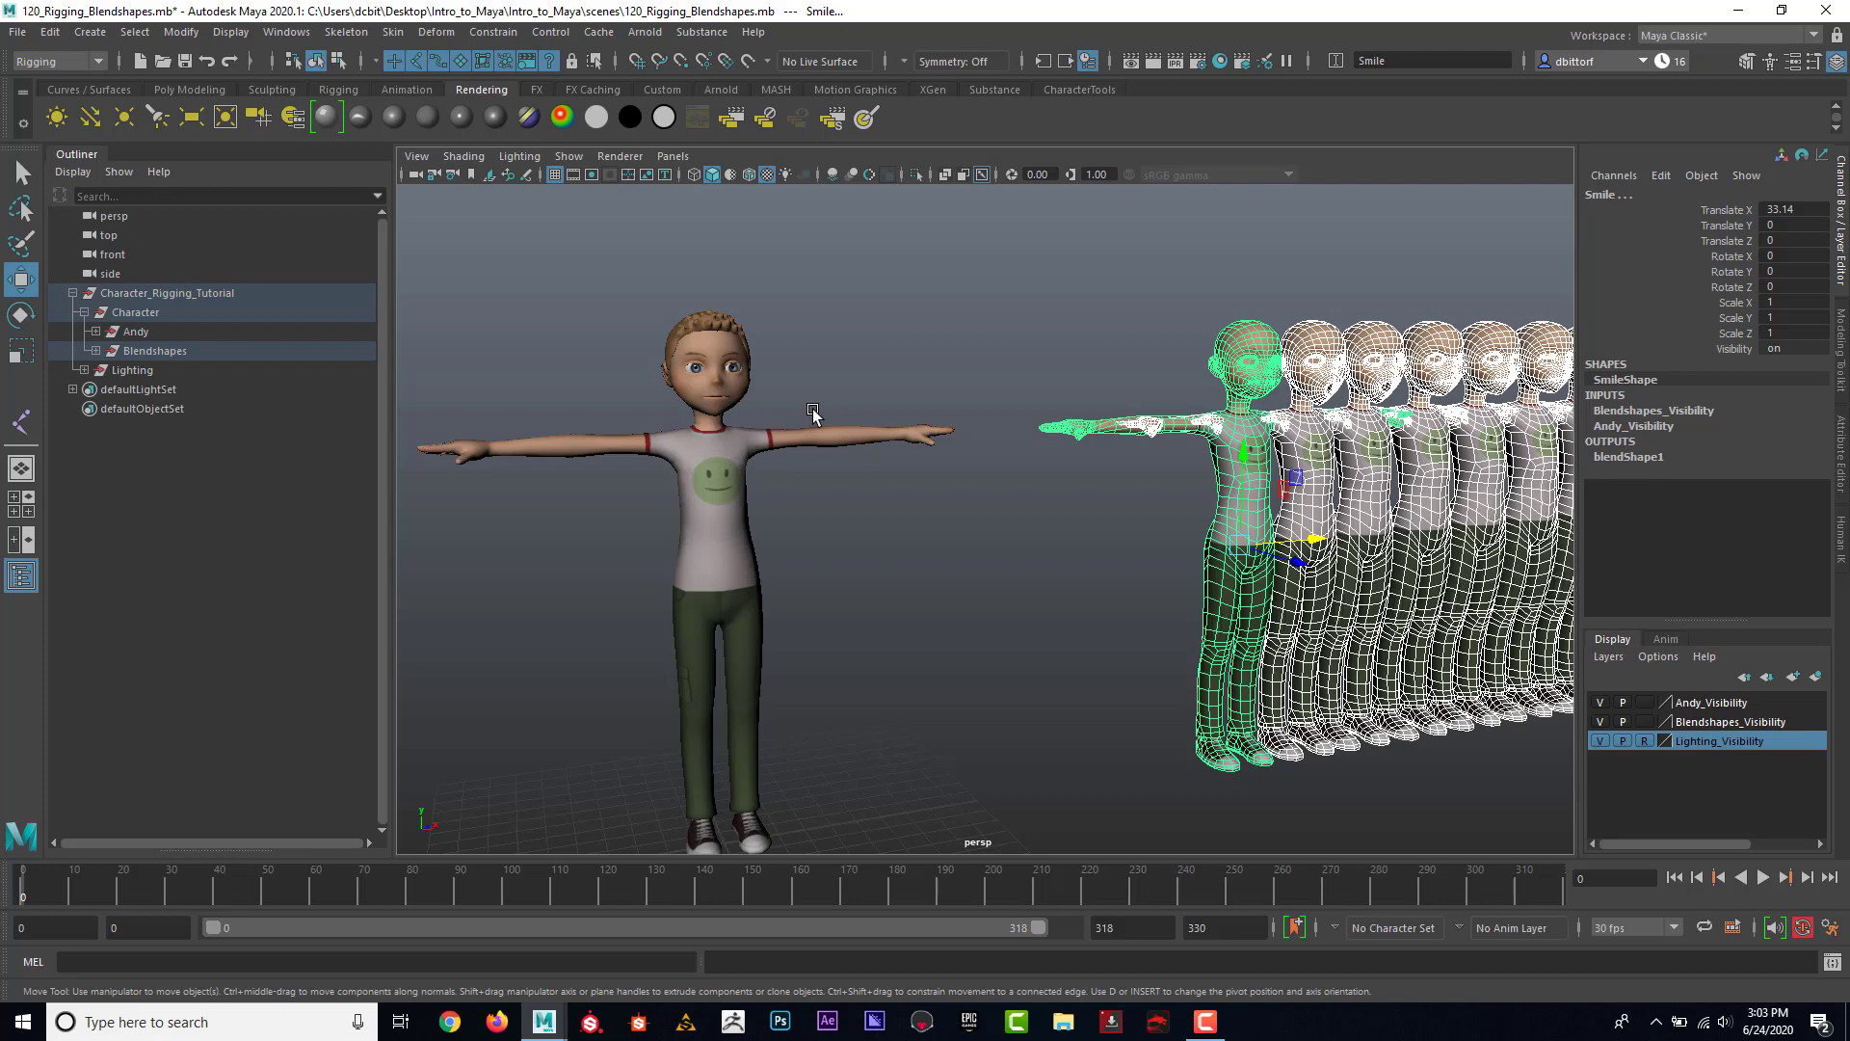
mouse_move(779, 446)
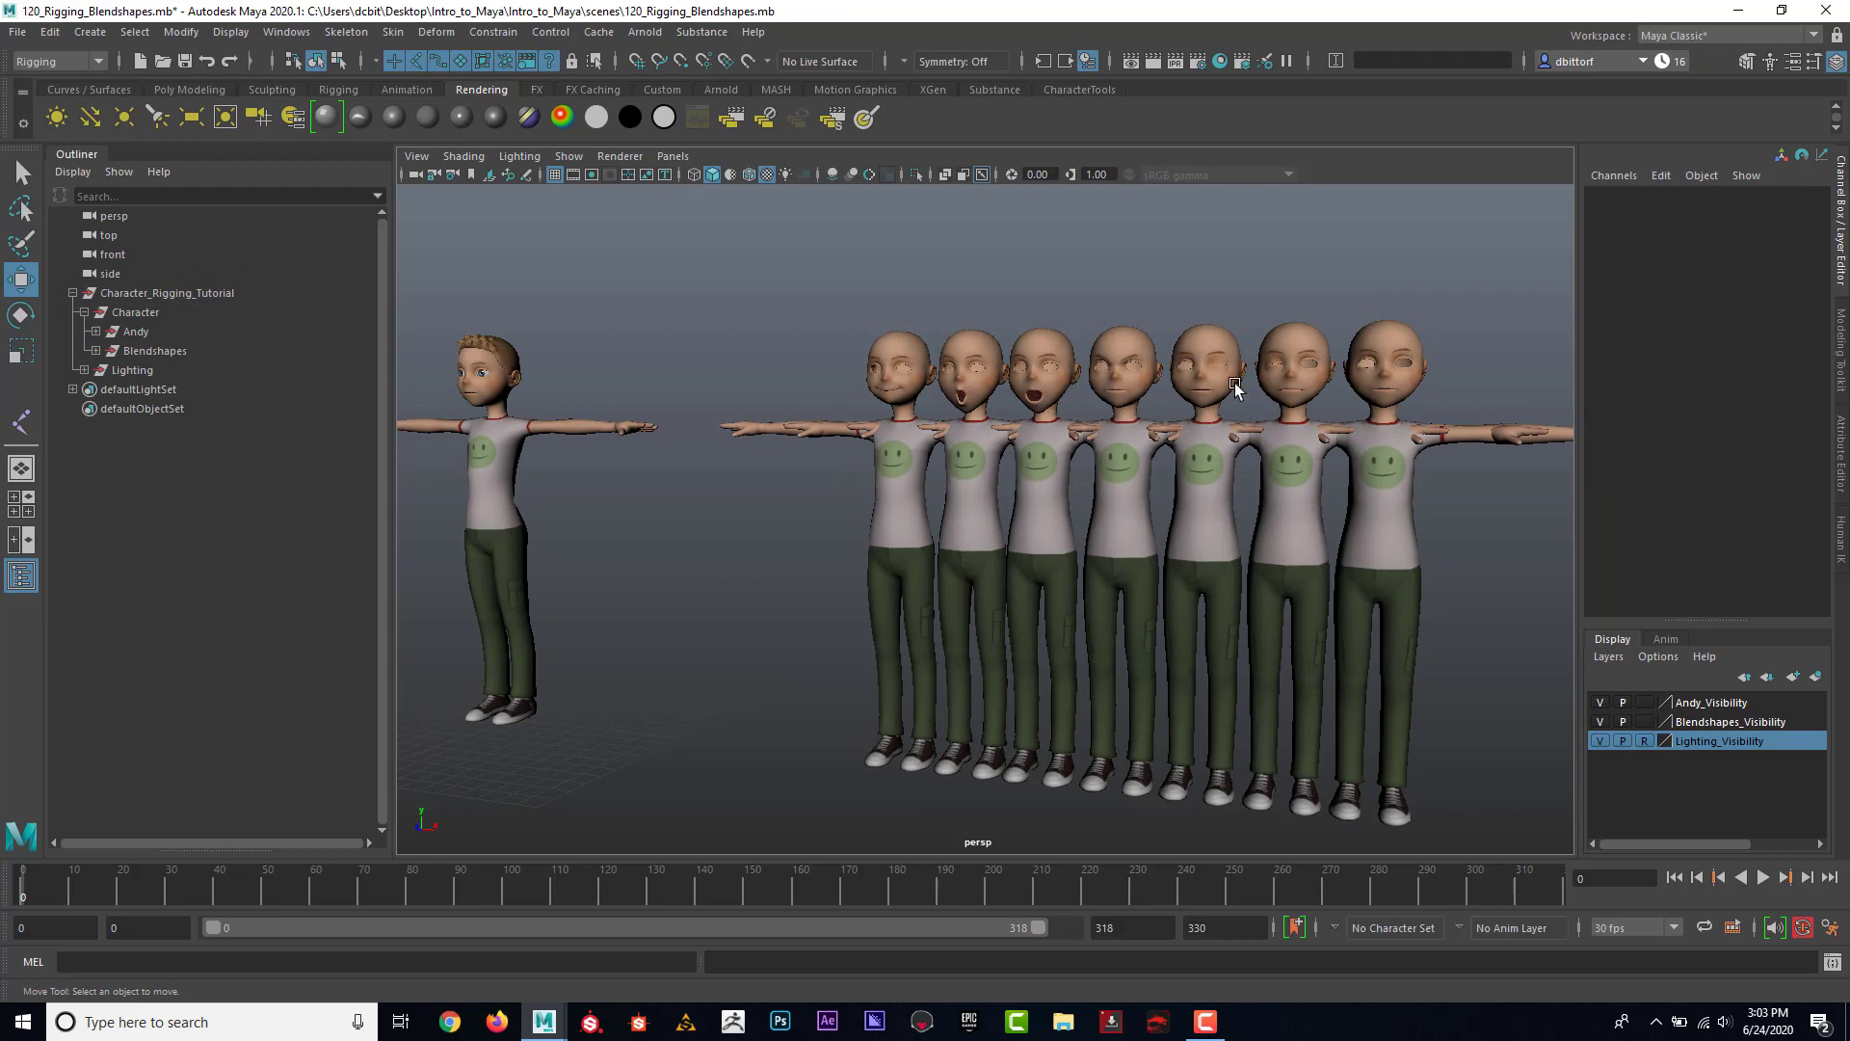
mouse_move(1300, 395)
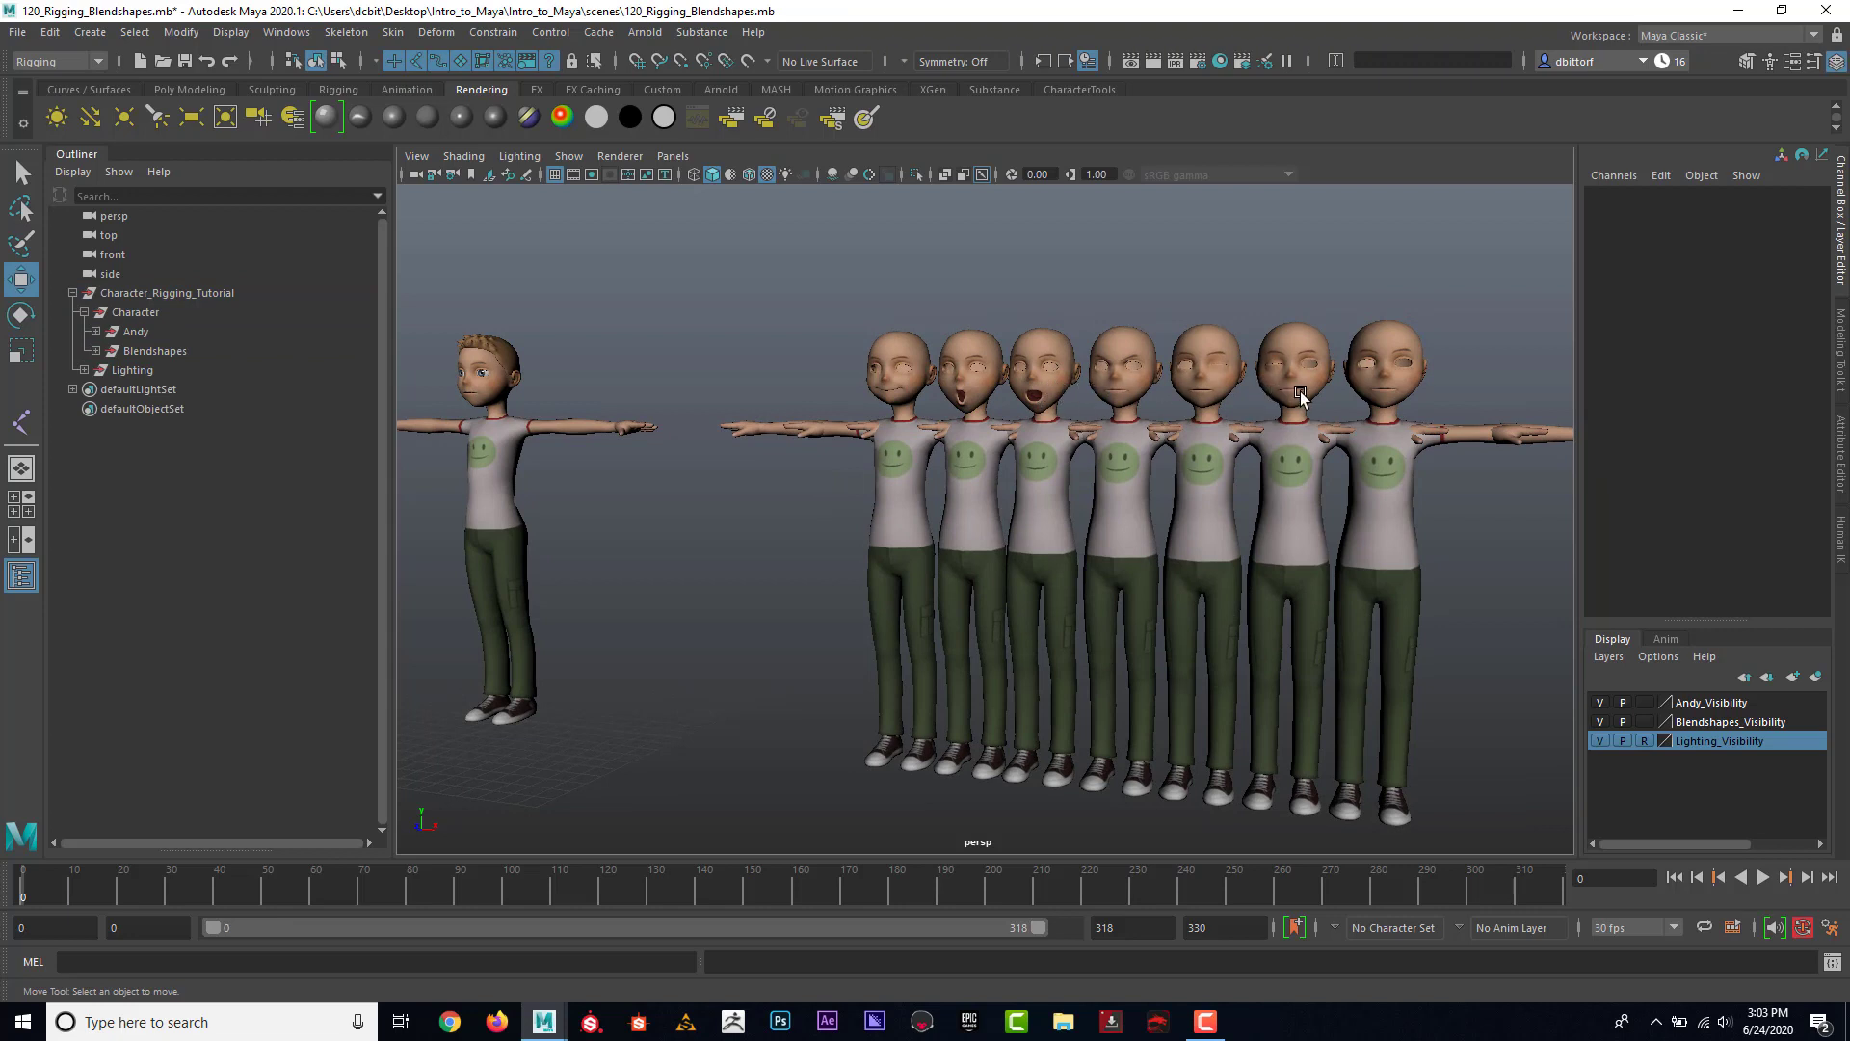
mouse_move(882, 386)
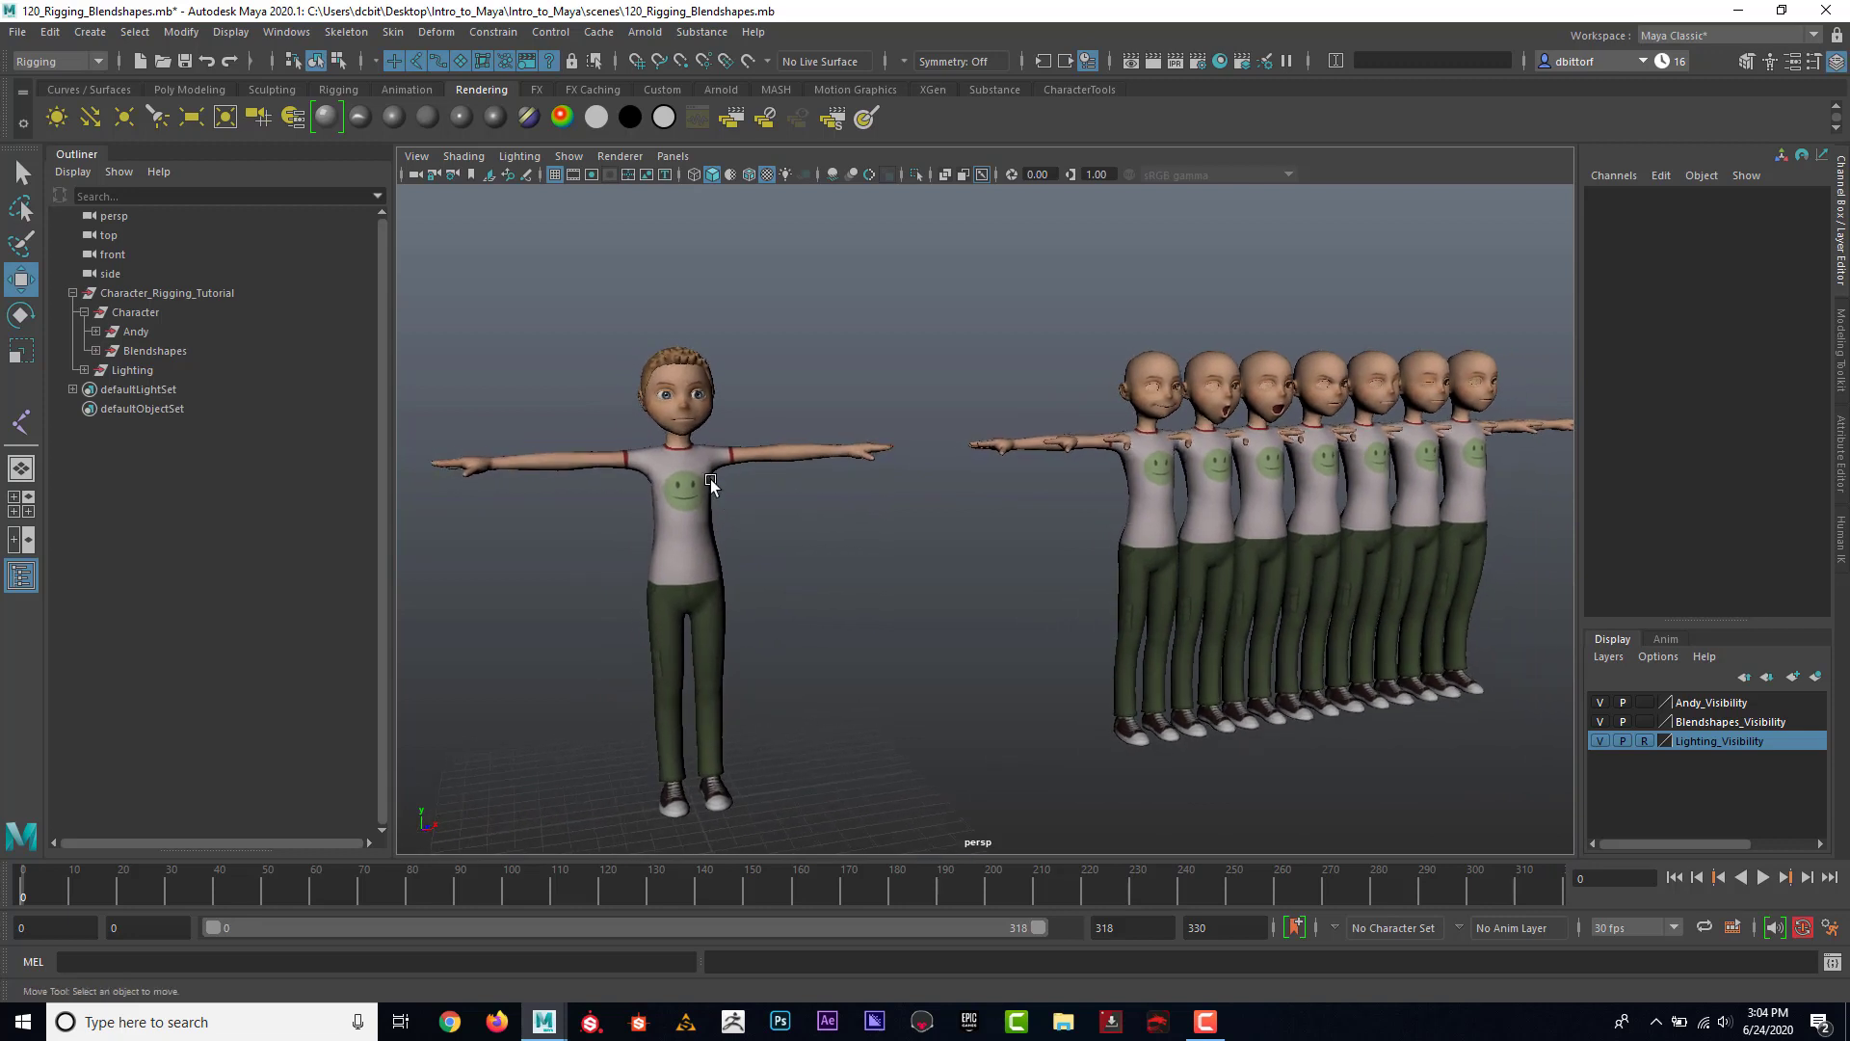
mouse_move(753, 484)
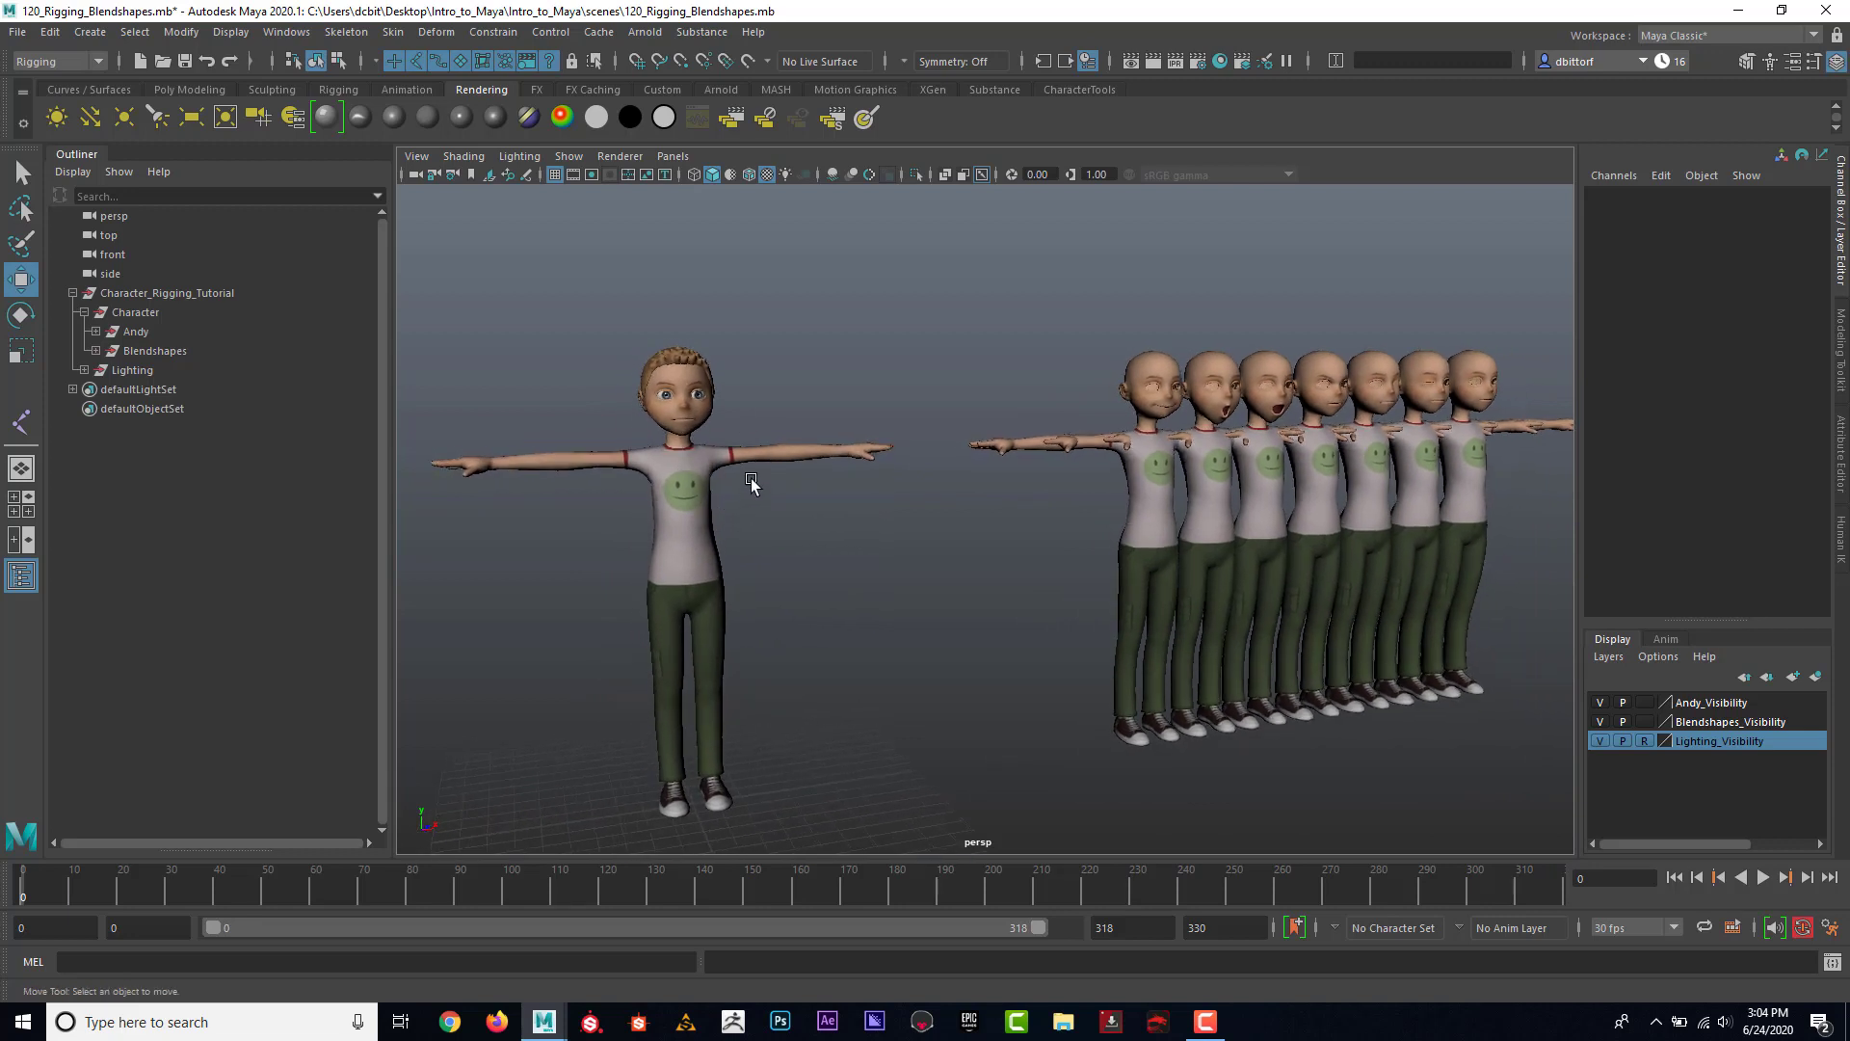